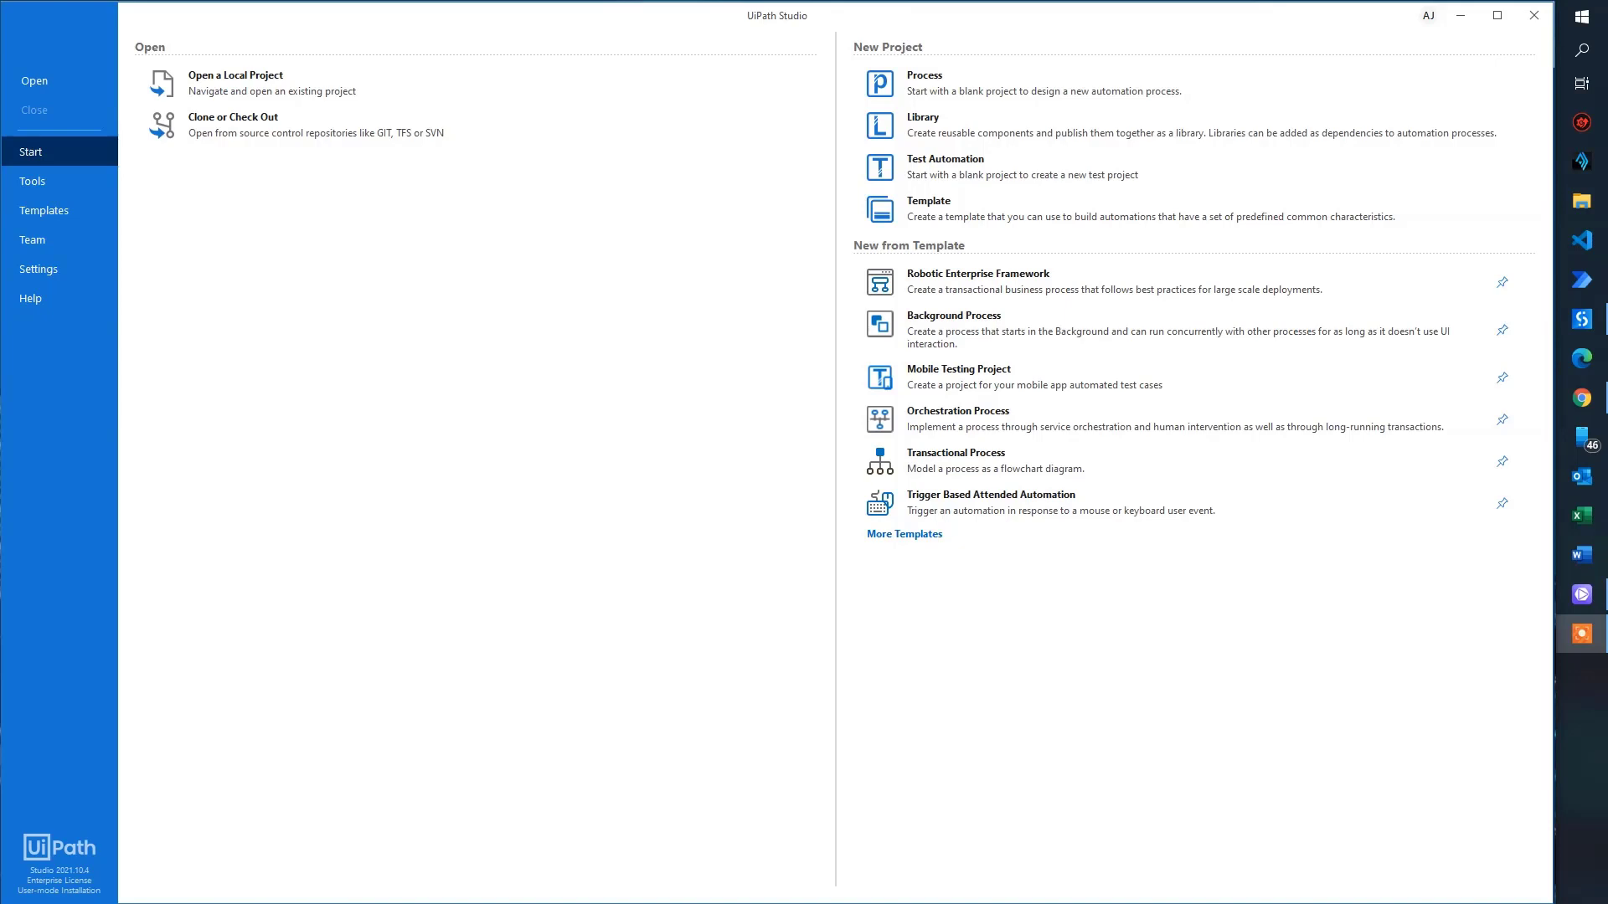
{"action": "mouse_move", "coordinate": [1083, 898]}
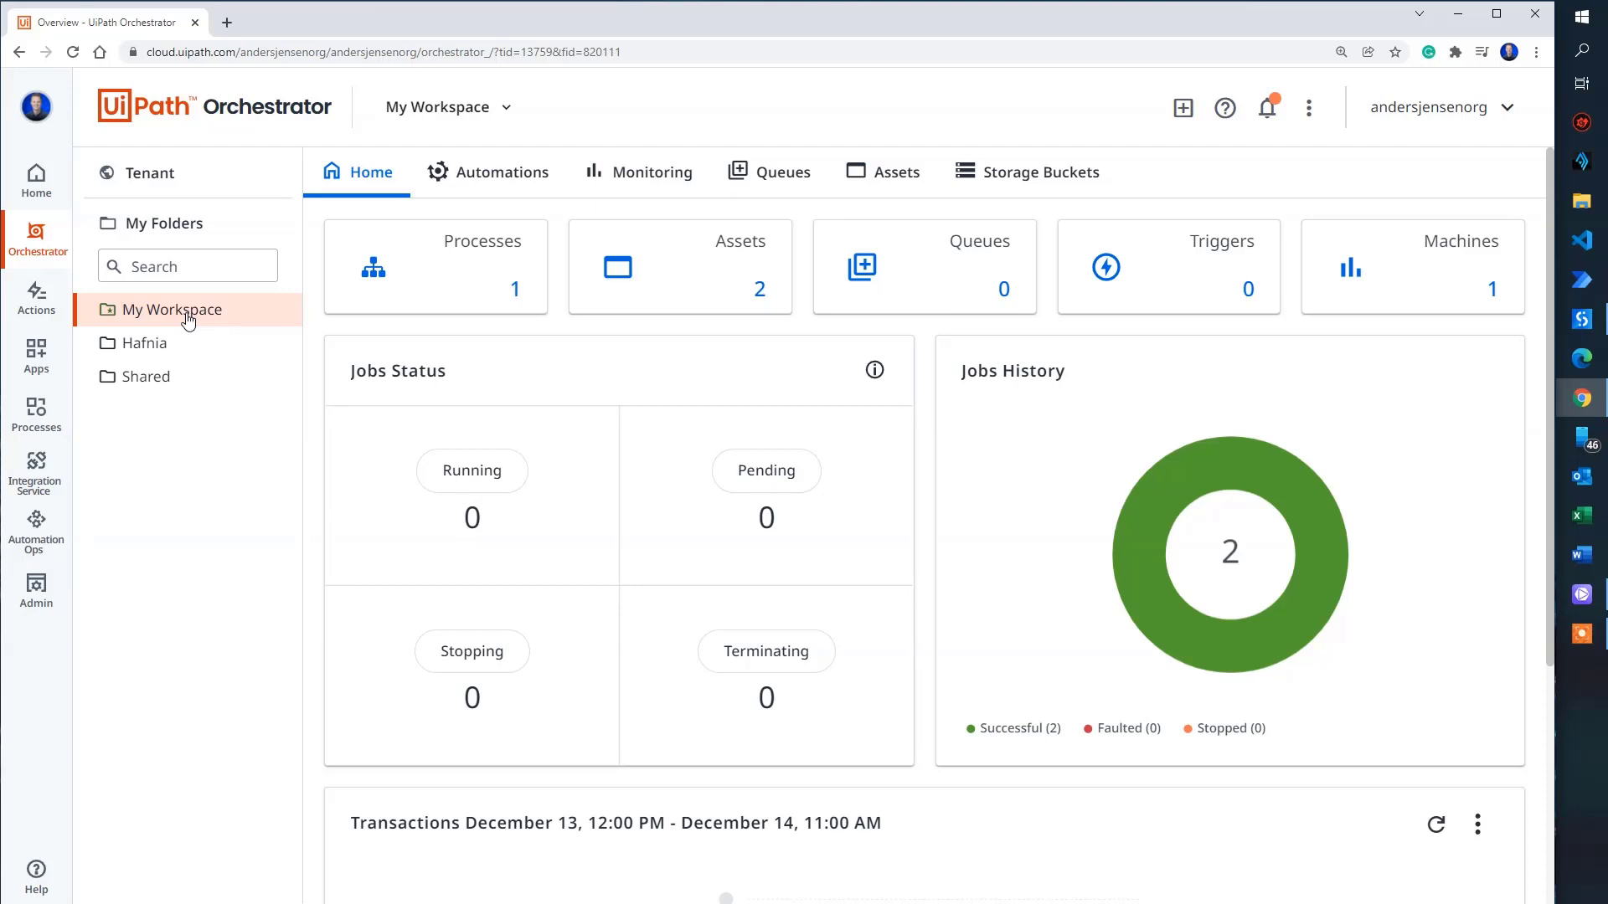
{"action": "mouse_move", "coordinate": [353, 276]}
{"action": "type", "text": "uipath"}
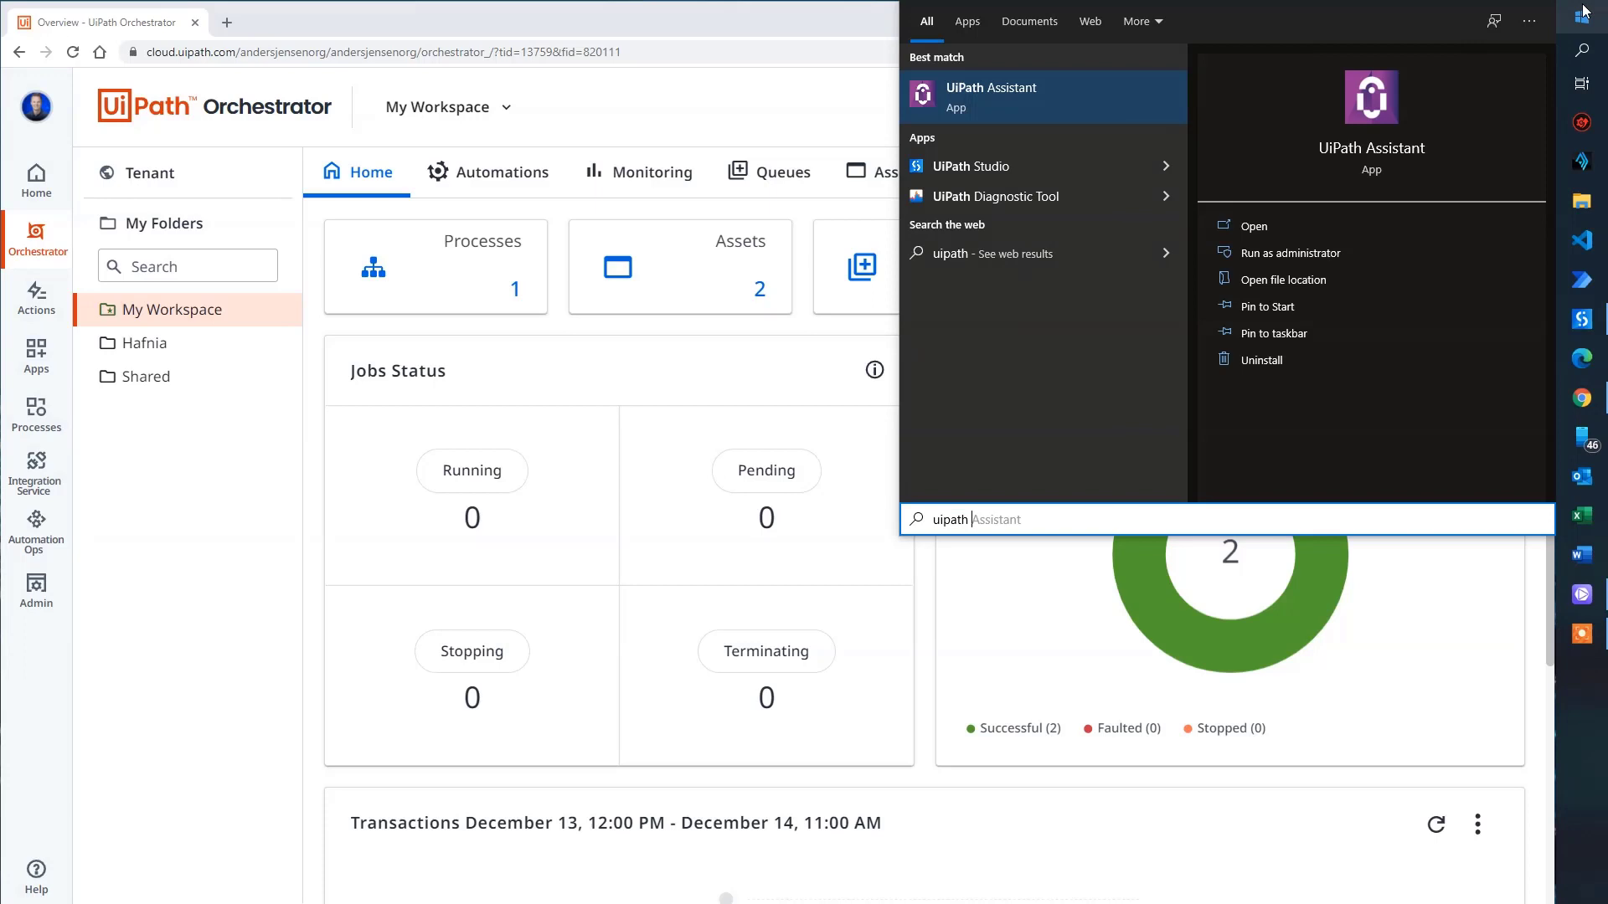
Step: Launch UiPath Assistant, sign out of the account, then sign back in to restore the process list
{"action": "type", "text": "ass"}
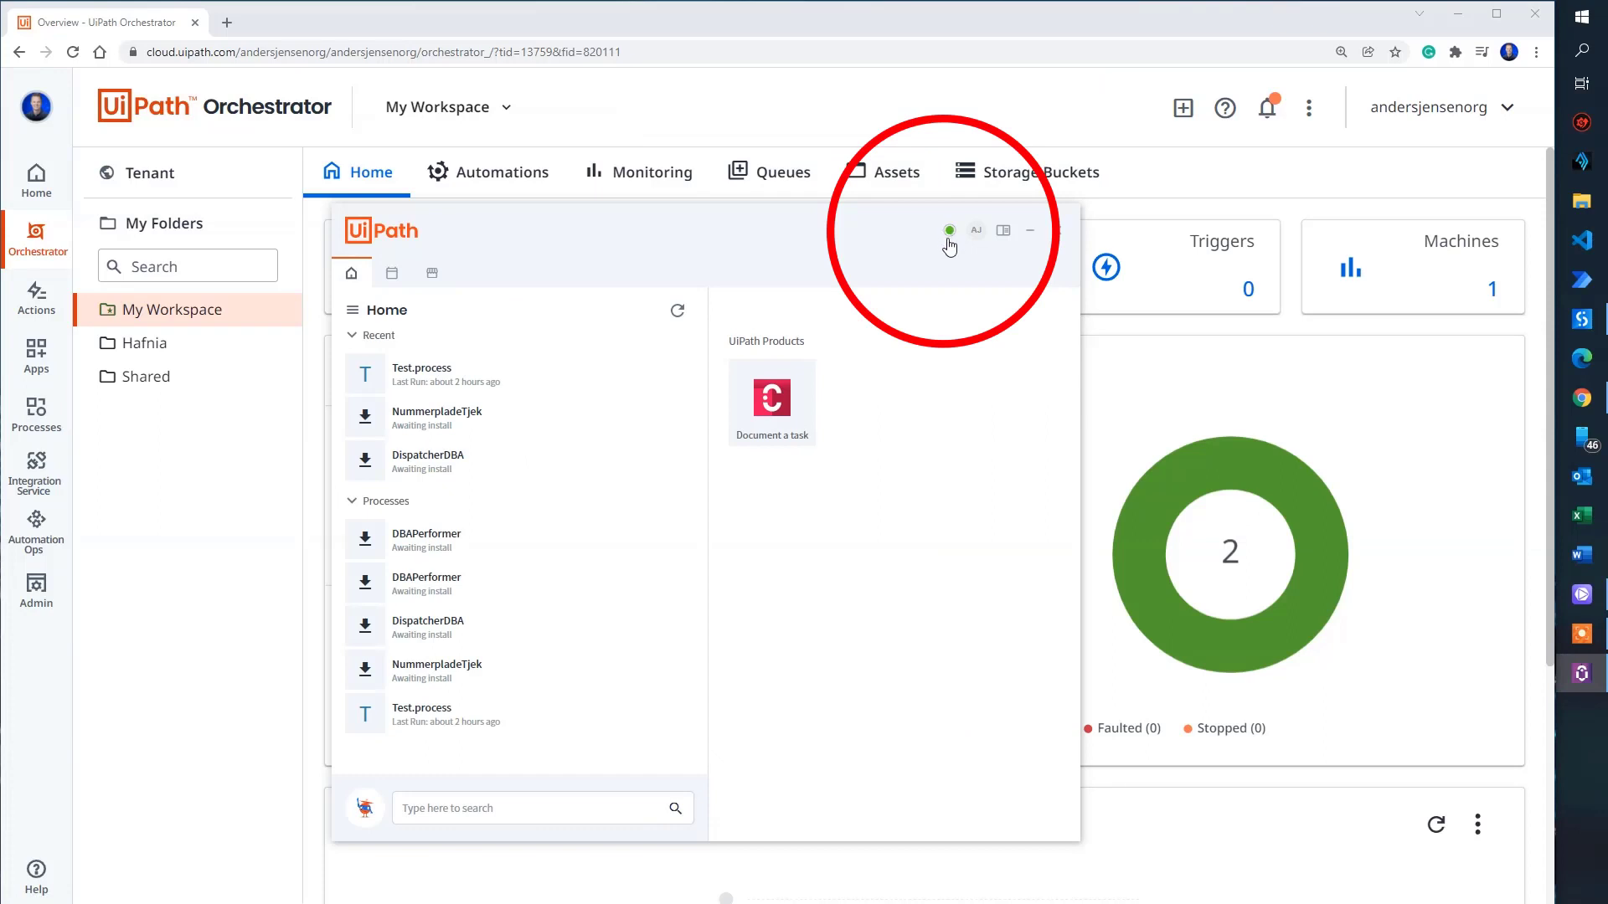
{"action": "mouse_move", "coordinate": [953, 253]}
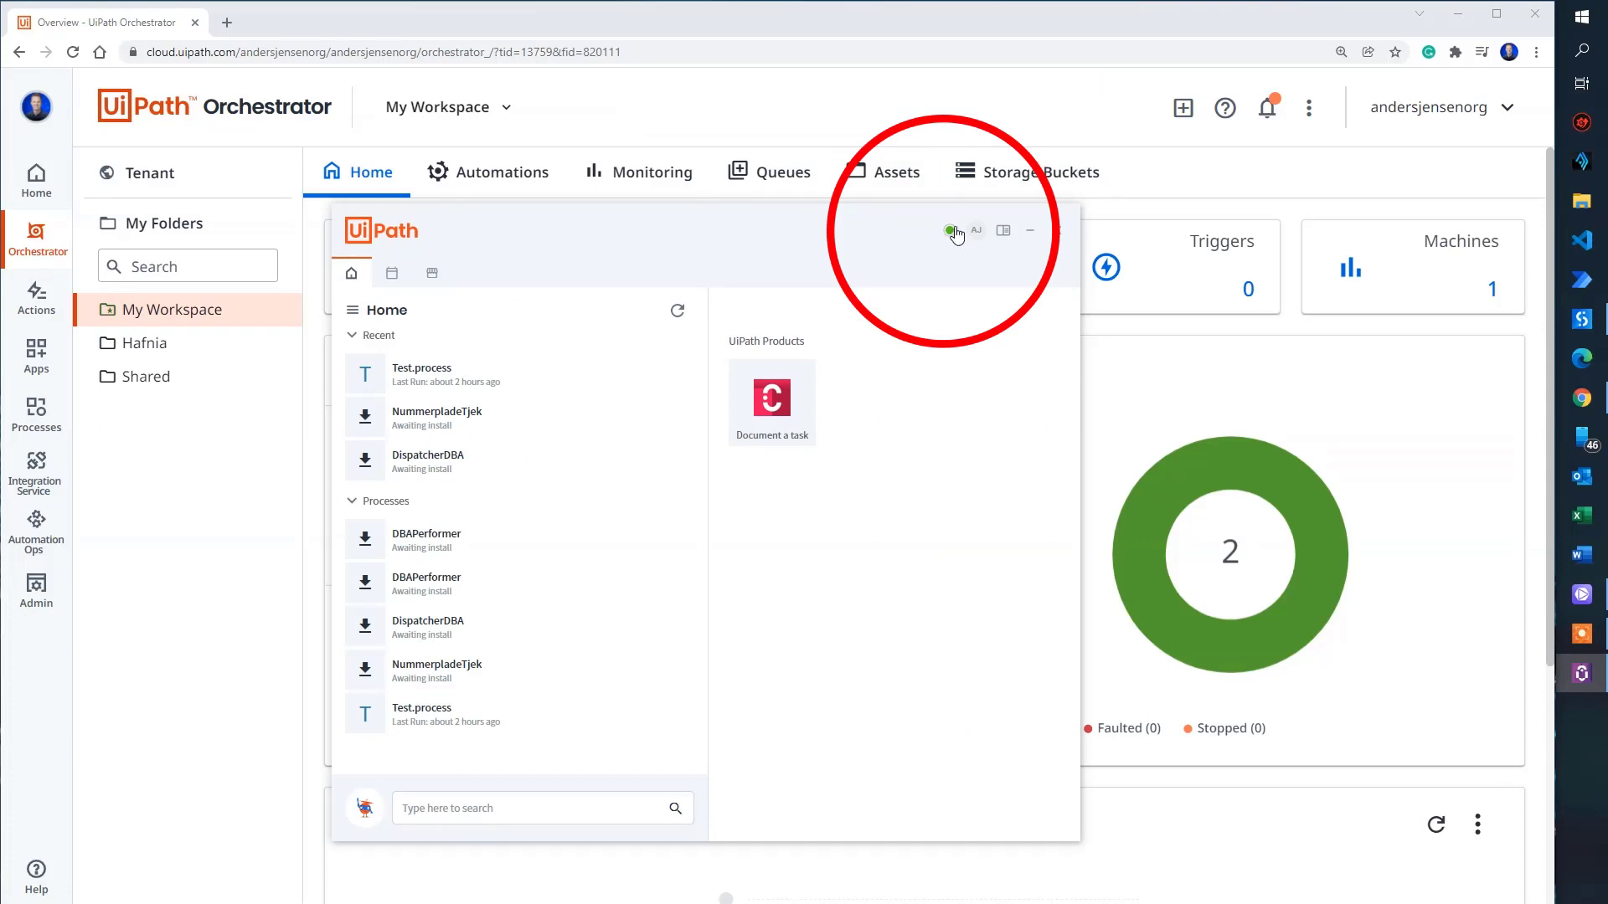
{"action": "mouse_move", "coordinate": [974, 235]}
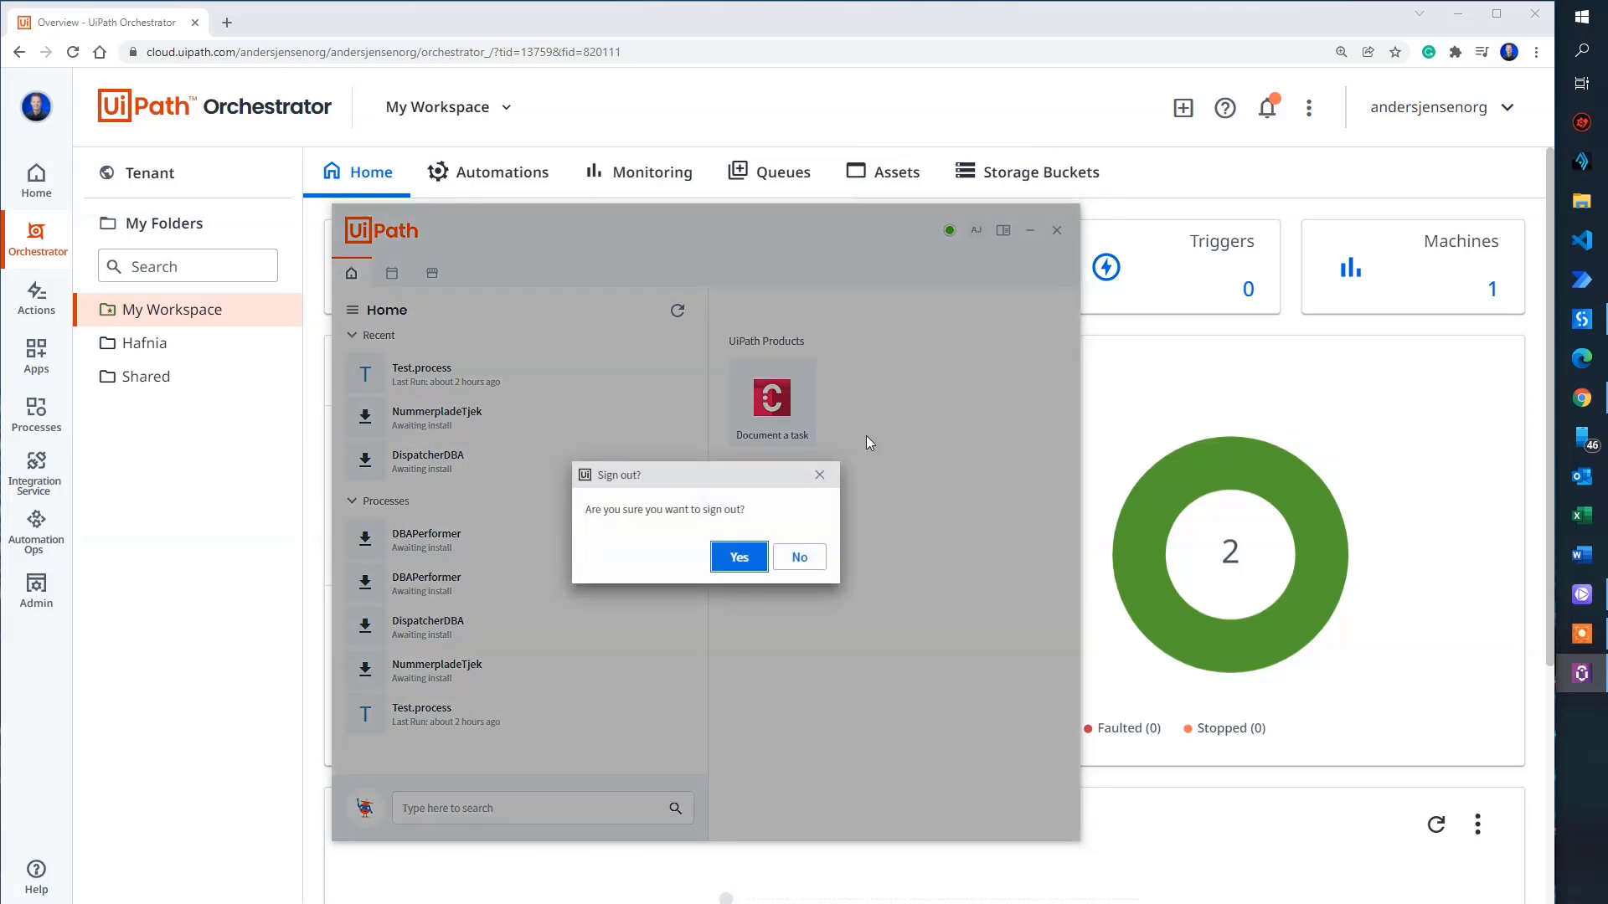
{"action": "left_click", "coordinate": [737, 556]}
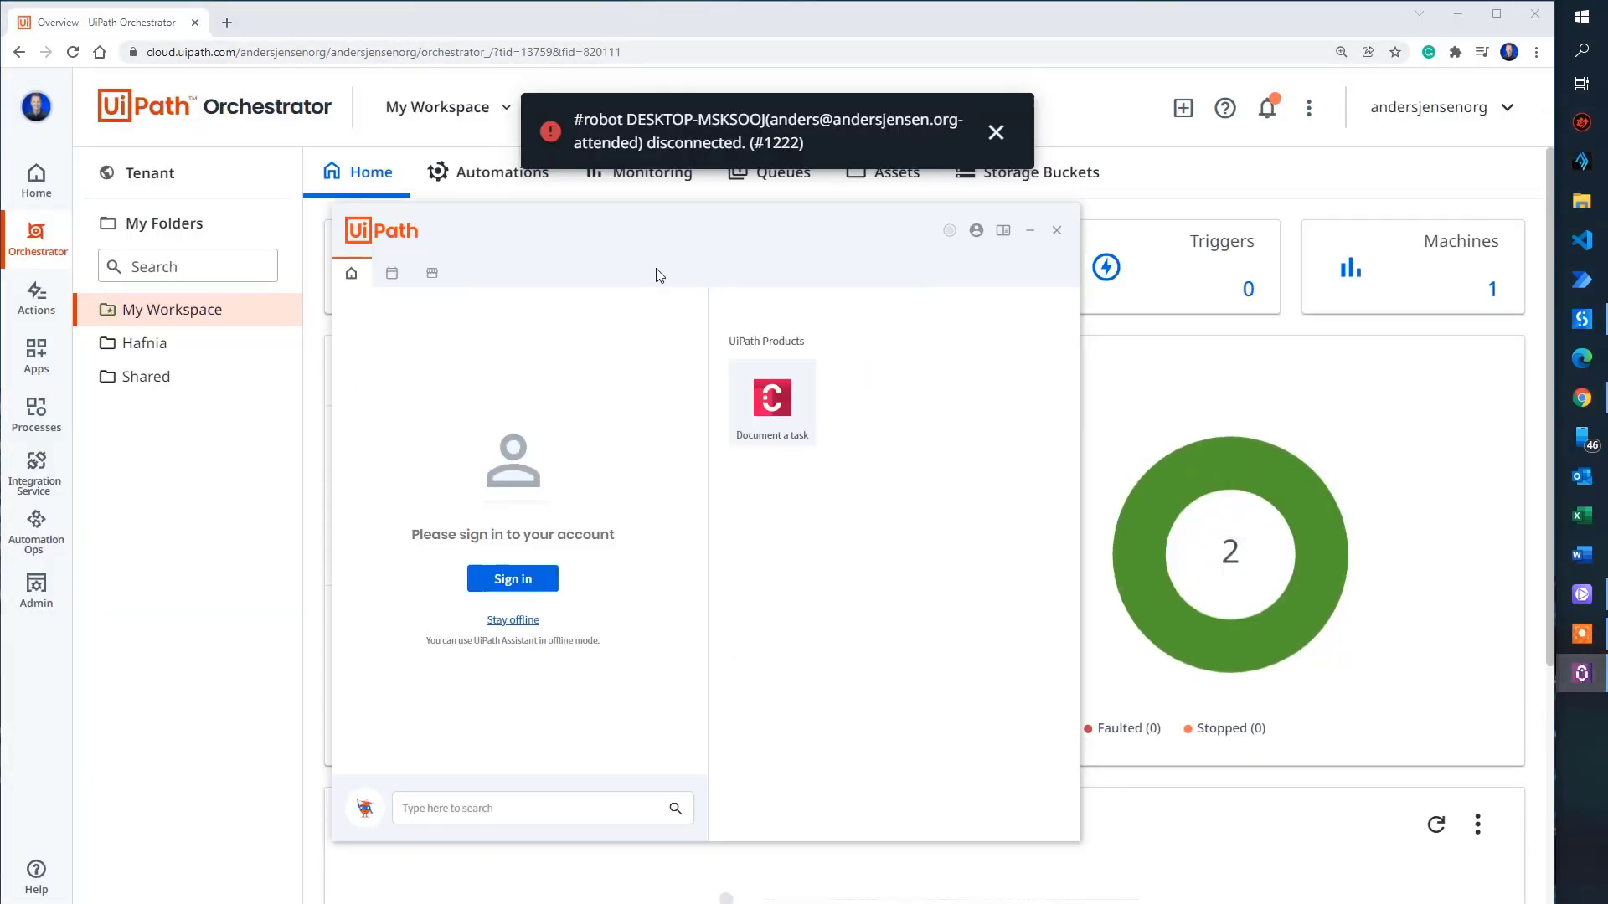
{"action": "mouse_move", "coordinate": [512, 580]}
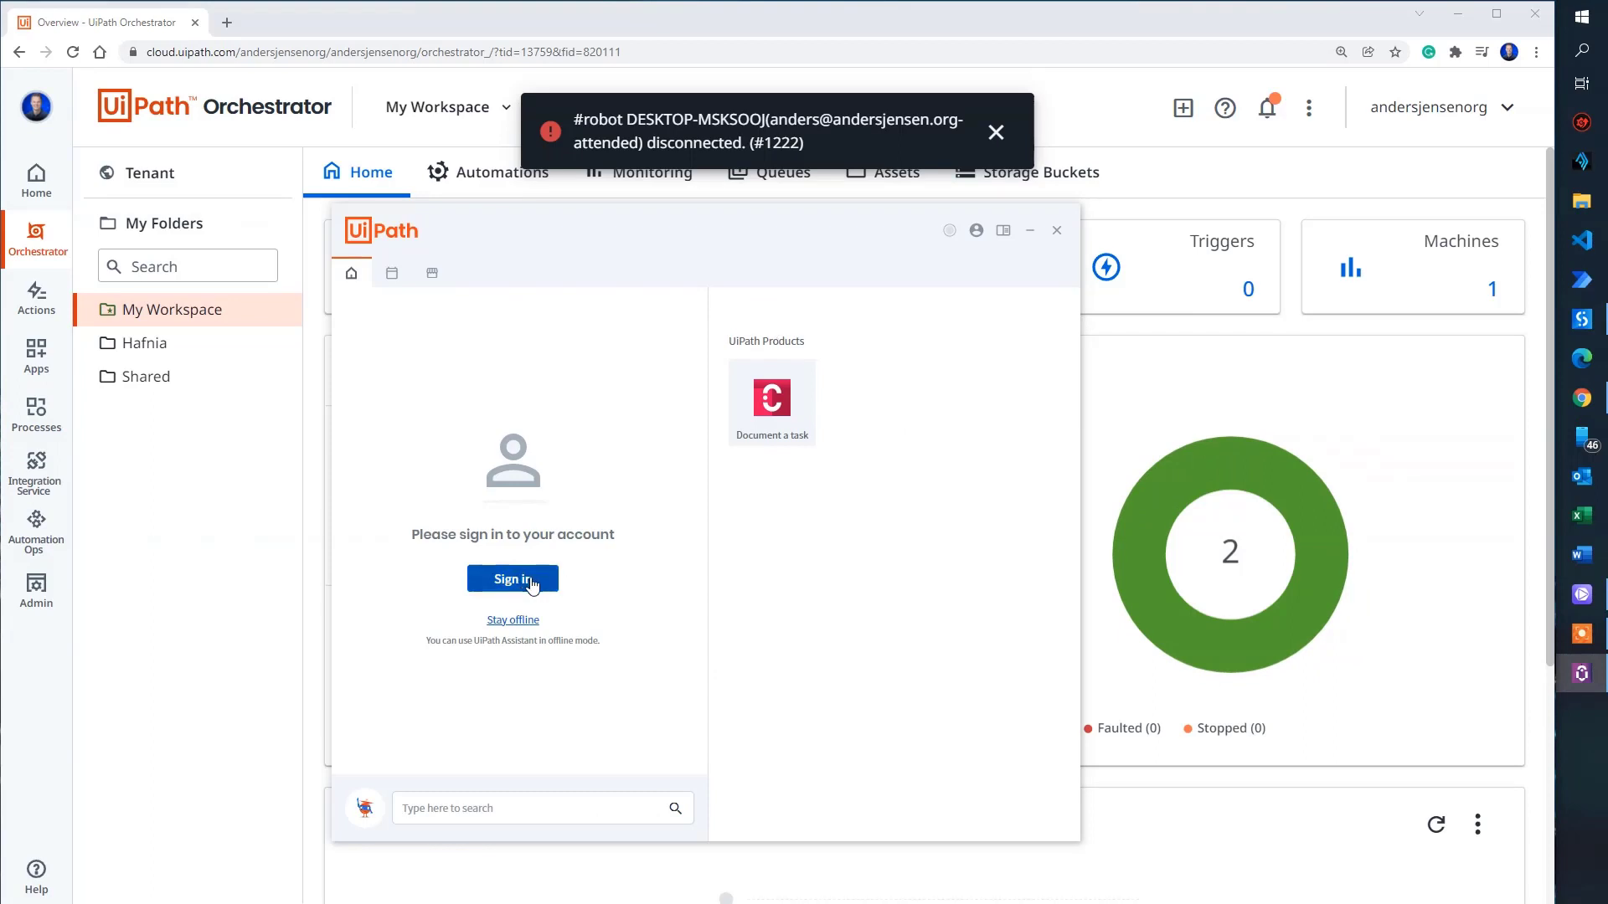
{"action": "mouse_move", "coordinate": [974, 231]}
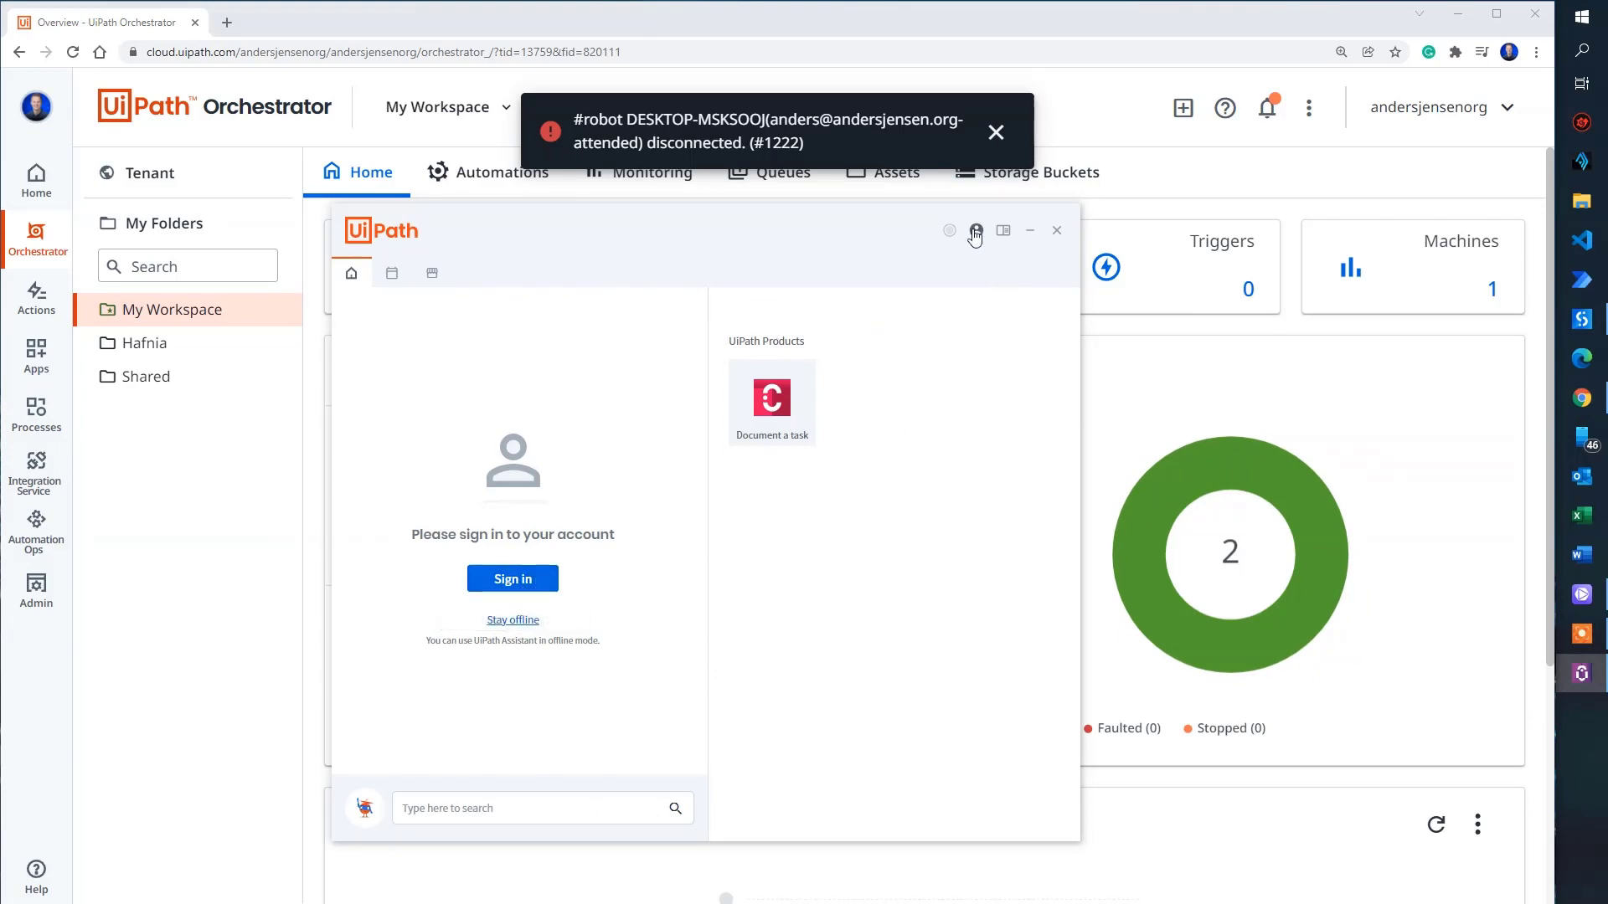
{"action": "left_click", "coordinate": [975, 229]}
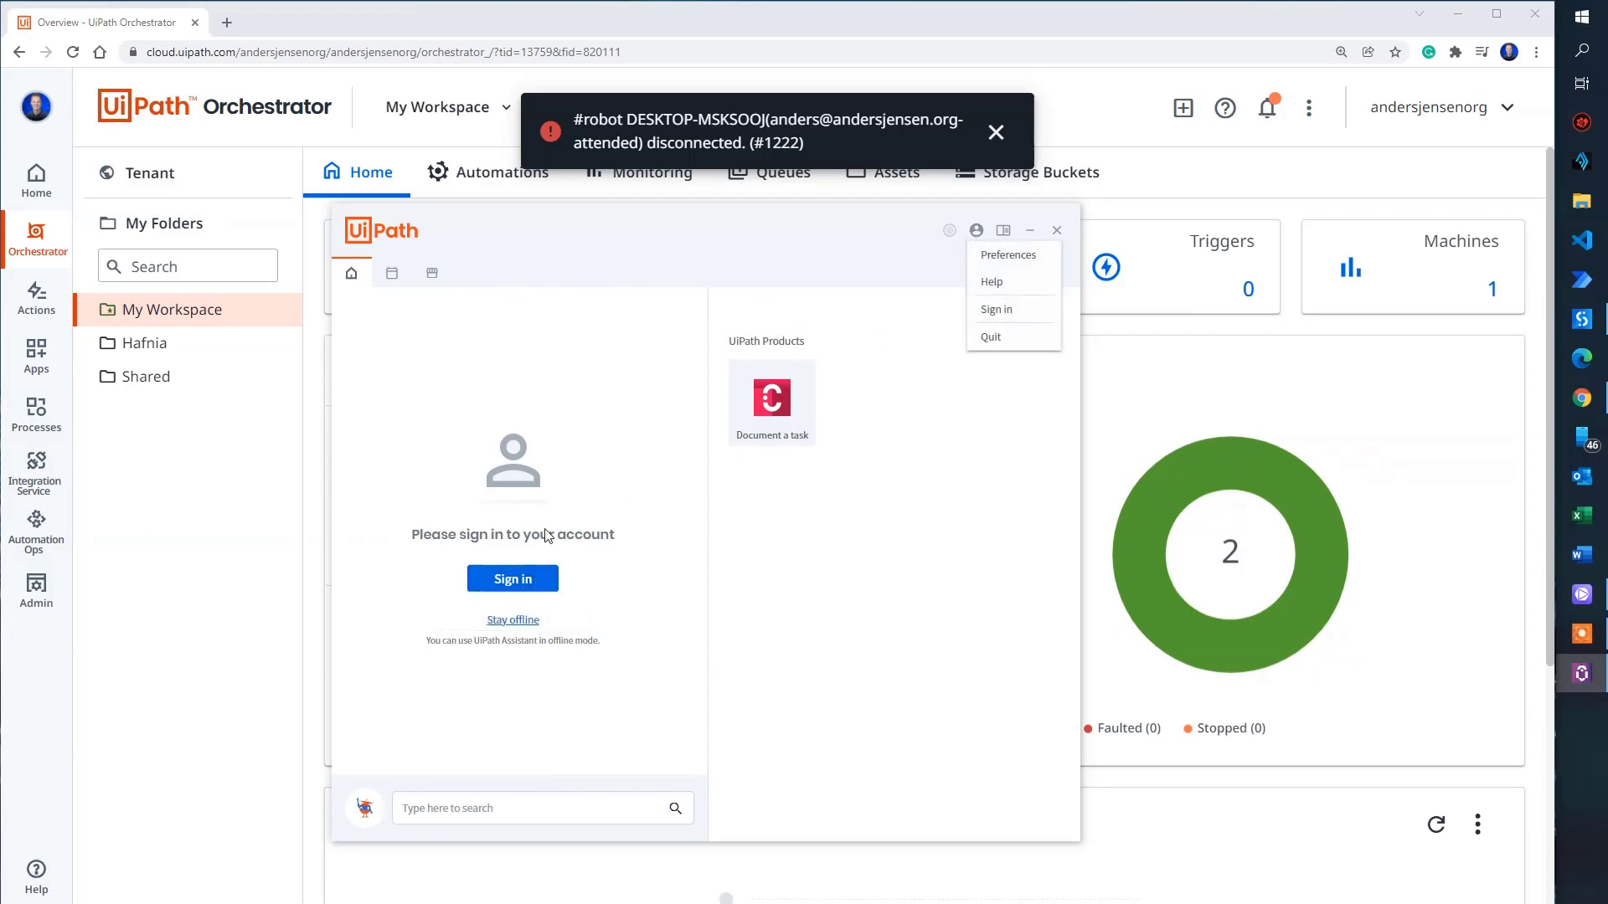
{"action": "left_click", "coordinate": [512, 578]}
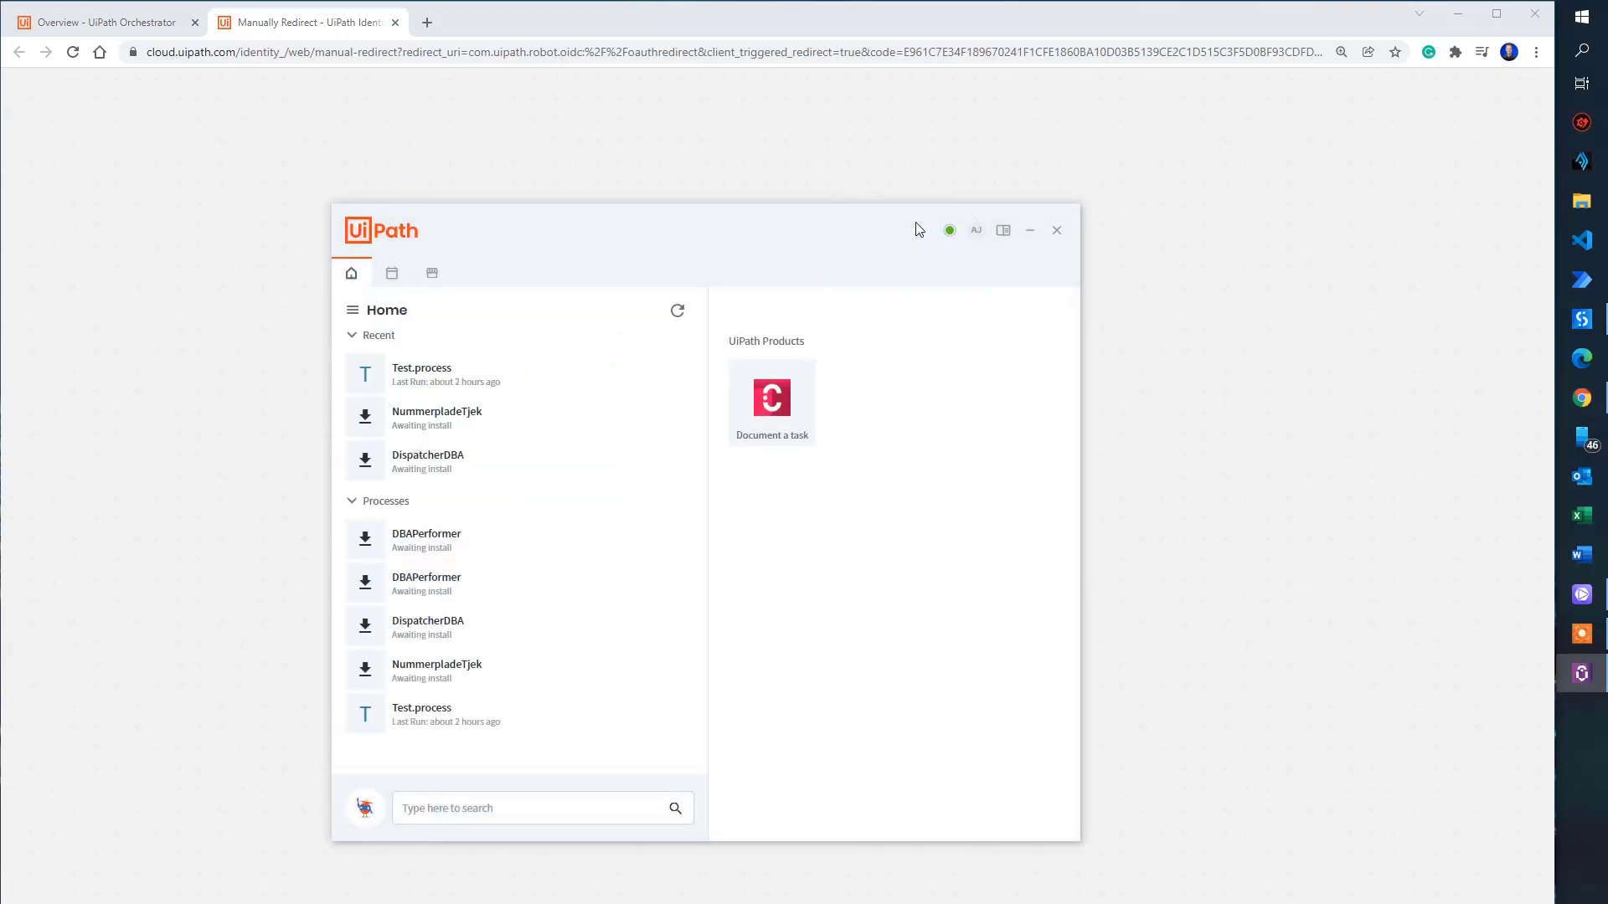
{"action": "mouse_move", "coordinate": [962, 223]}
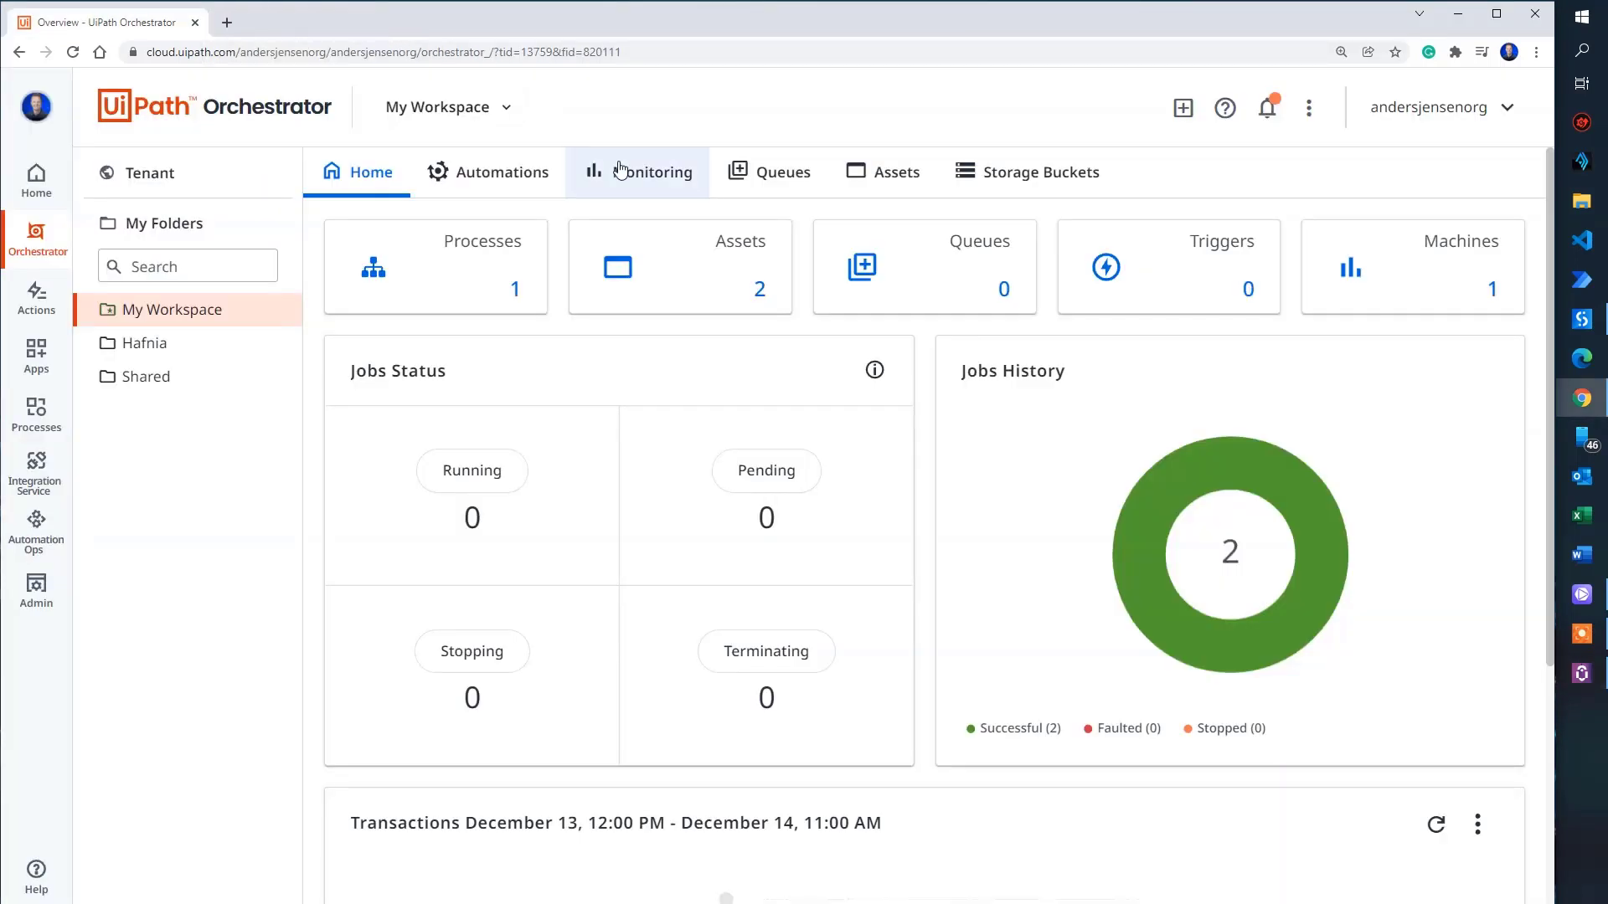
{"action": "mouse_move", "coordinate": [653, 171]}
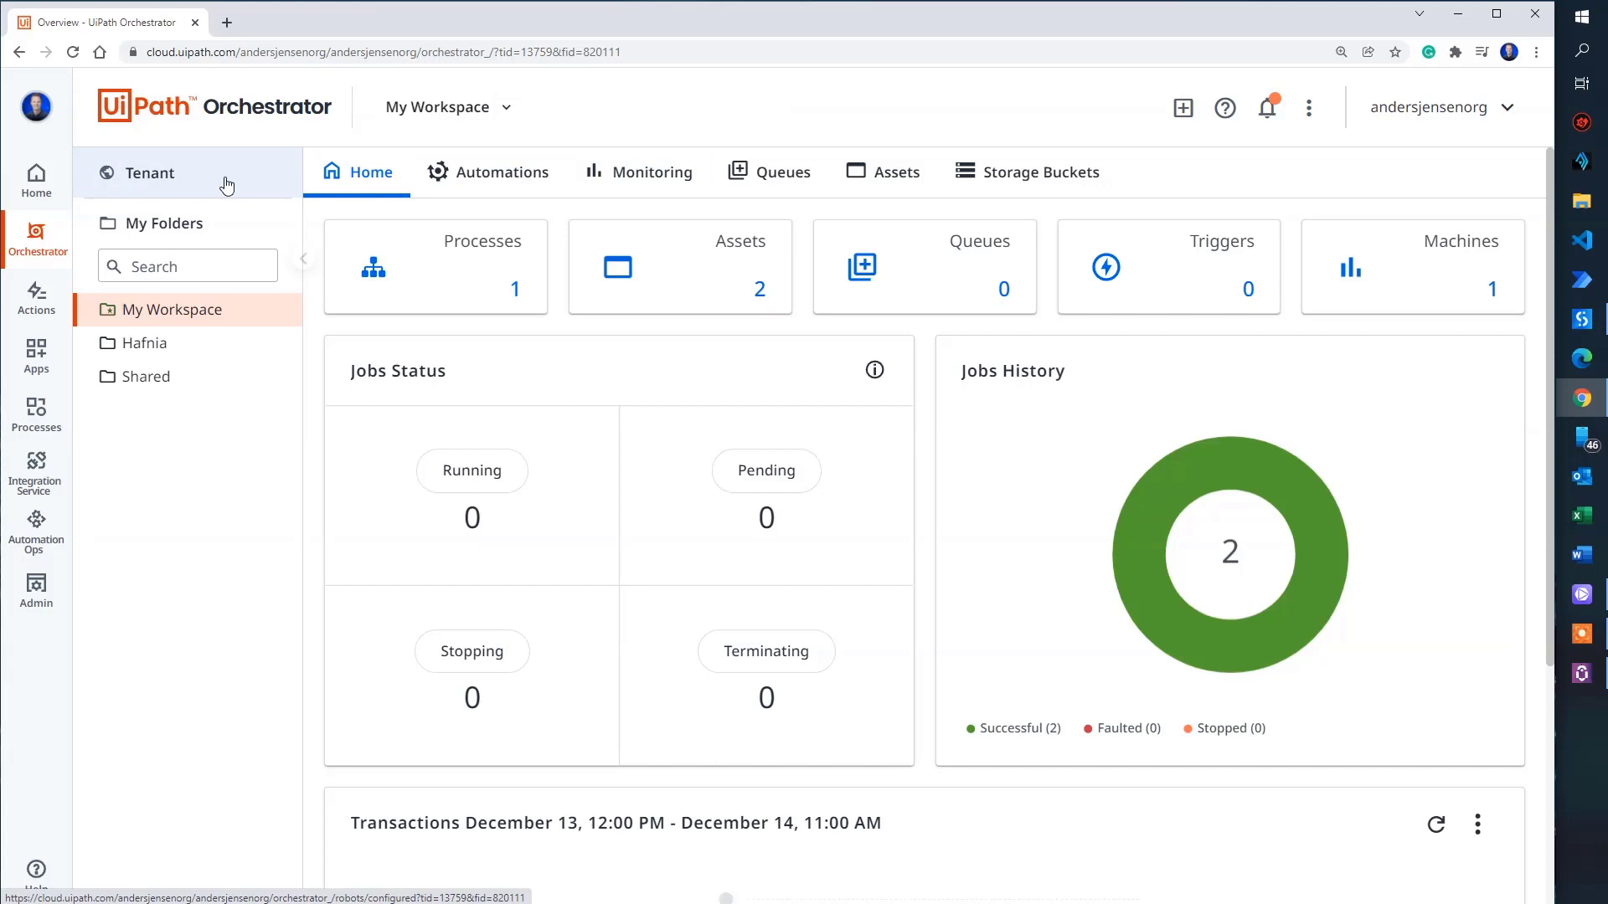
Step: Create a new tenant folder named AndersExample using the tenant package feed
{"action": "left_click", "coordinate": [147, 172]}
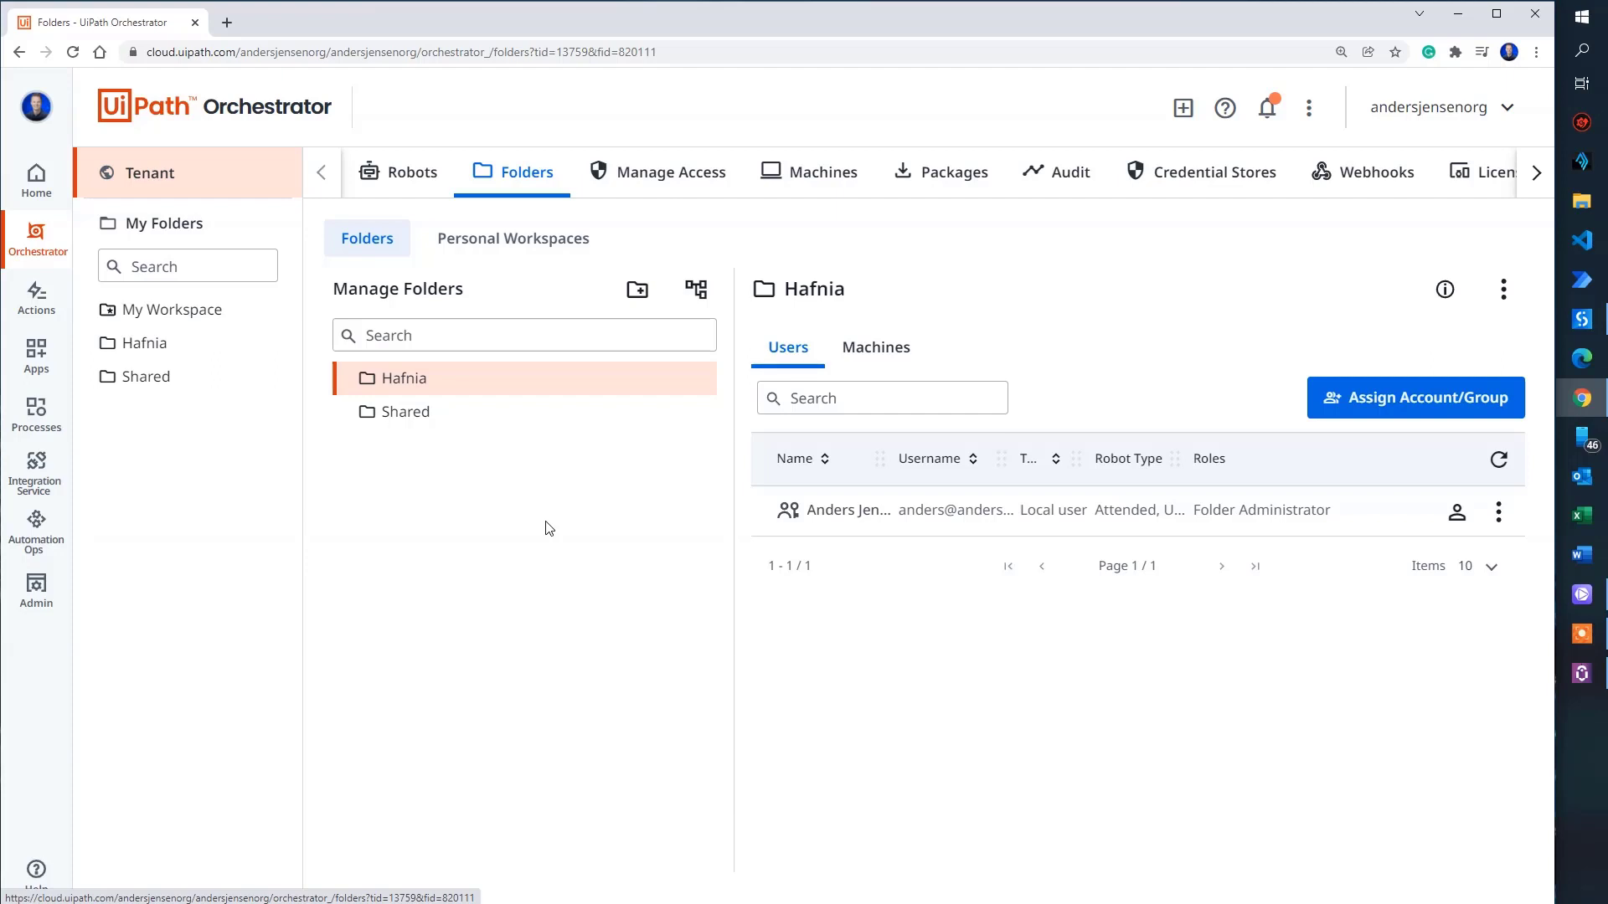
{"action": "mouse_move", "coordinate": [615, 317]}
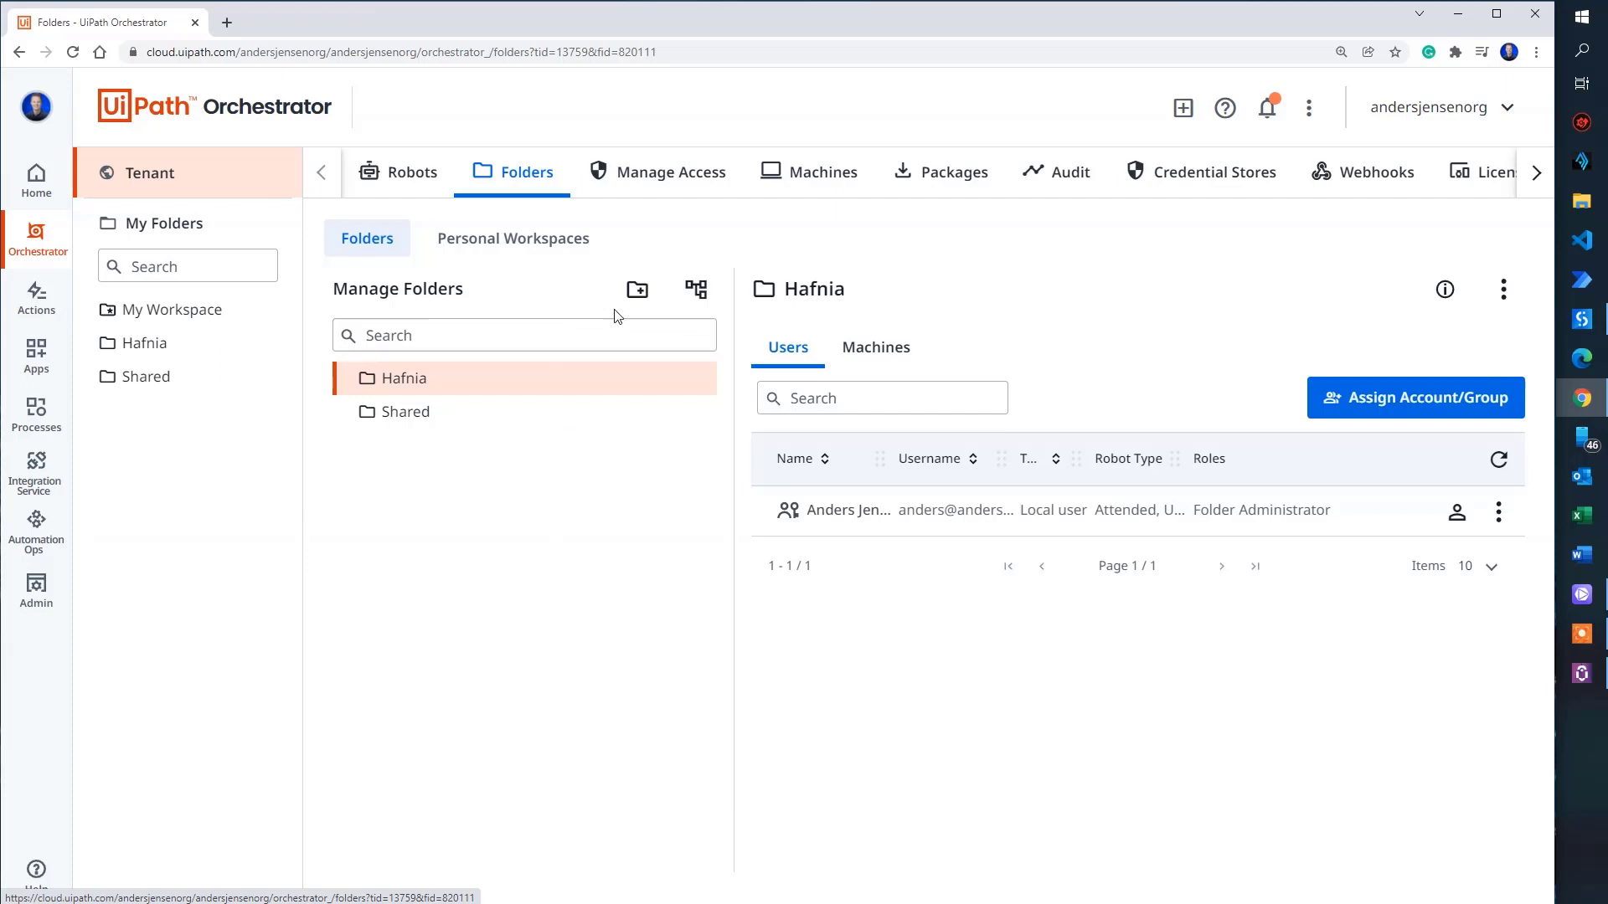
{"action": "left_click", "coordinate": [637, 288]}
{"action": "type", "text": "AndersExample"}
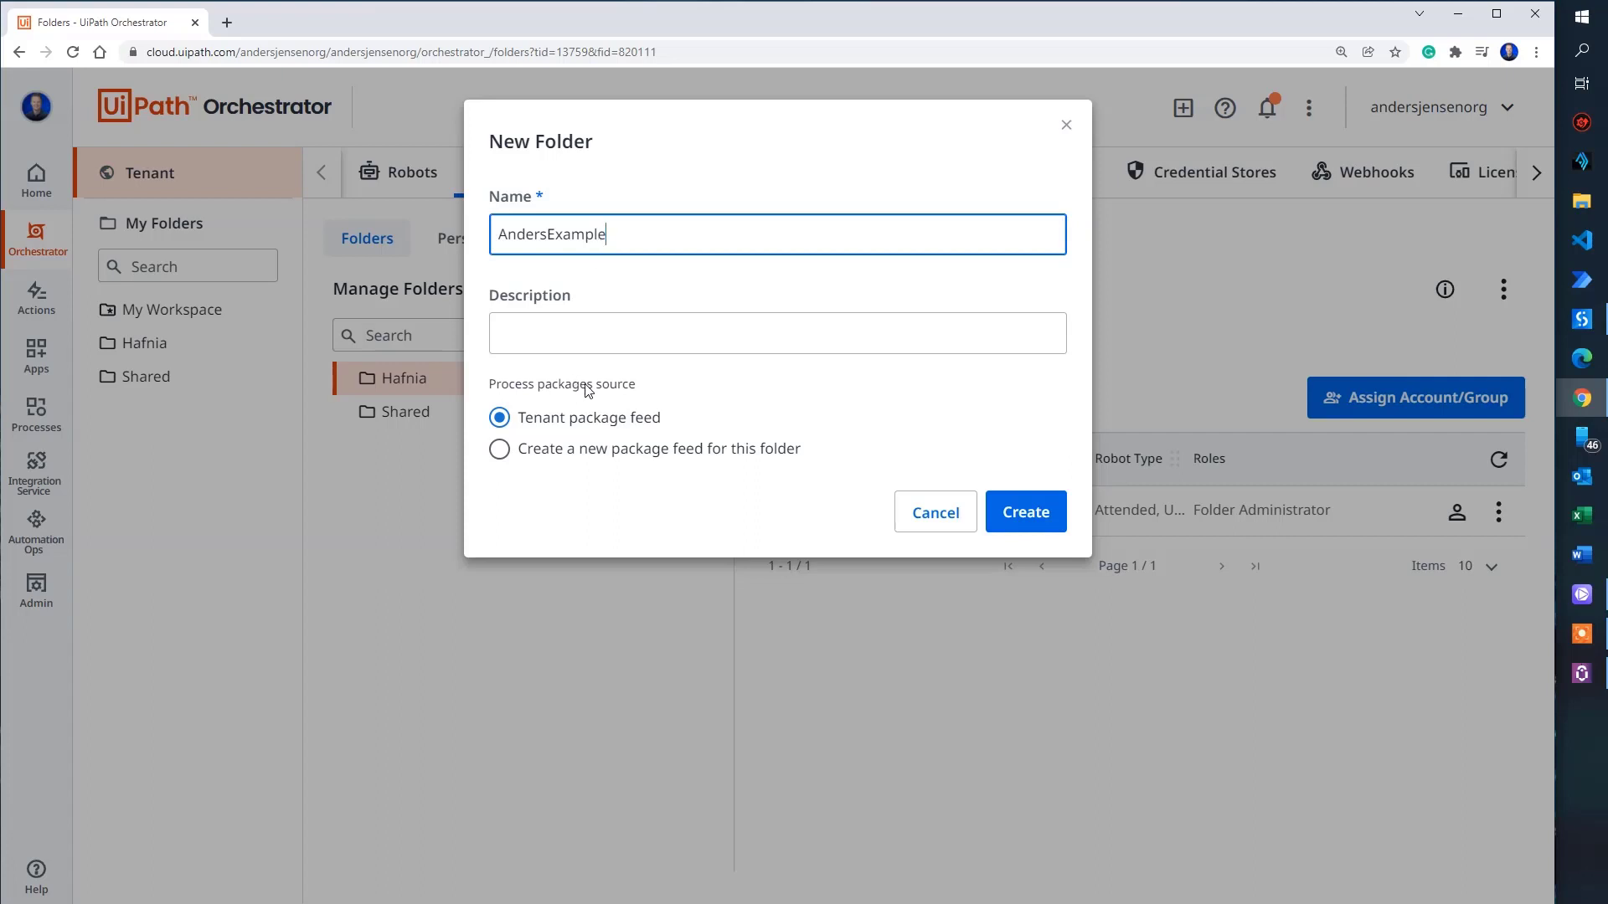
{"action": "mouse_move", "coordinate": [667, 536]}
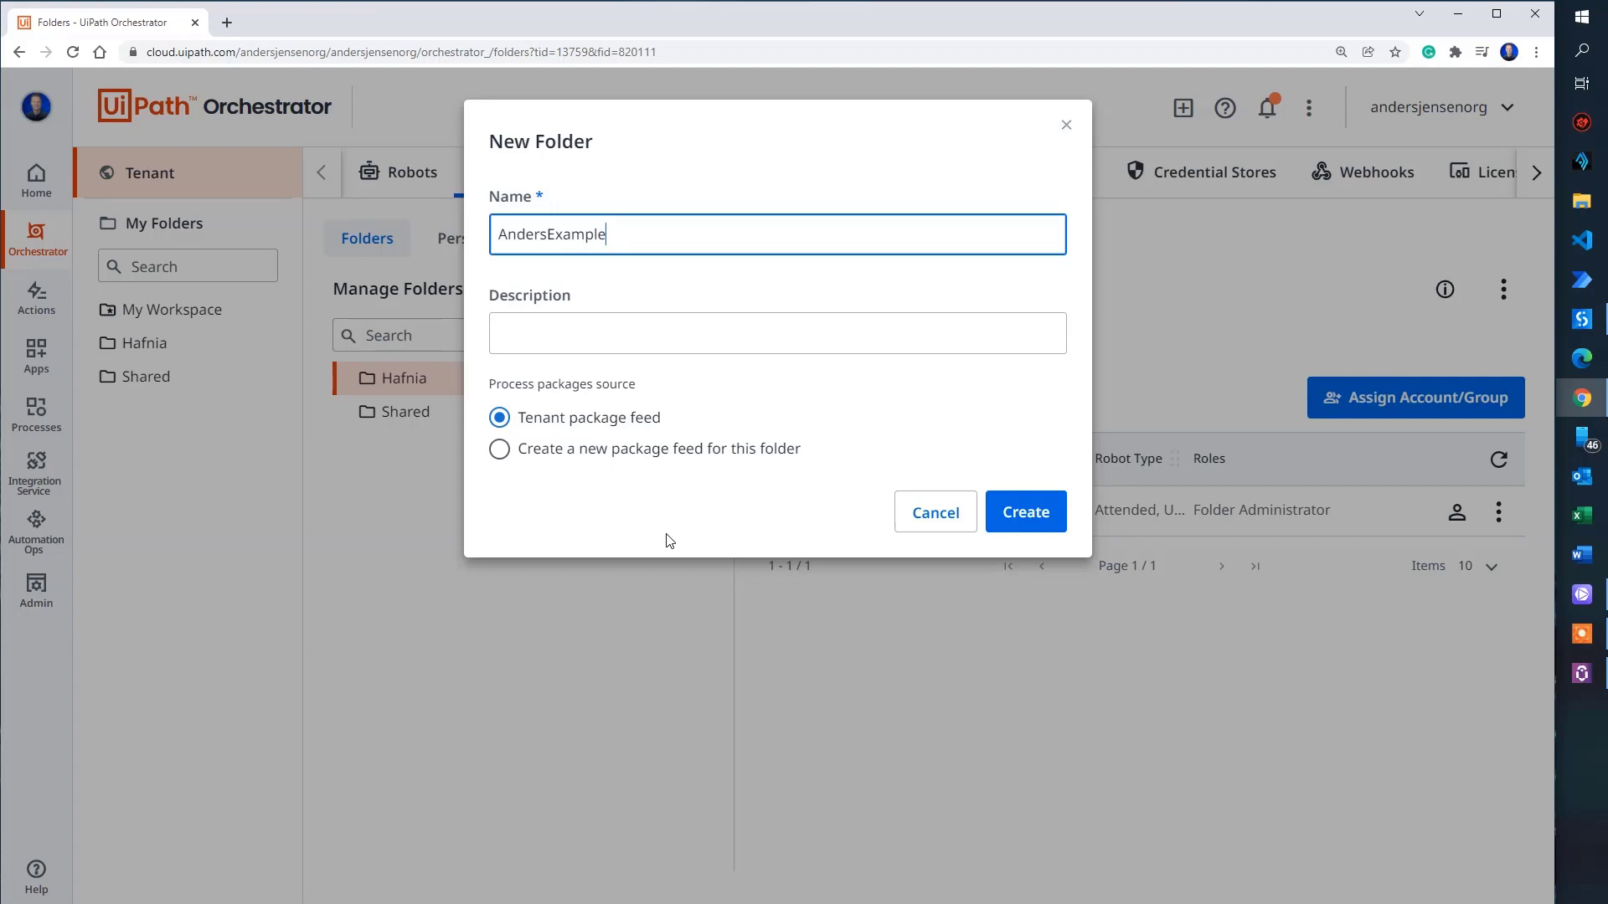
{"action": "left_click", "coordinate": [1023, 512]}
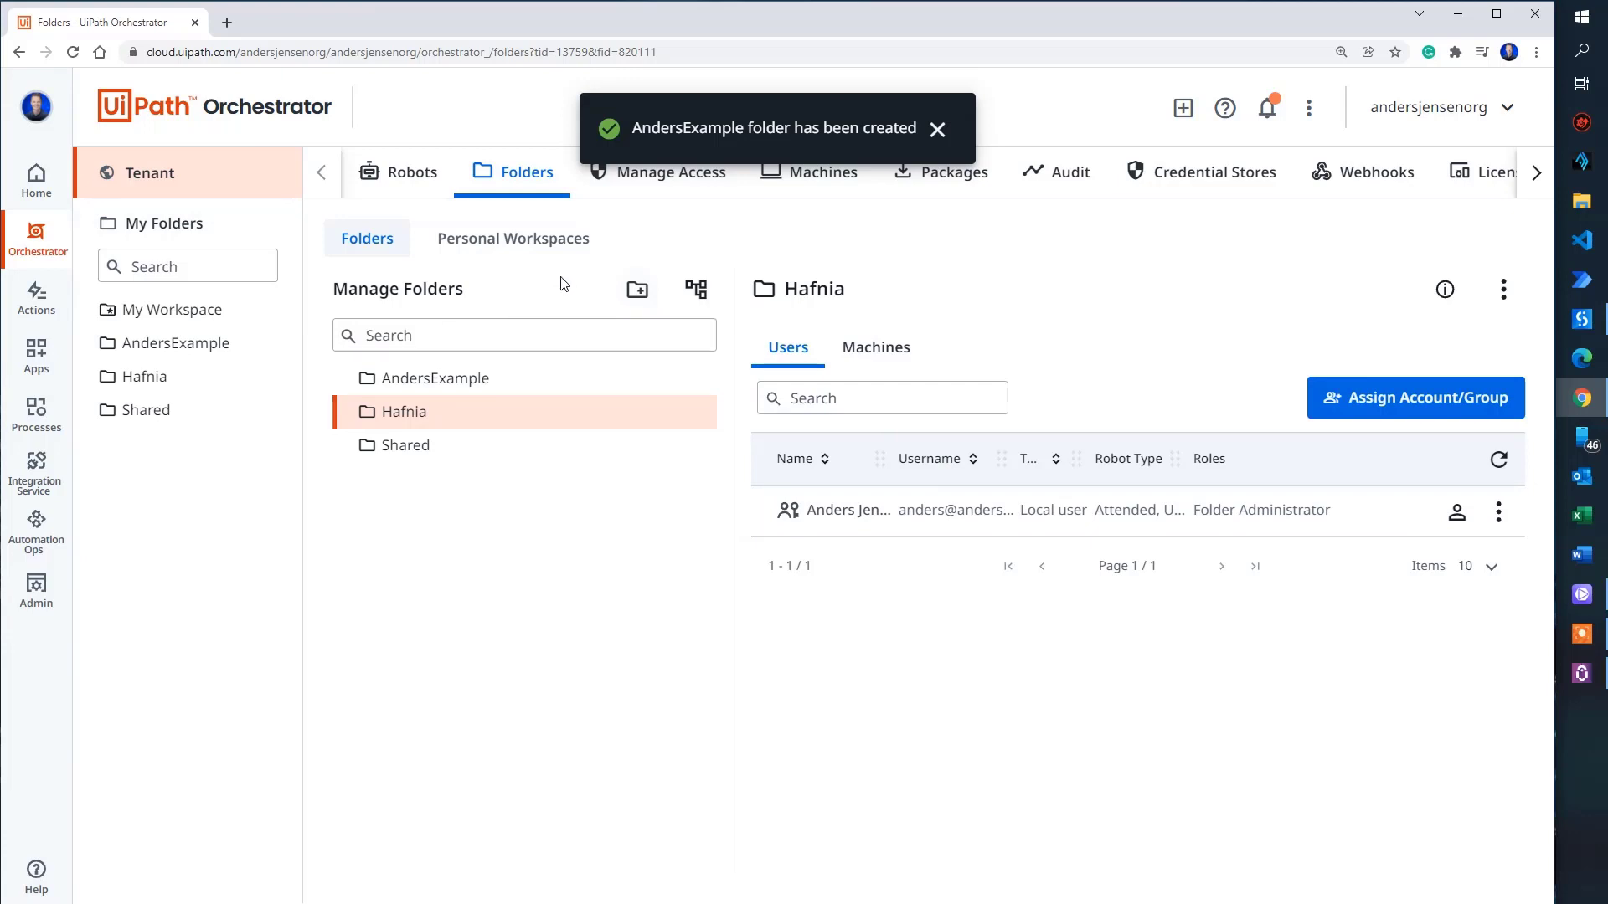
{"action": "mouse_move", "coordinate": [938, 141]}
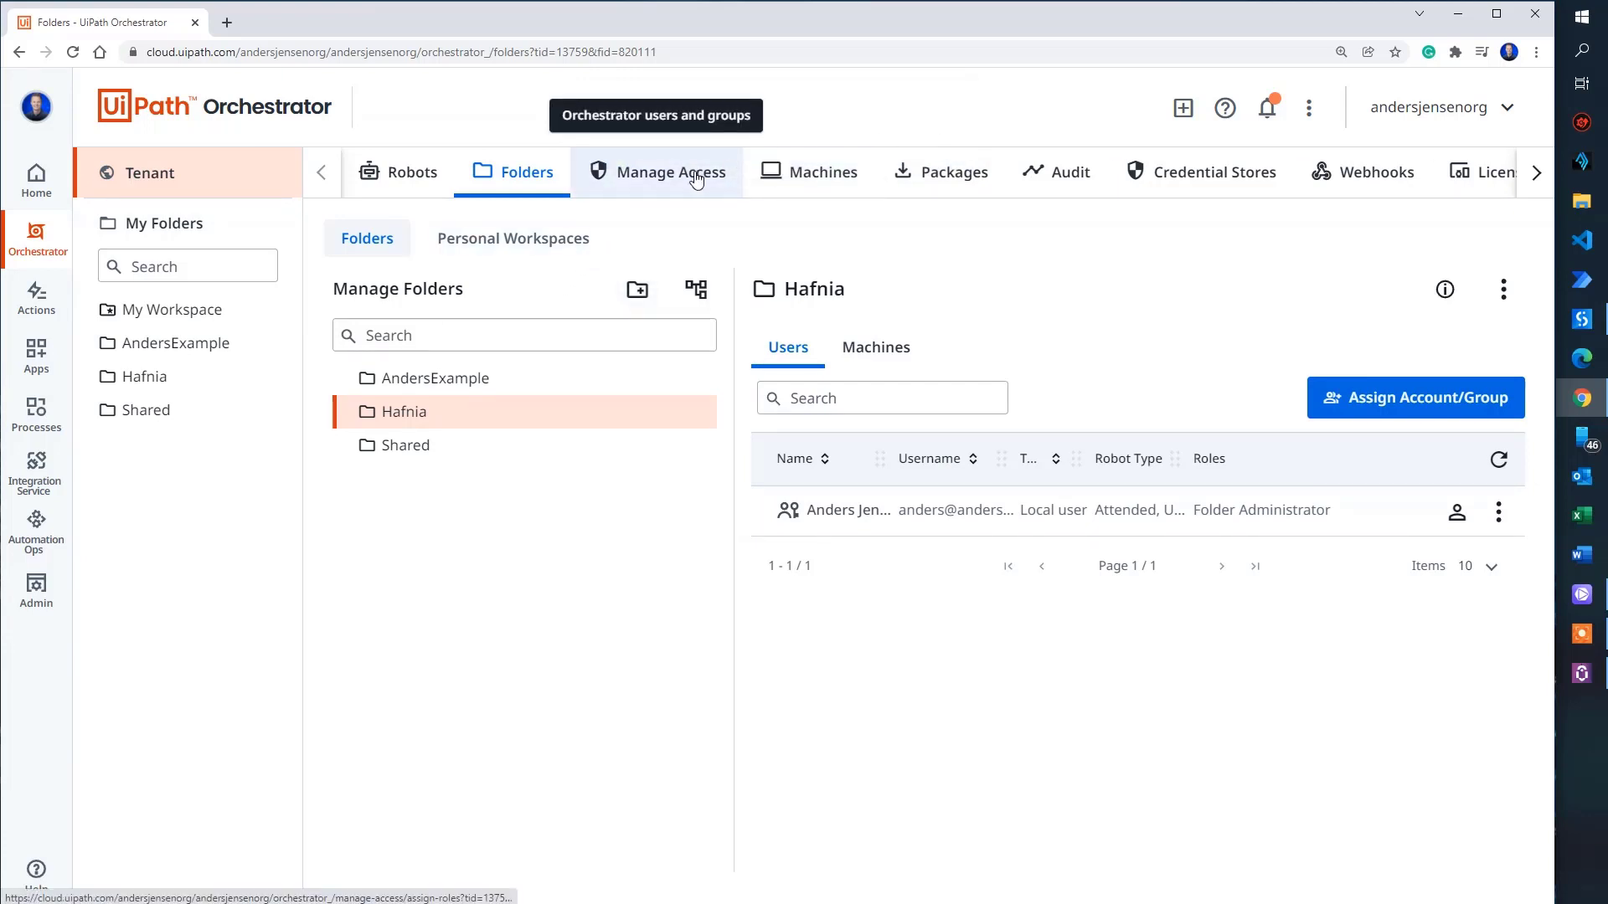
Step: From Manage Access, start editing the local user account's details and roles
{"action": "left_click", "coordinate": [670, 170]}
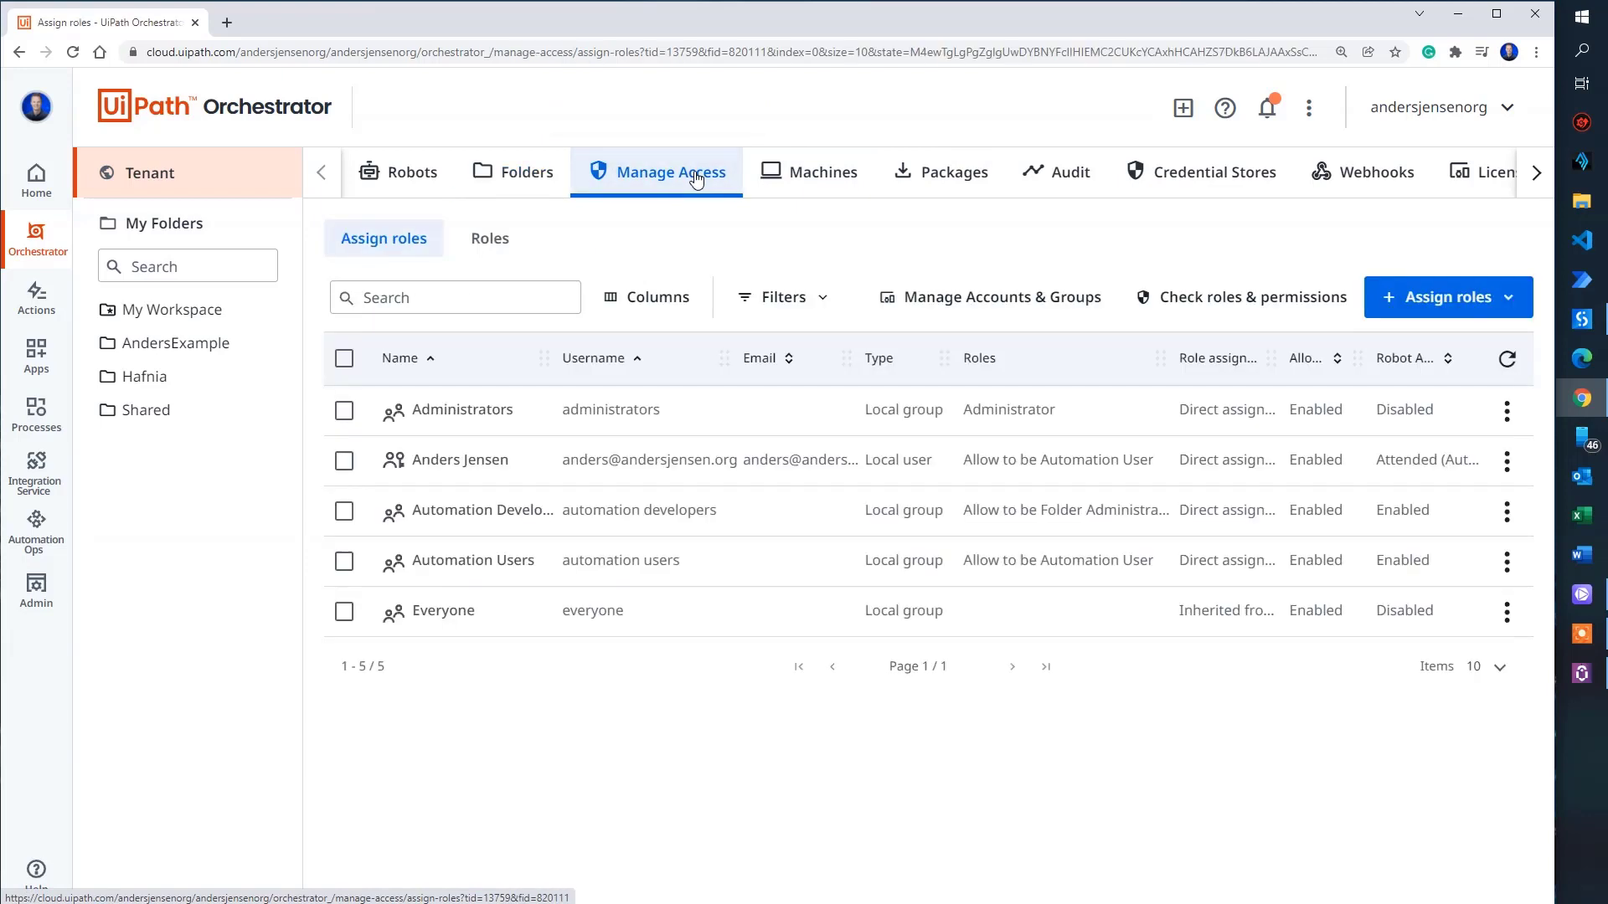
{"action": "mouse_move", "coordinate": [794, 720]}
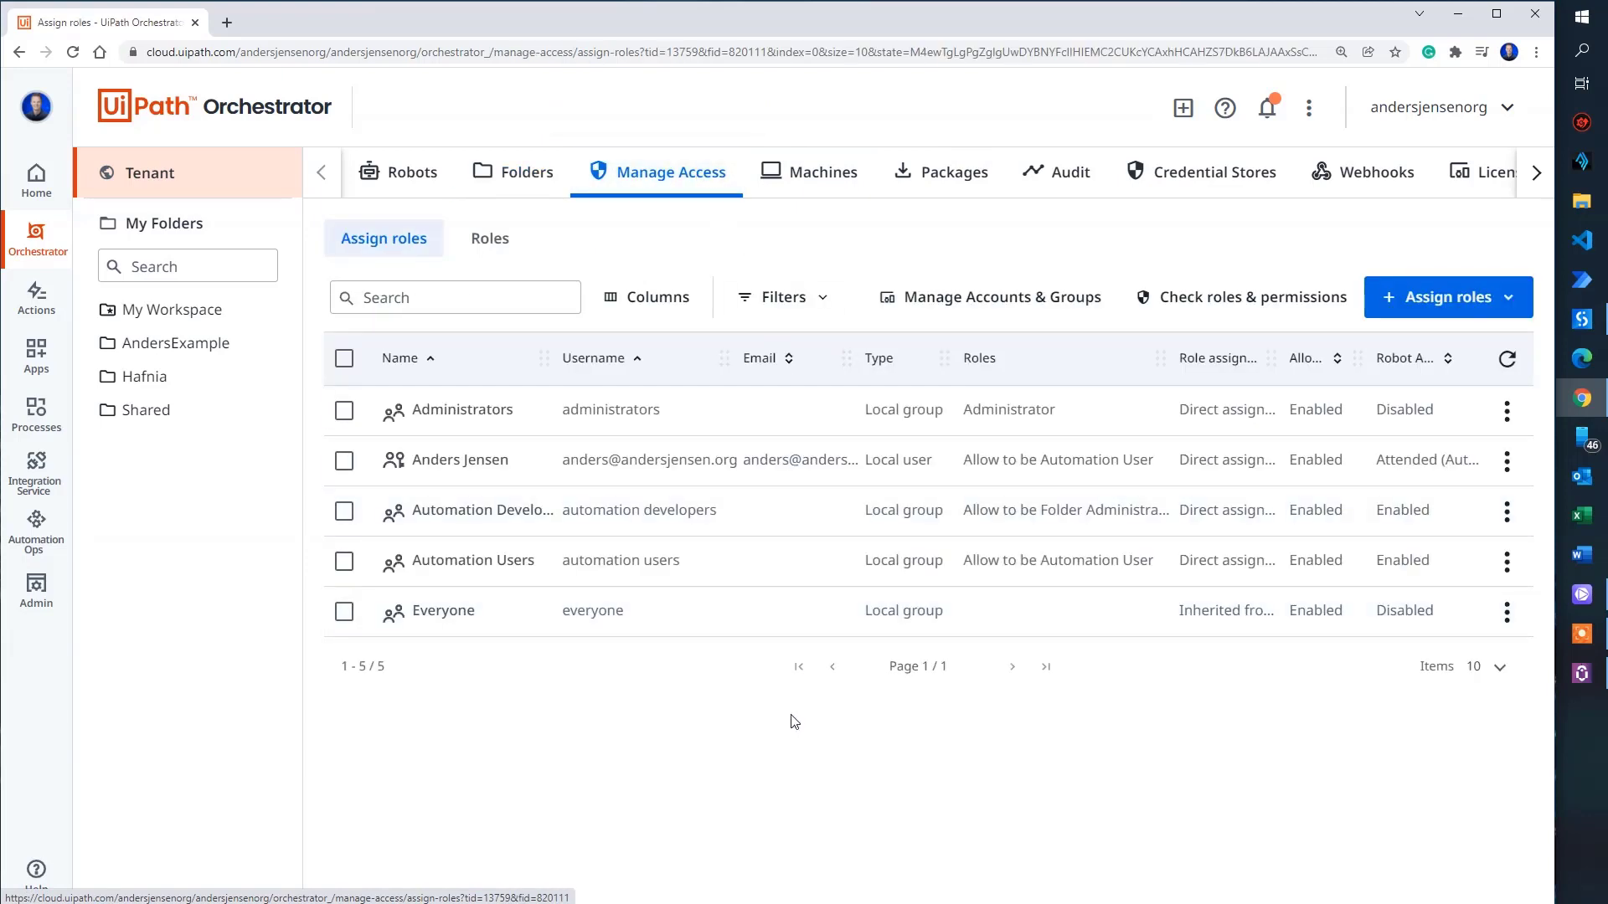
{"action": "mouse_move", "coordinate": [759, 677]}
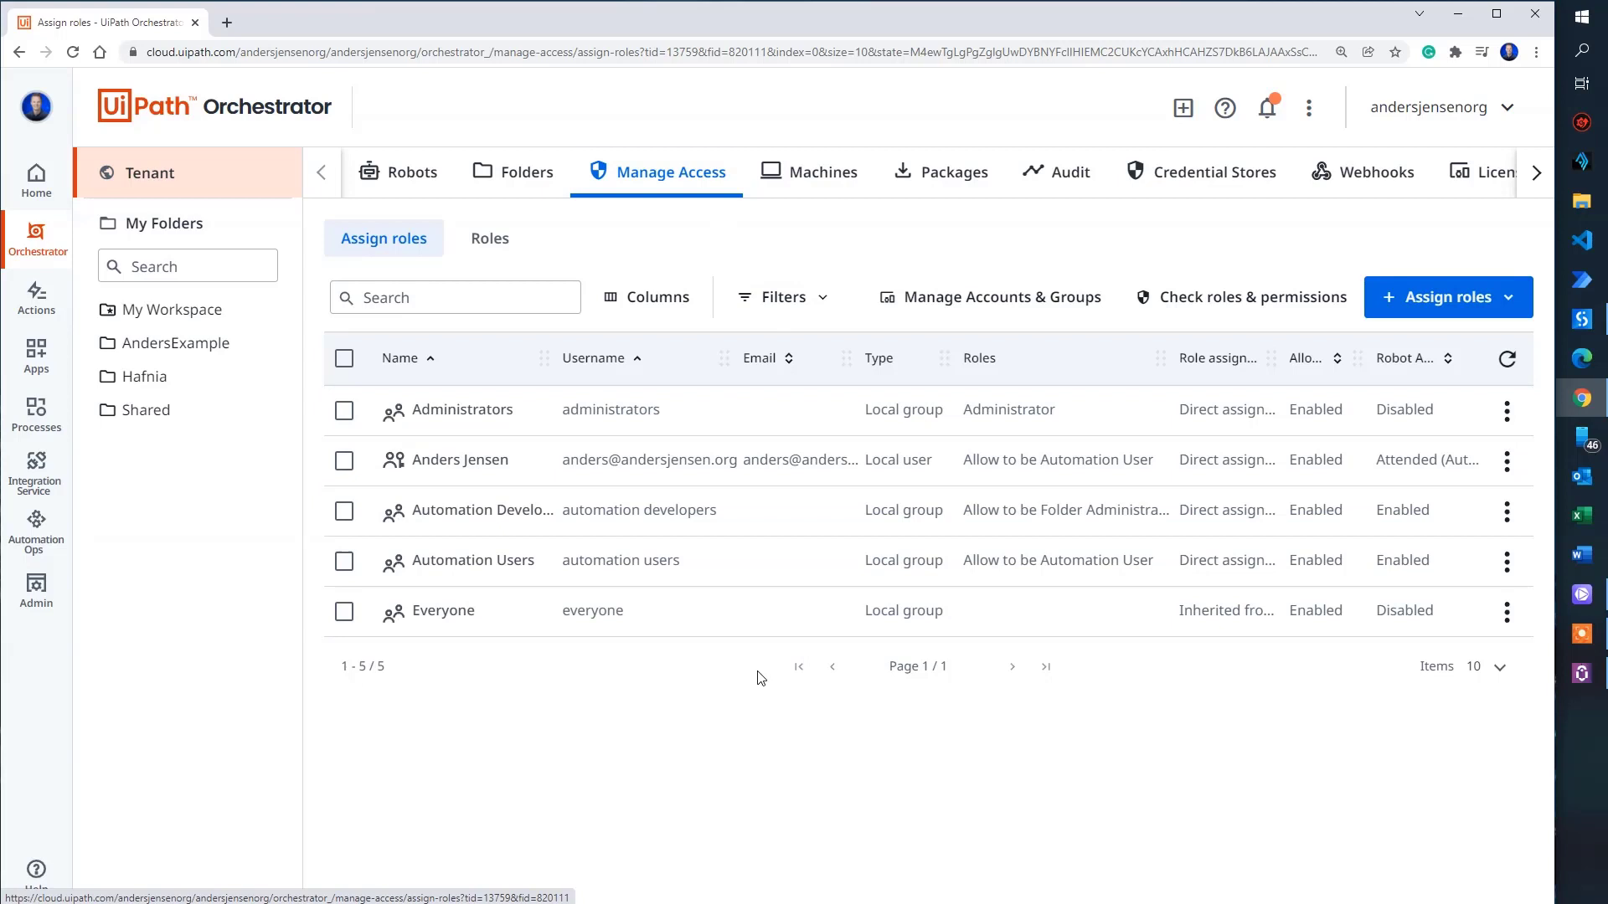
{"action": "mouse_move", "coordinate": [606, 459]}
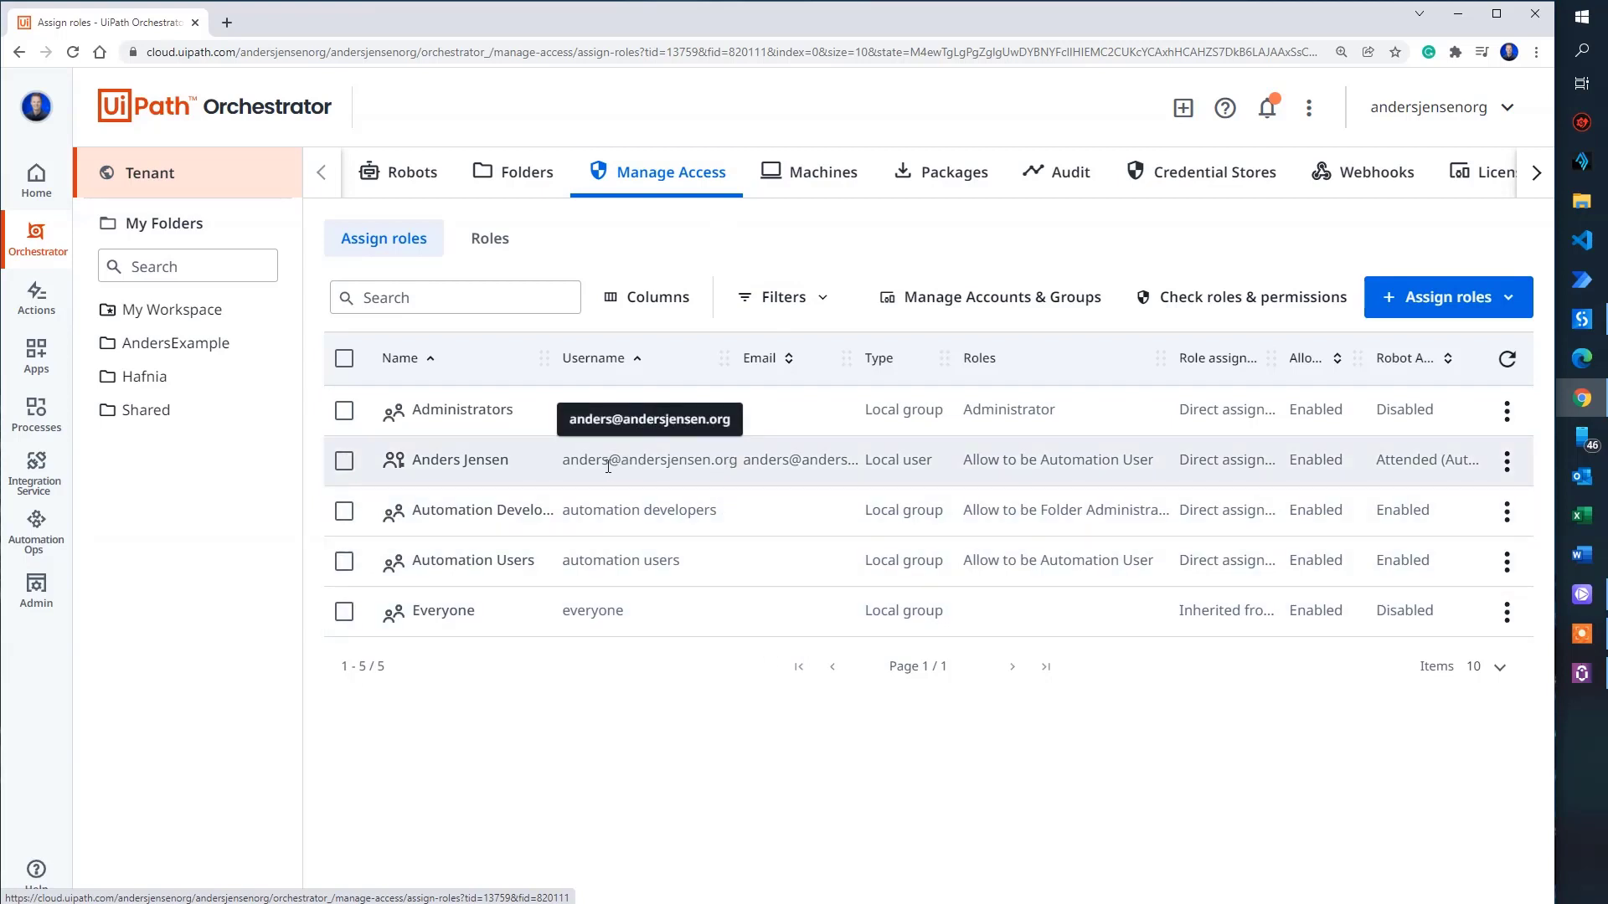
{"action": "mouse_move", "coordinate": [774, 467]}
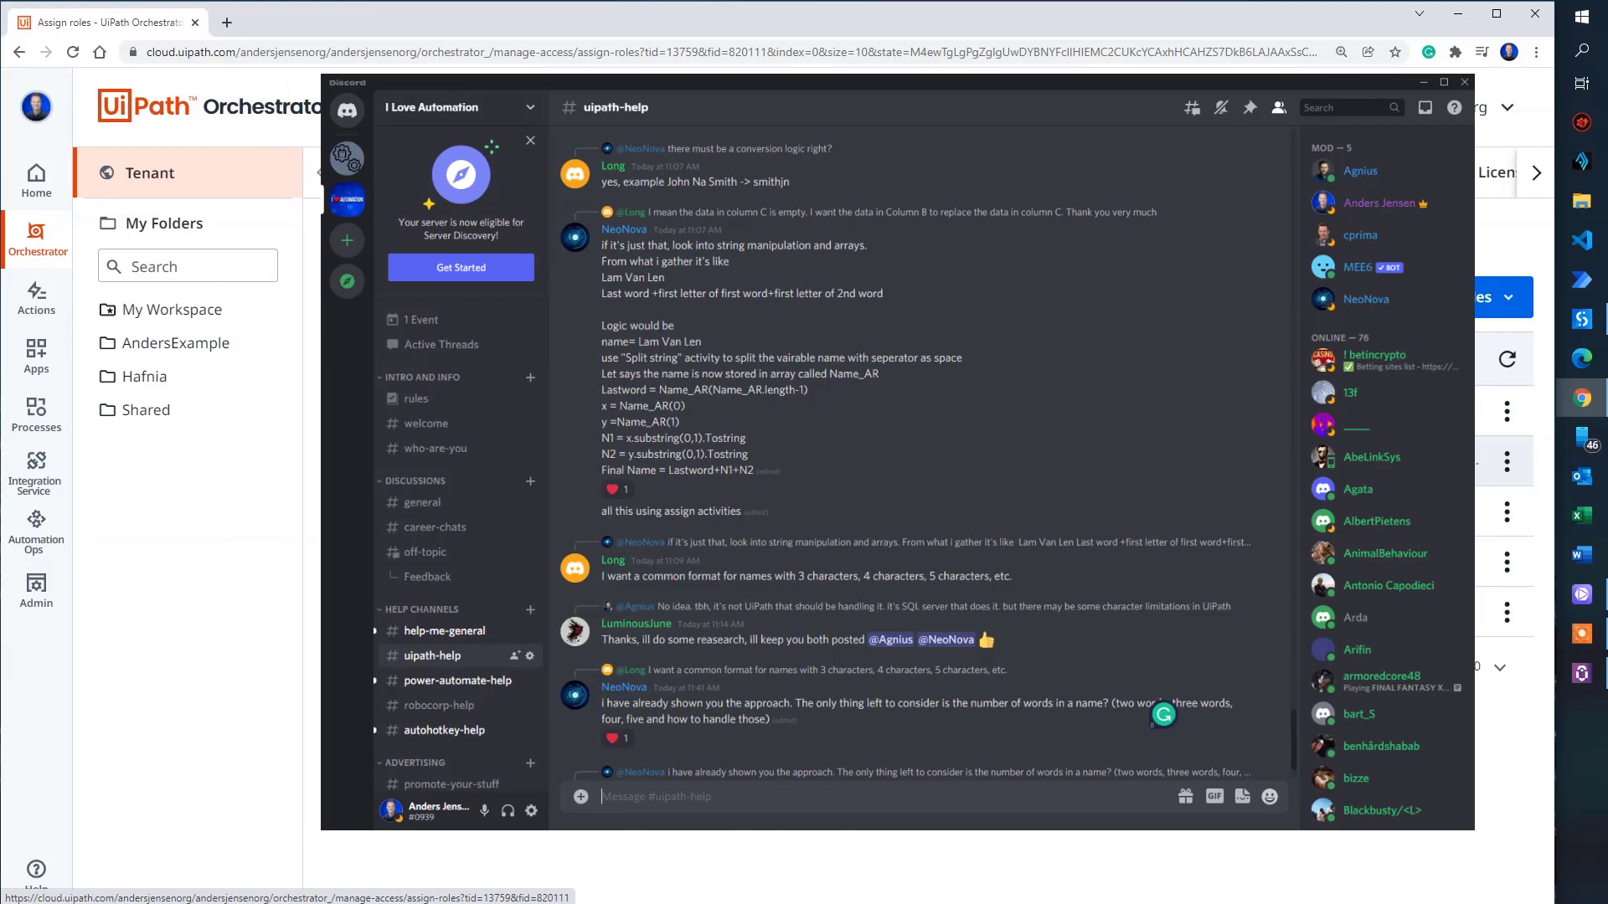
{"action": "left_click", "coordinate": [1508, 460]}
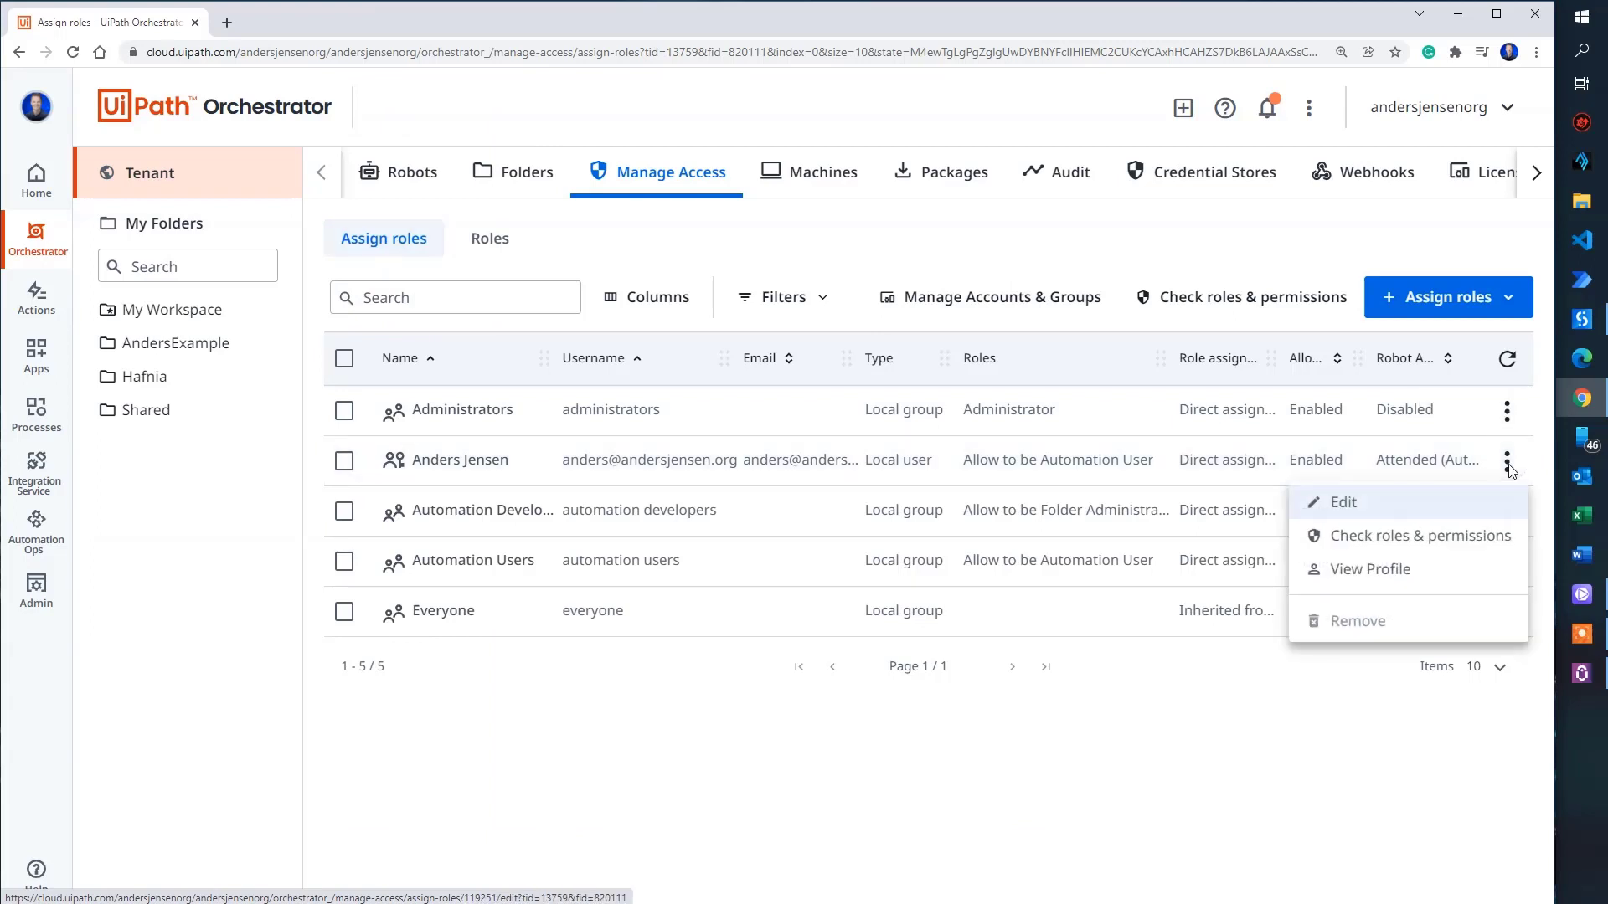
{"action": "left_click", "coordinate": [1342, 503]}
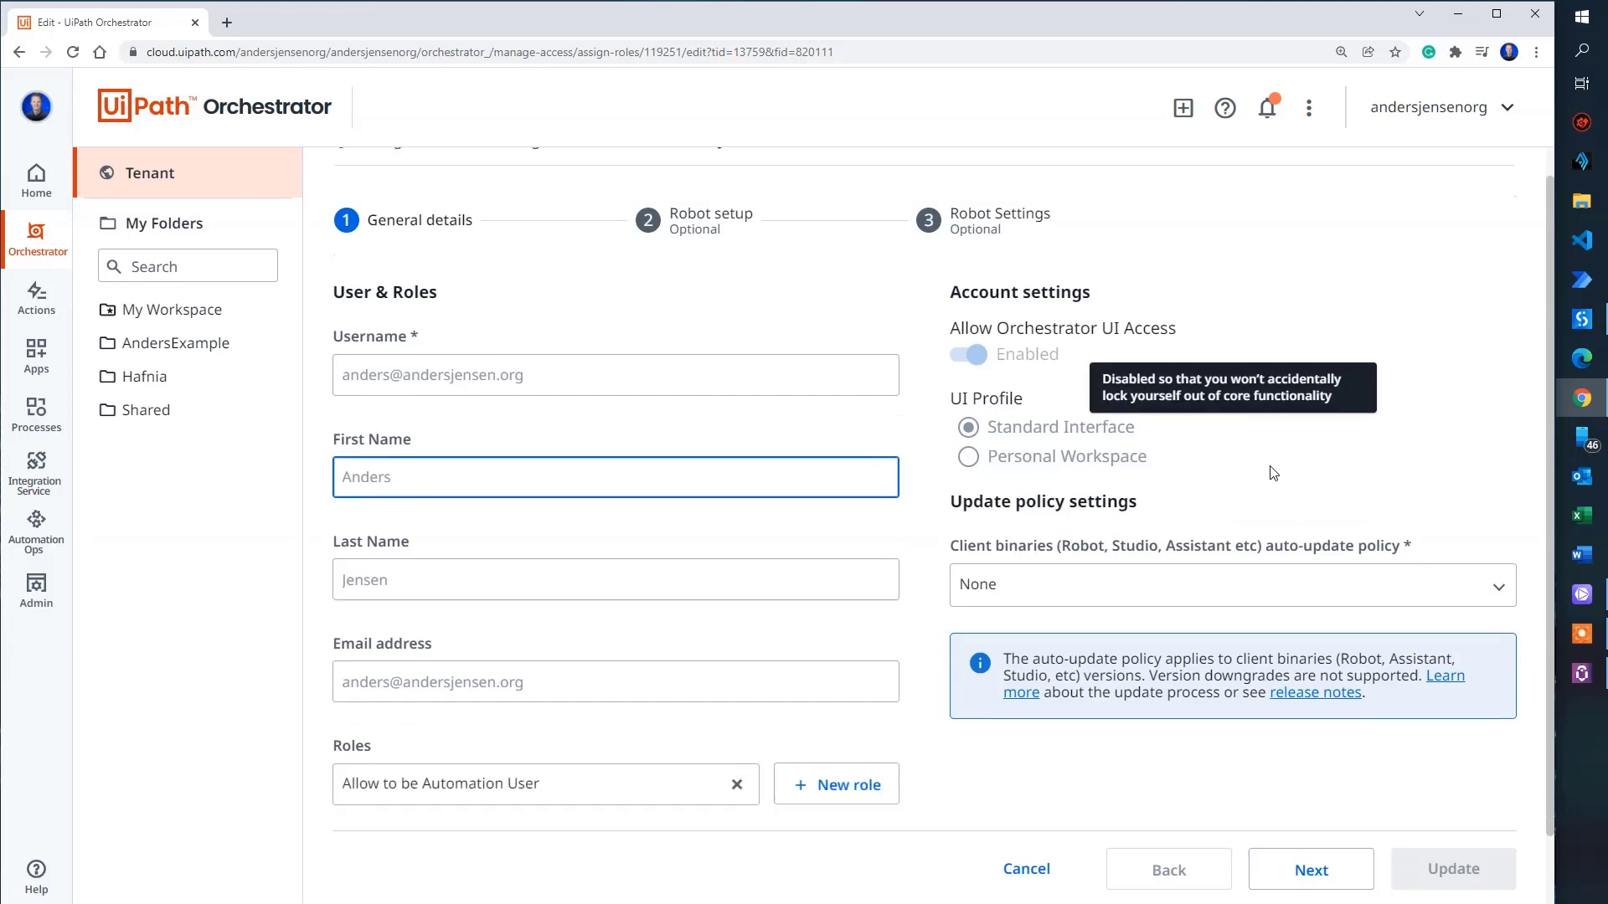
Step: Advance the Edit user wizard from General details to the Robot setup step
{"action": "scroll", "scroll_direction": "down", "scroll_amount": 3}
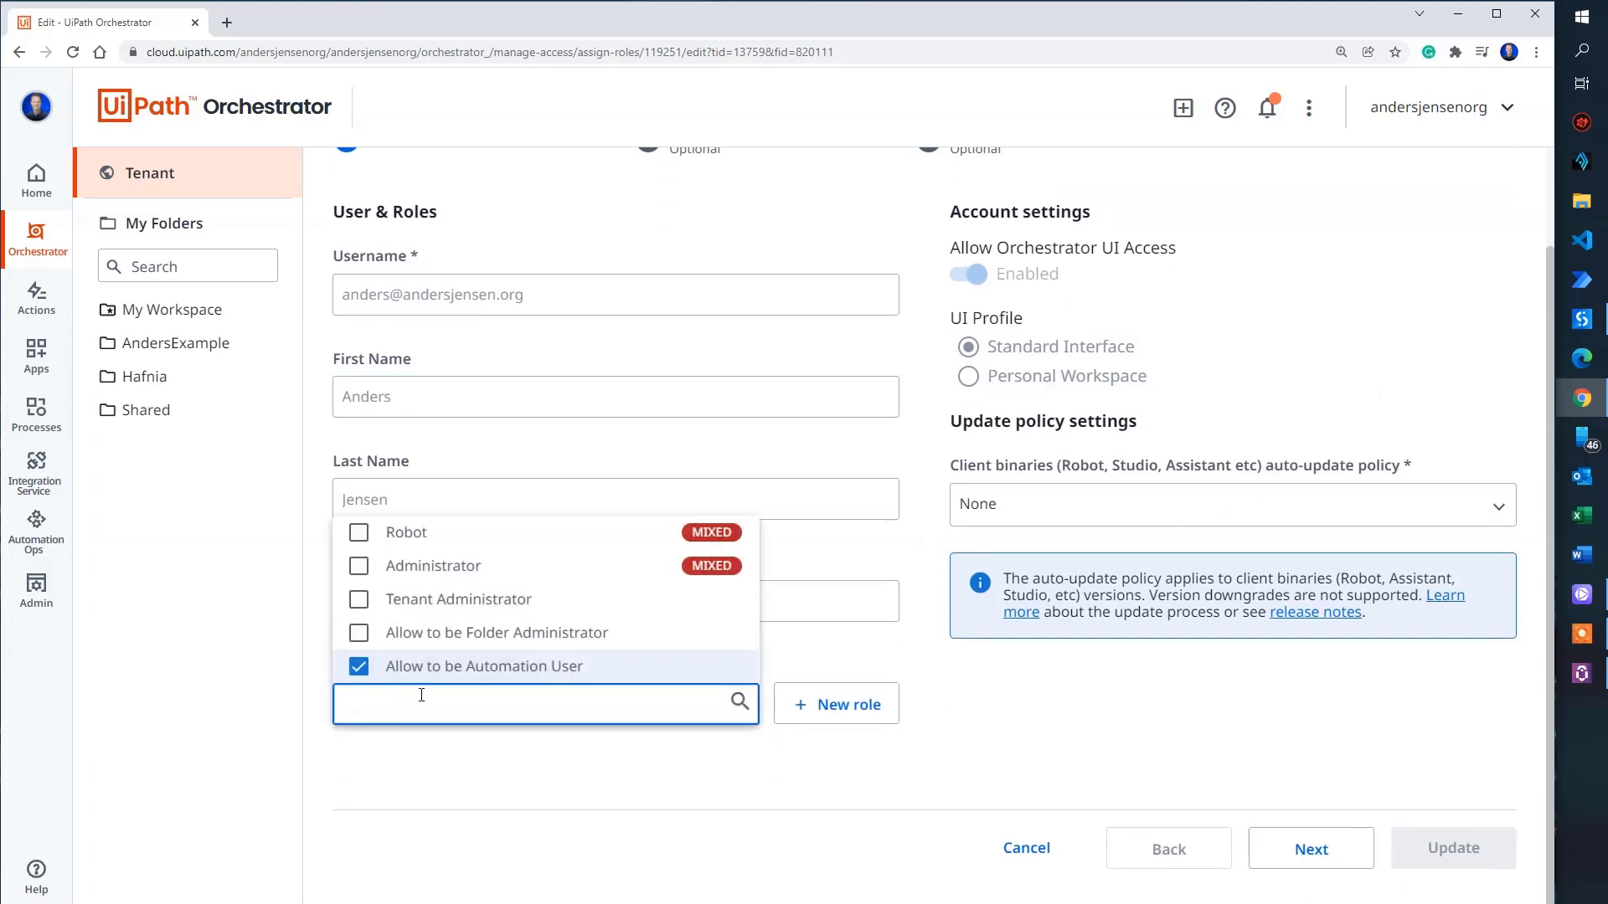
{"action": "mouse_move", "coordinate": [518, 682]}
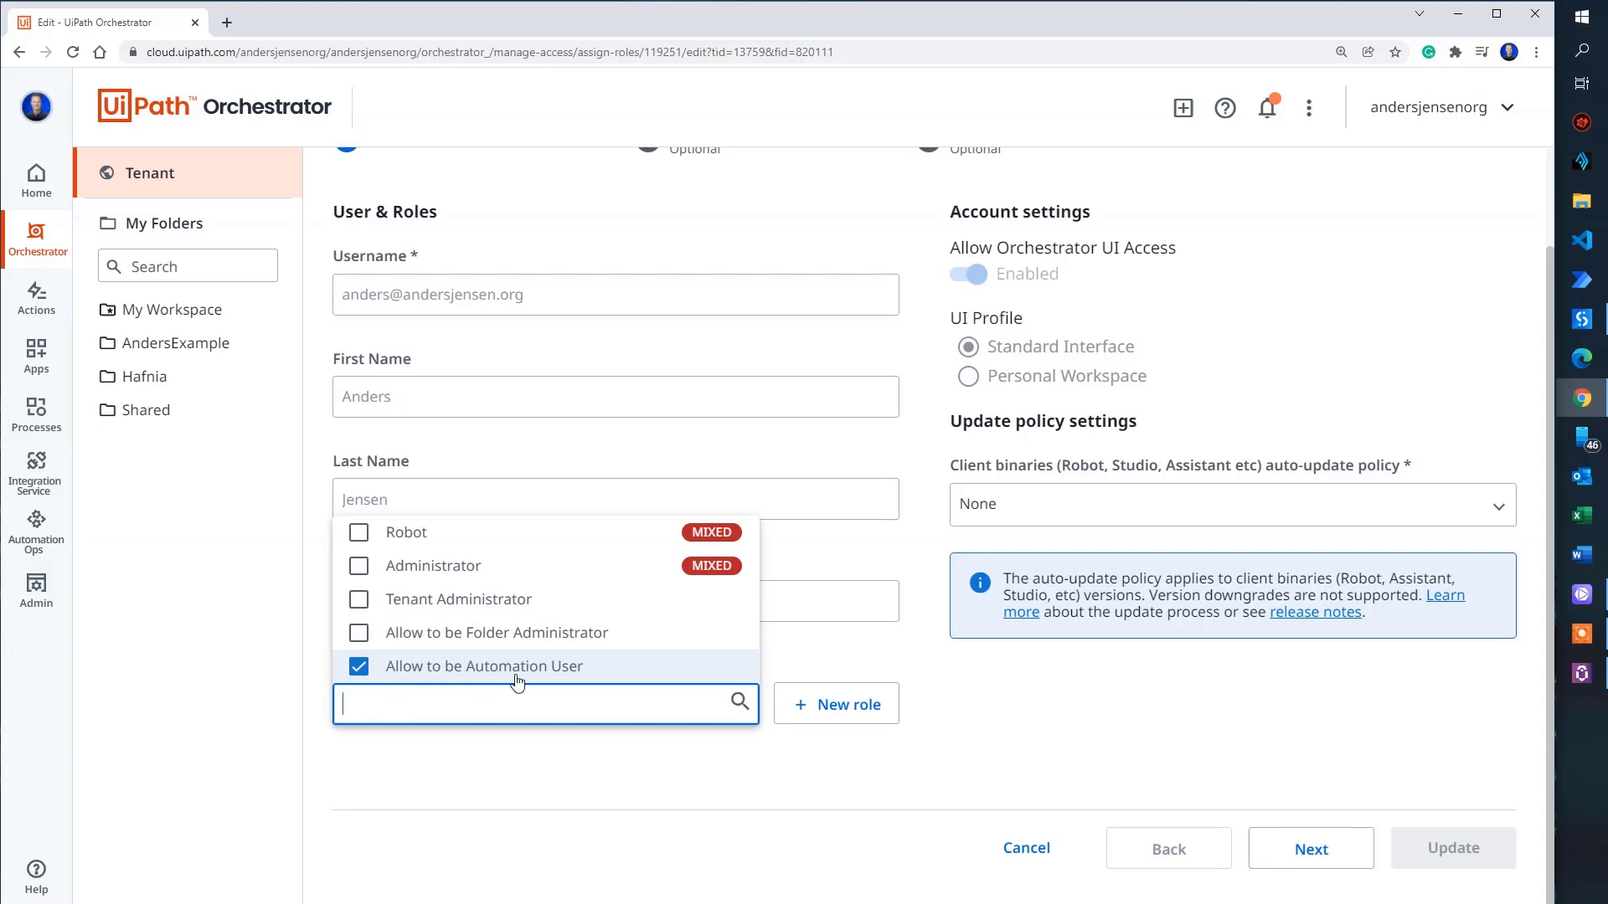
{"action": "left_click", "coordinate": [484, 665]}
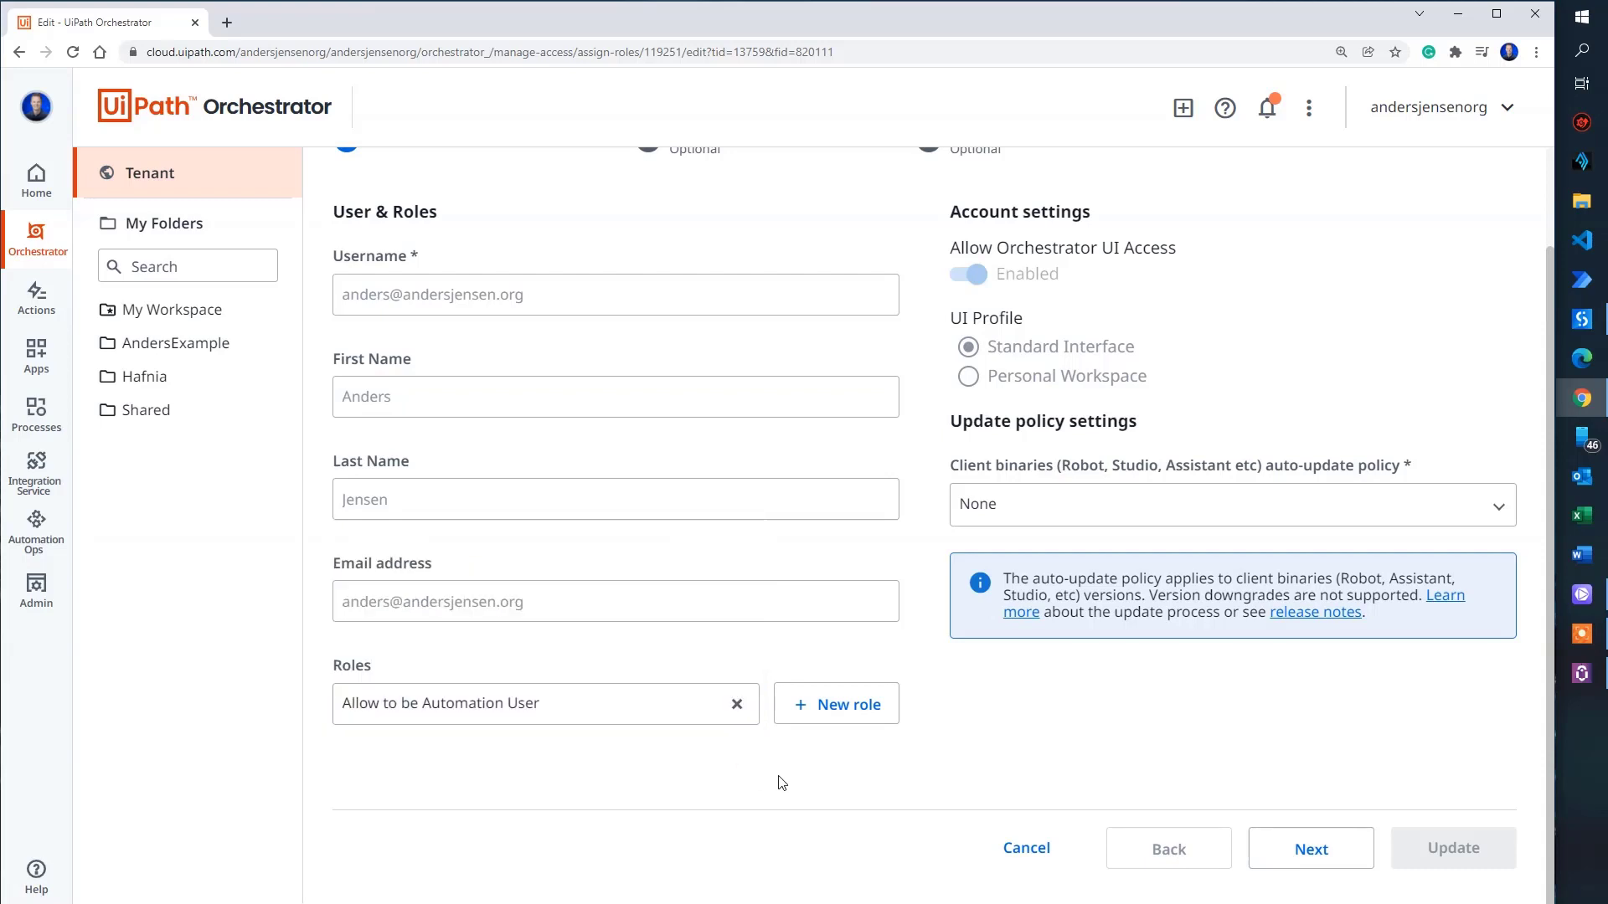
{"action": "mouse_move", "coordinate": [1310, 847]}
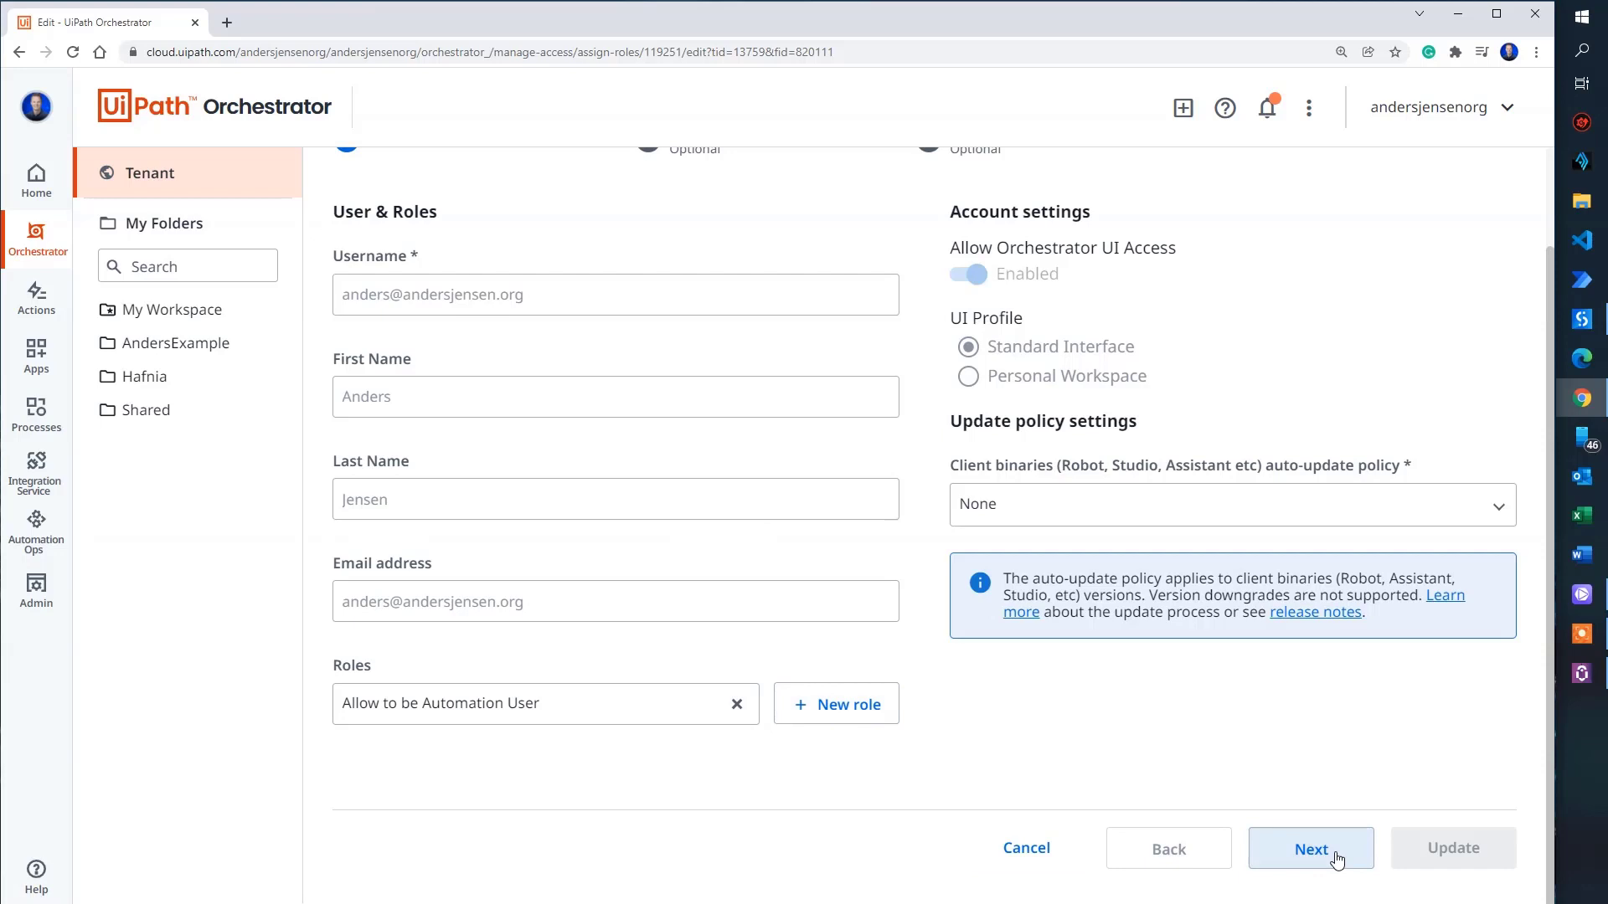
{"action": "left_click", "coordinate": [1310, 848]}
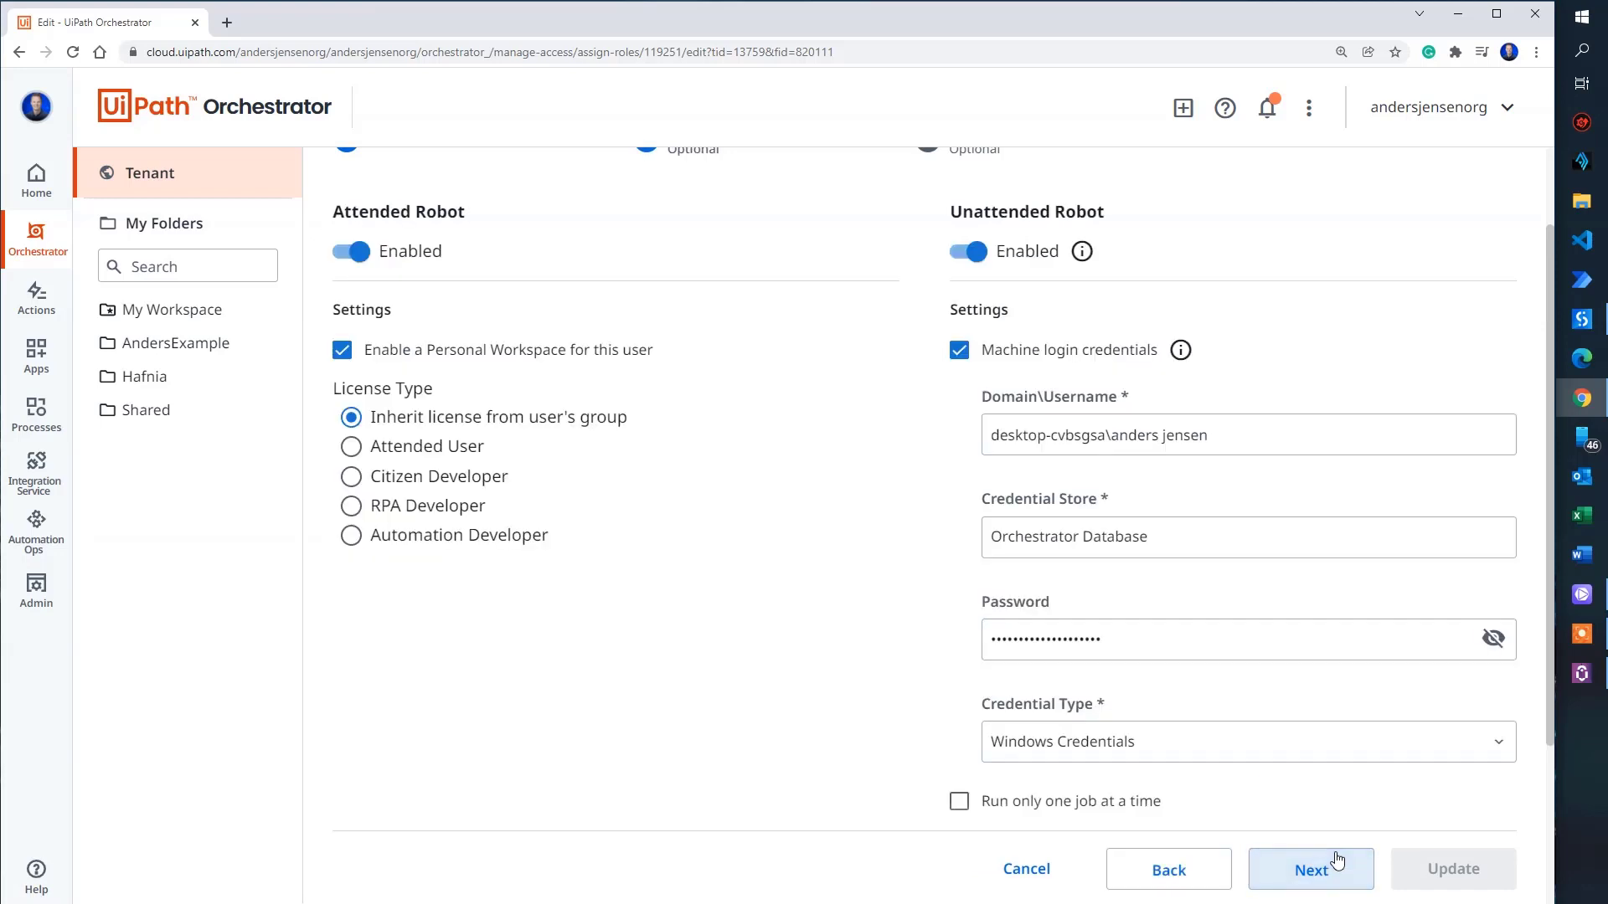
{"action": "scroll", "scroll_direction": "up", "scroll_amount": 3}
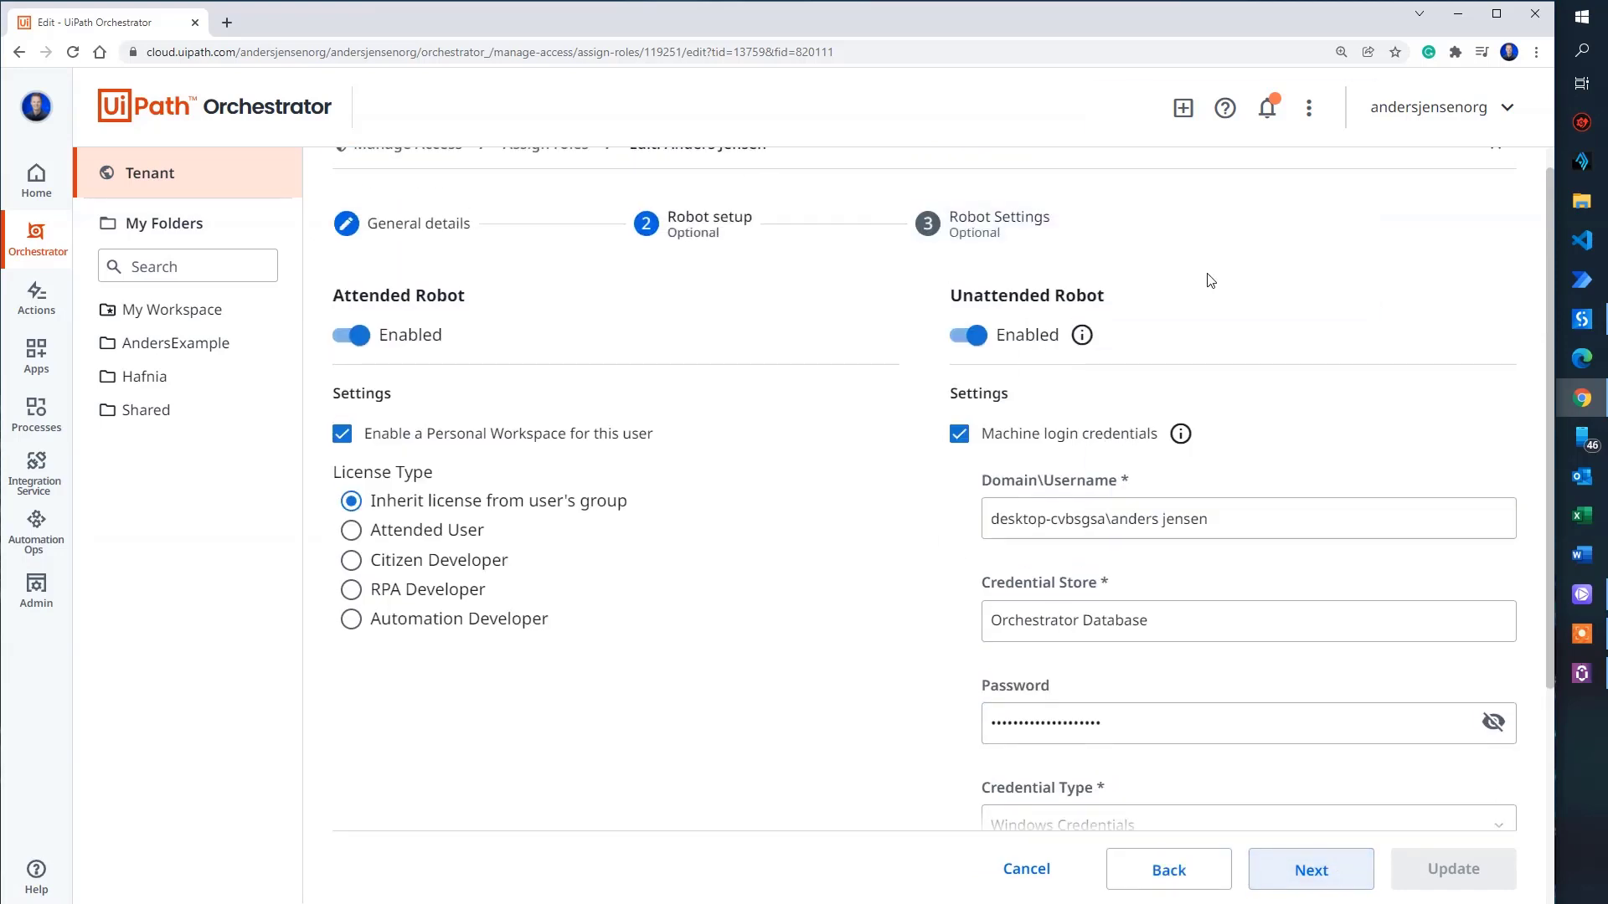
{"action": "mouse_move", "coordinate": [941, 330]}
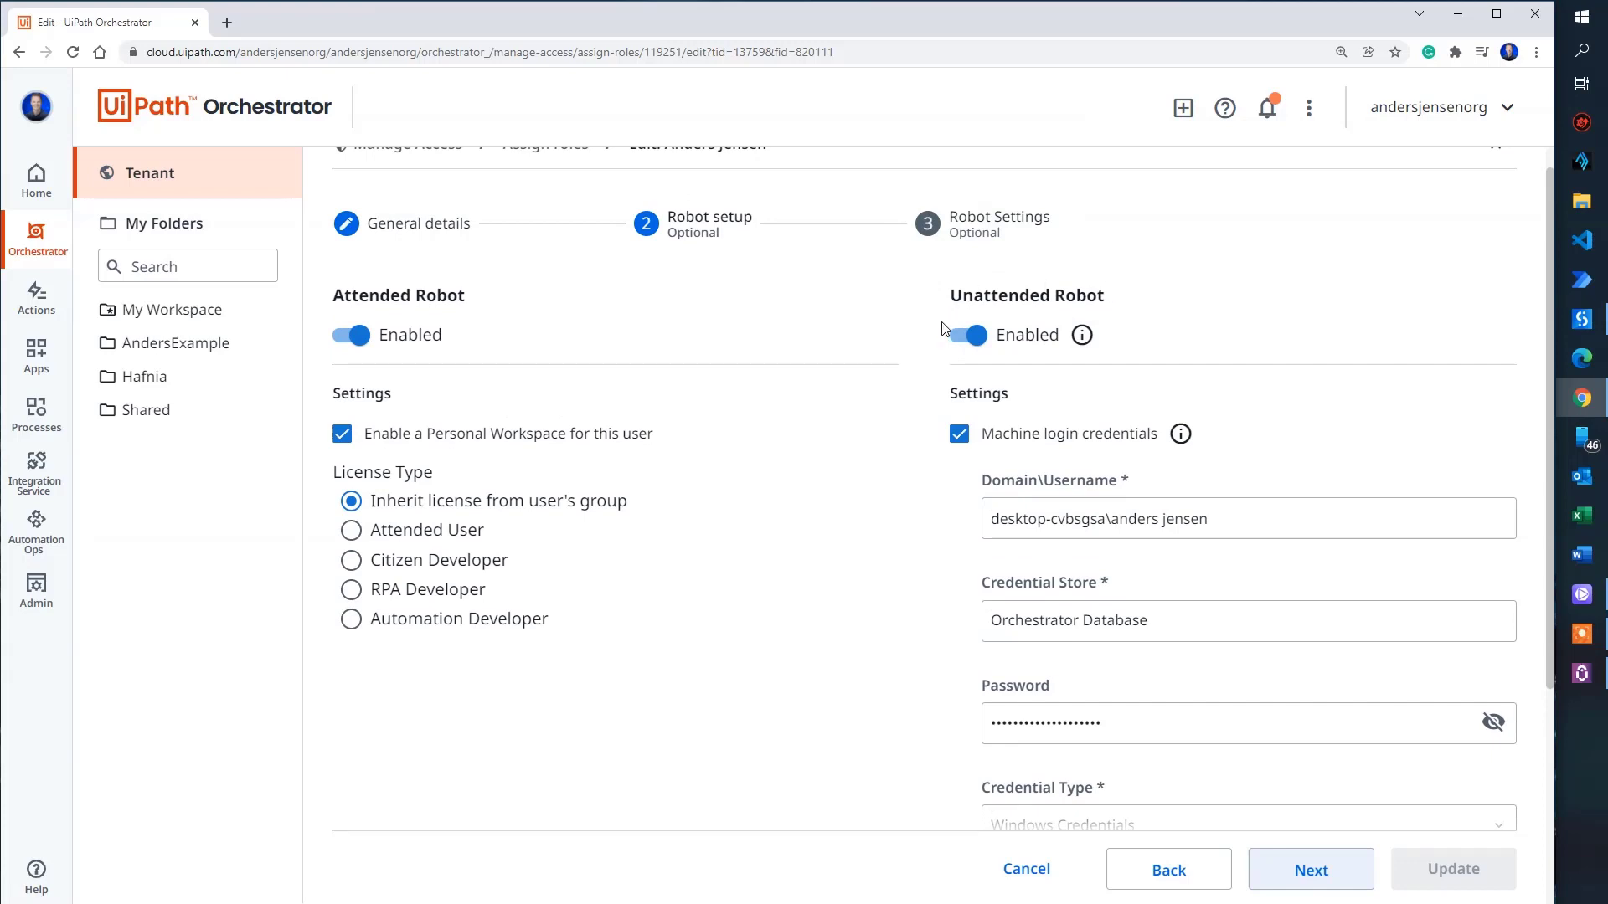
{"action": "mouse_move", "coordinate": [449, 493]}
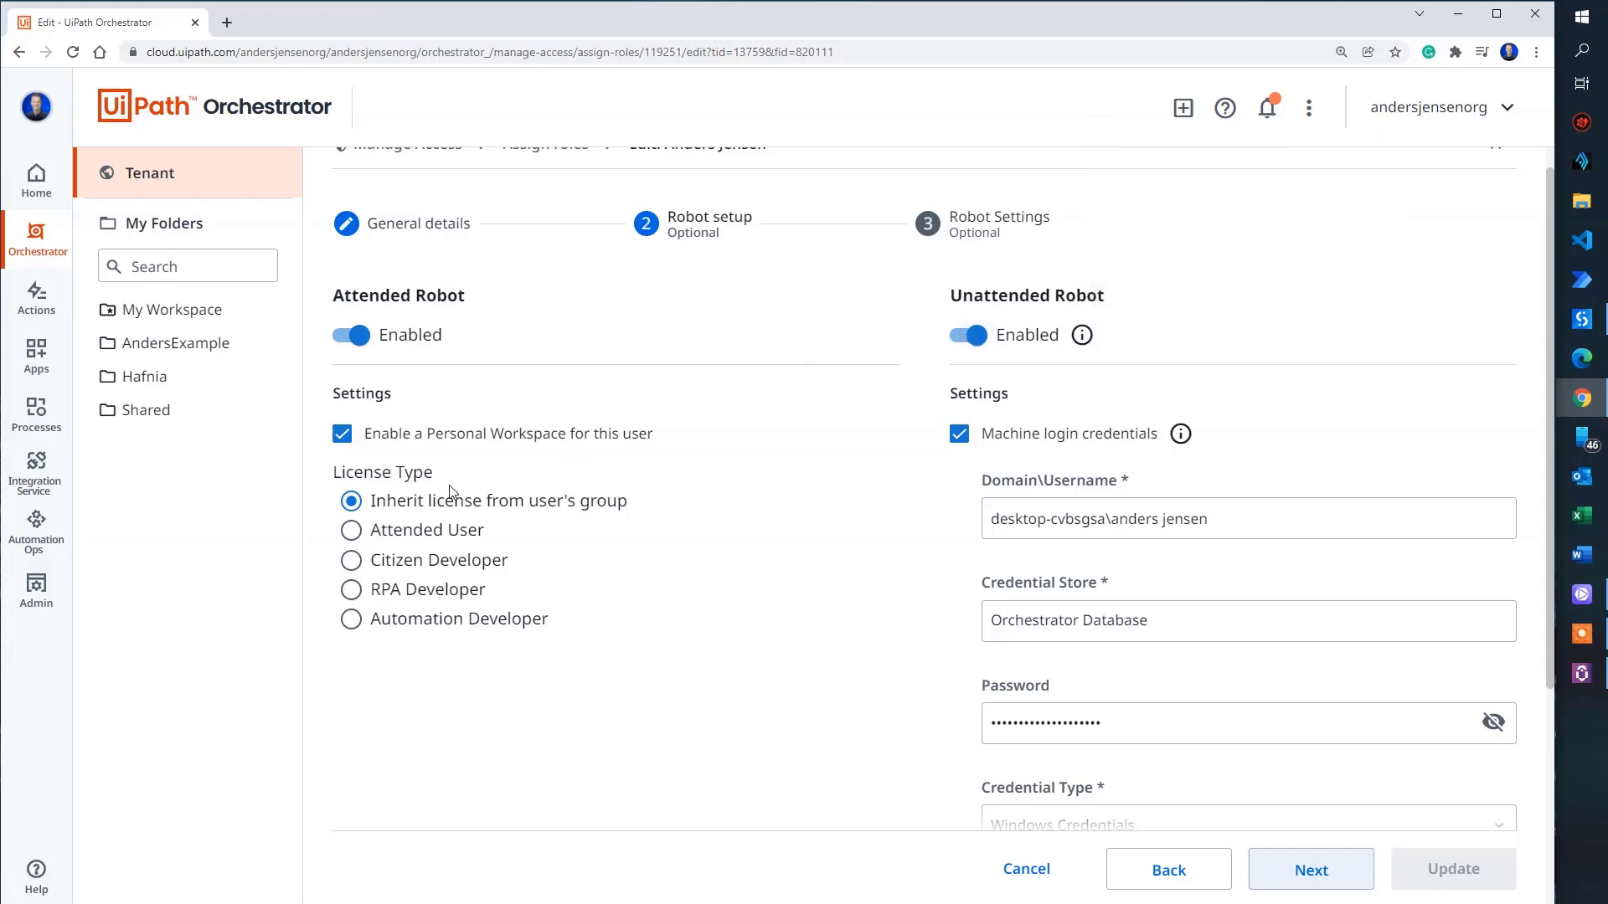
{"action": "mouse_move", "coordinate": [350, 501]}
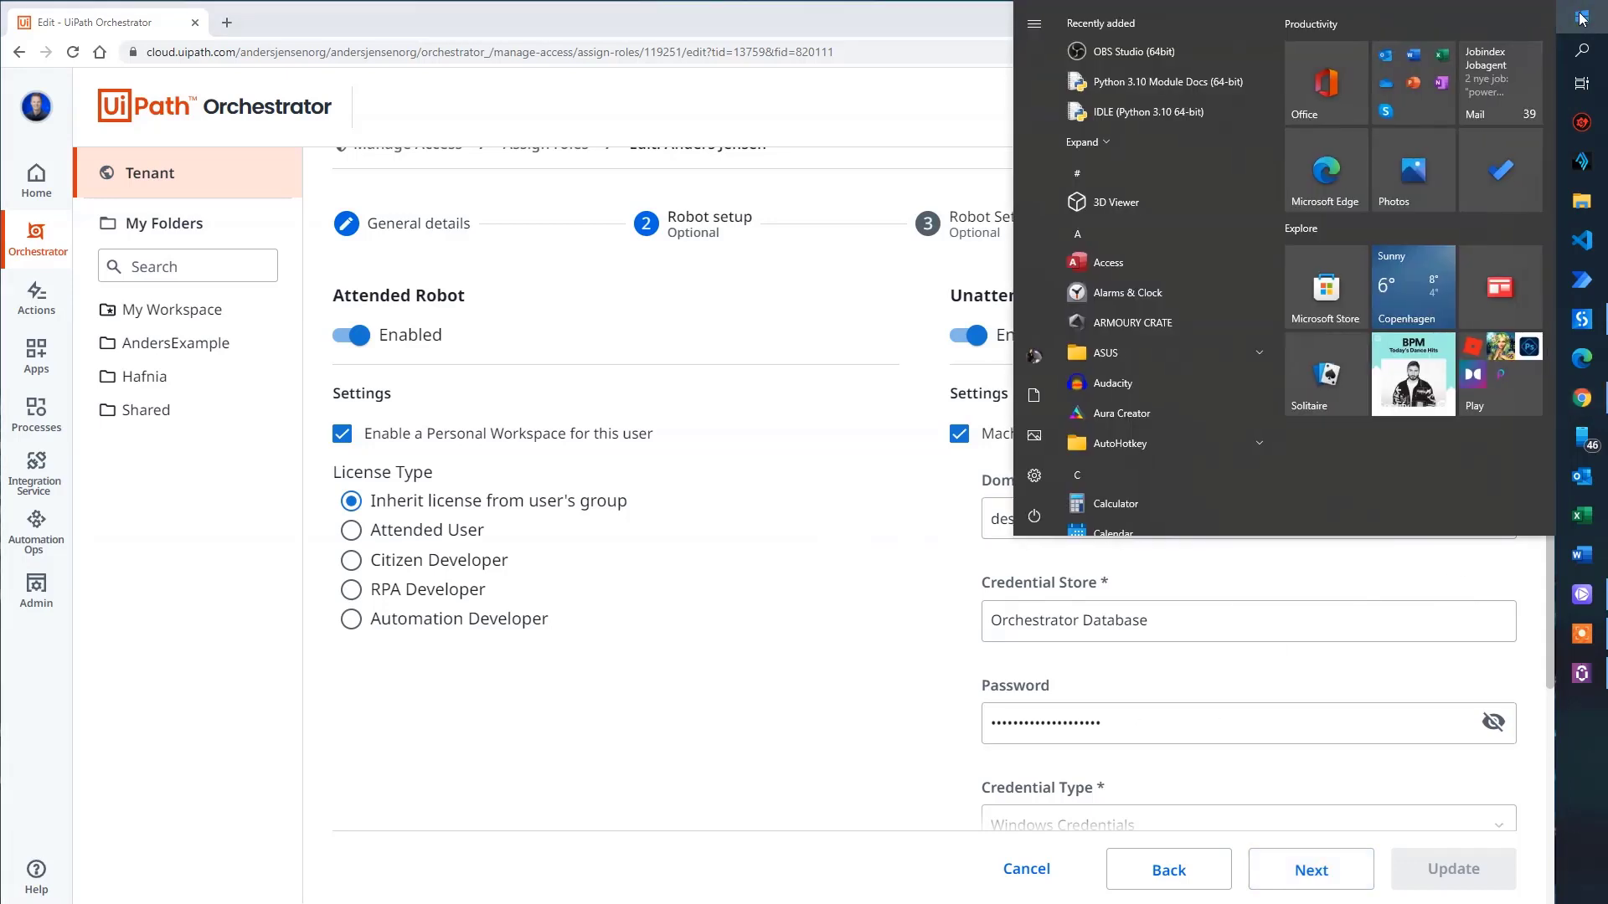
Step: Run whoami in a Command Prompt to get this PC's domain and username
{"action": "type", "text": "cmd"}
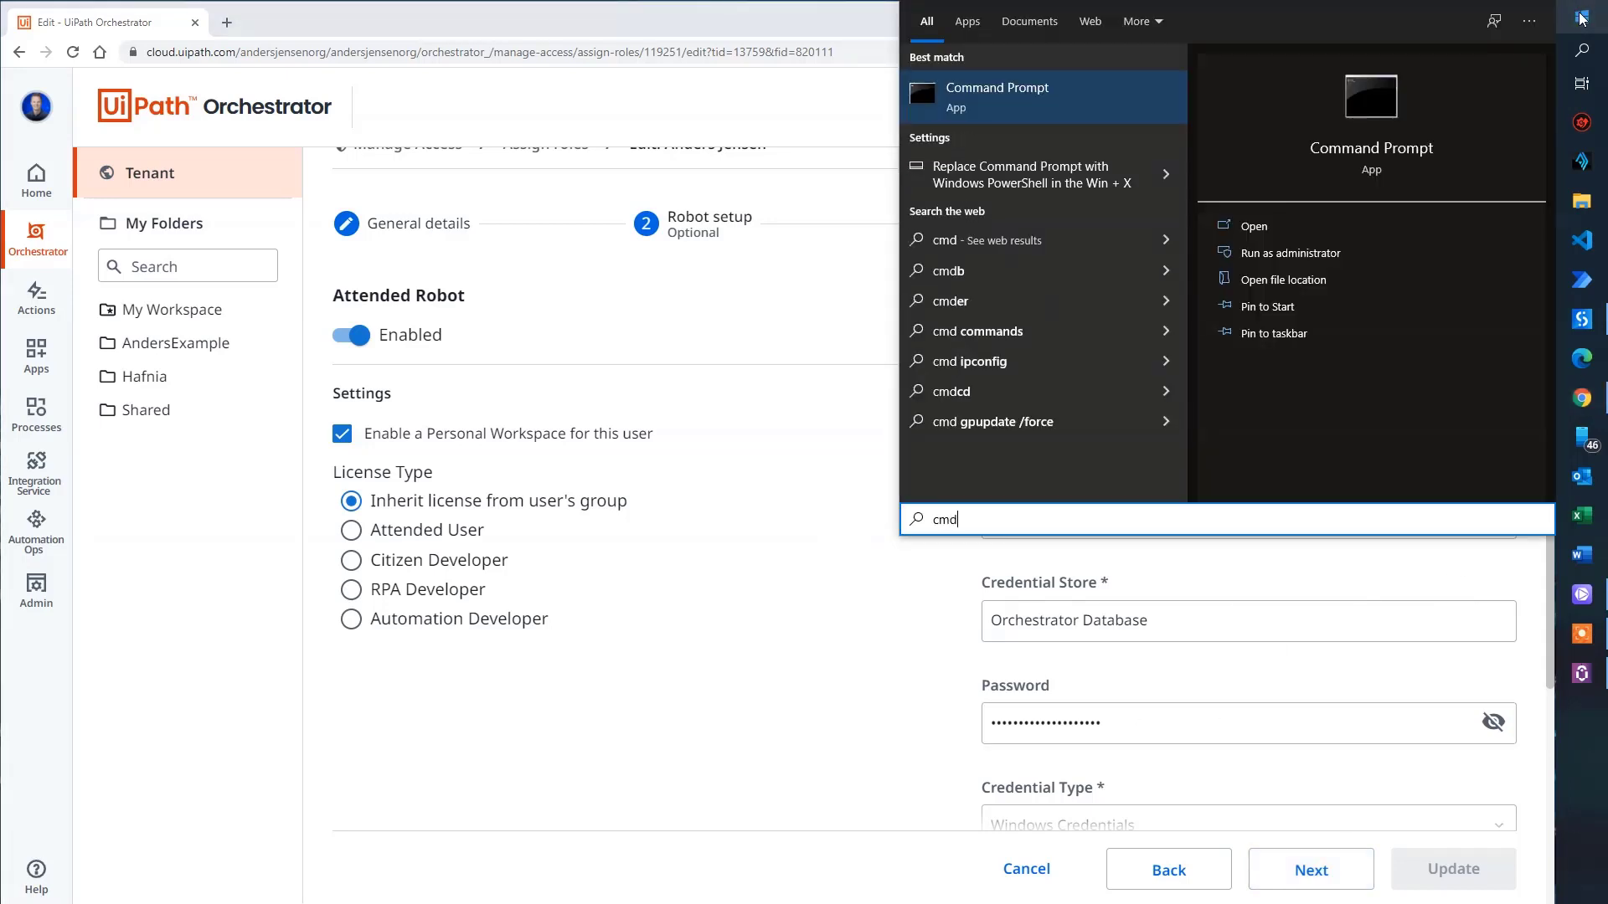
{"action": "mouse_move", "coordinate": [1074, 101]}
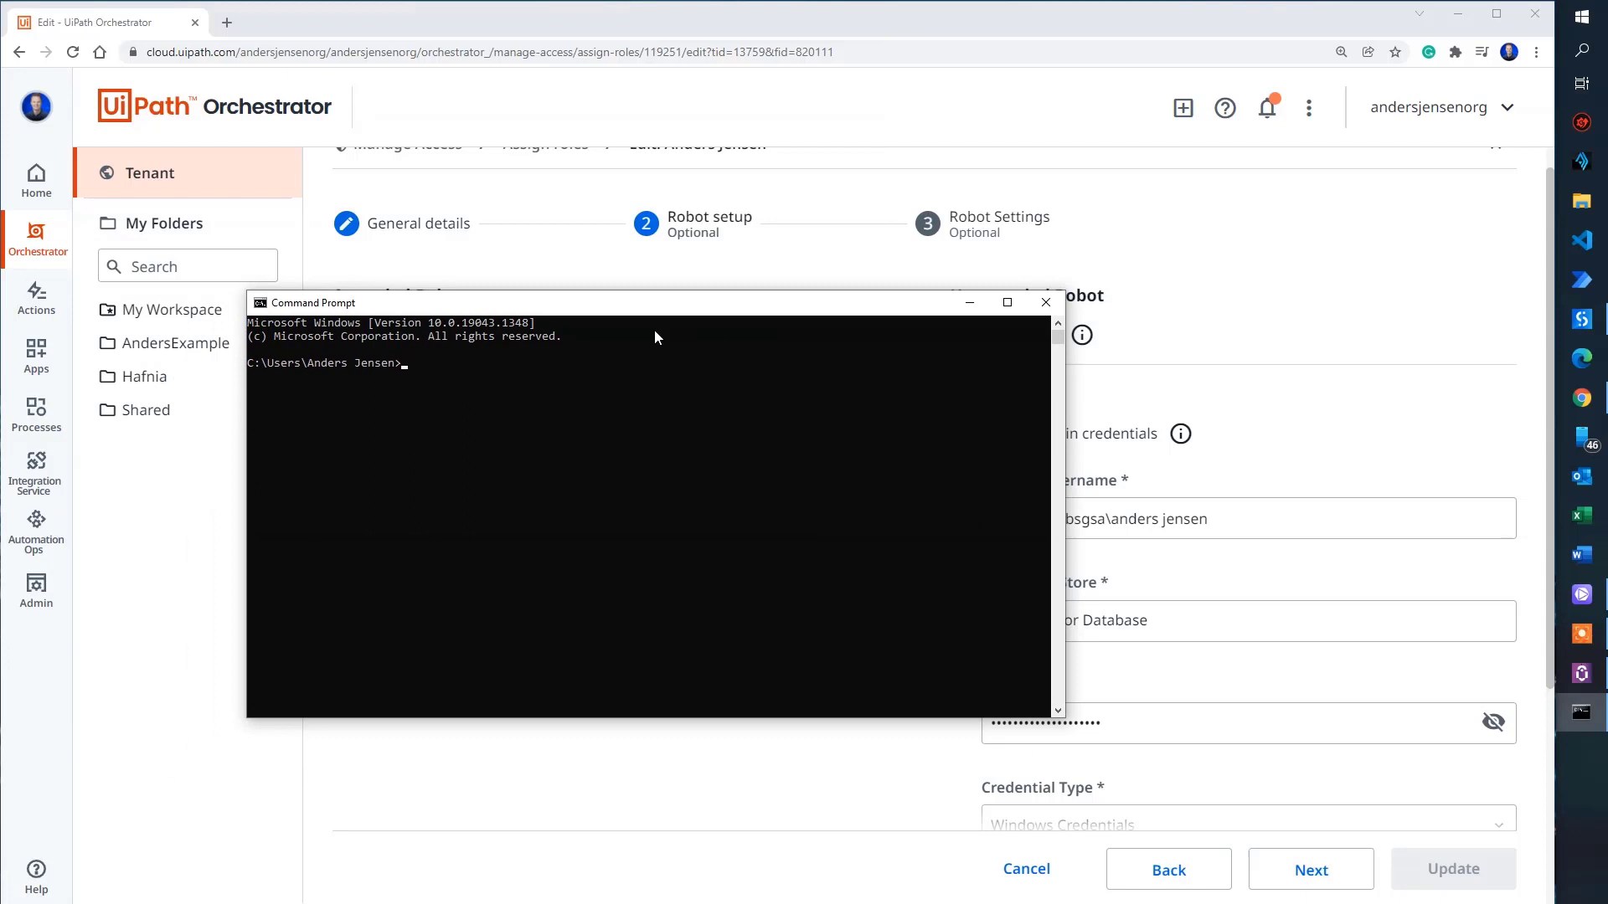
{"action": "type", "text": "w"}
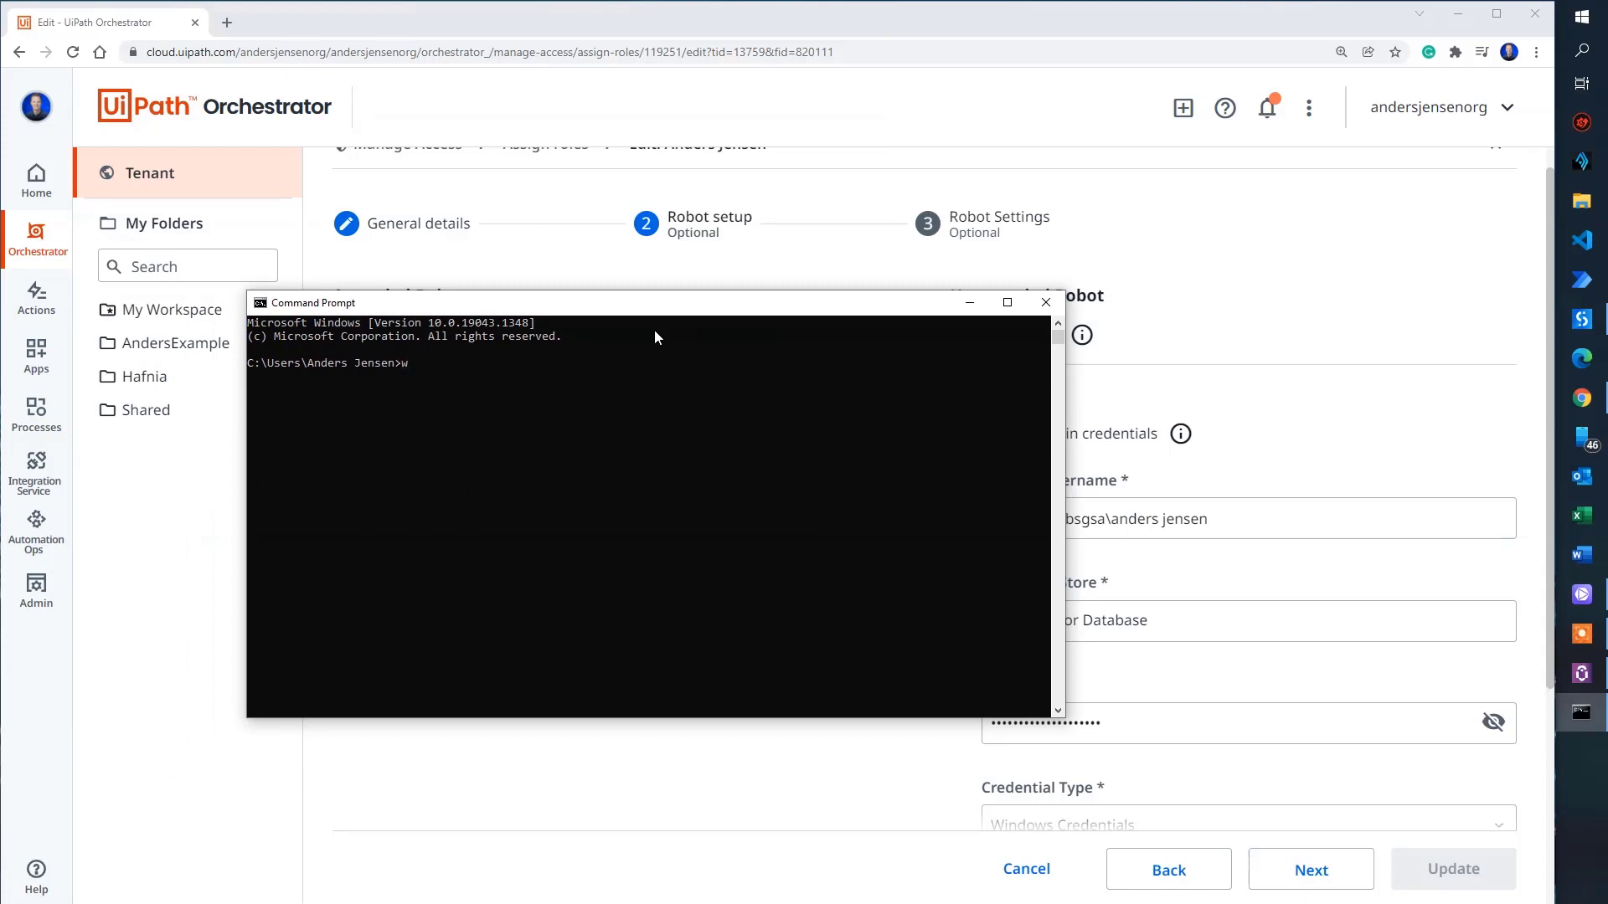
{"action": "type", "text": "hoami"}
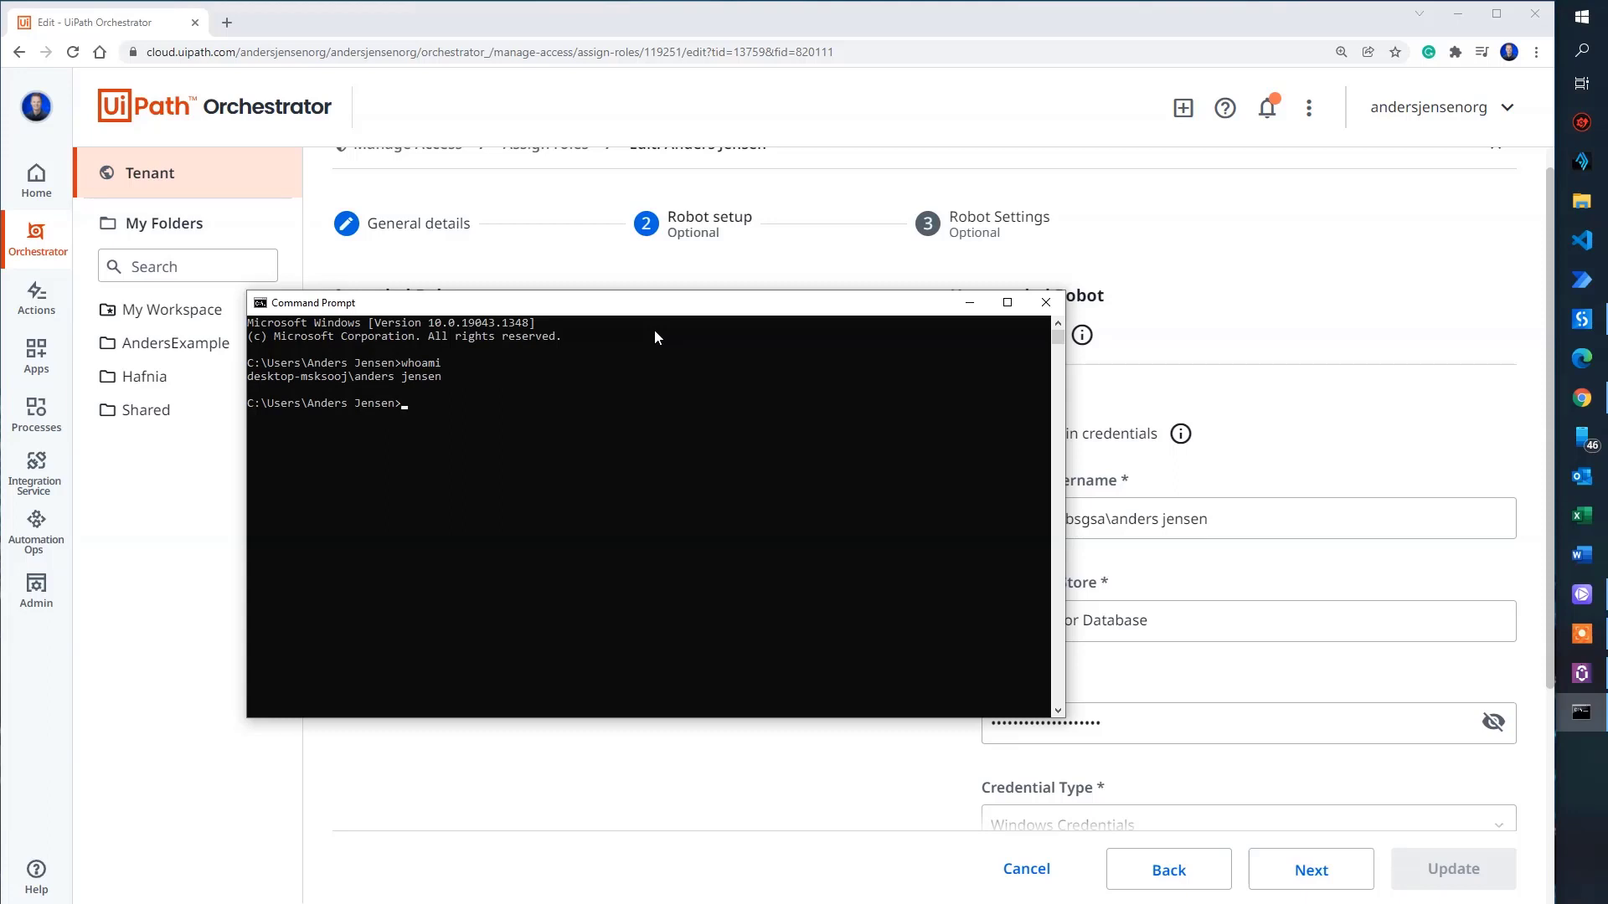
{"action": "mouse_move", "coordinate": [474, 304]}
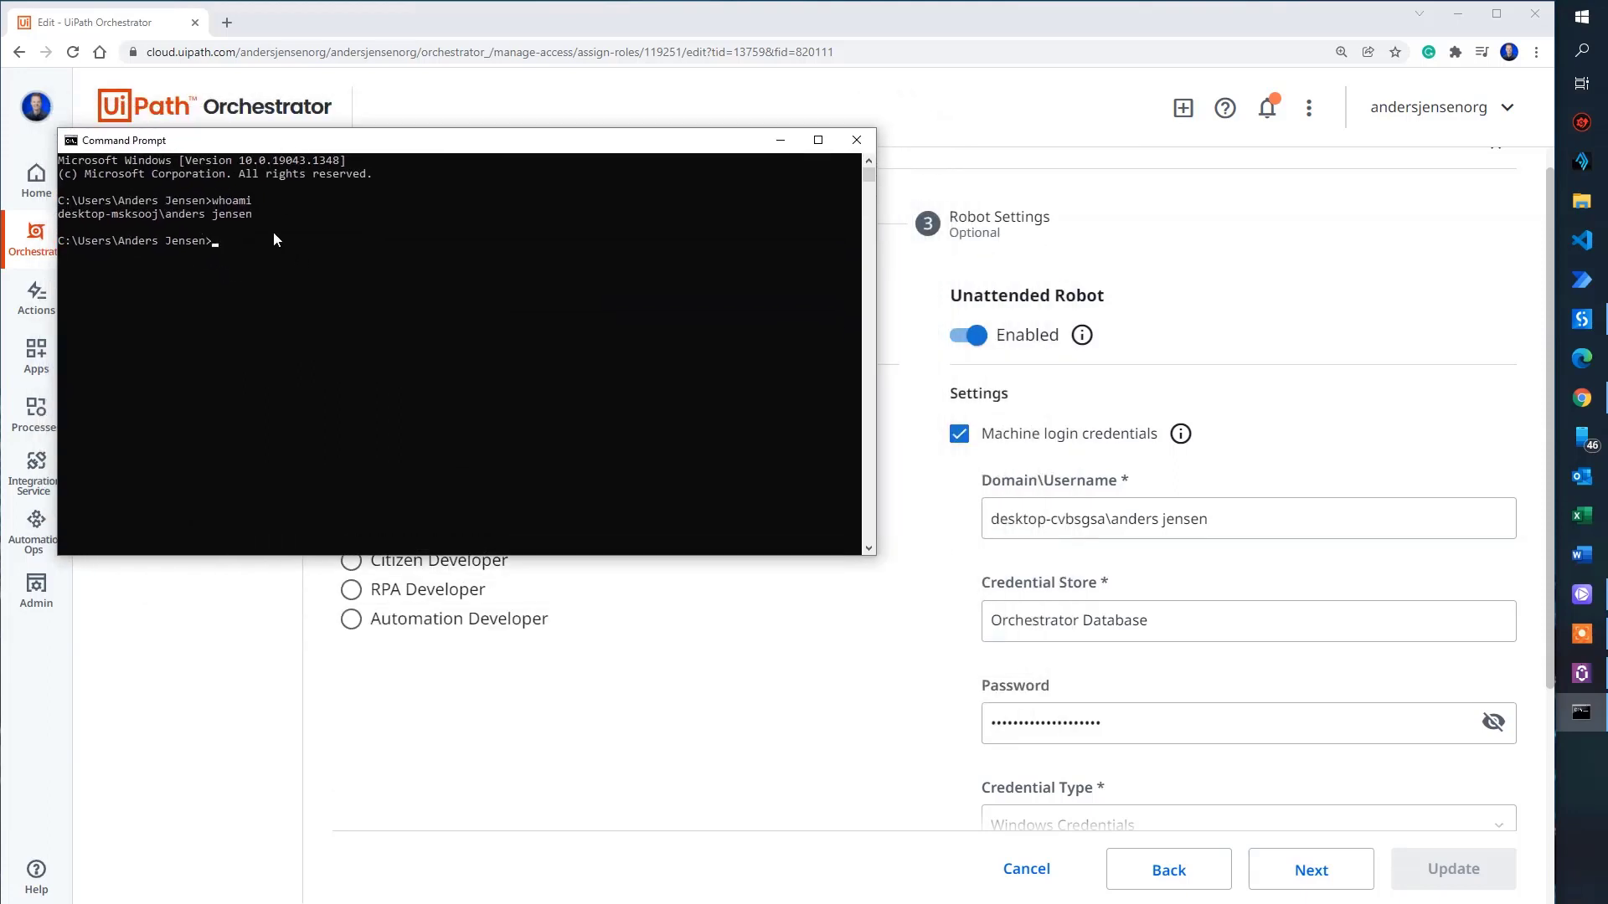
{"action": "mouse_move", "coordinate": [368, 297]}
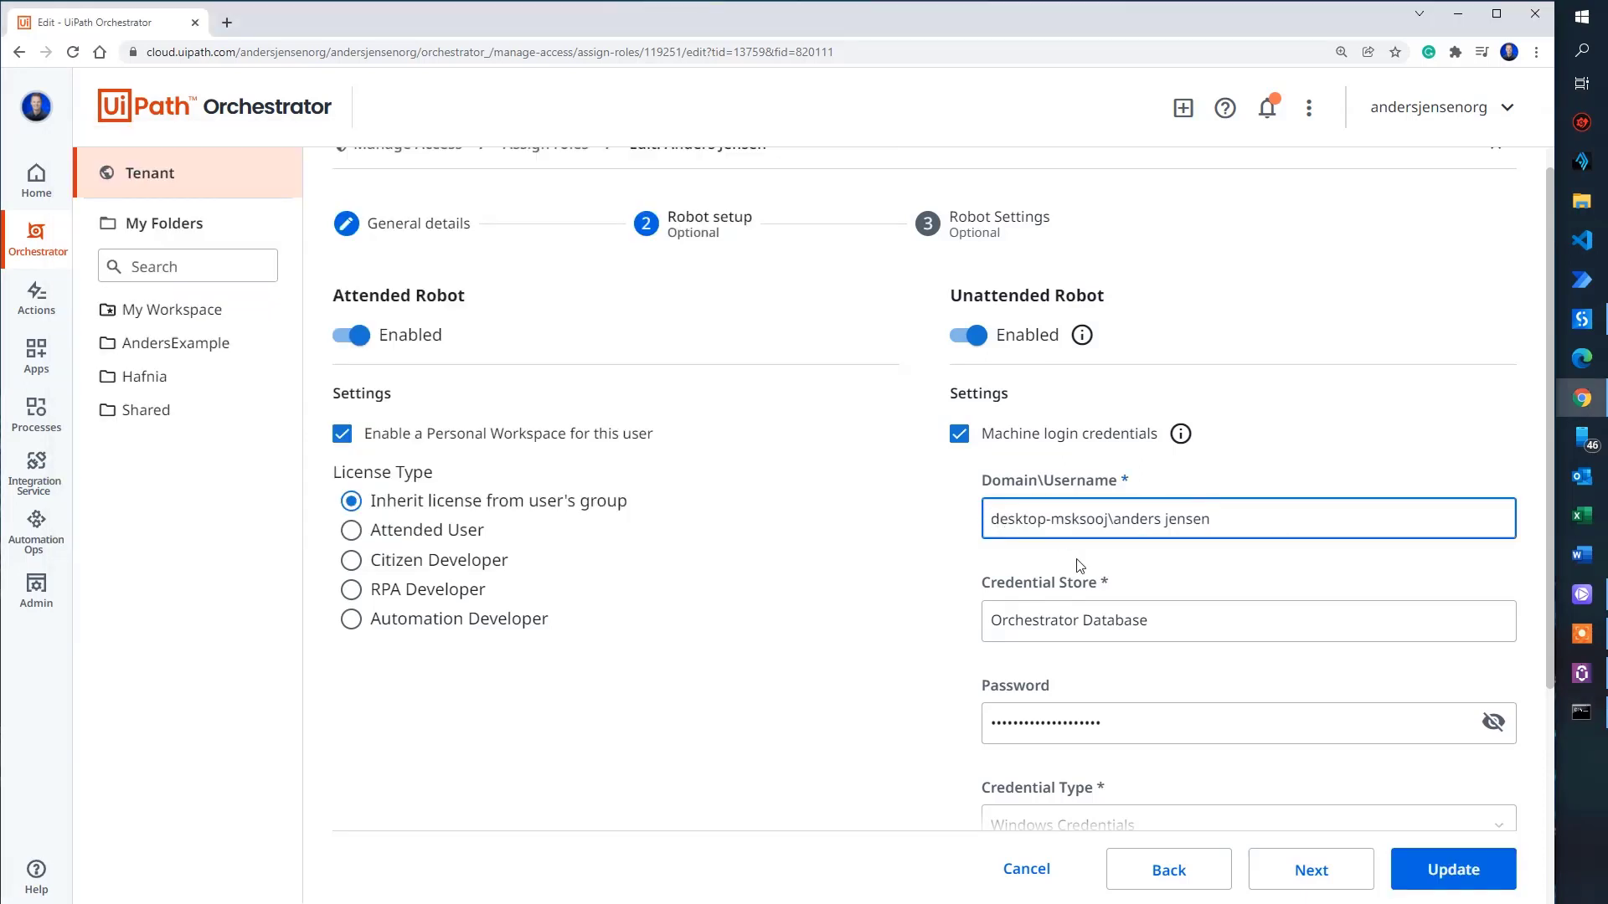
Step: Enter the unattended robot's machine password matching the whoami login and update the user
{"action": "scroll", "scroll_direction": "down", "scroll_amount": 3}
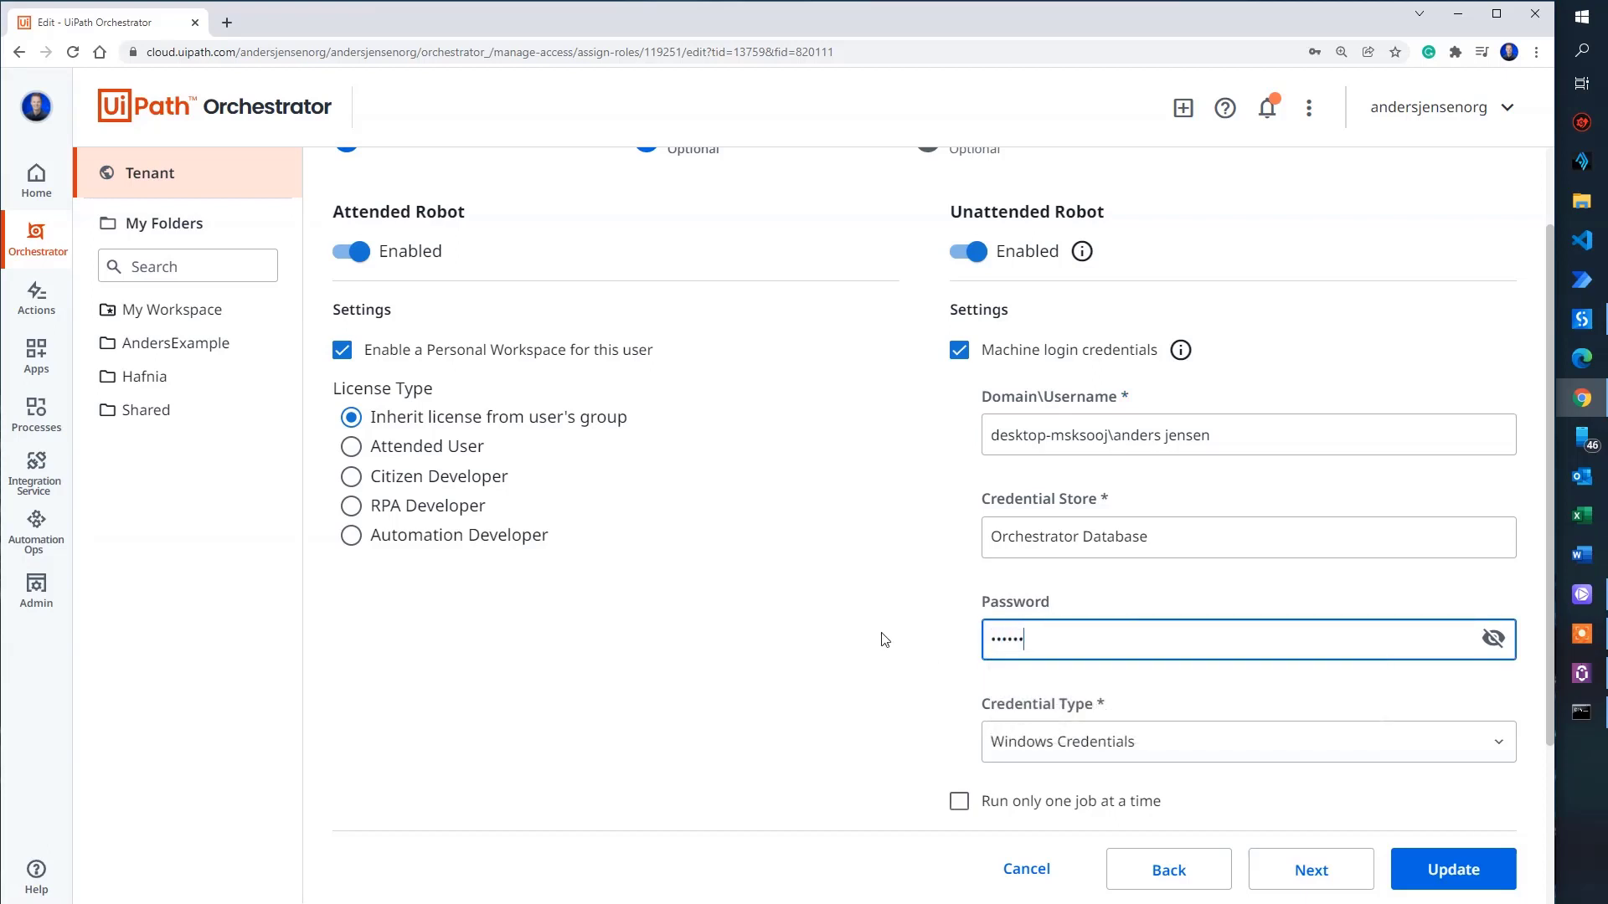
{"action": "type", "text": "***"}
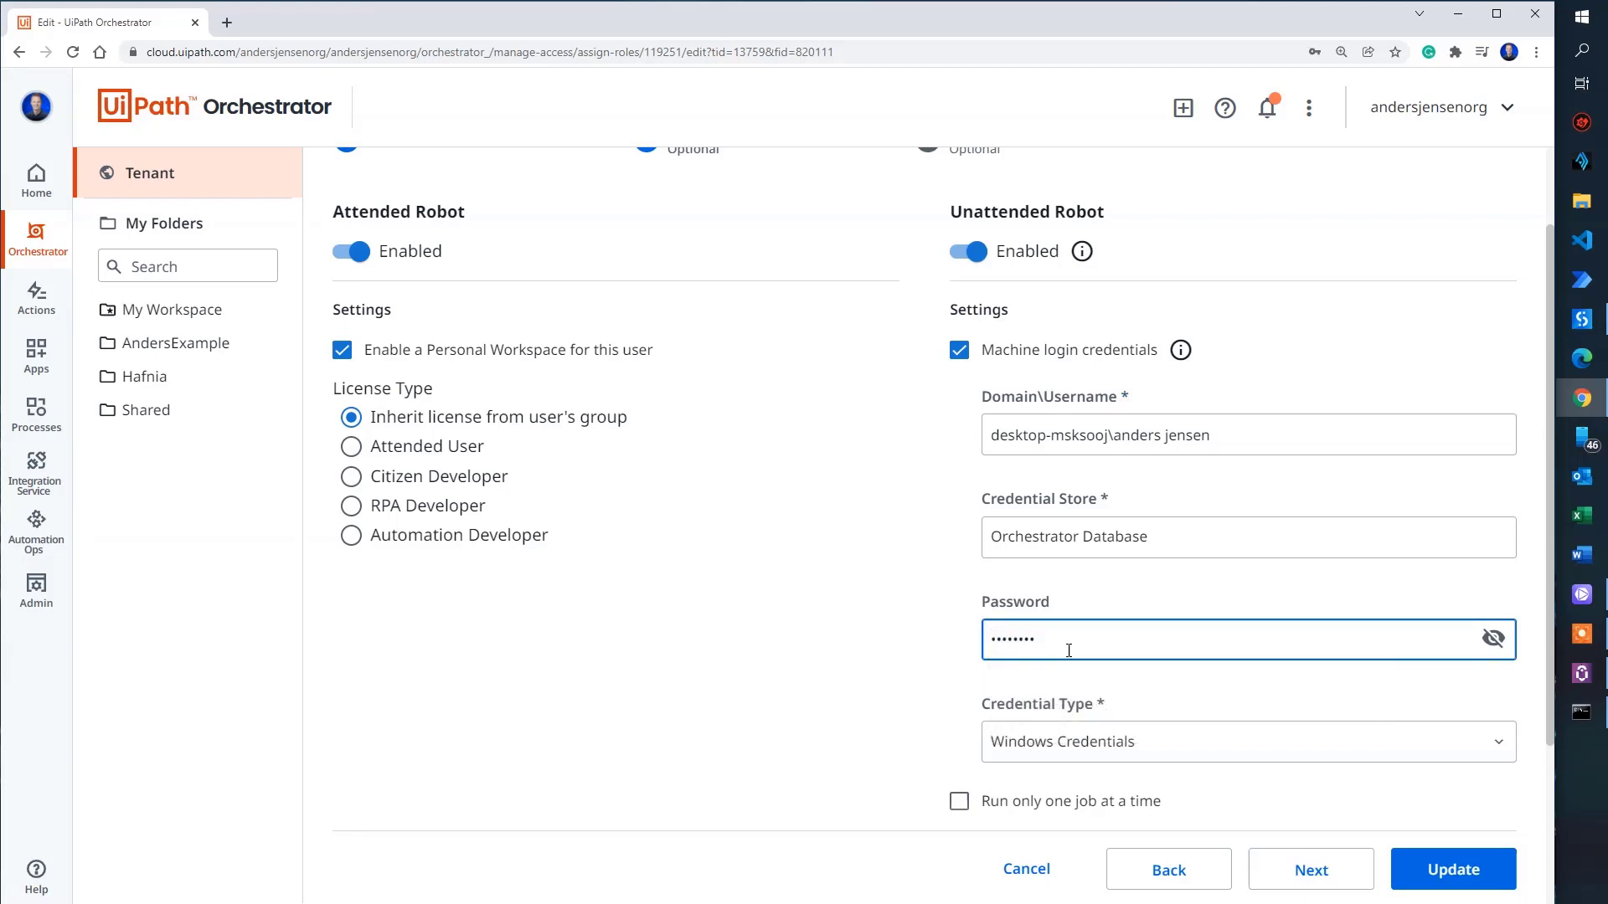
{"action": "scroll", "scroll_direction": "down", "scroll_amount": 3}
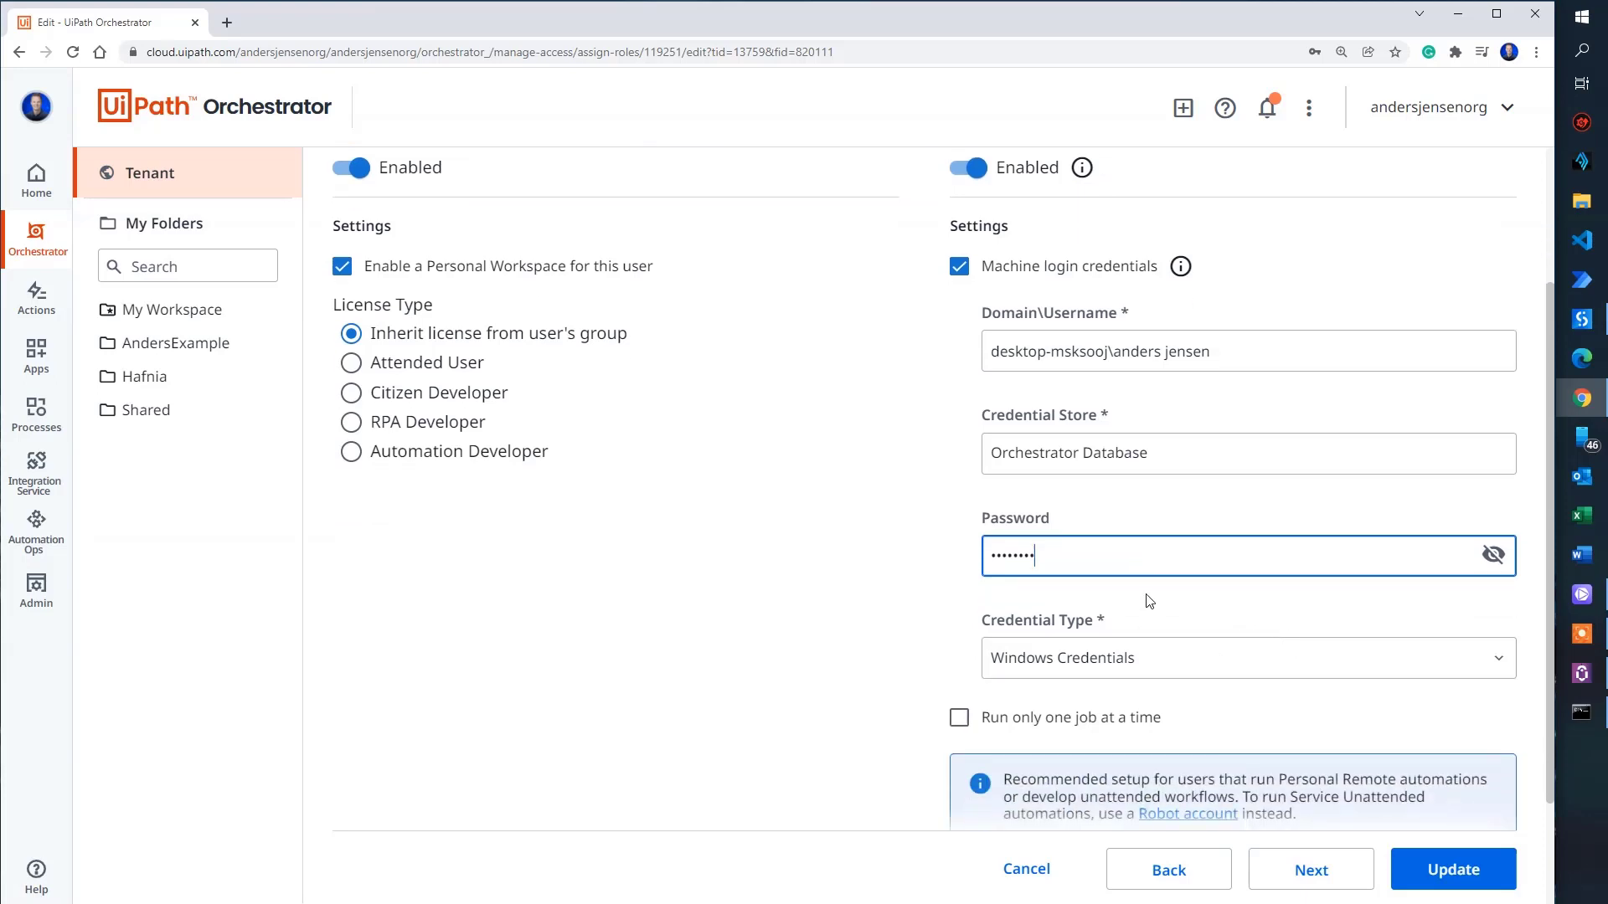
{"action": "mouse_move", "coordinate": [1299, 392]}
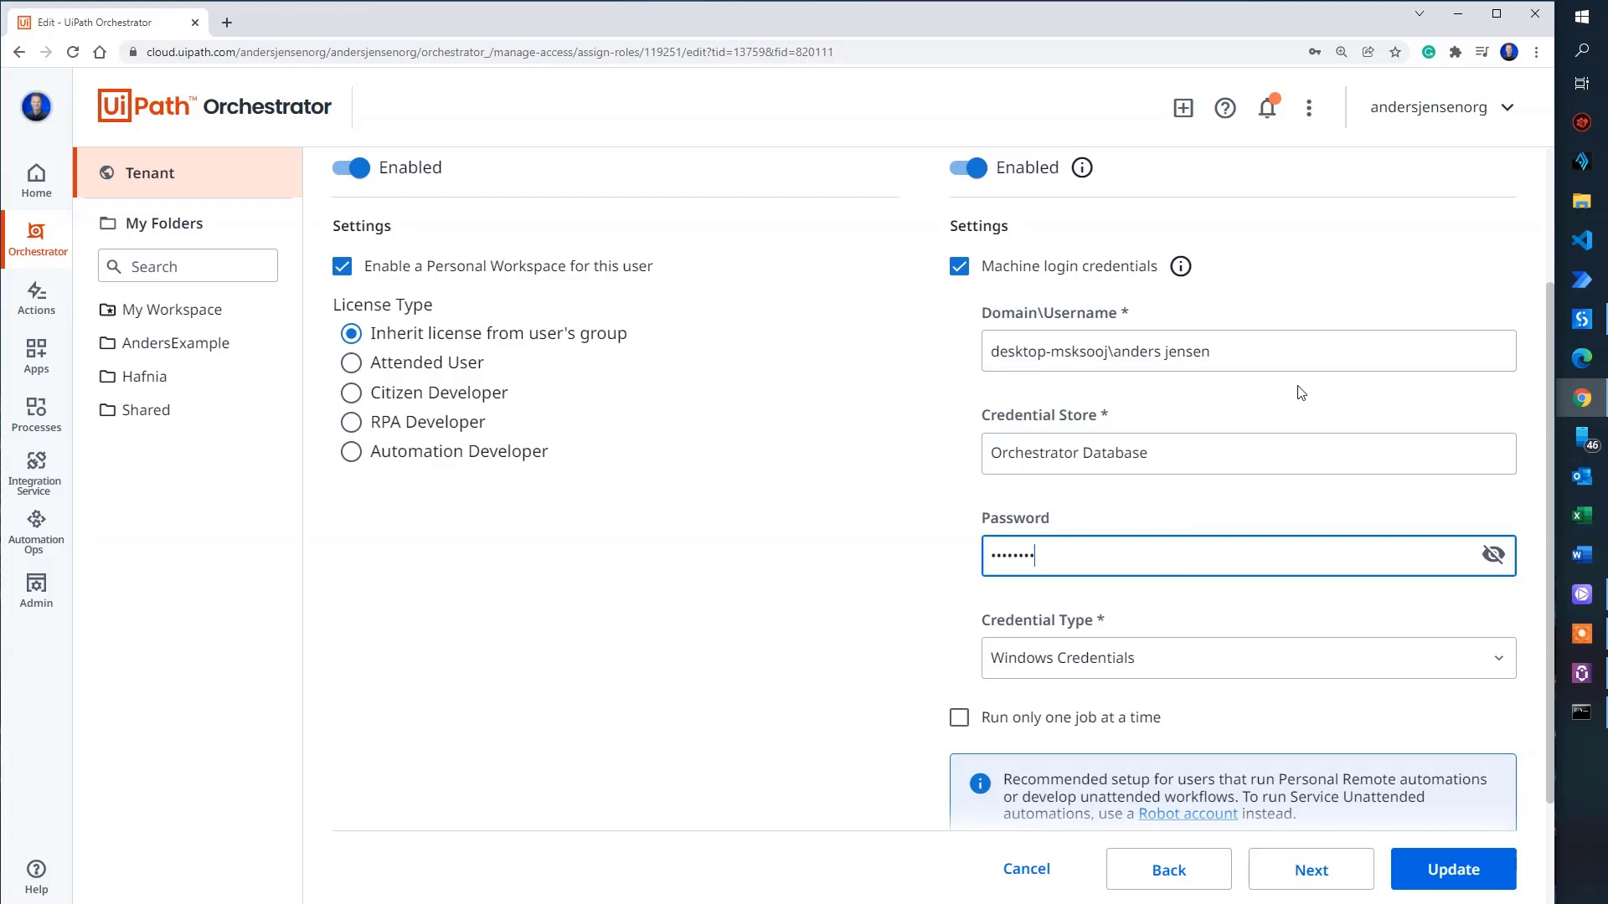
{"action": "mouse_move", "coordinate": [1152, 549]}
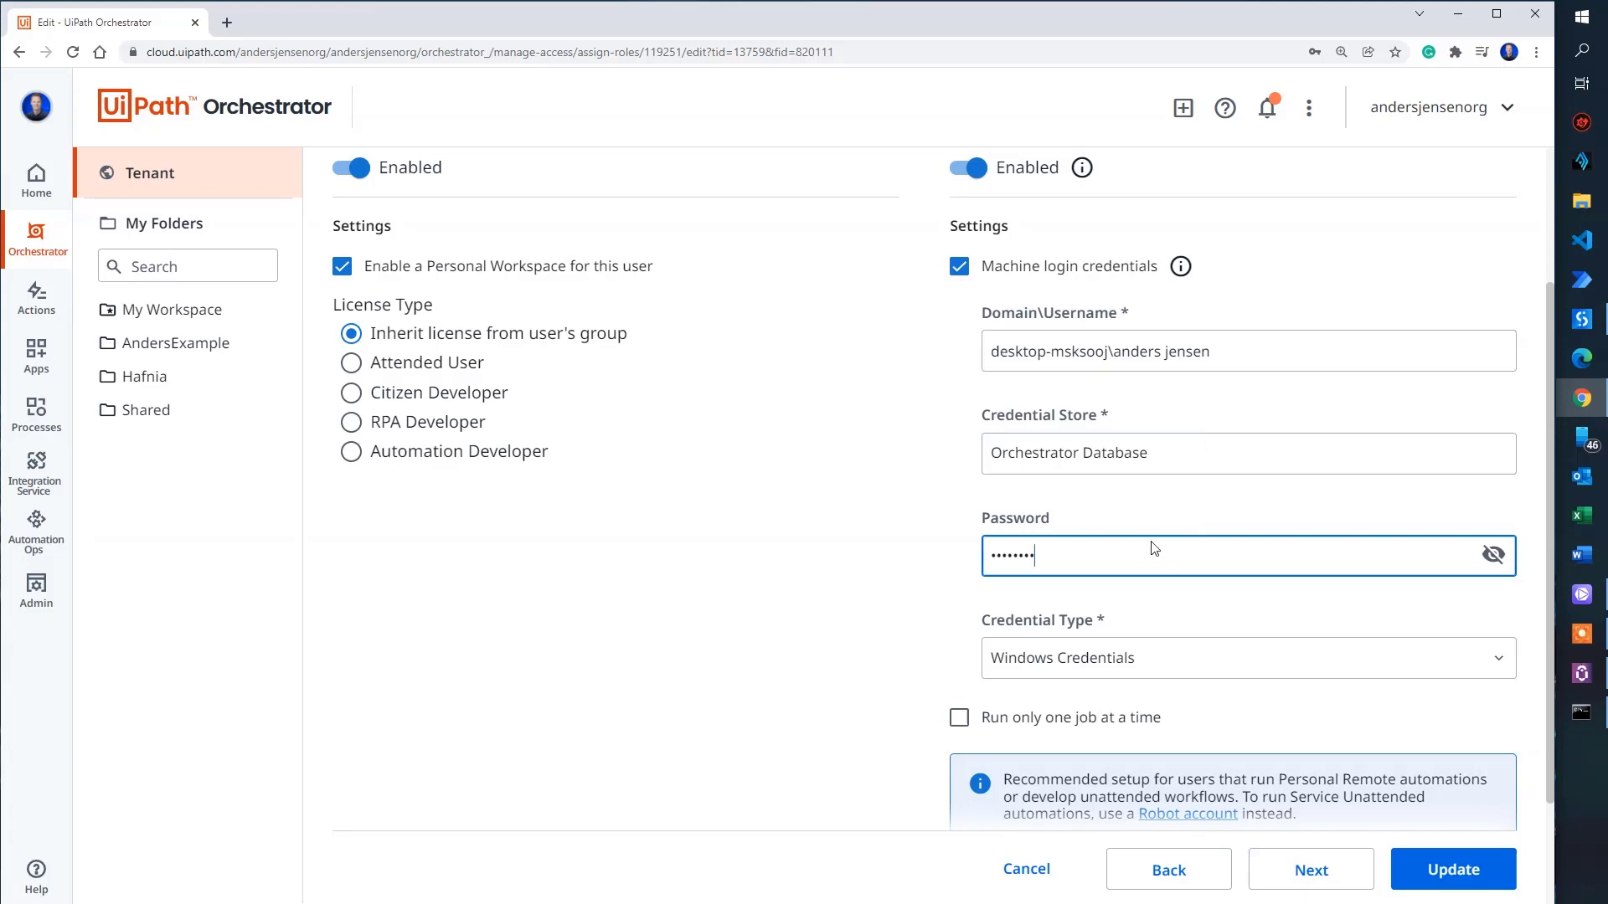
{"action": "mouse_move", "coordinate": [1178, 575]}
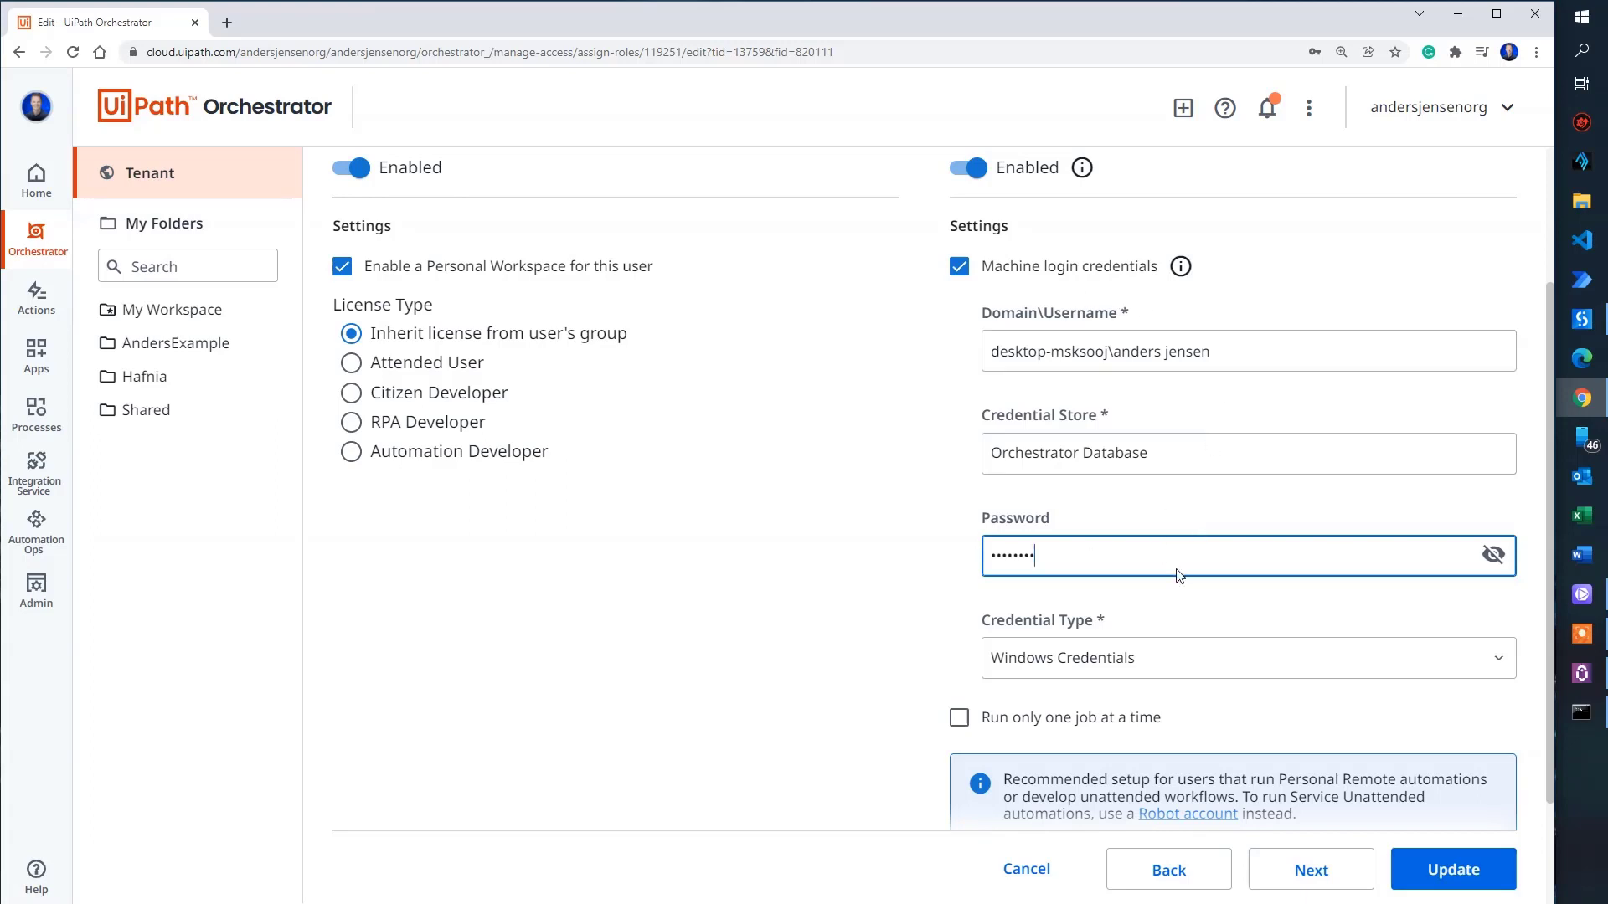
{"action": "mouse_move", "coordinate": [1231, 638]}
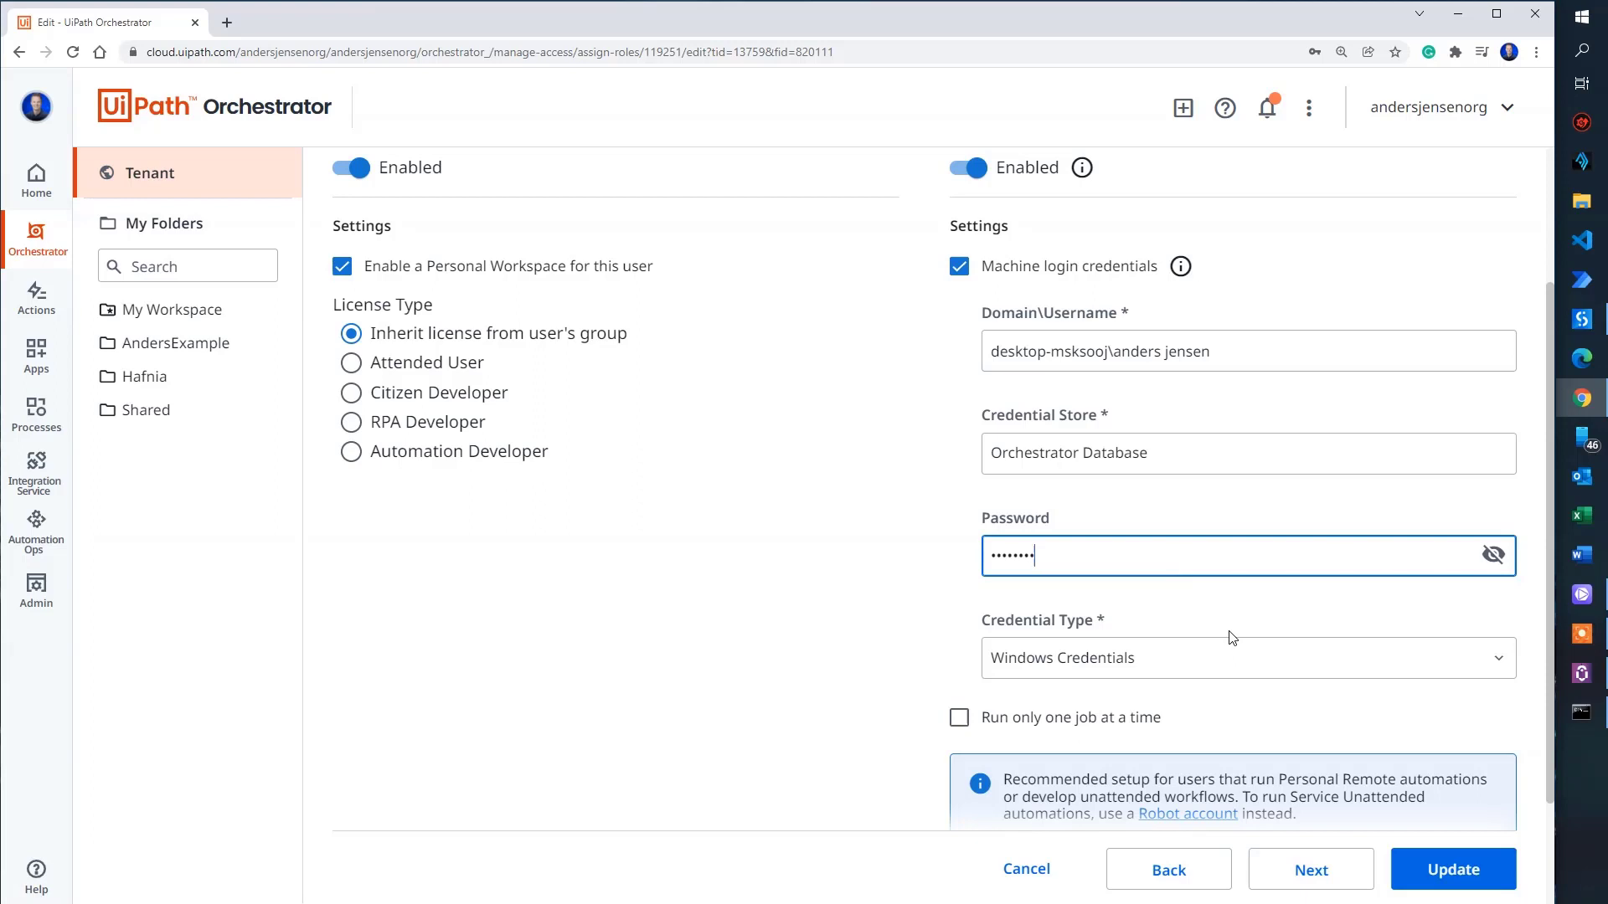
{"action": "scroll", "scroll_direction": "down", "scroll_amount": 3}
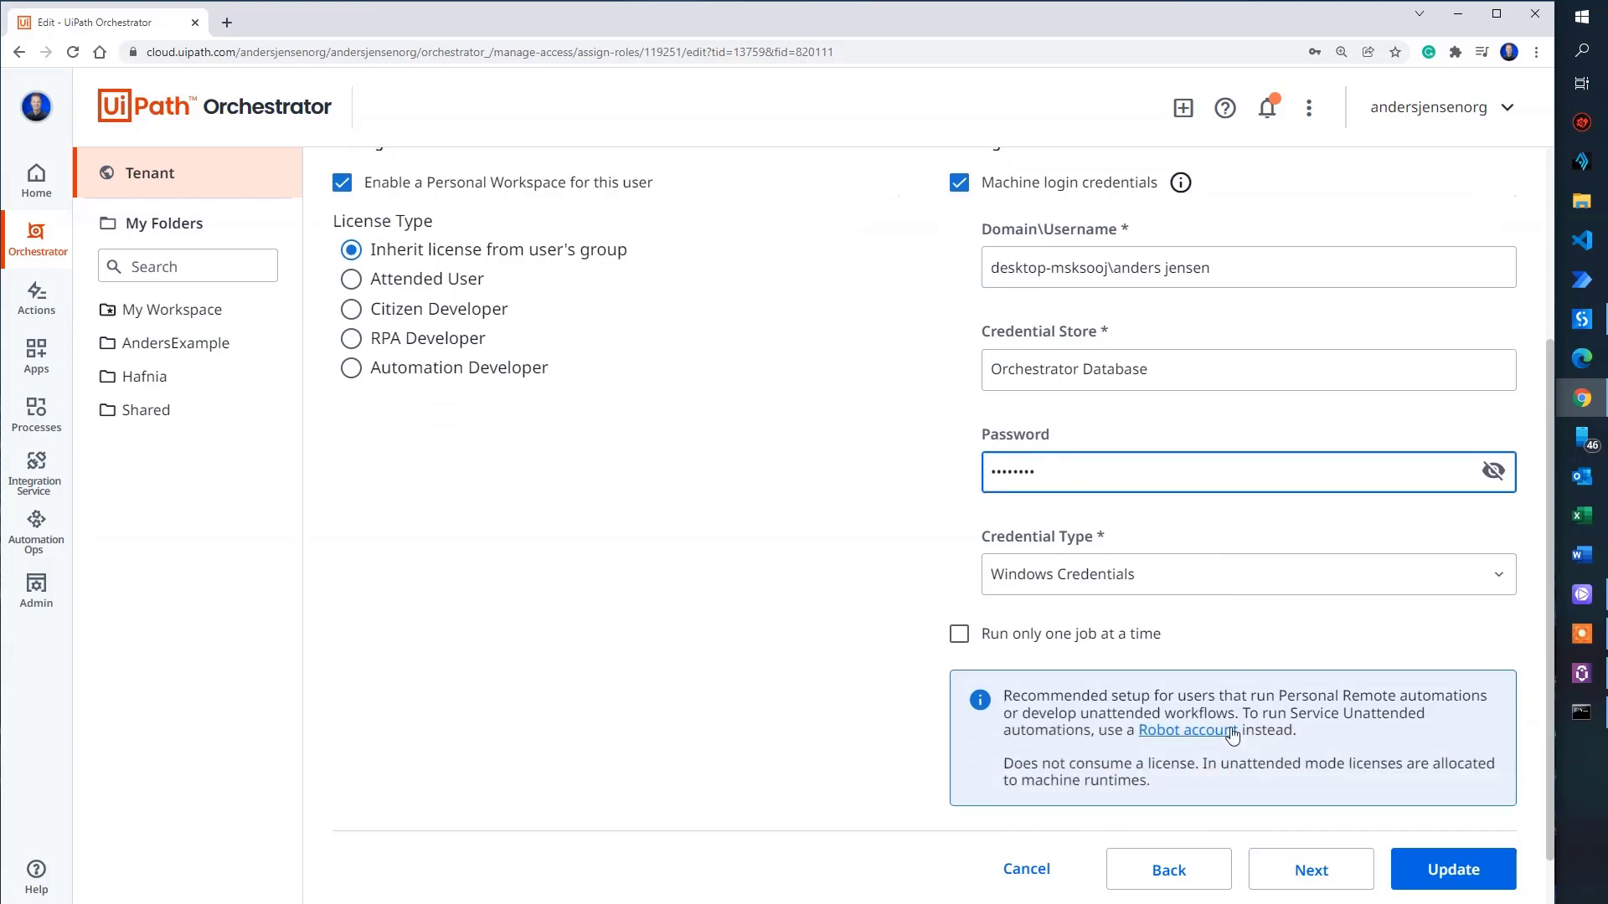
{"action": "mouse_move", "coordinate": [1200, 623]}
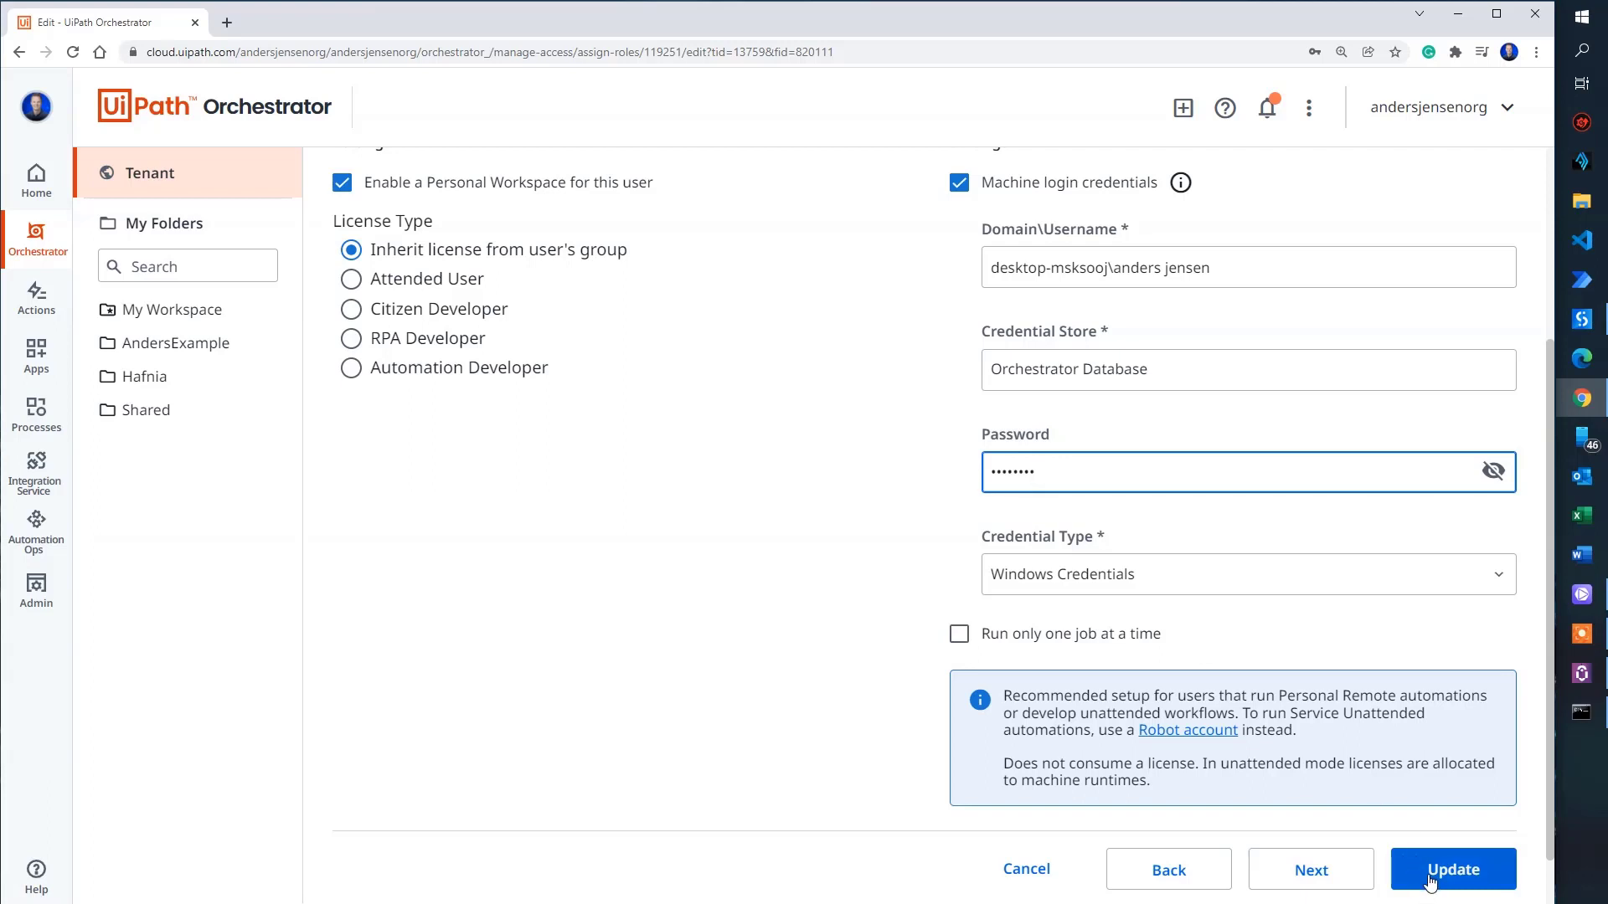
{"action": "left_click", "coordinate": [1452, 869]}
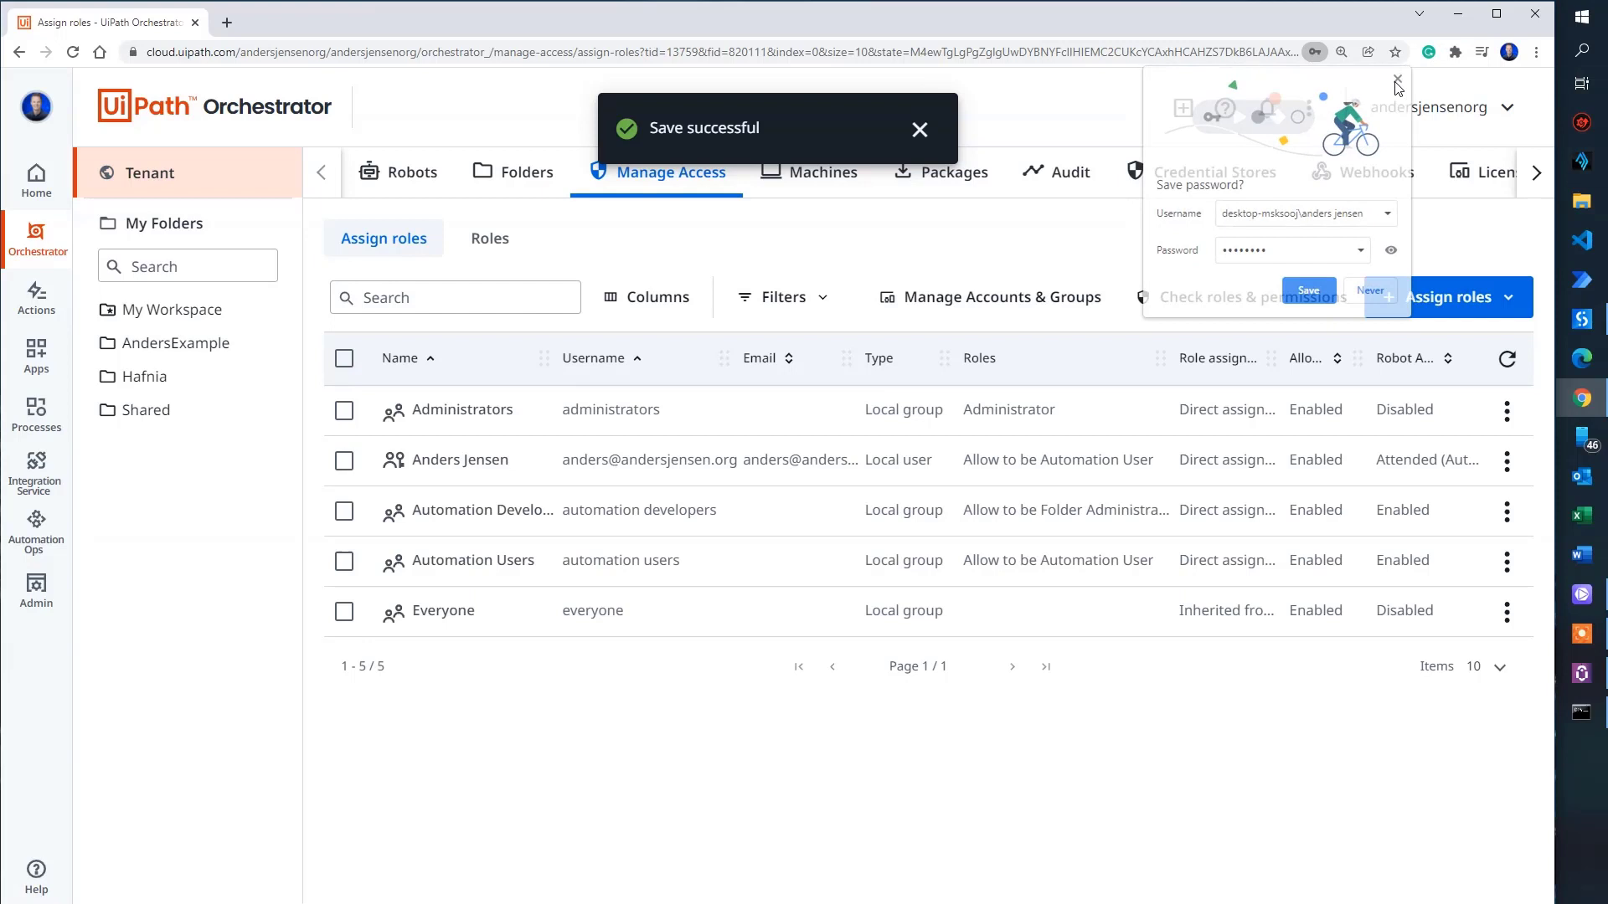
{"action": "left_click", "coordinate": [1397, 82]}
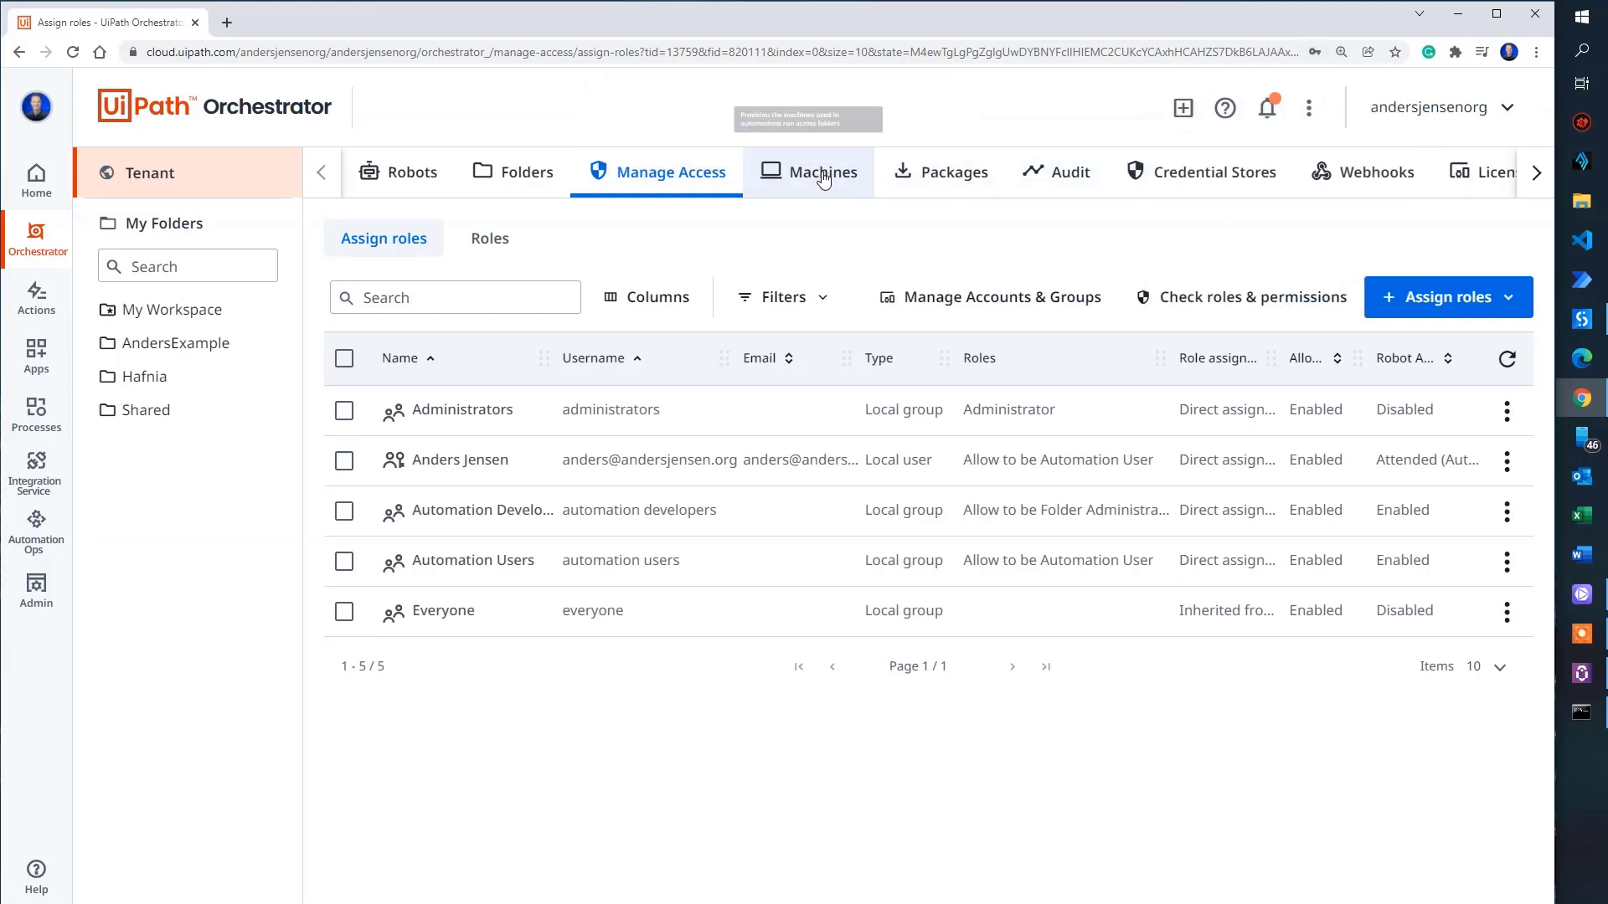
Step: Give the workspace machine template 1 Production (Unattended) runtime and update it
{"action": "left_click", "coordinate": [823, 171]}
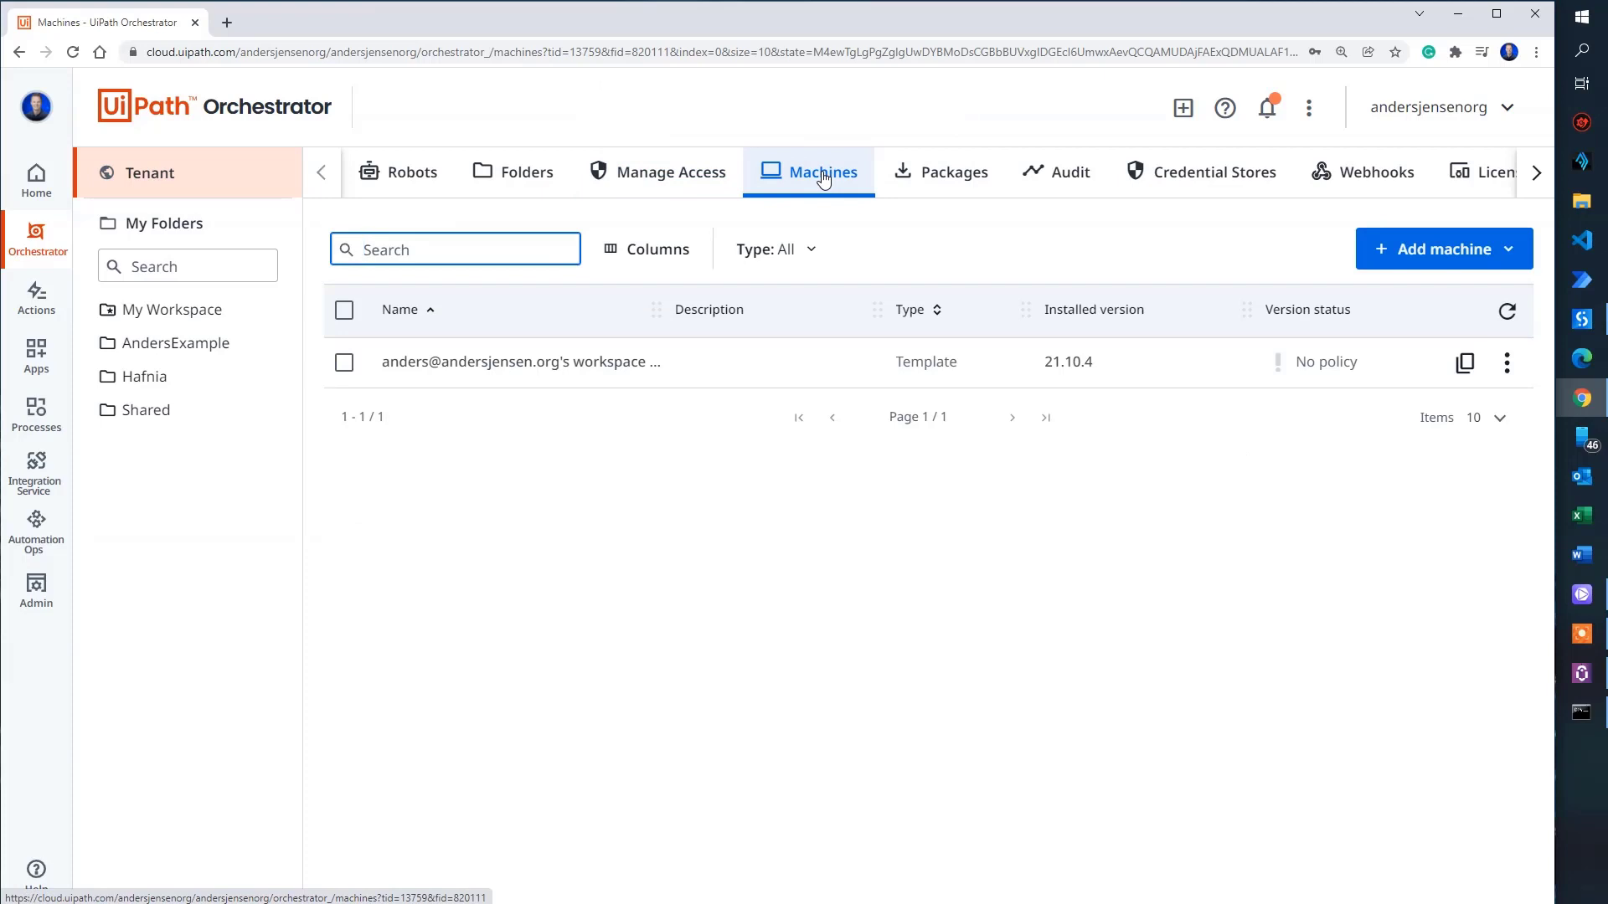
{"action": "mouse_move", "coordinate": [1467, 389]}
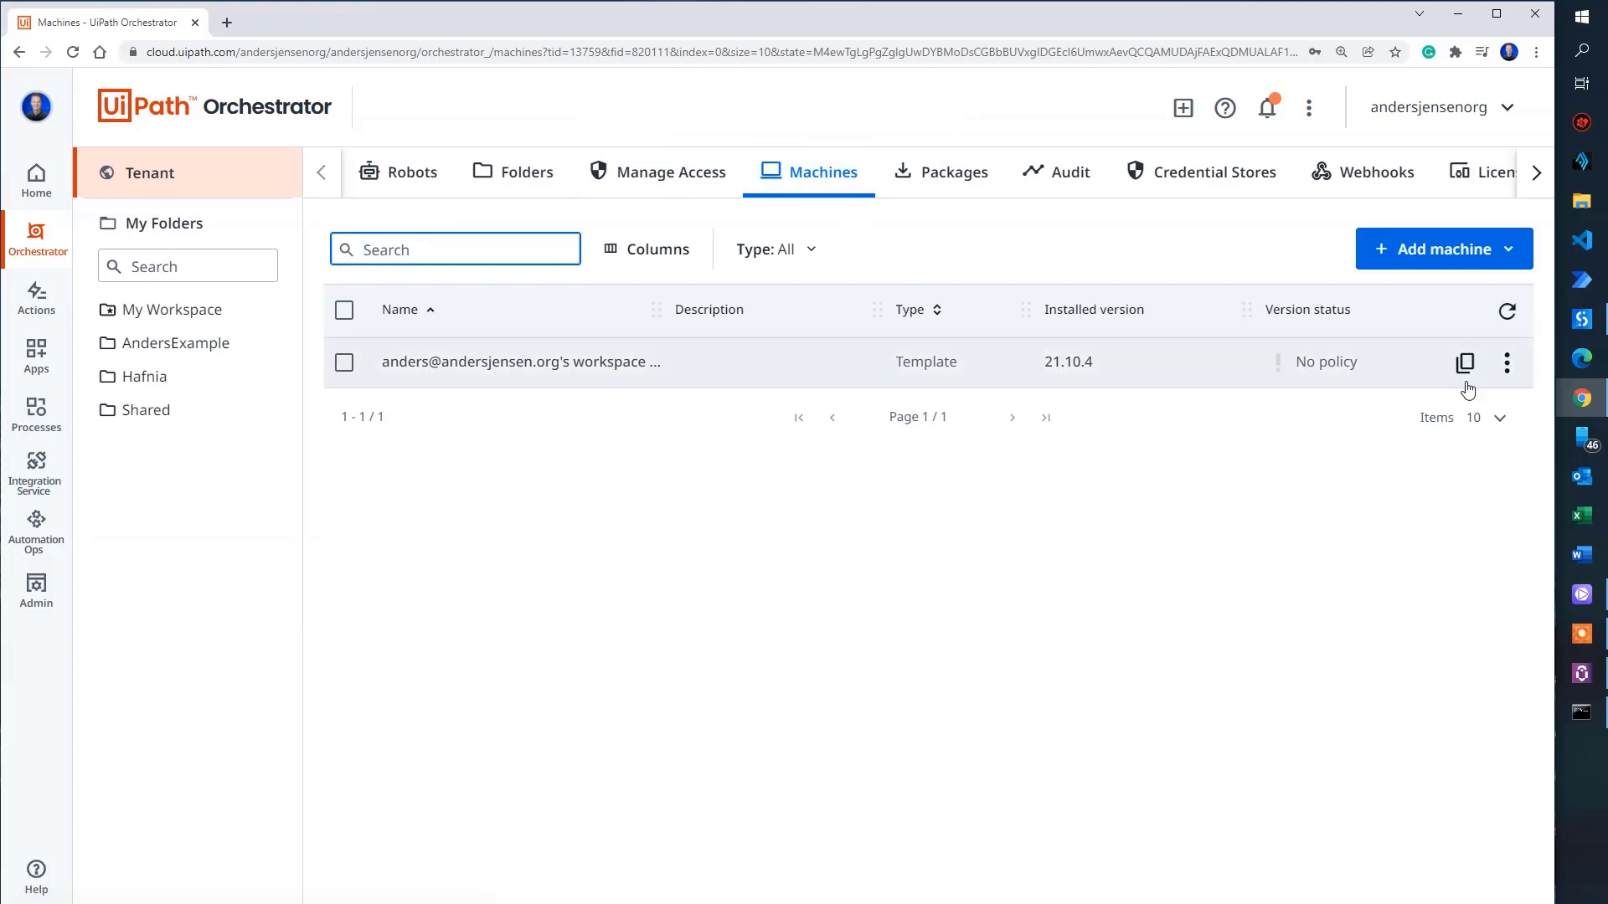
{"action": "left_click", "coordinate": [1506, 361]}
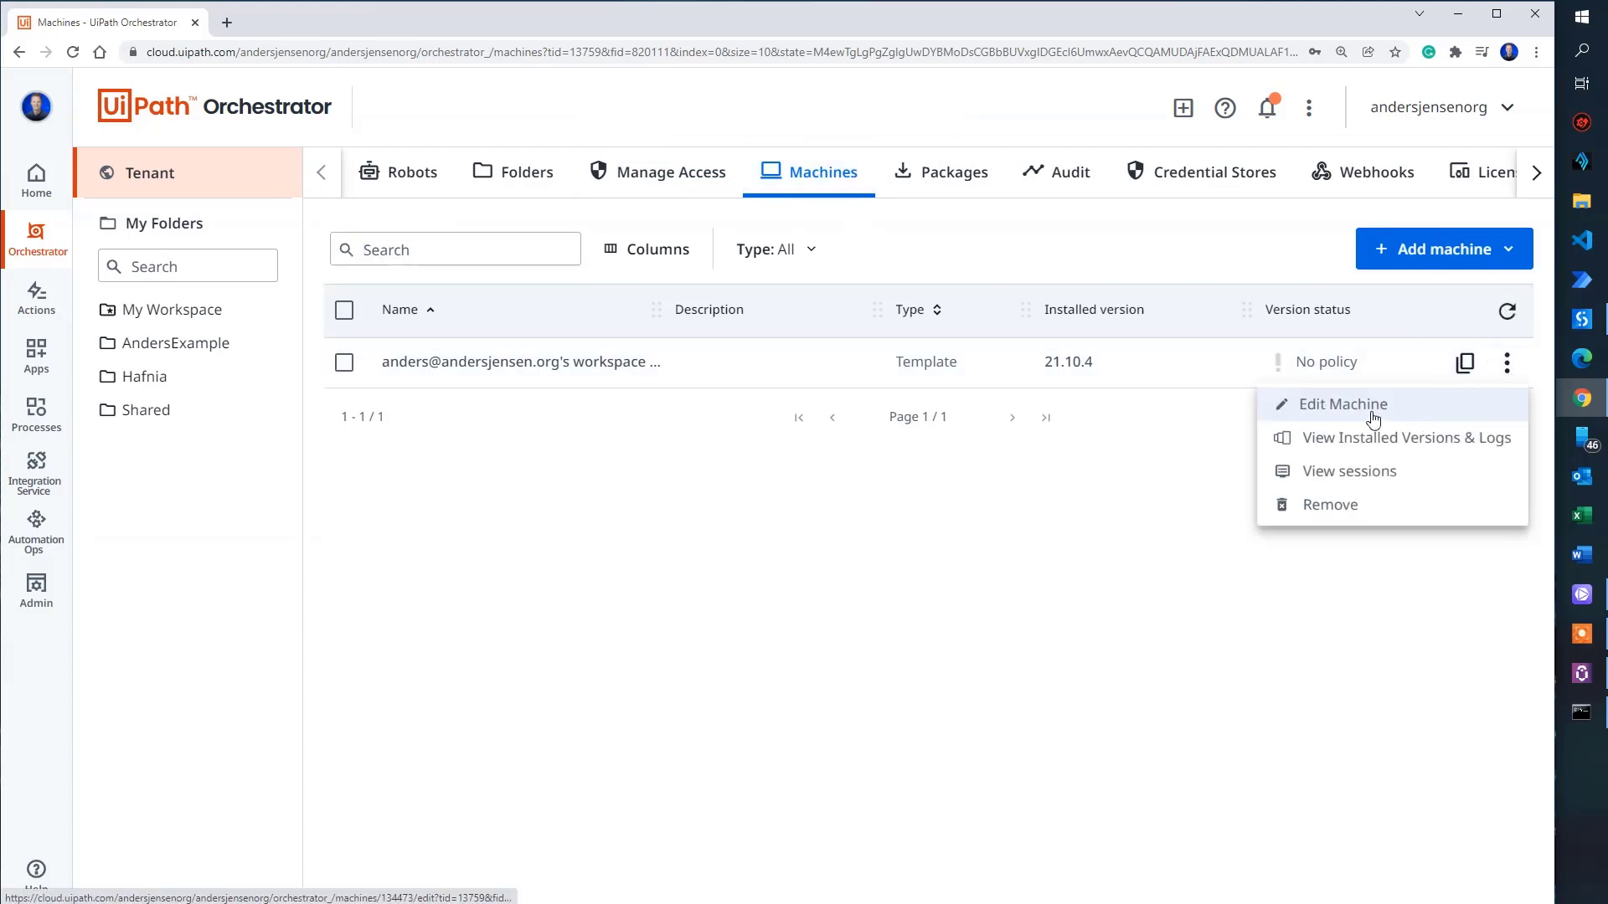
{"action": "left_click", "coordinate": [1342, 404]}
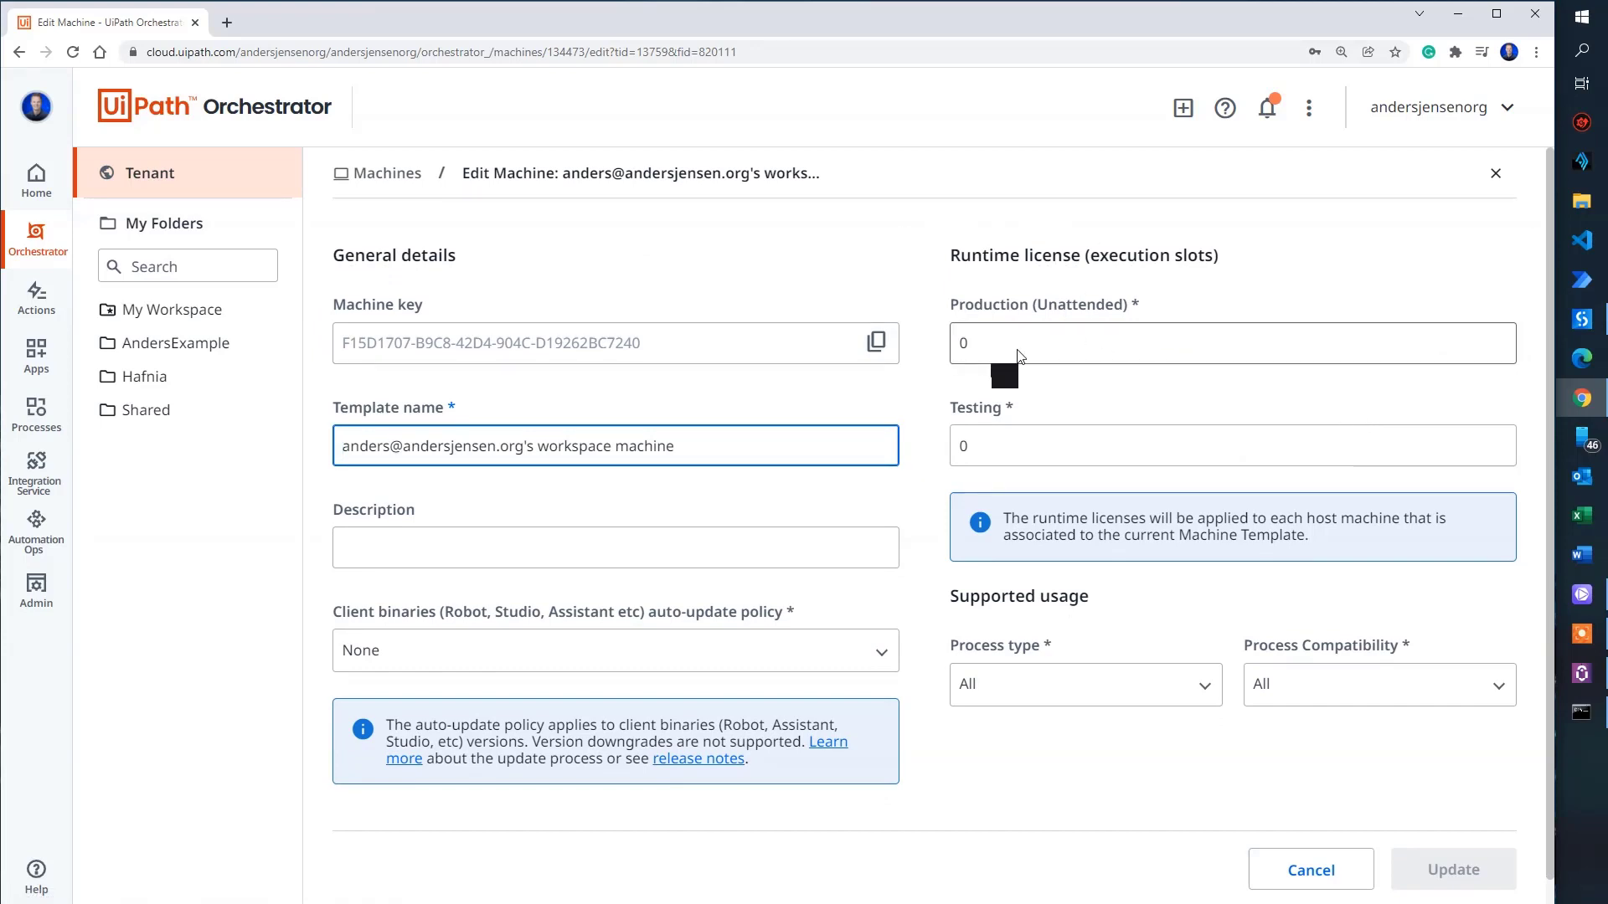
{"action": "mouse_move", "coordinate": [990, 315]}
{"action": "type", "text": "1"}
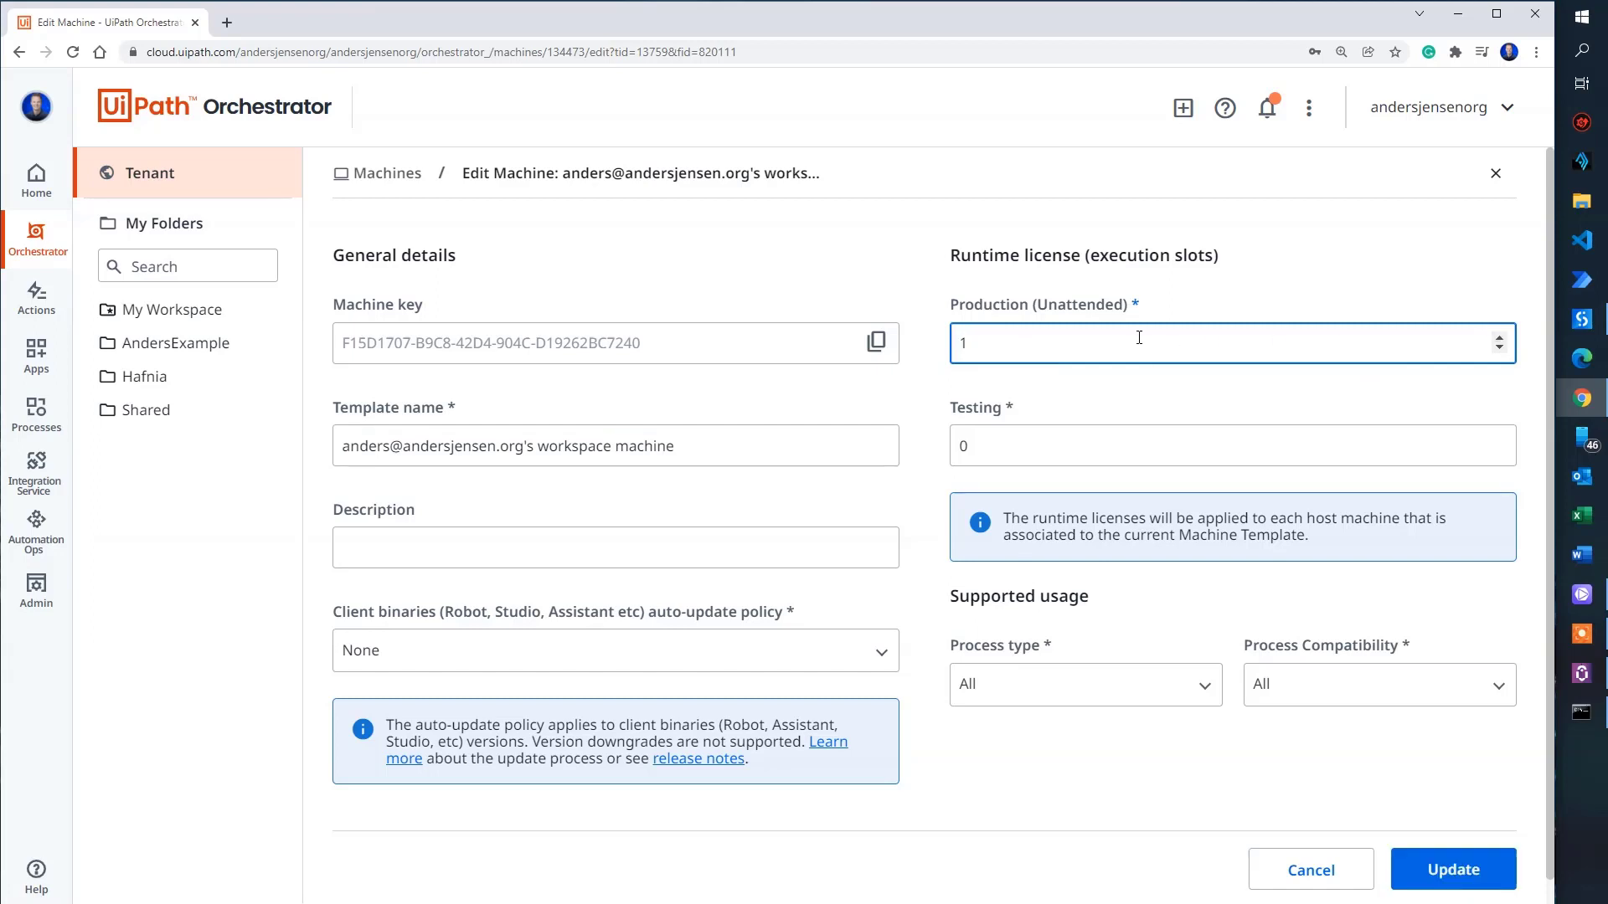
{"action": "left_click", "coordinate": [1452, 869]}
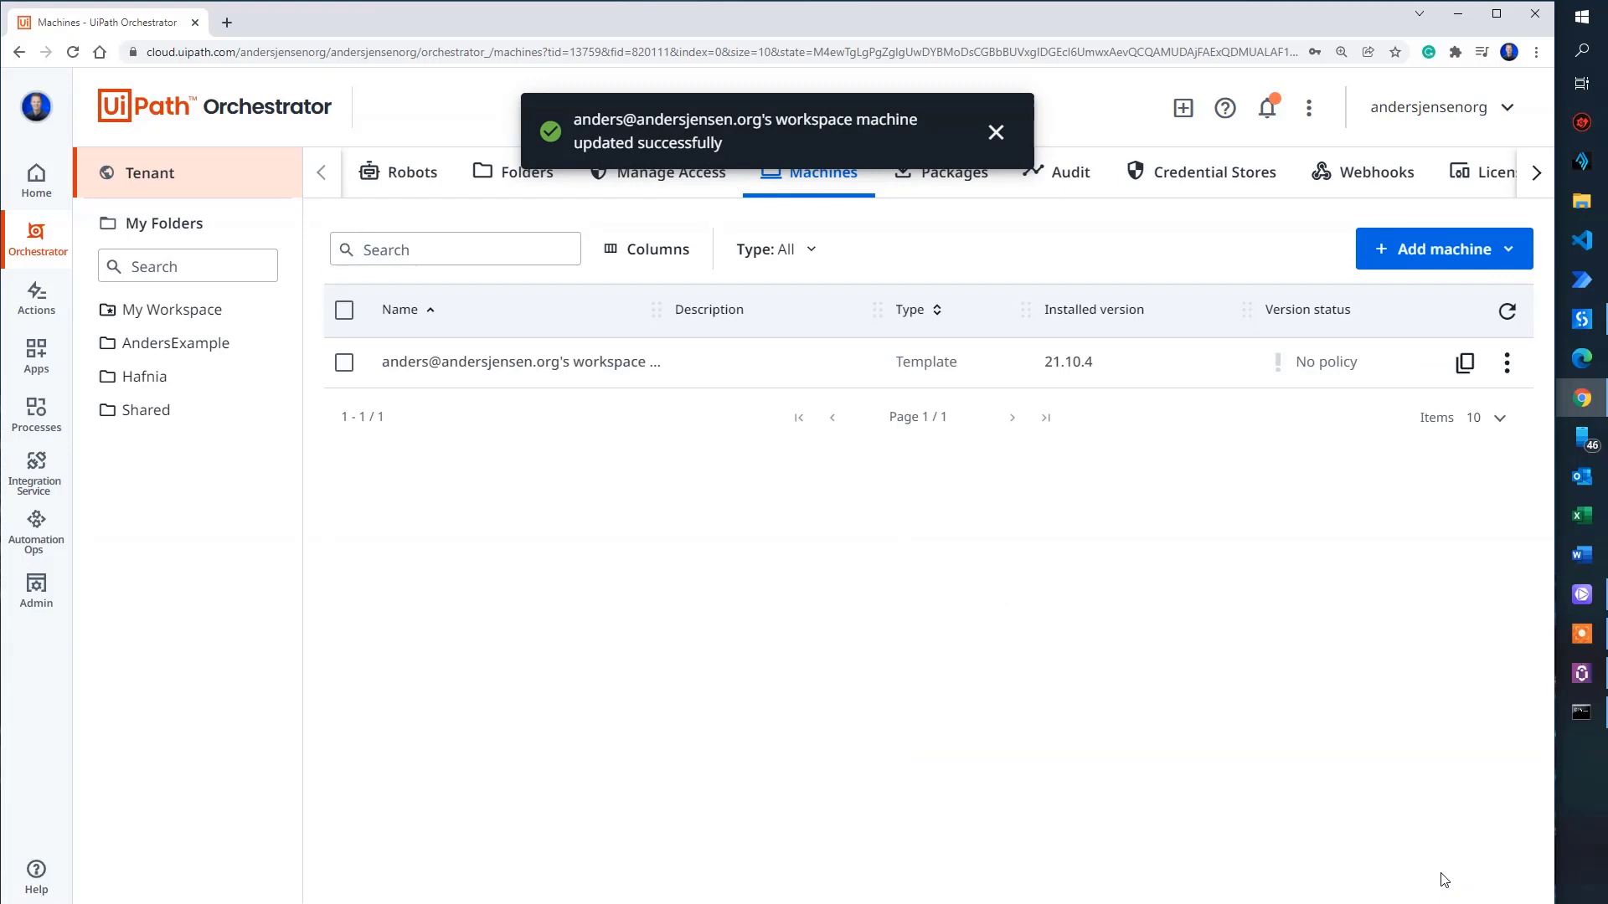
{"action": "left_click", "coordinate": [995, 132]}
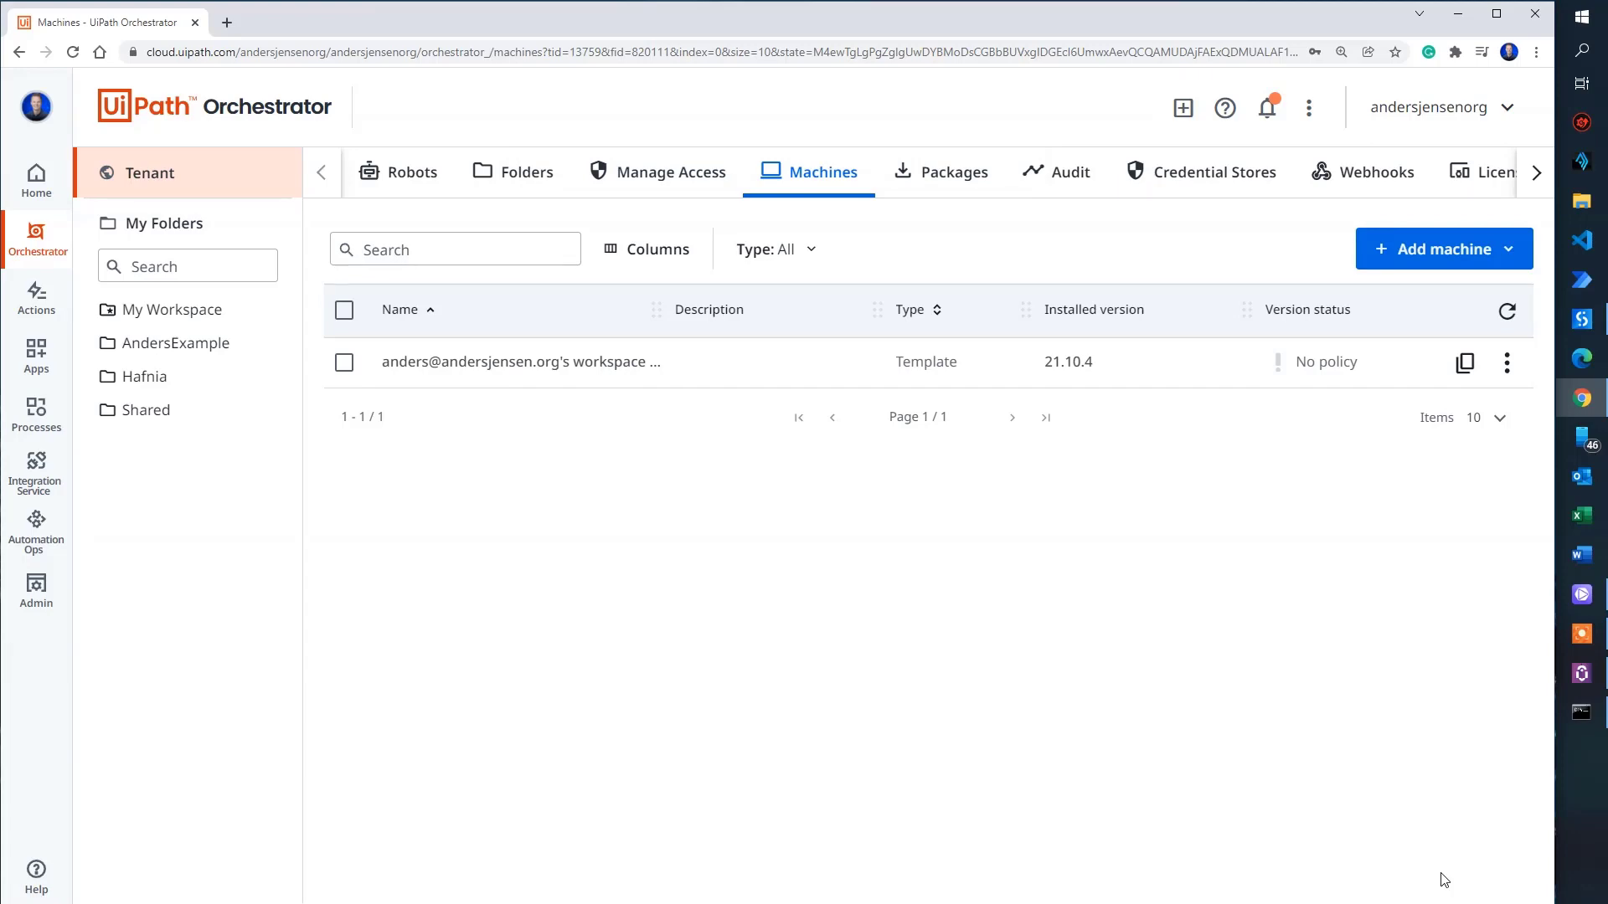
Step: Create a new blank Studio process named AndersExampleUnattended
{"action": "left_click", "coordinate": [1583, 319]}
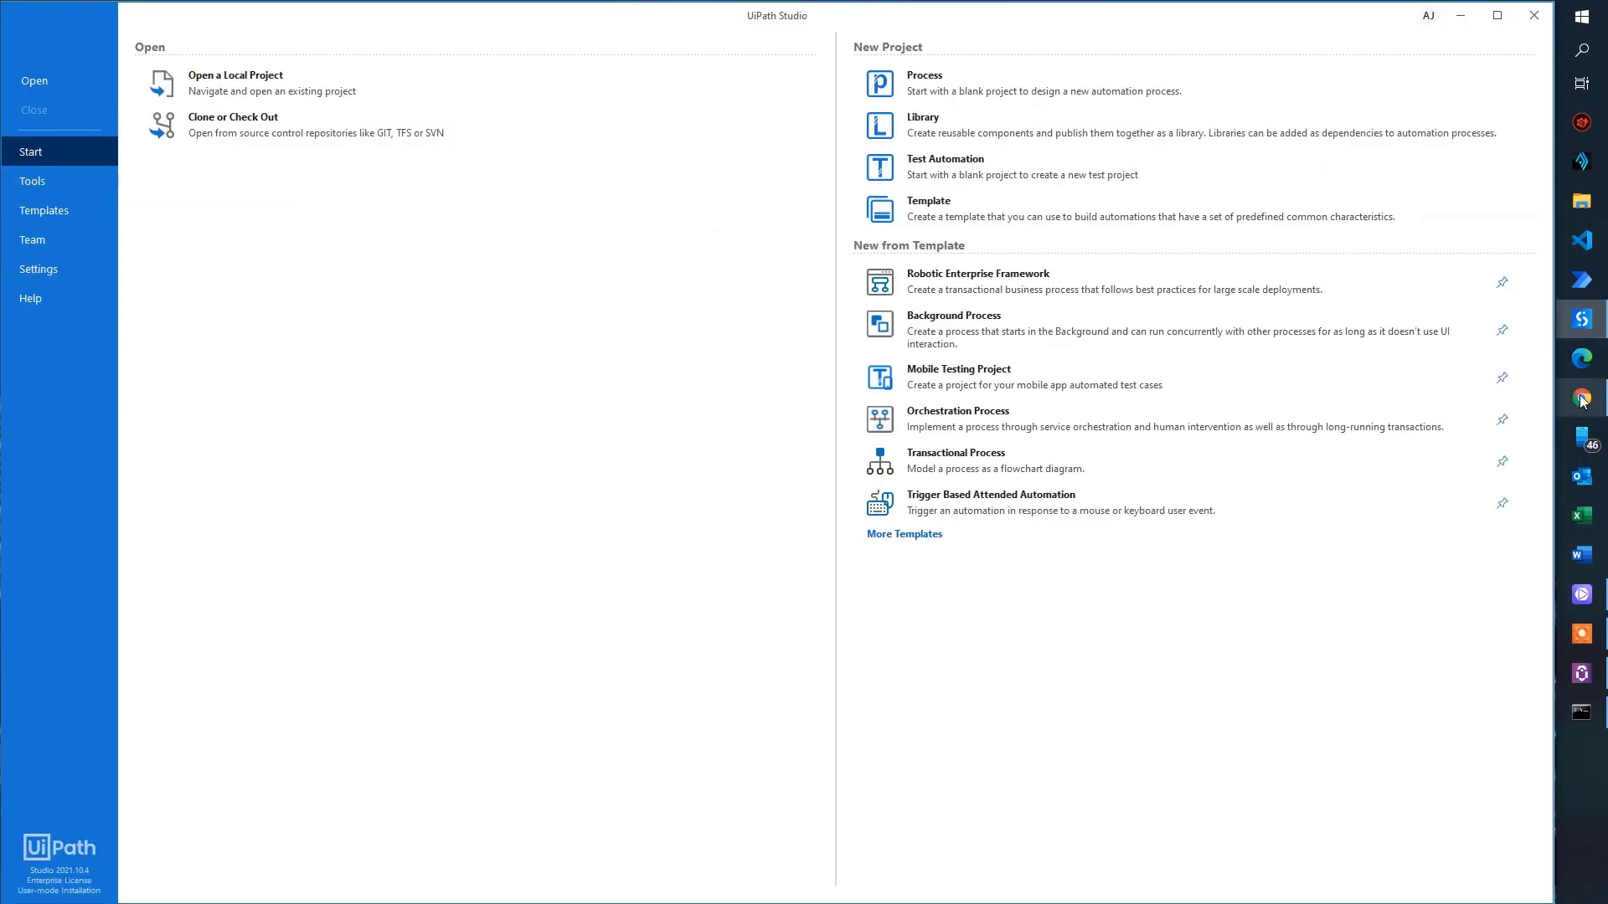
{"action": "left_click", "coordinate": [922, 82]}
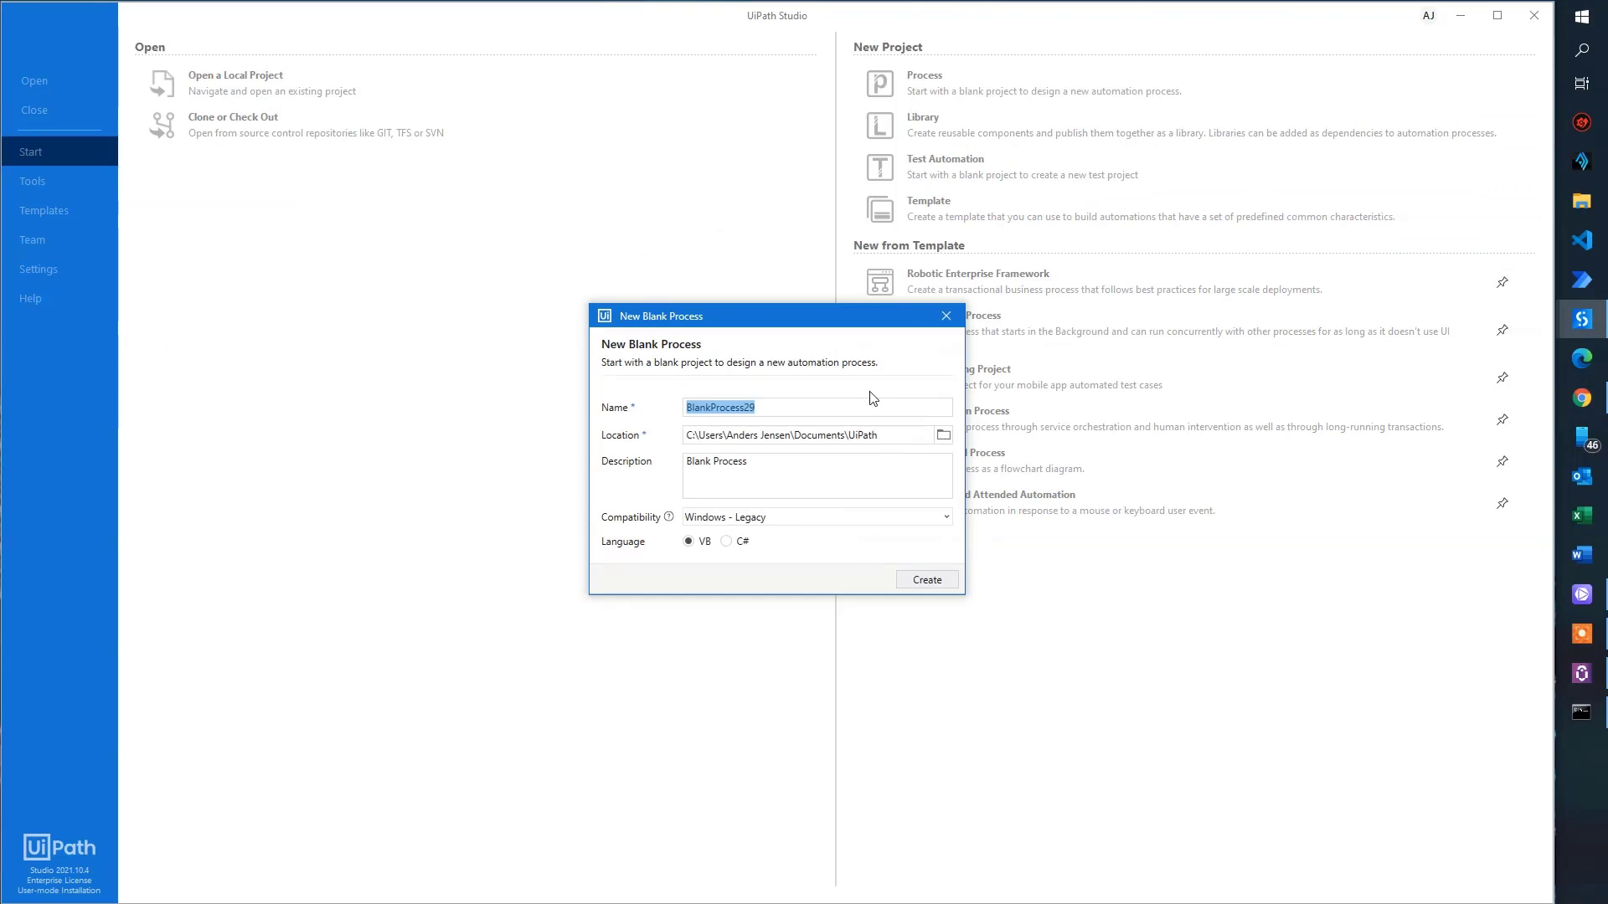
{"action": "type", "text": "Ander"}
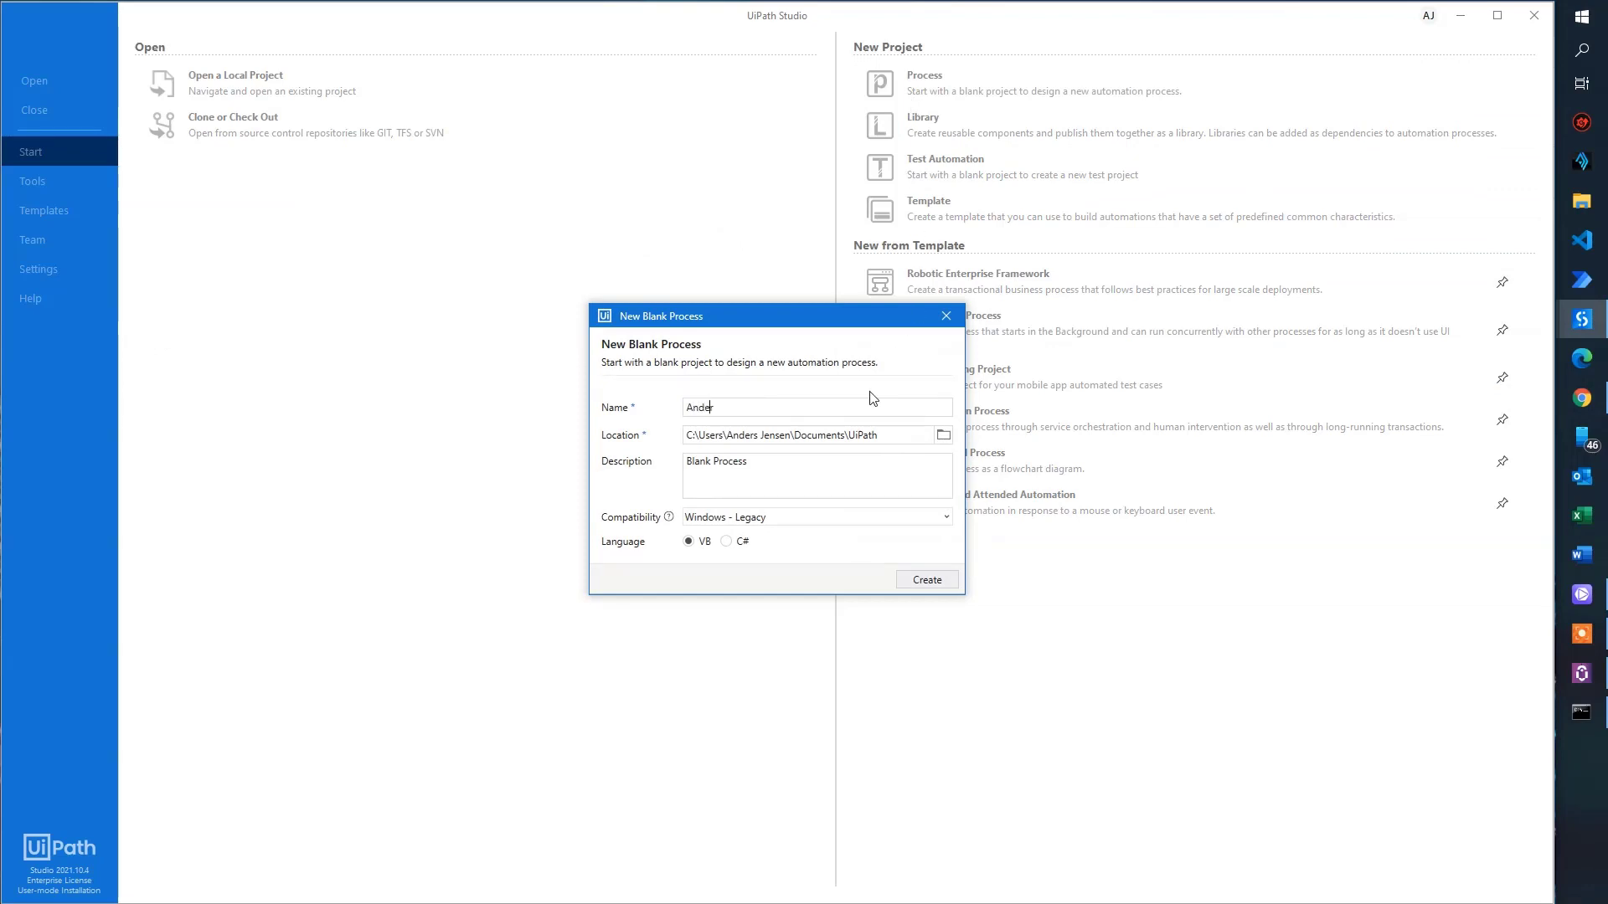
{"action": "type", "text": "Example"}
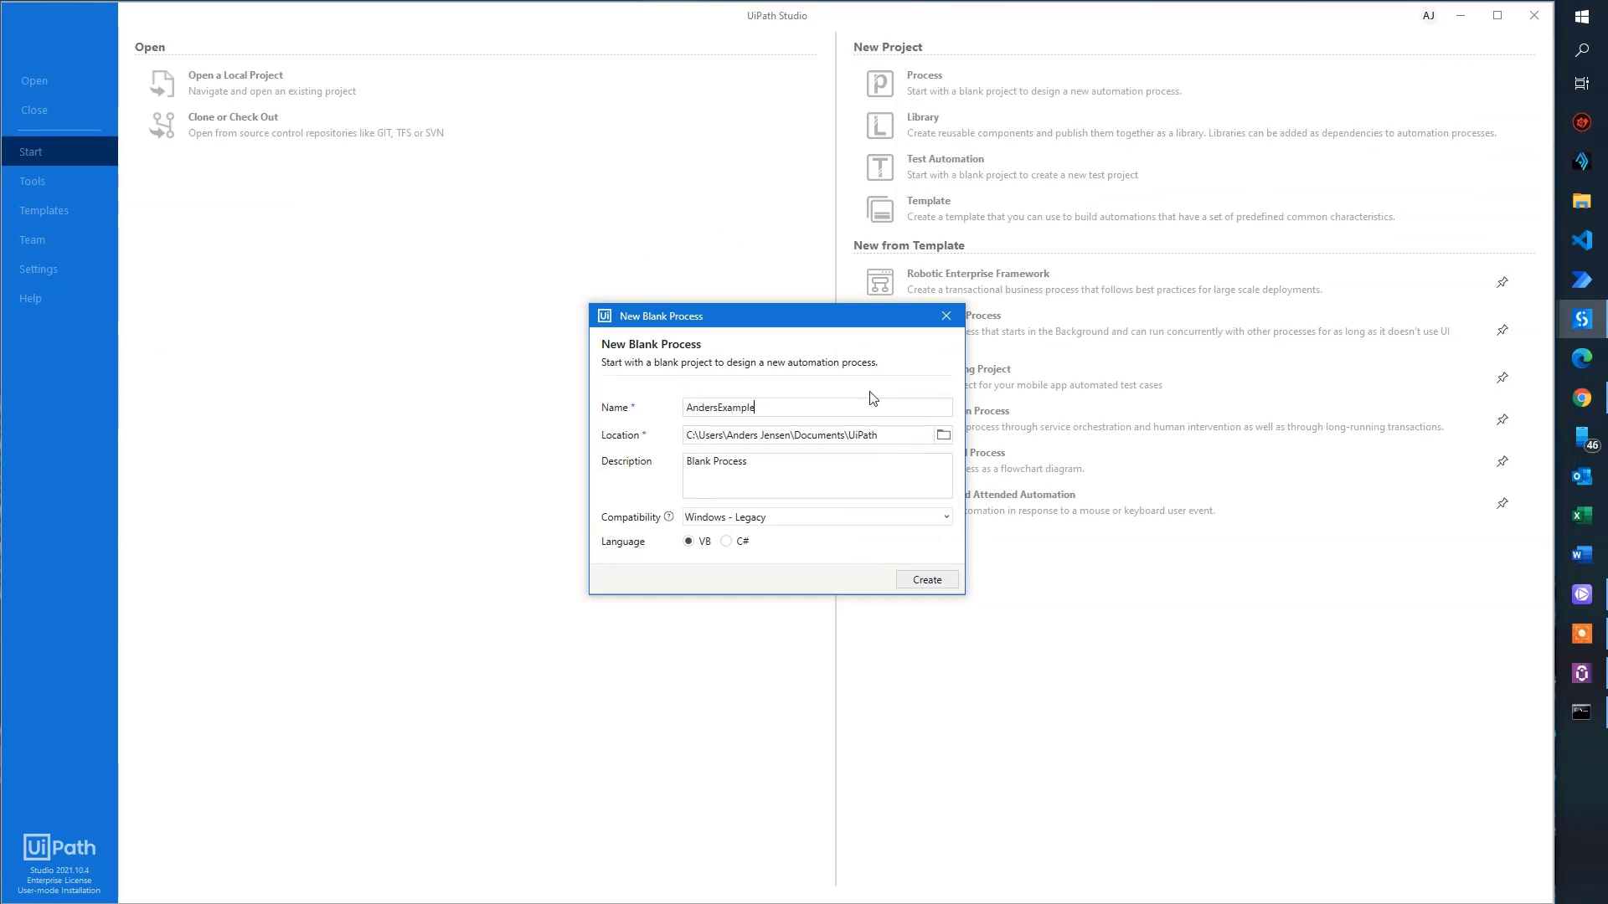
{"action": "type", "text": "Unattende"}
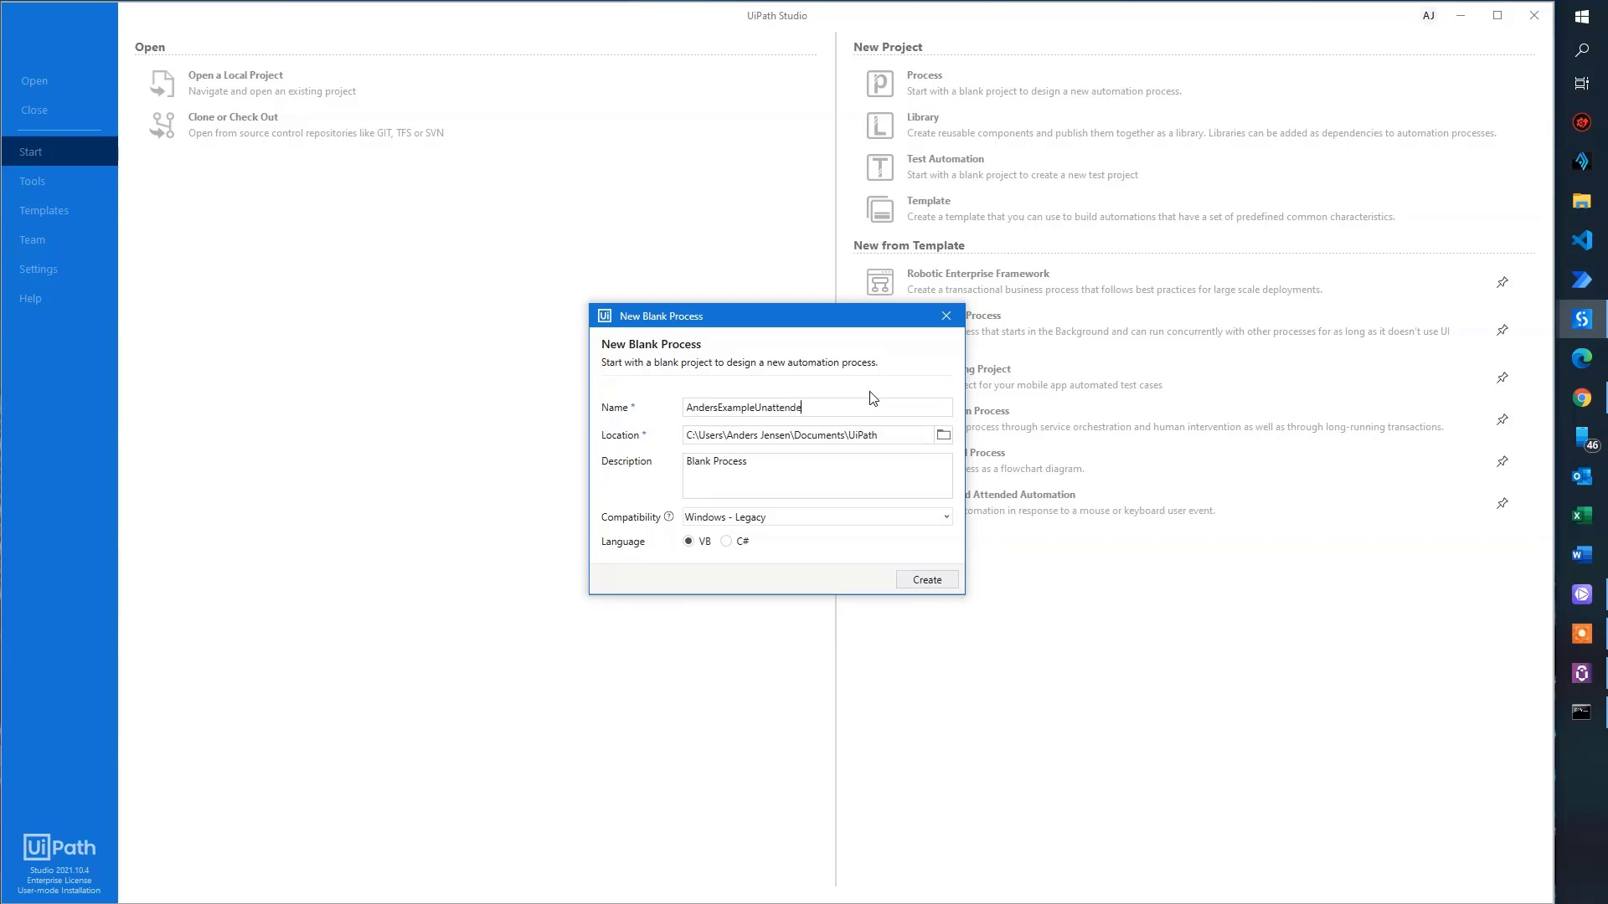
{"action": "mouse_move", "coordinate": [926, 580]}
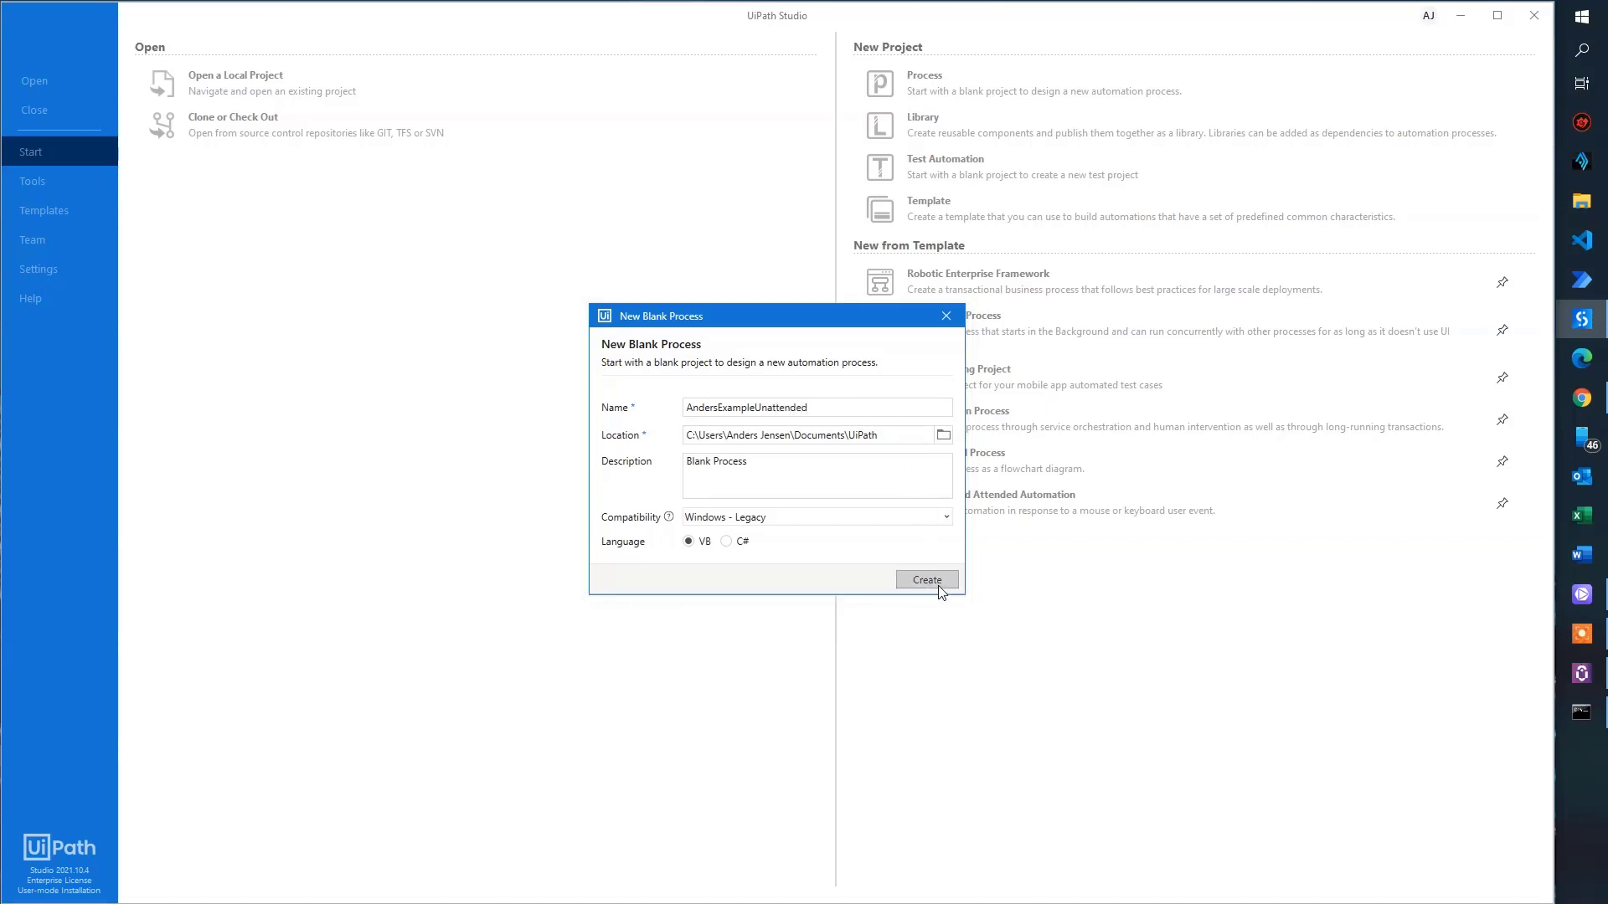
{"action": "left_click", "coordinate": [925, 579]}
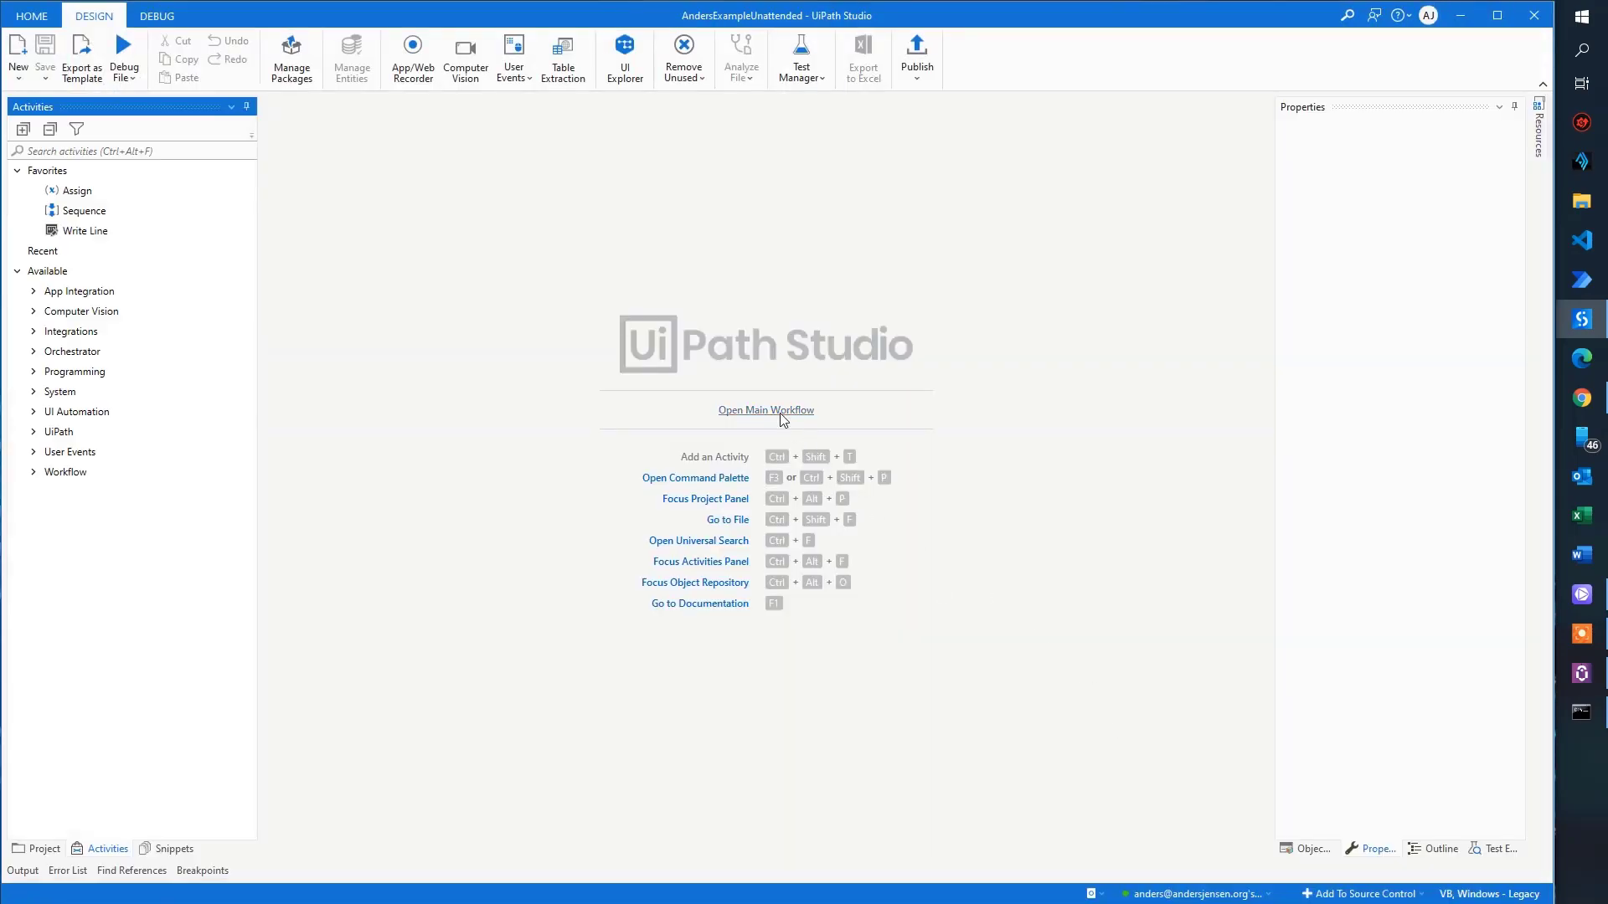
Step: Add a Message Box activity to the Main workflow
{"action": "left_click", "coordinate": [766, 409]}
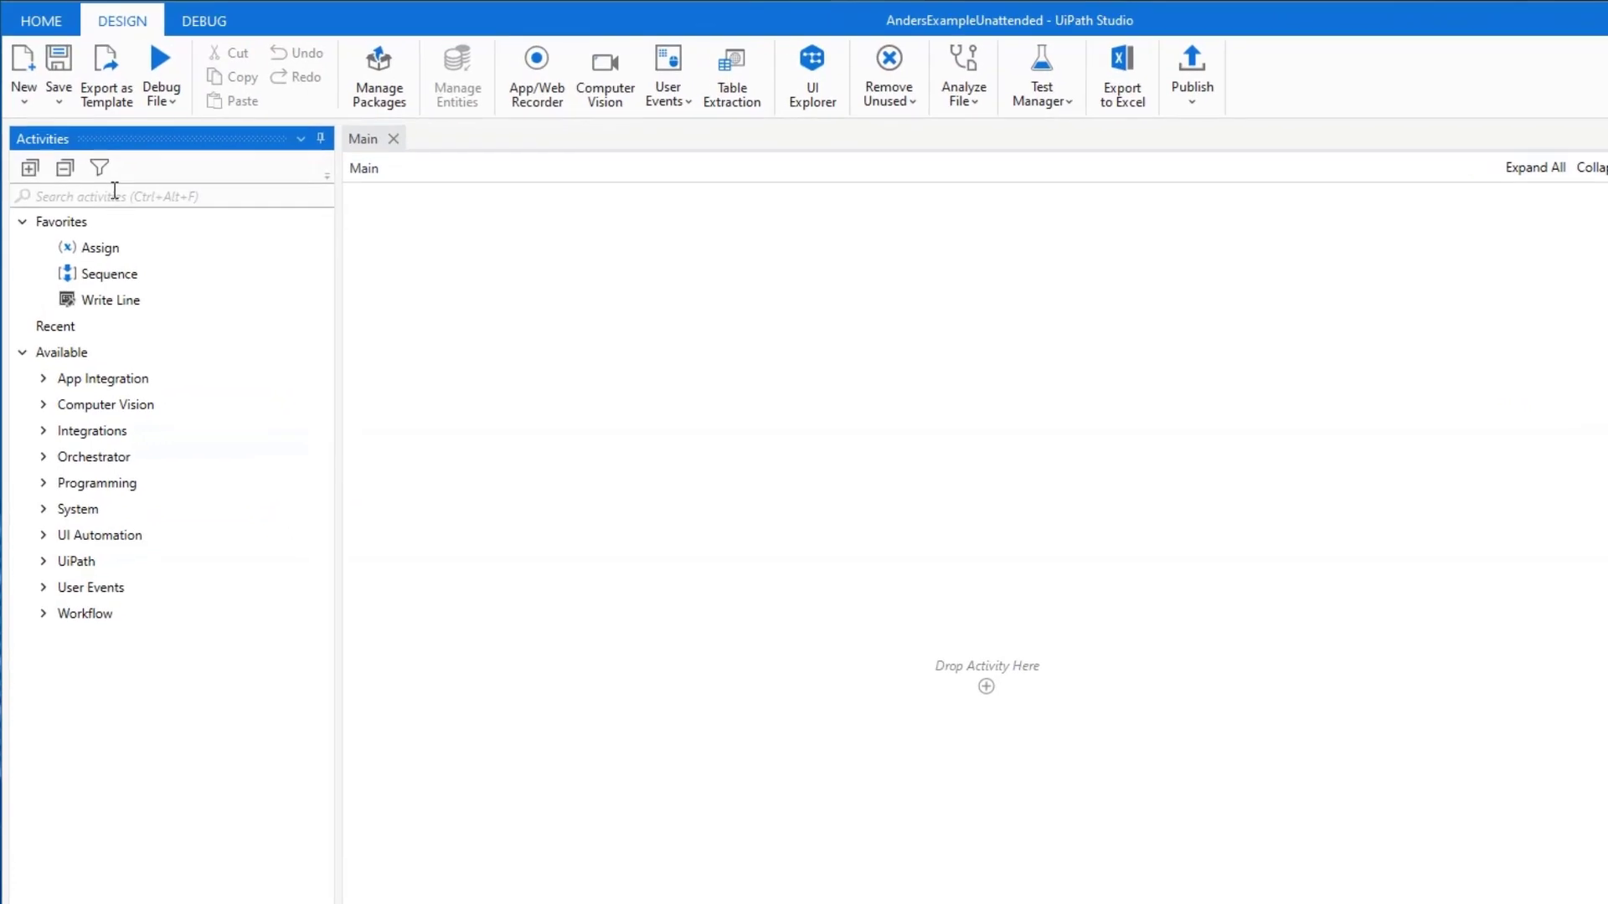
{"action": "type", "text": "message"}
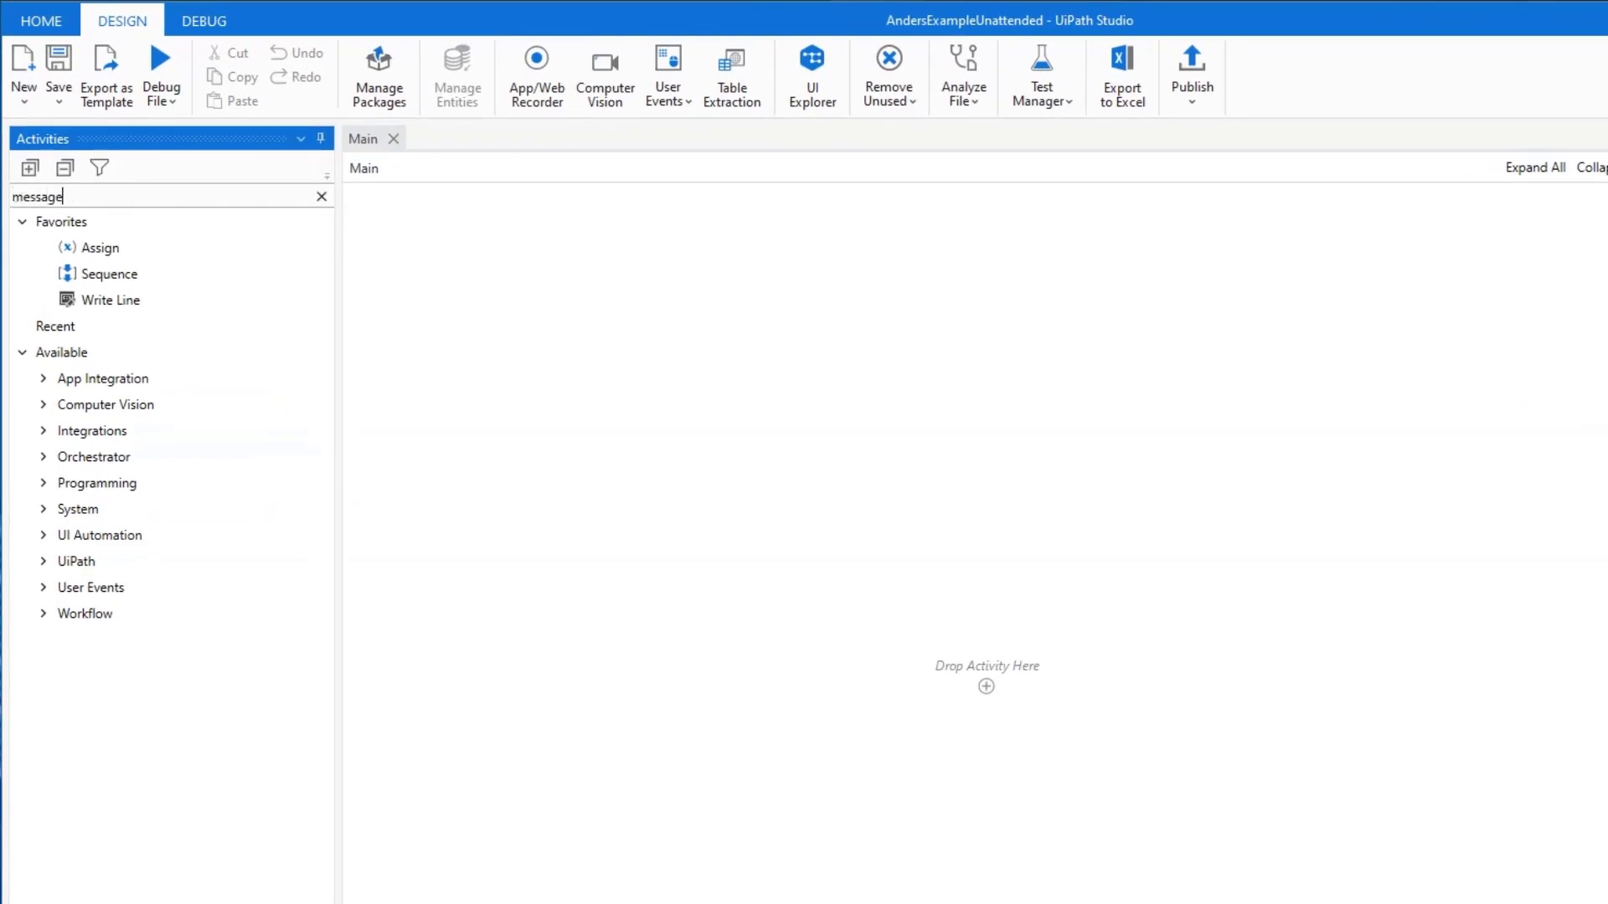
{"action": "type", "text": "b"}
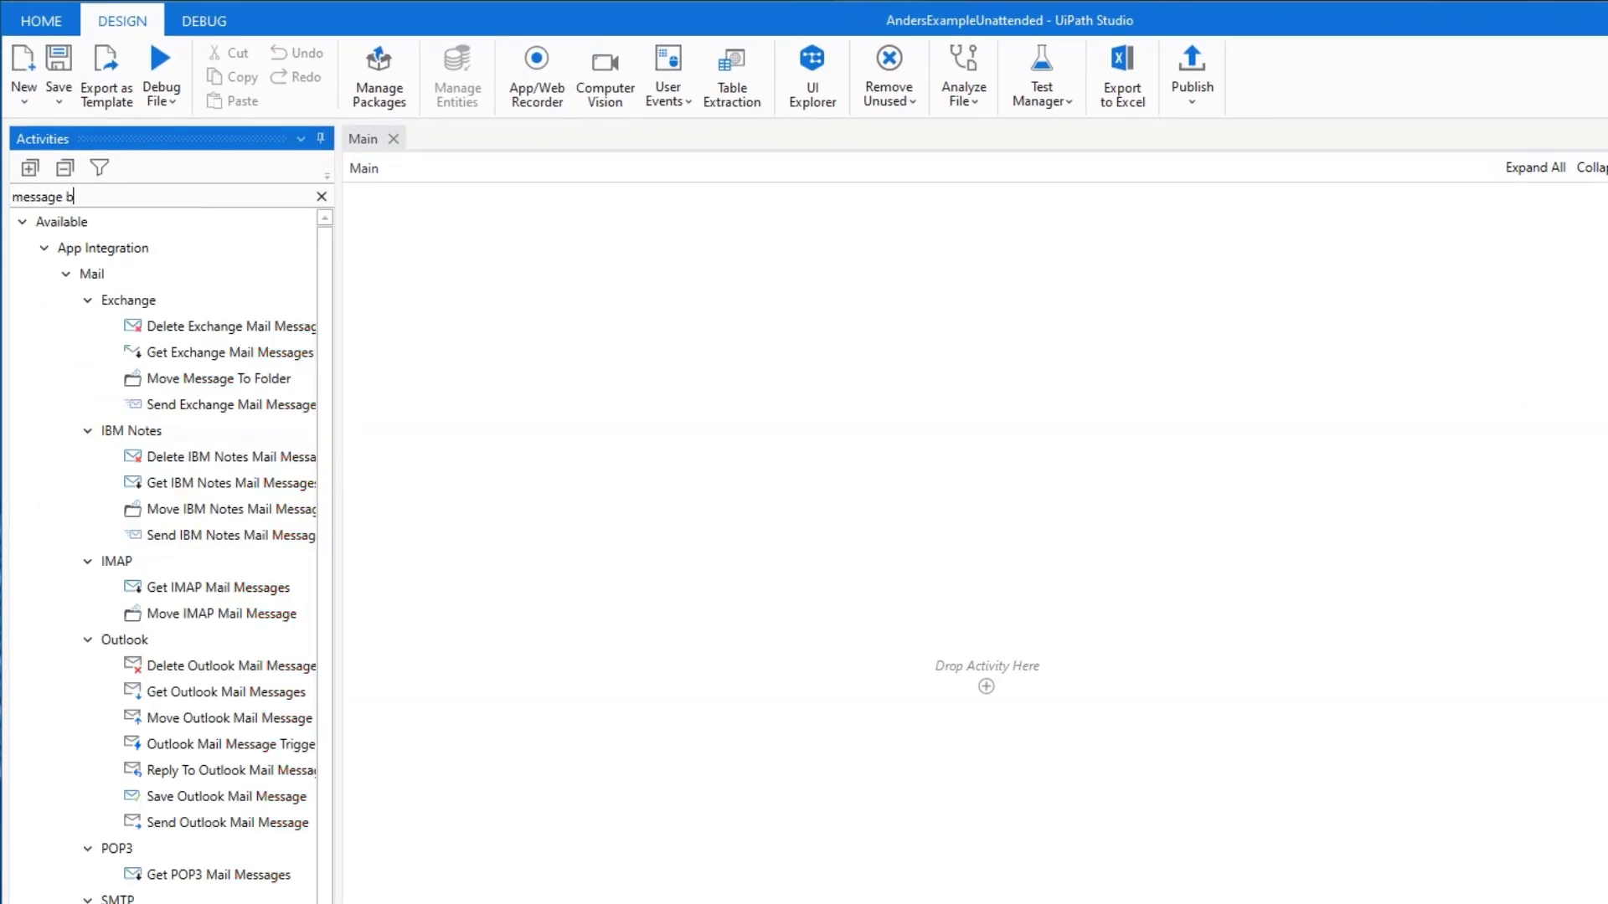
{"action": "type", "text": "ox"}
{"action": "type", "text": "\"If this vi"}
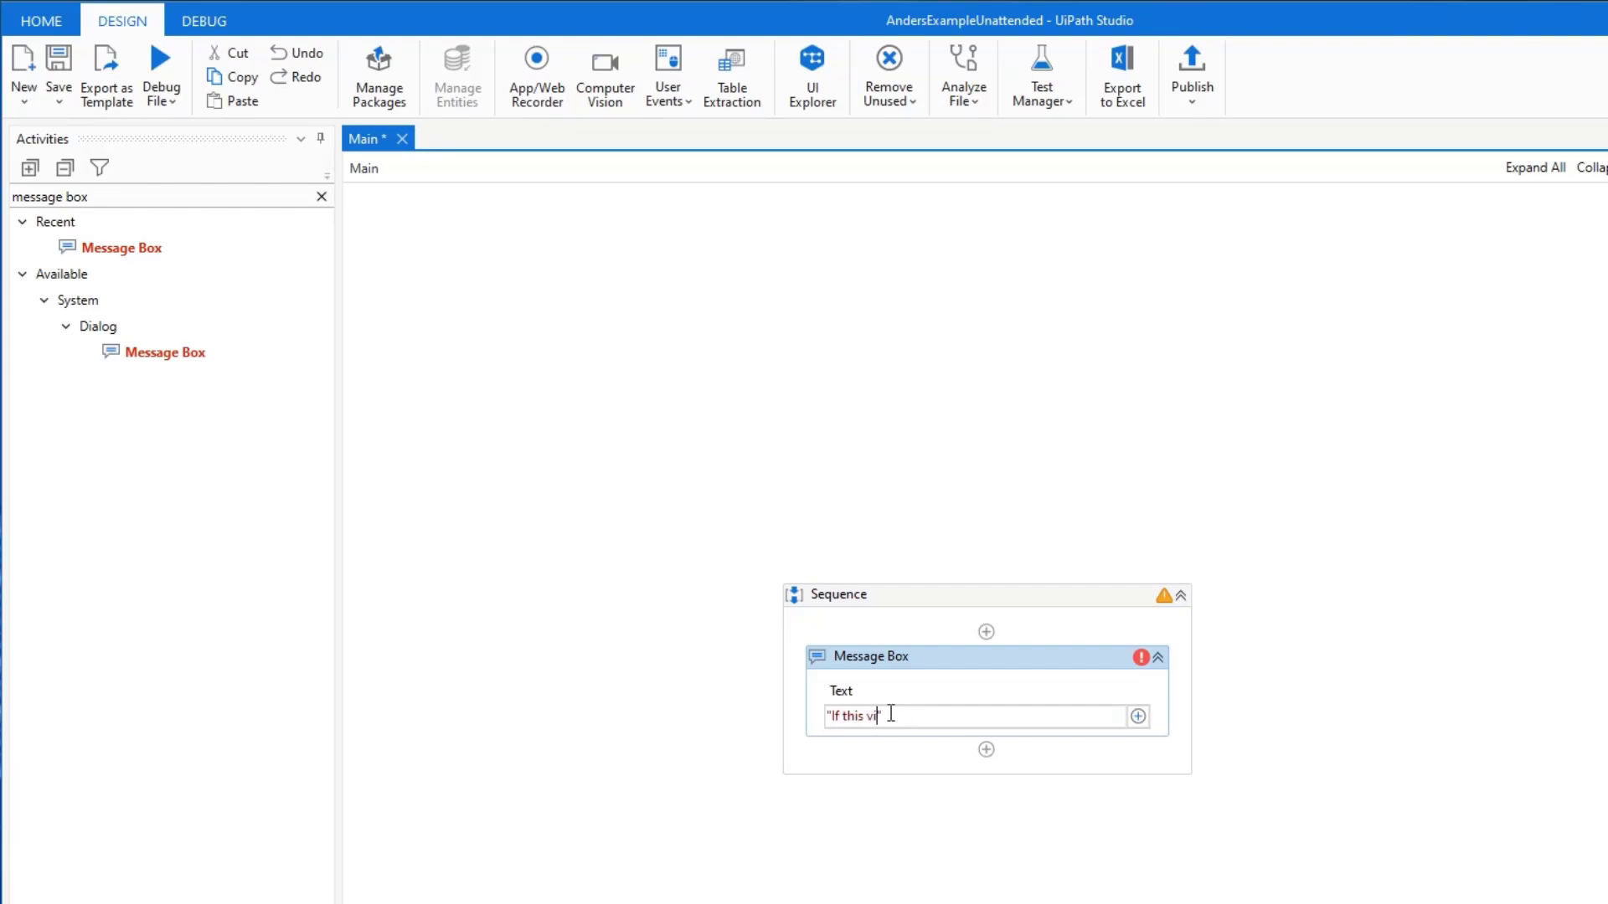
Step: Set the message text asking viewers who find the video helpful to give it a thumbs up
{"action": "type", "text": "deo helps you"}
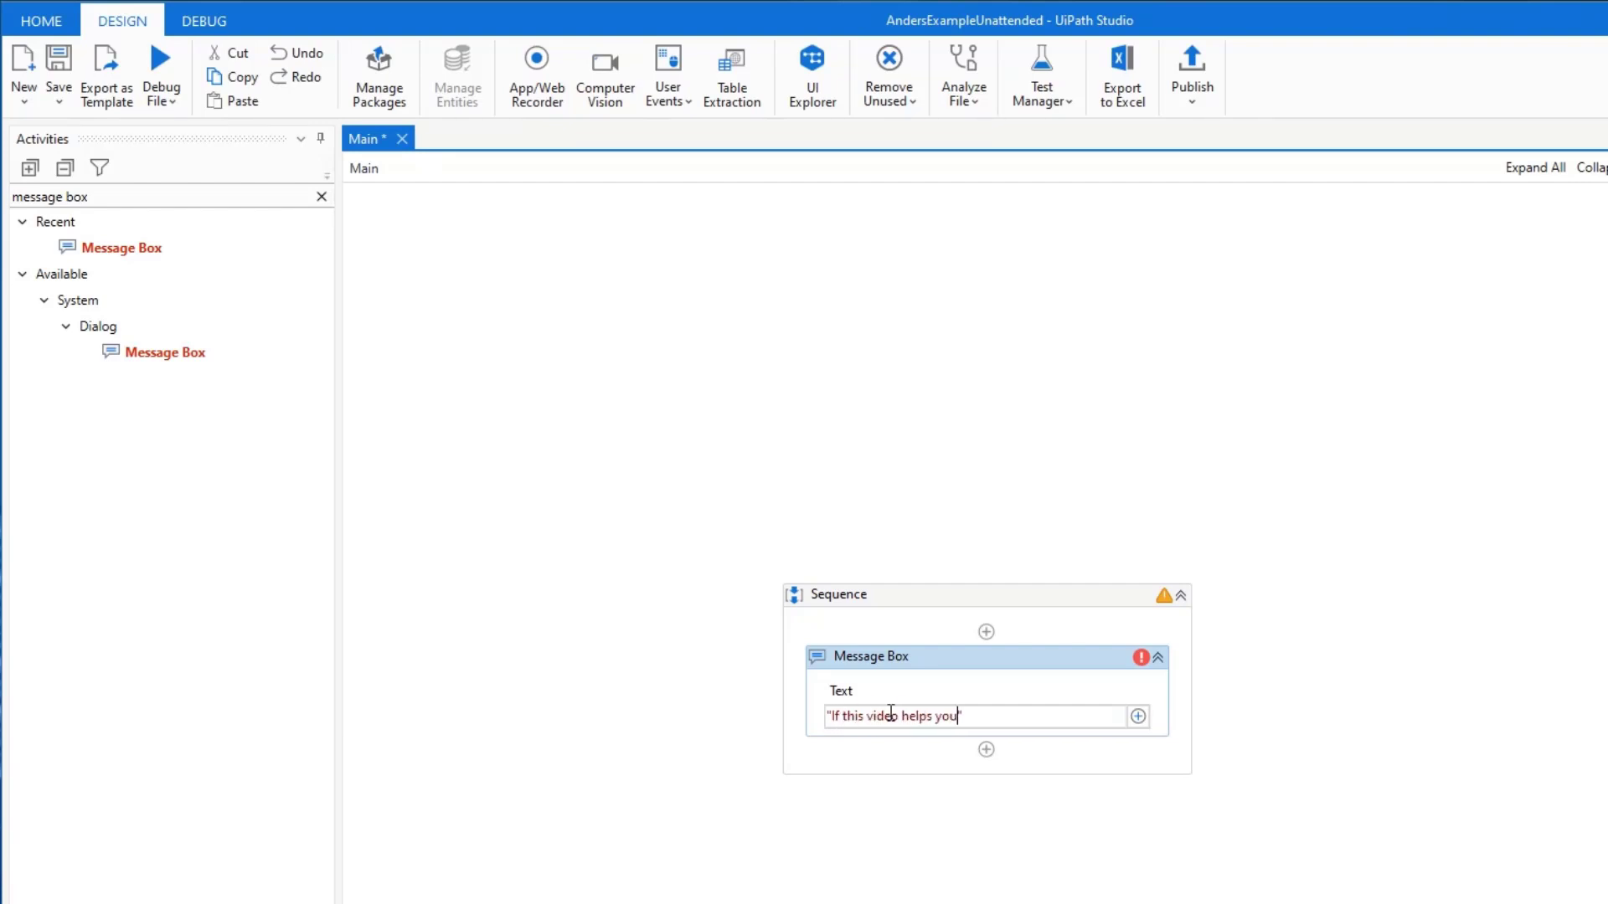
{"action": "type", "text": ", ple"}
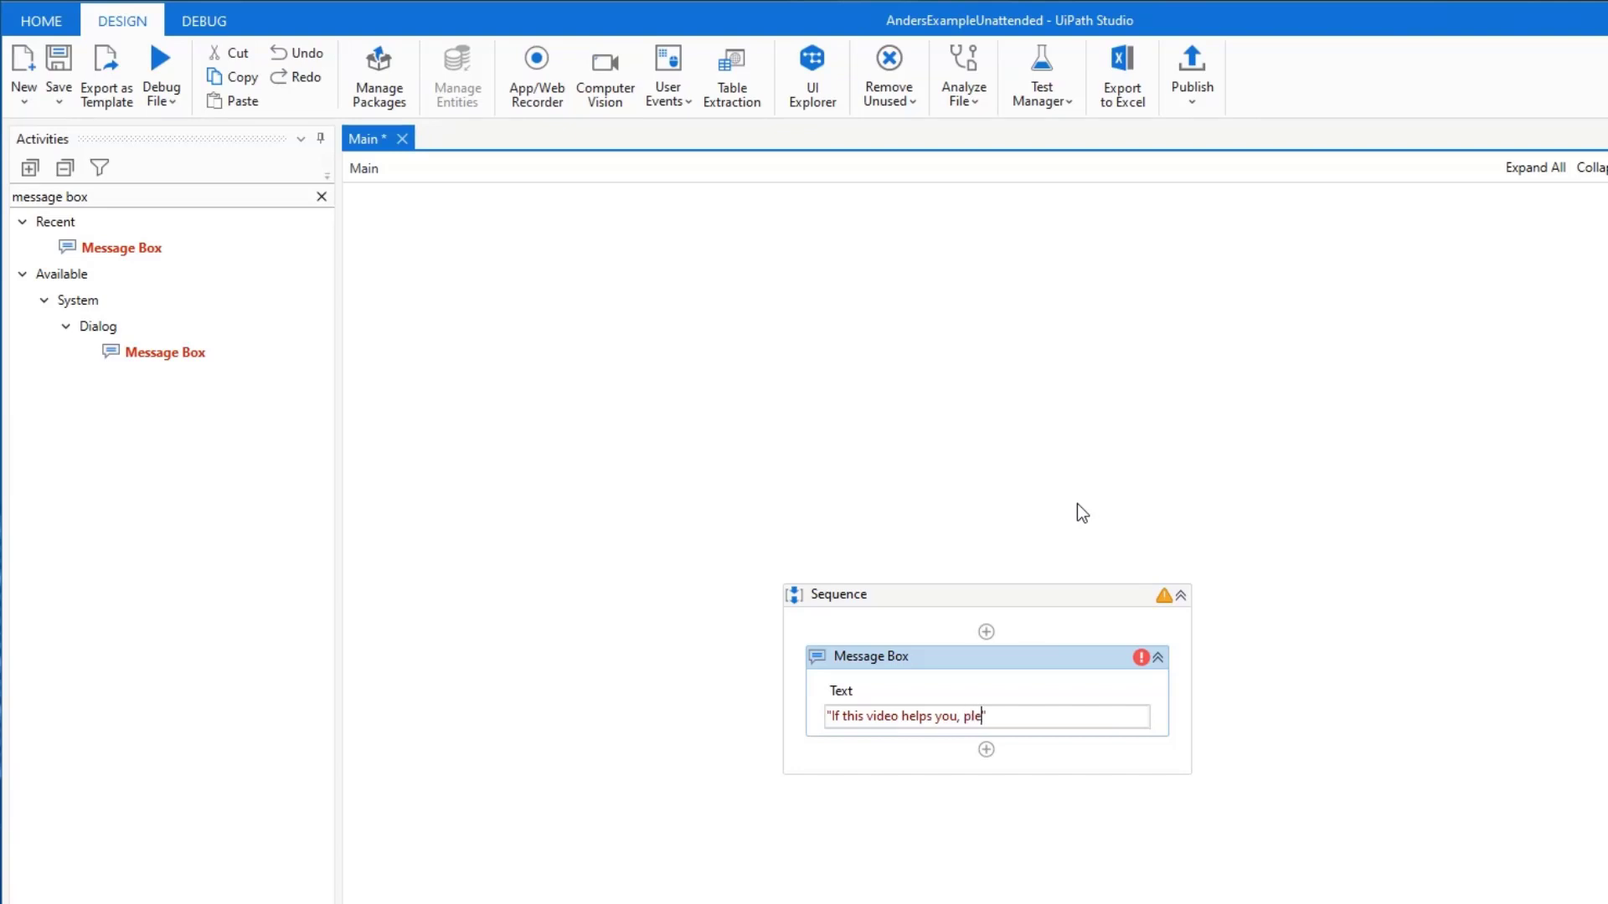
{"action": "type", "text": "ase help"}
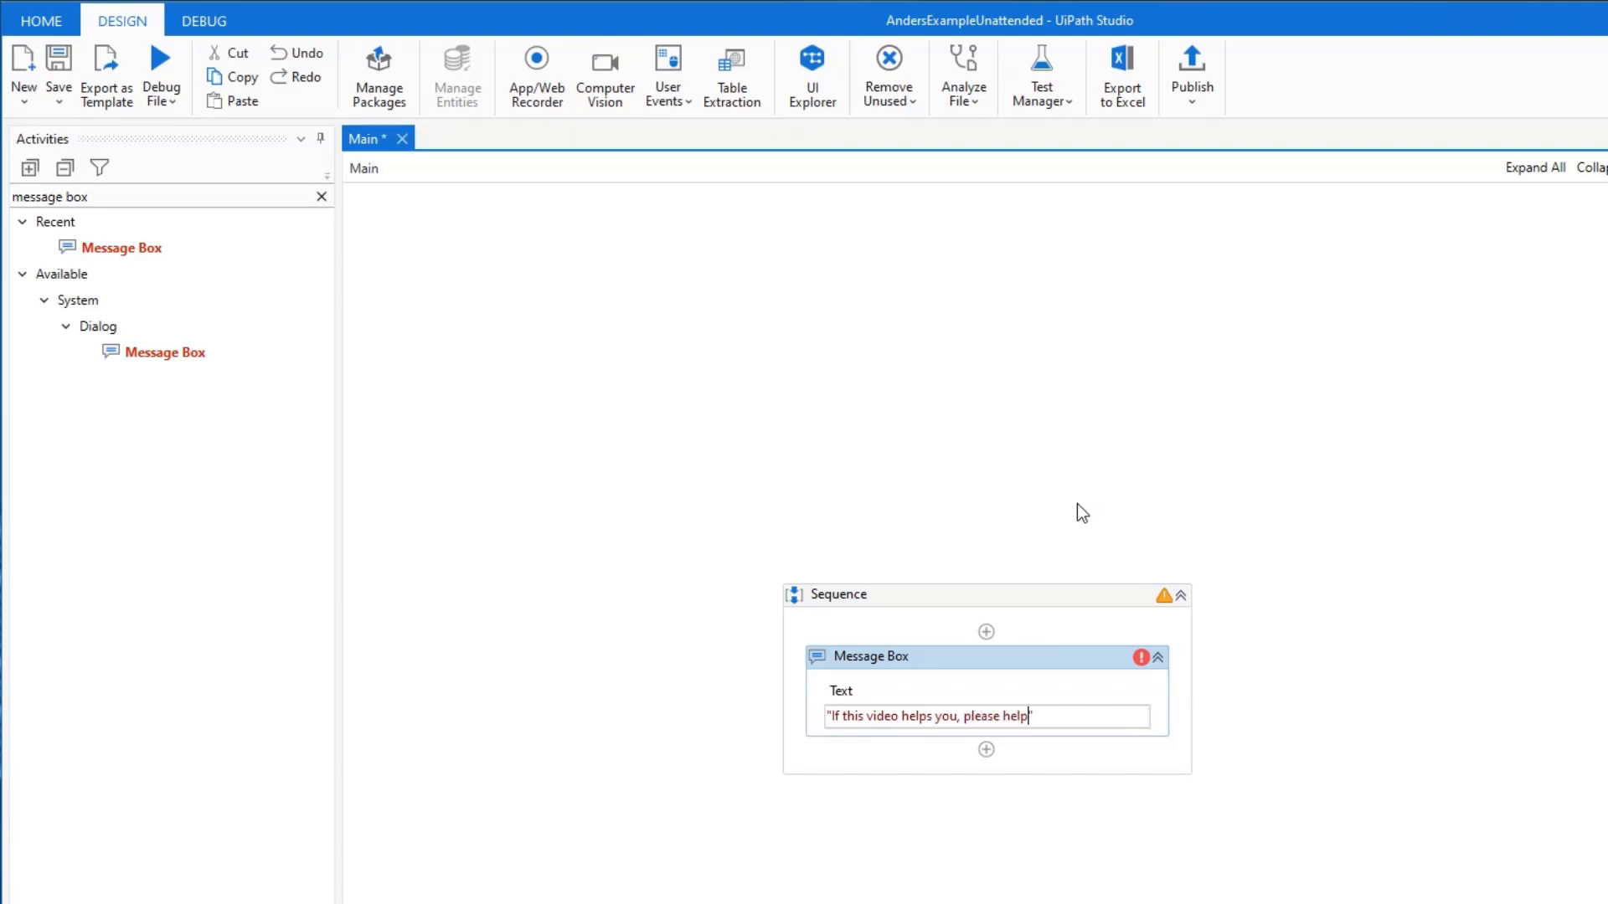
{"action": "type", "text": "me by giving this video a thumb"}
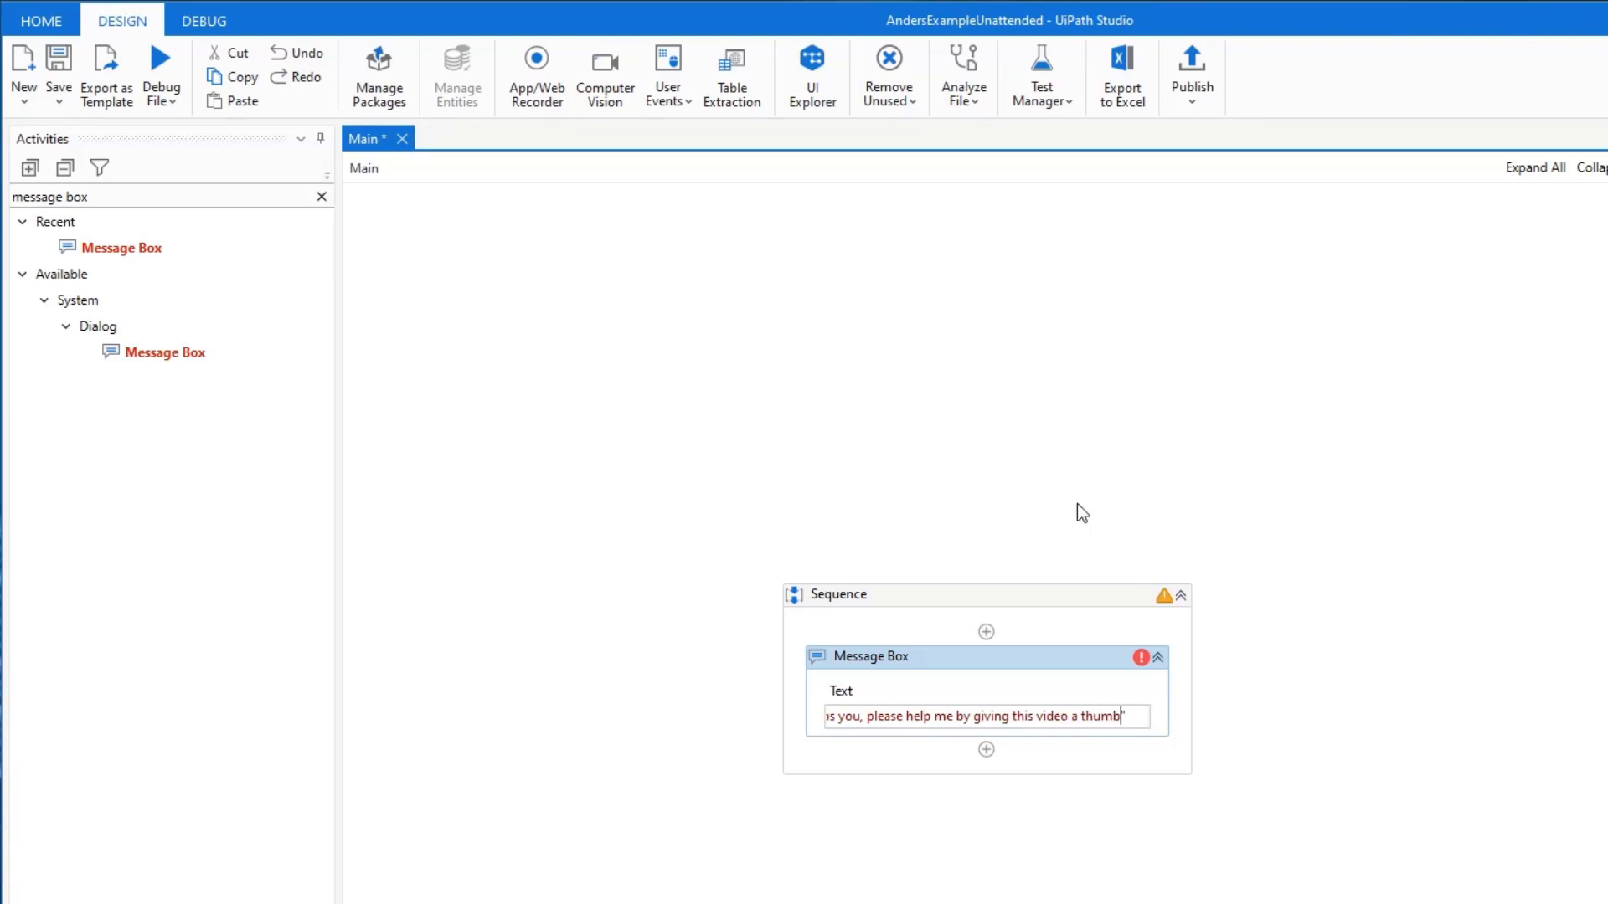
{"action": "type", "text": "s up"}
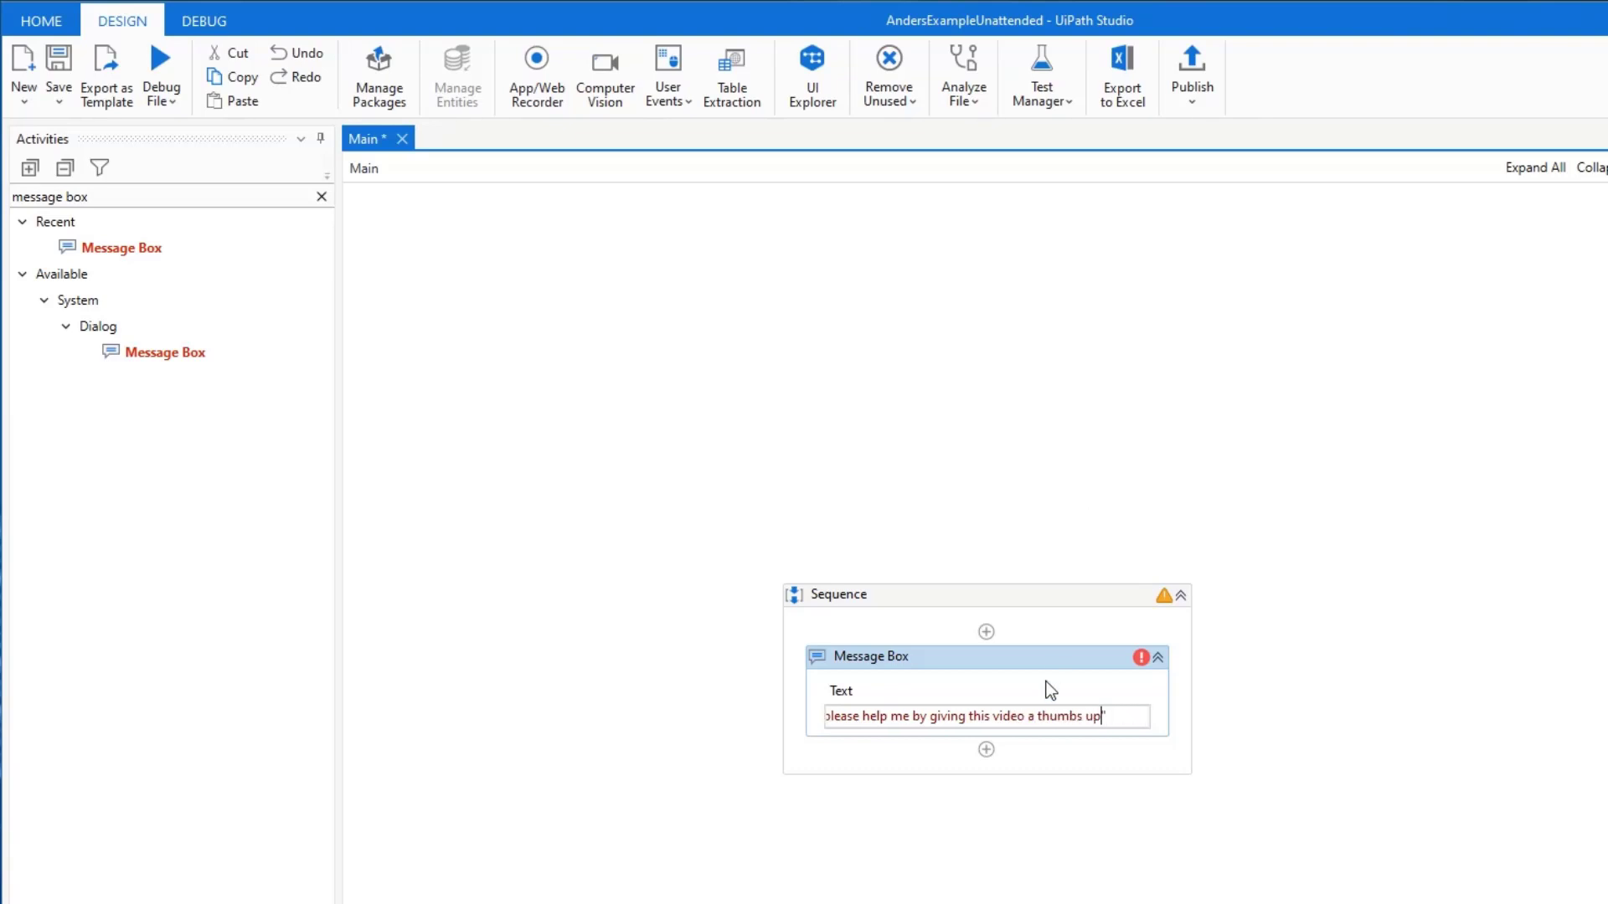
{"action": "type", "text": "\"If this video helps you, please help me by giving this v"}
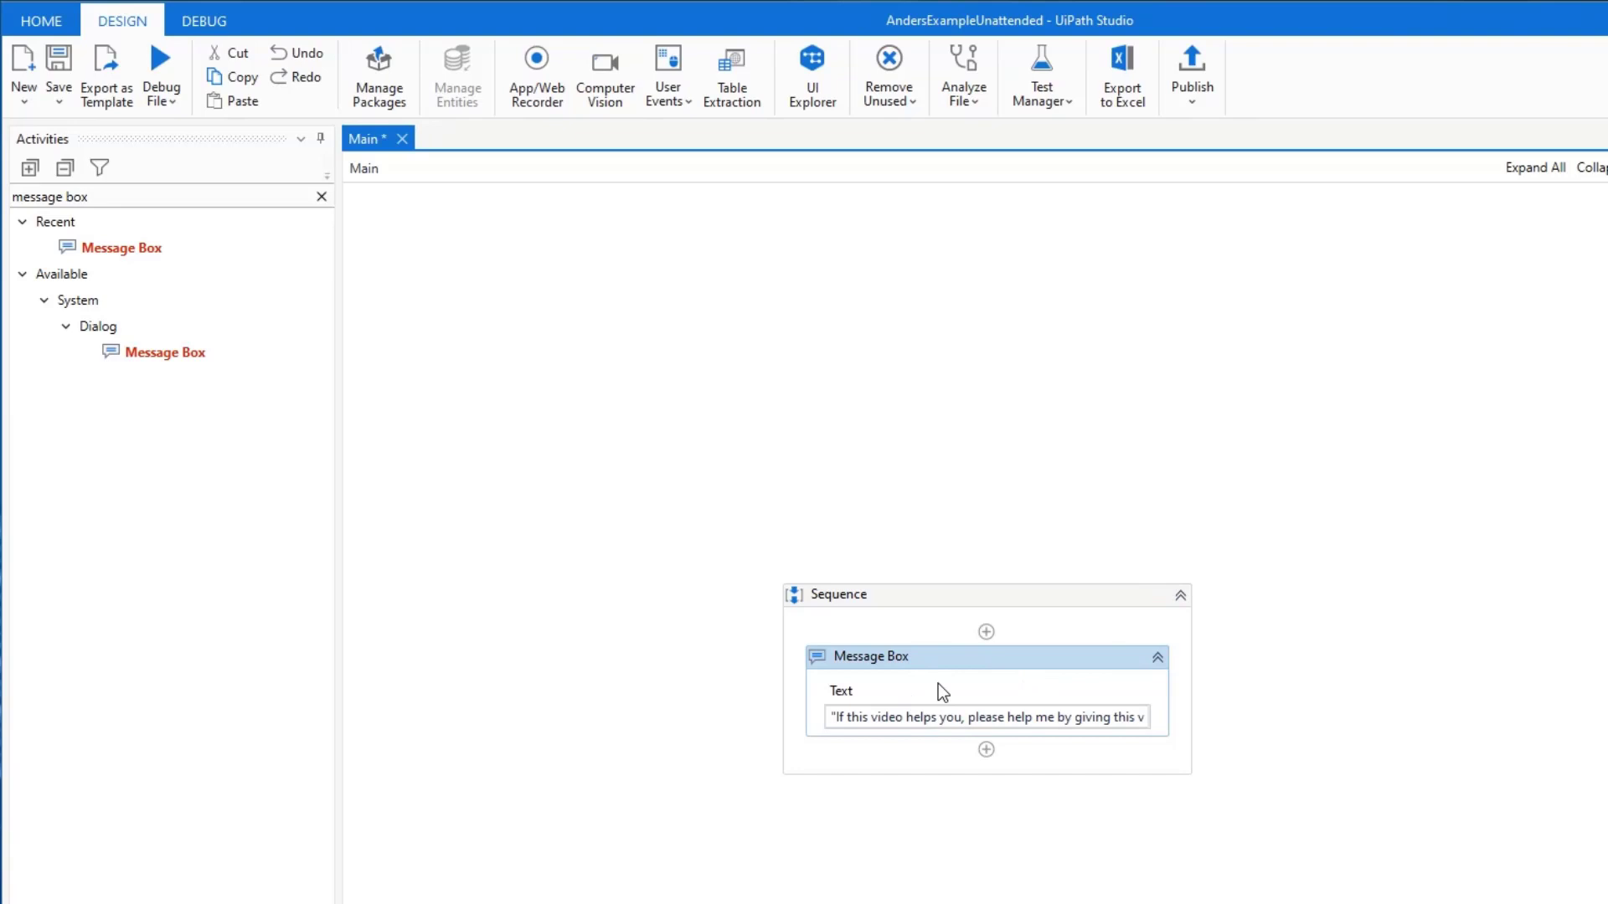
{"action": "mouse_move", "coordinate": [646, 380]}
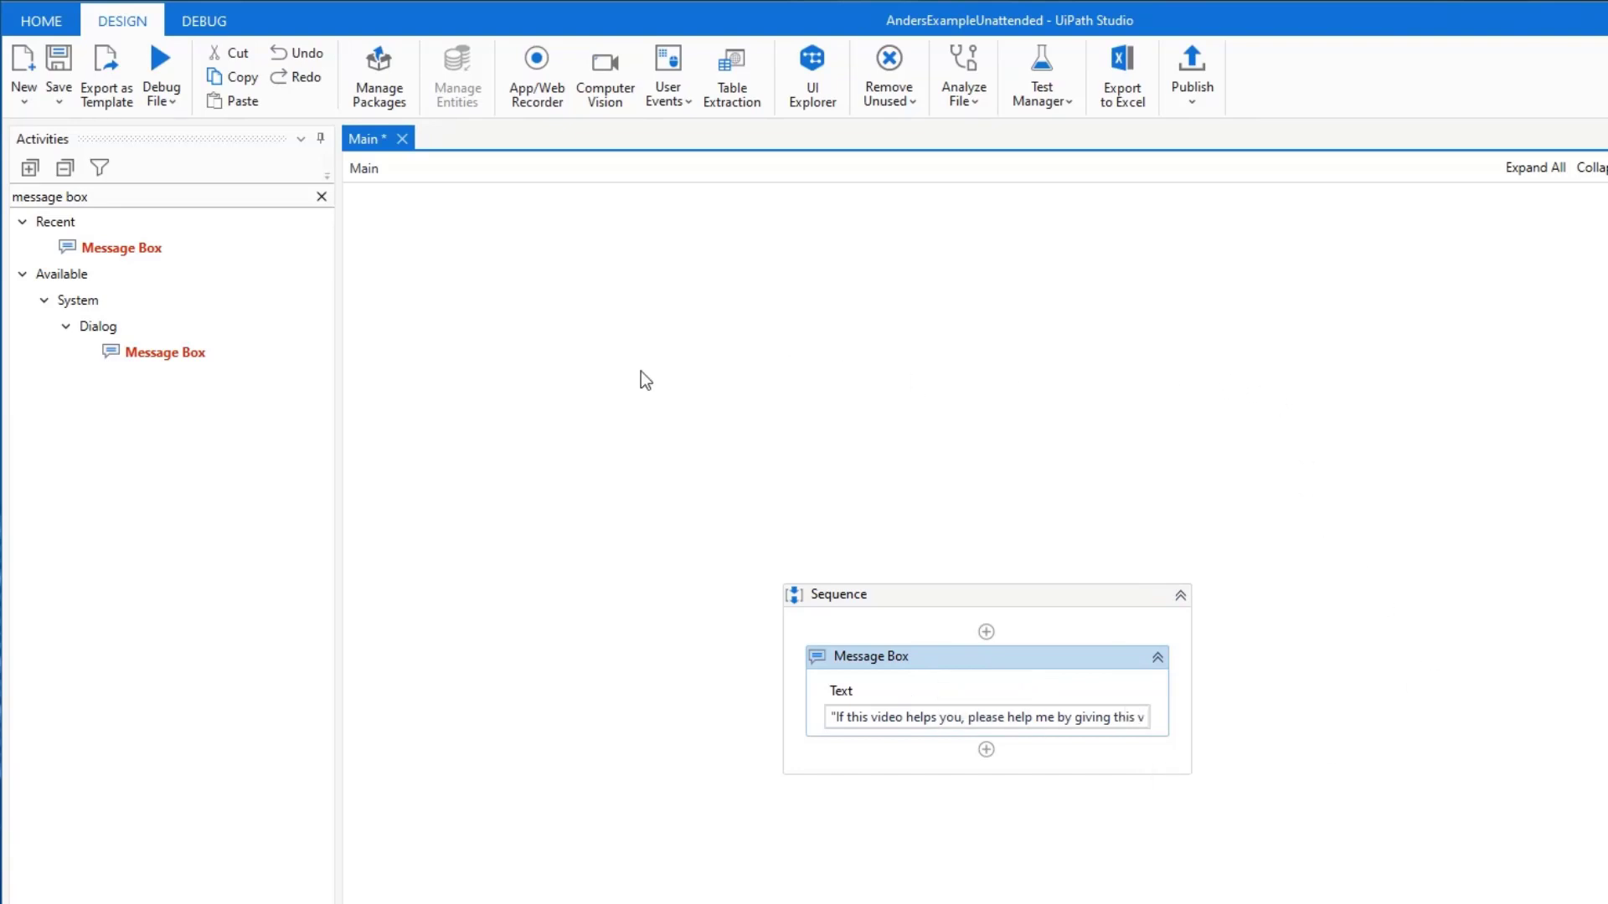
{"action": "mouse_move", "coordinate": [1221, 92]}
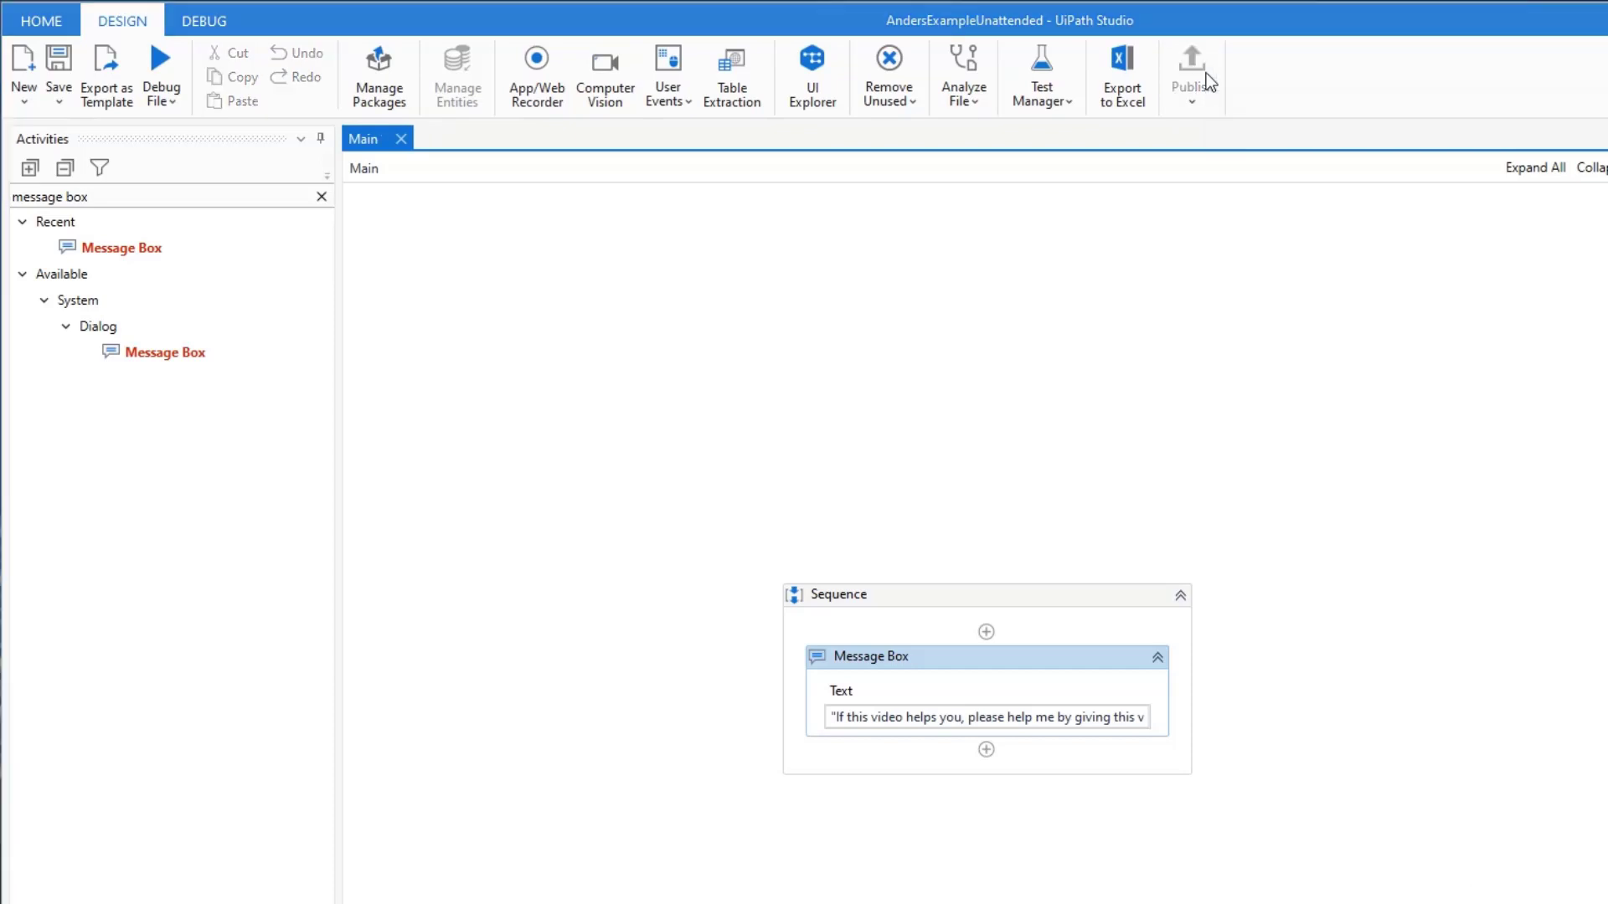
Step: Review the Publish Process destinations, finding only a Custom feed, and abandon publishing
{"action": "left_click", "coordinate": [1191, 62]}
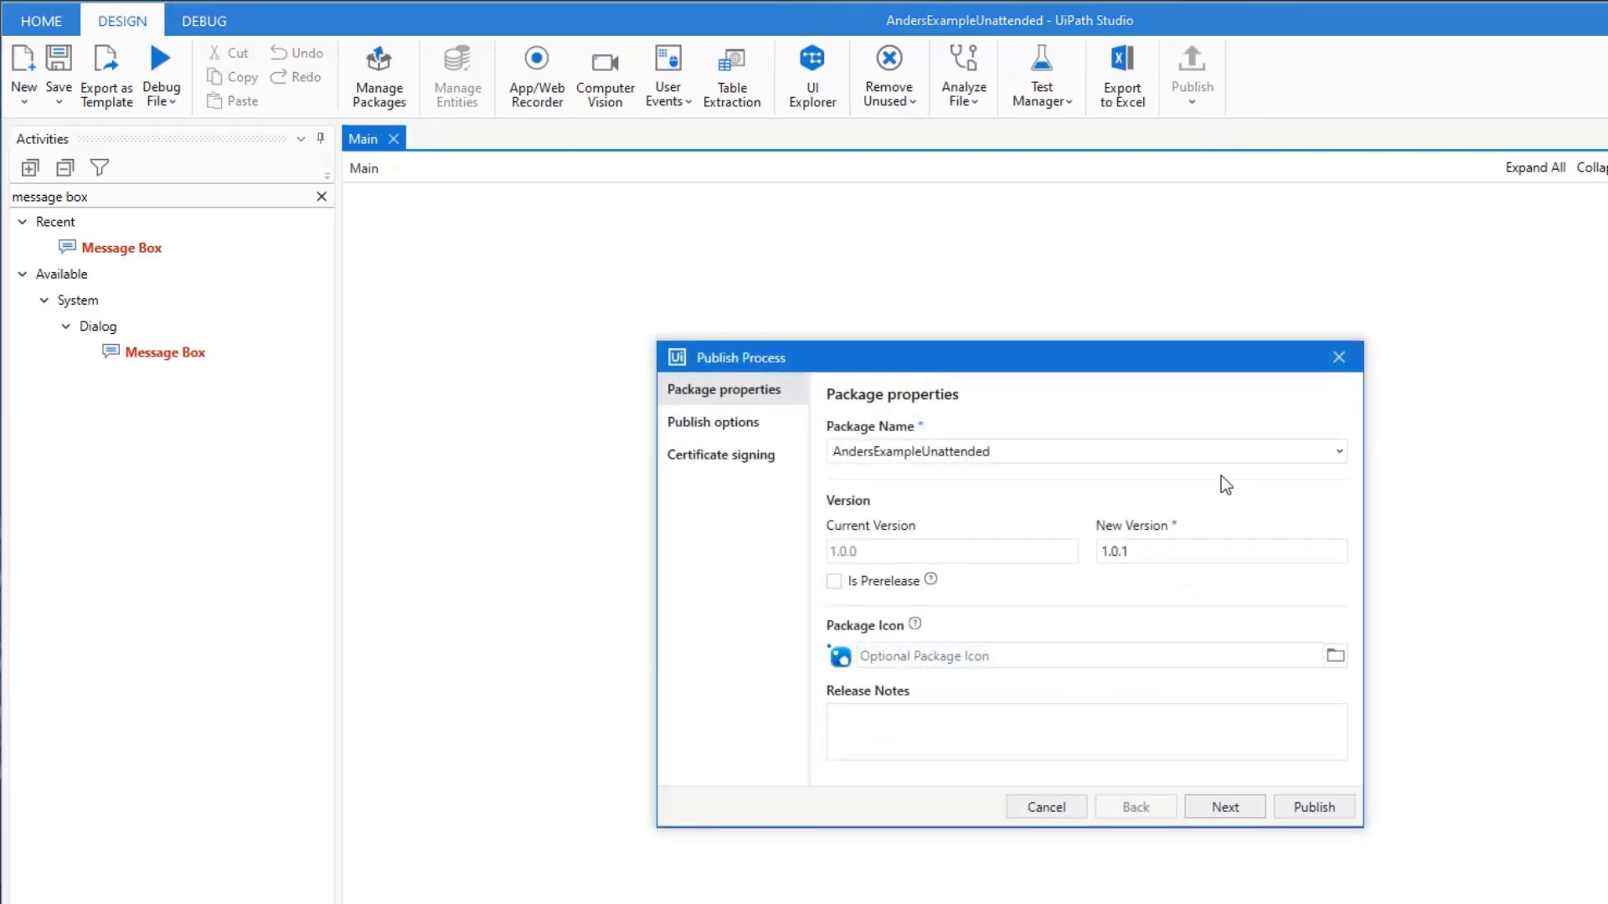
{"action": "mouse_move", "coordinate": [814, 526]}
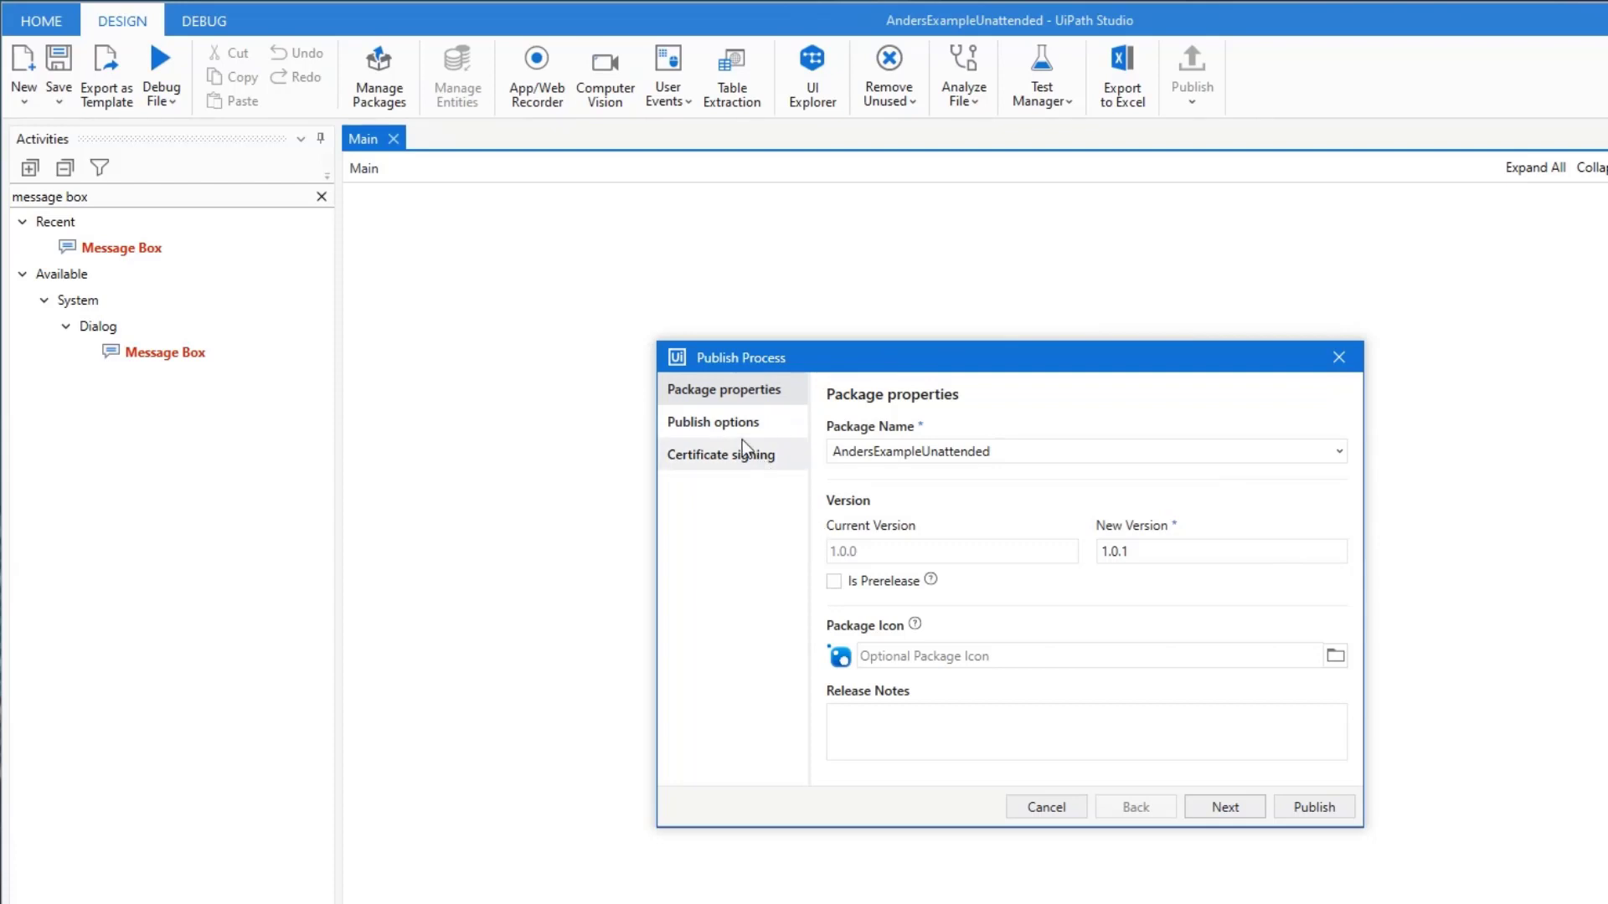
{"action": "left_click", "coordinate": [712, 422]}
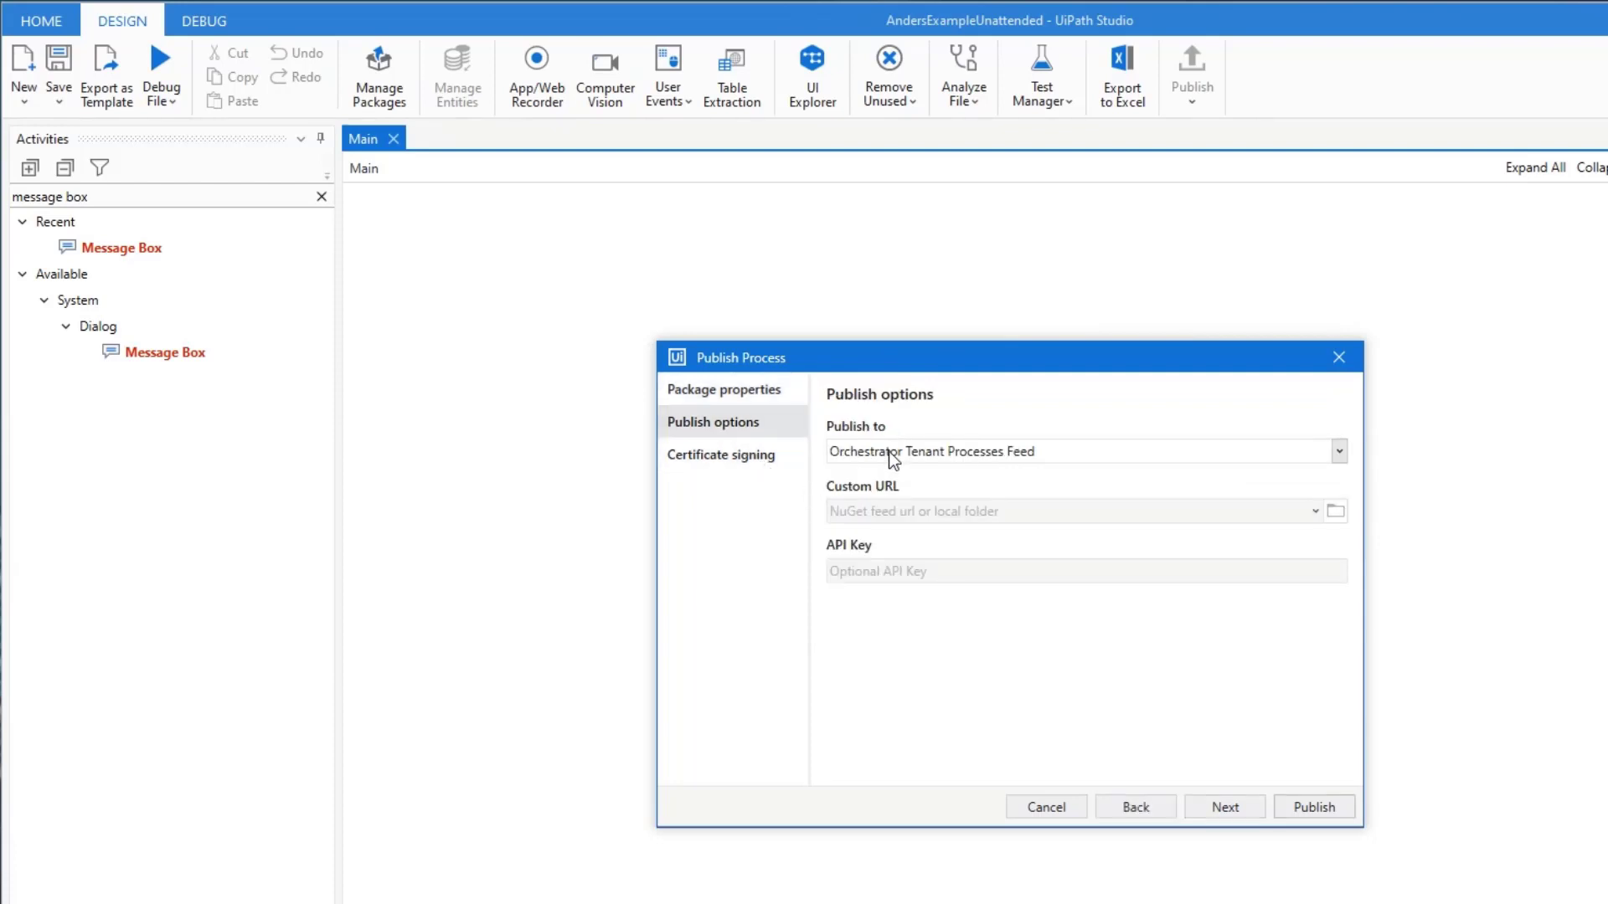
{"action": "left_click", "coordinate": [1337, 451]}
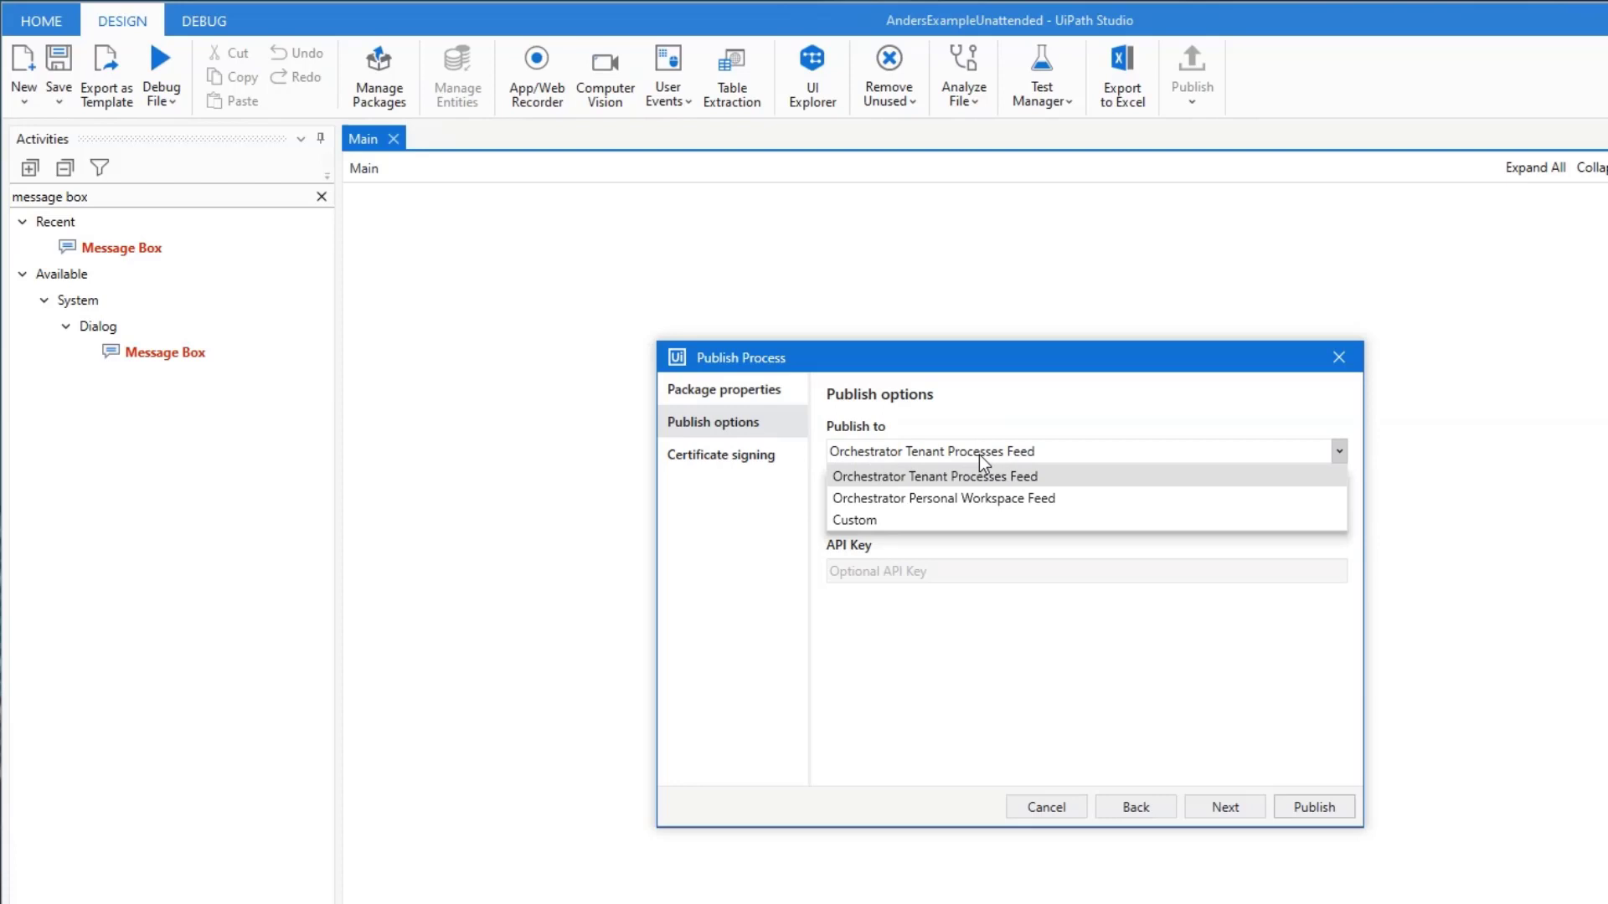
{"action": "mouse_move", "coordinate": [964, 499]}
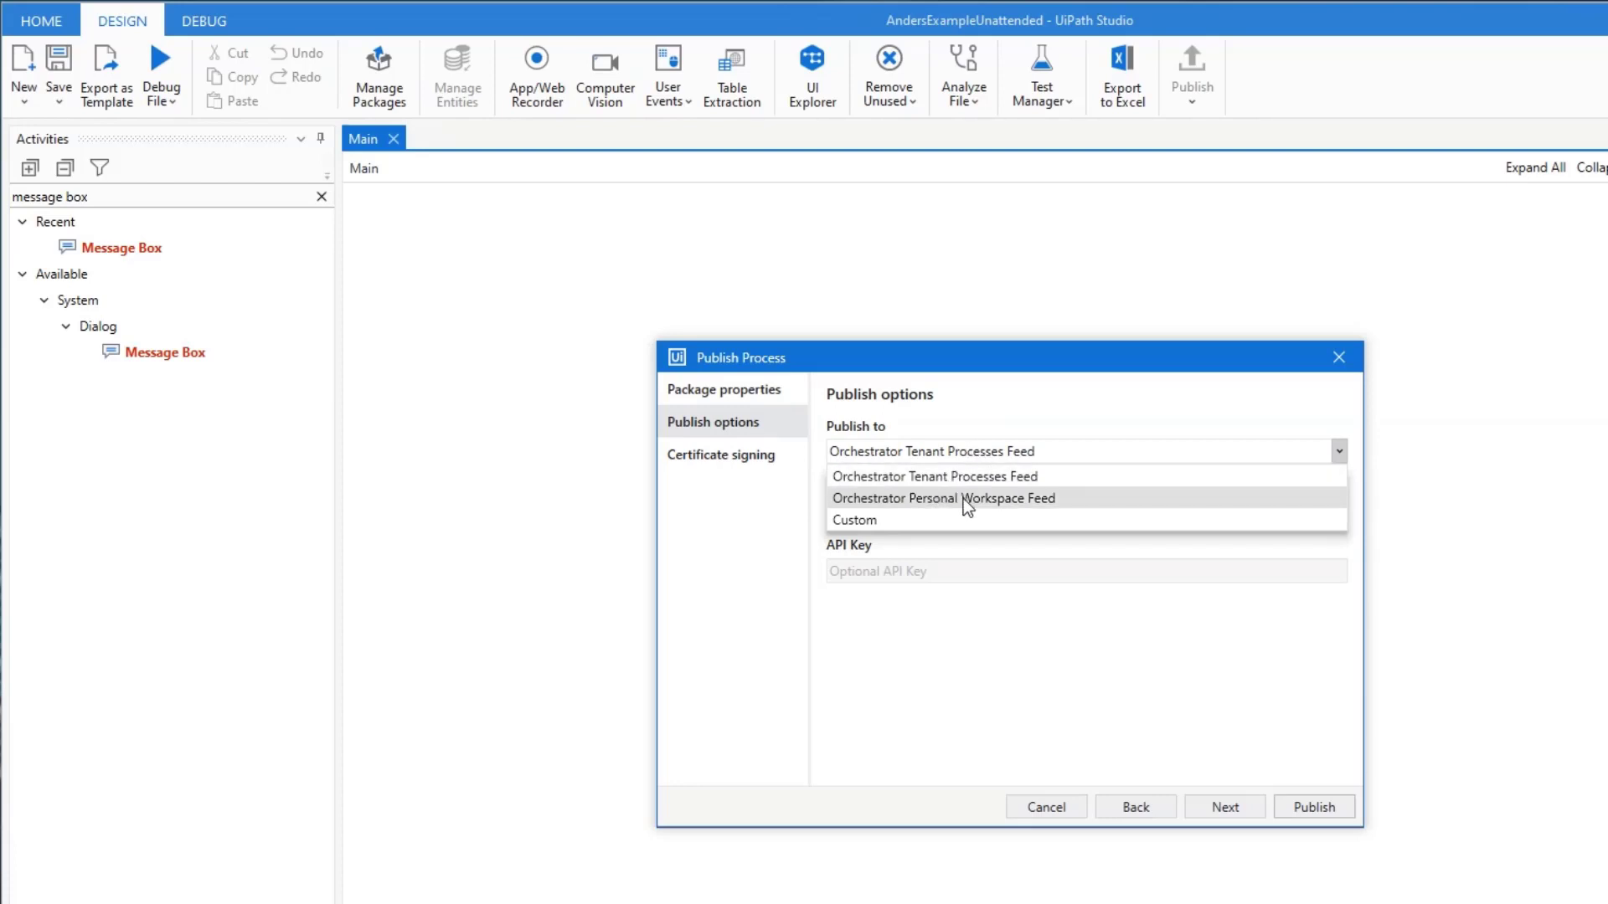
{"action": "left_click", "coordinate": [854, 519]}
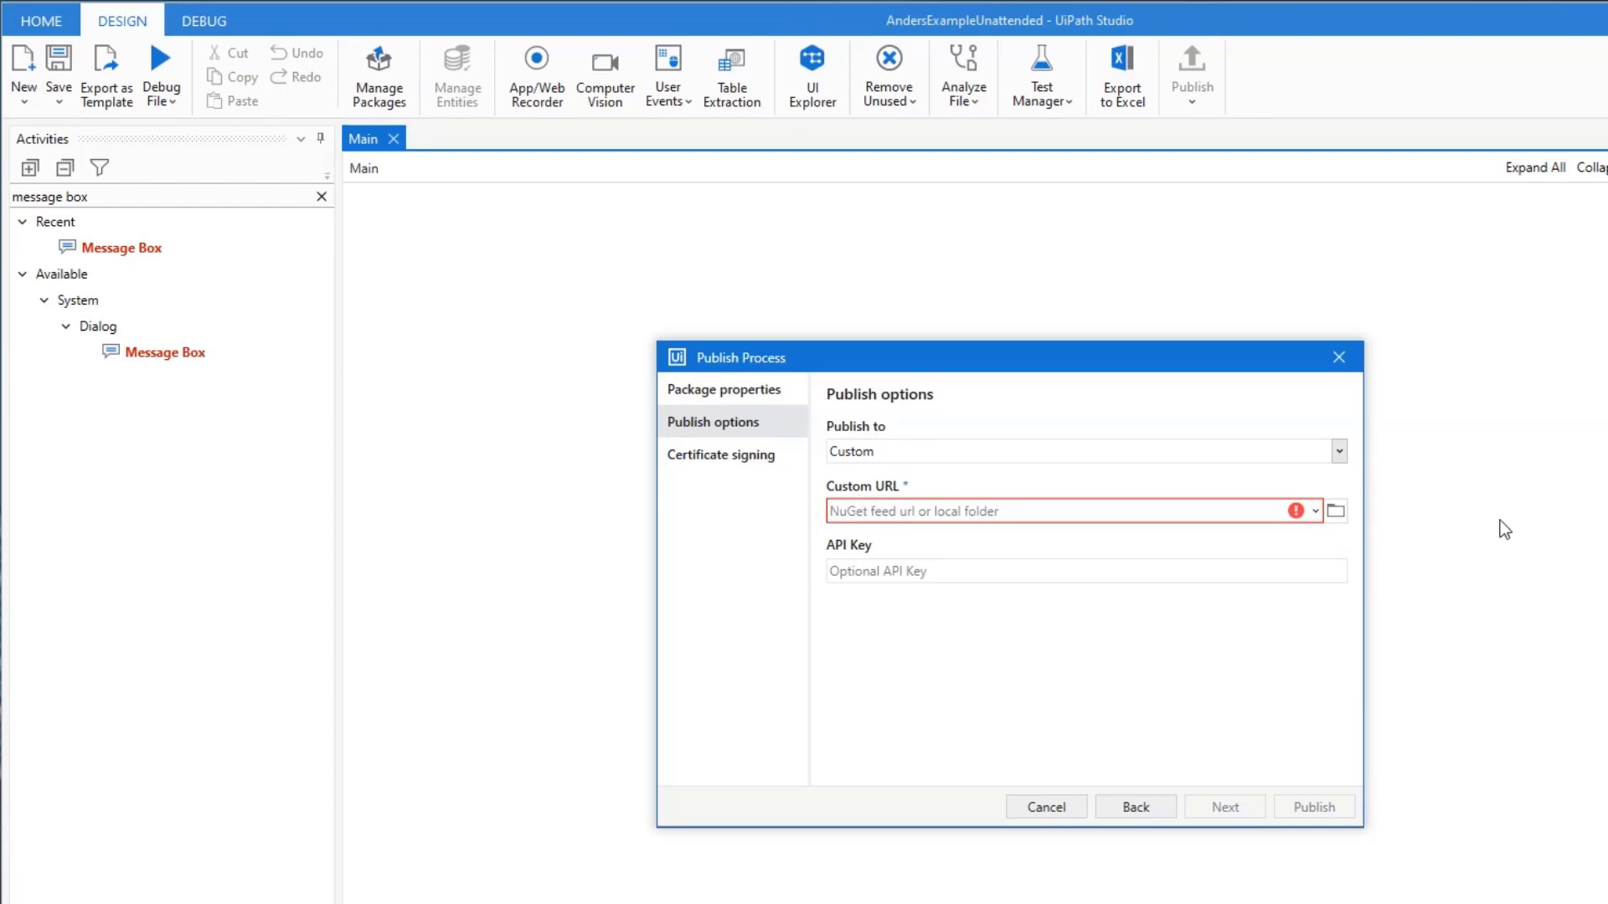
{"action": "mouse_move", "coordinate": [963, 464]}
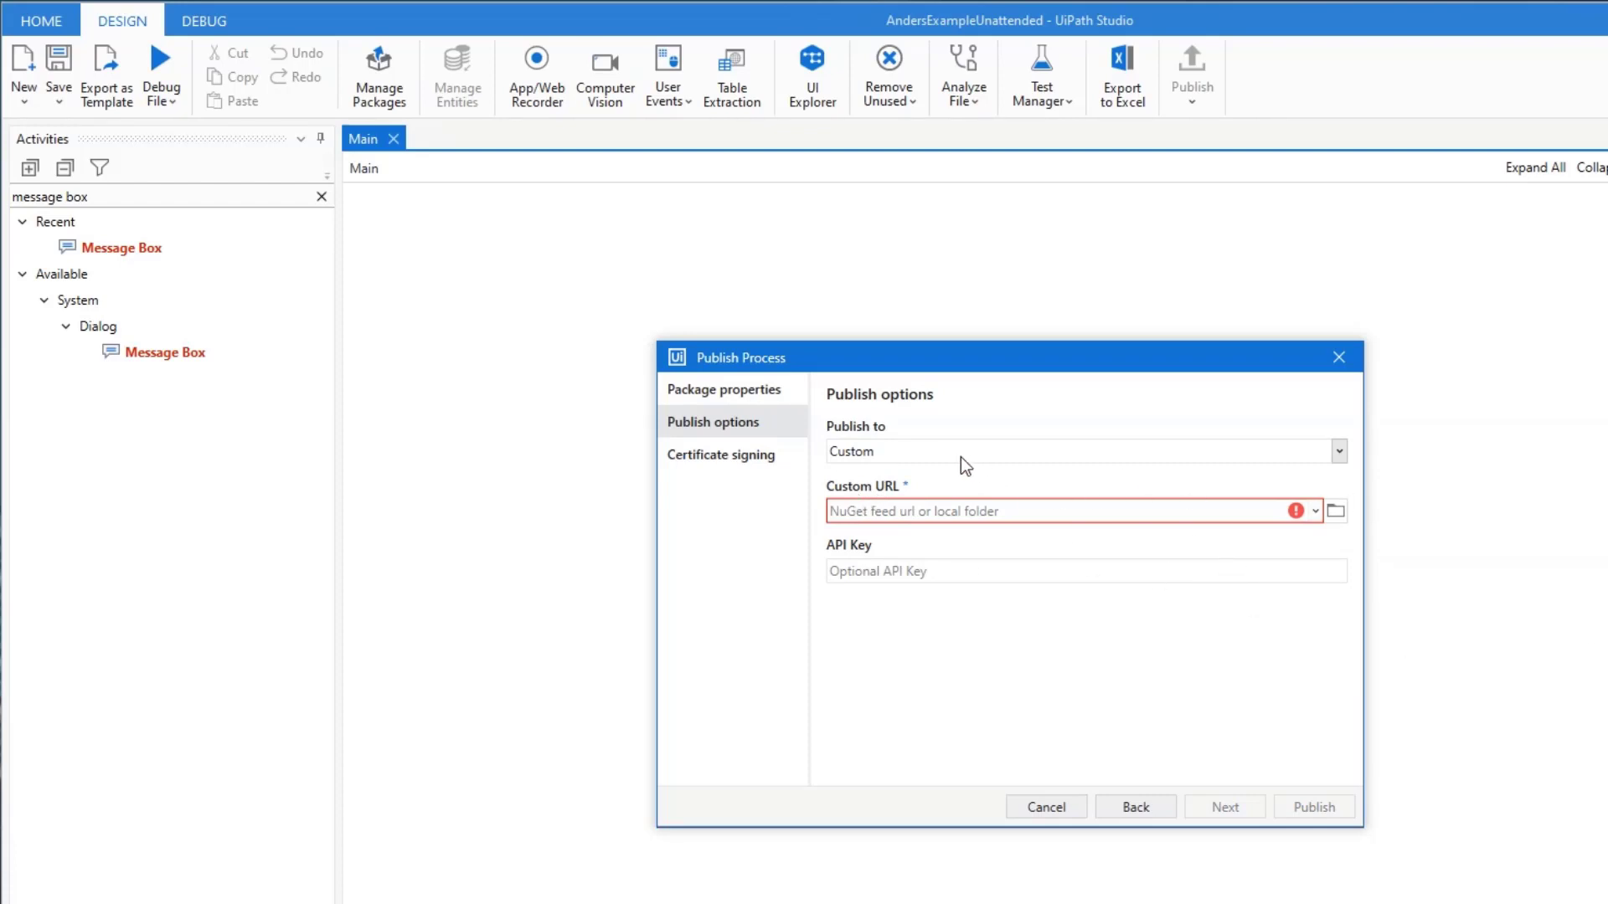
{"action": "left_click", "coordinate": [1339, 451]}
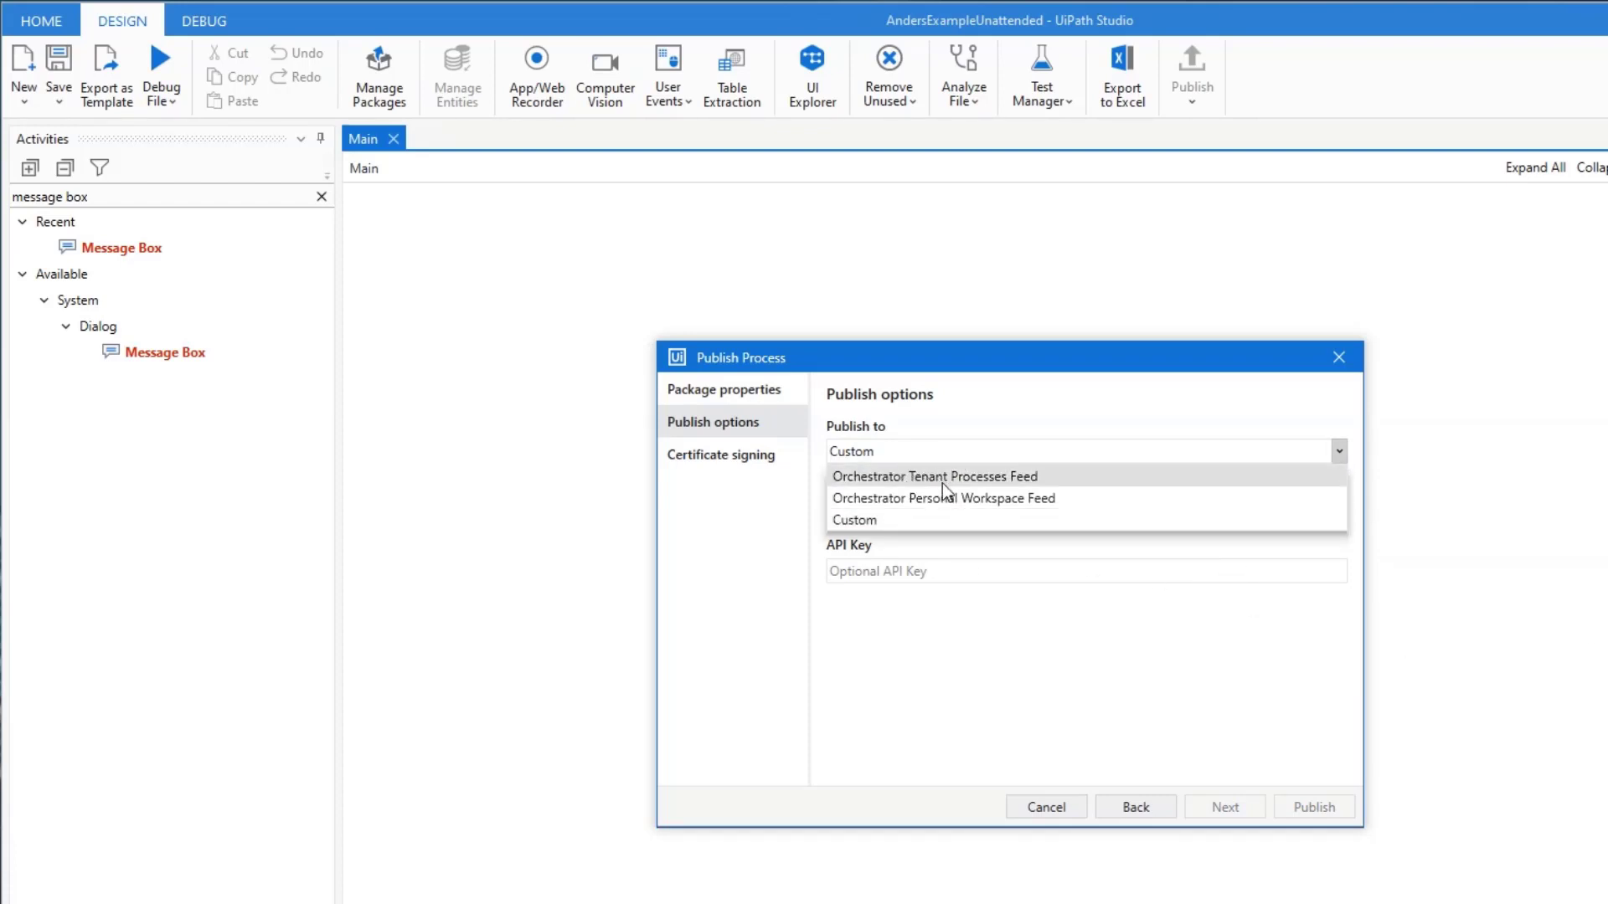
{"action": "mouse_move", "coordinate": [979, 499]}
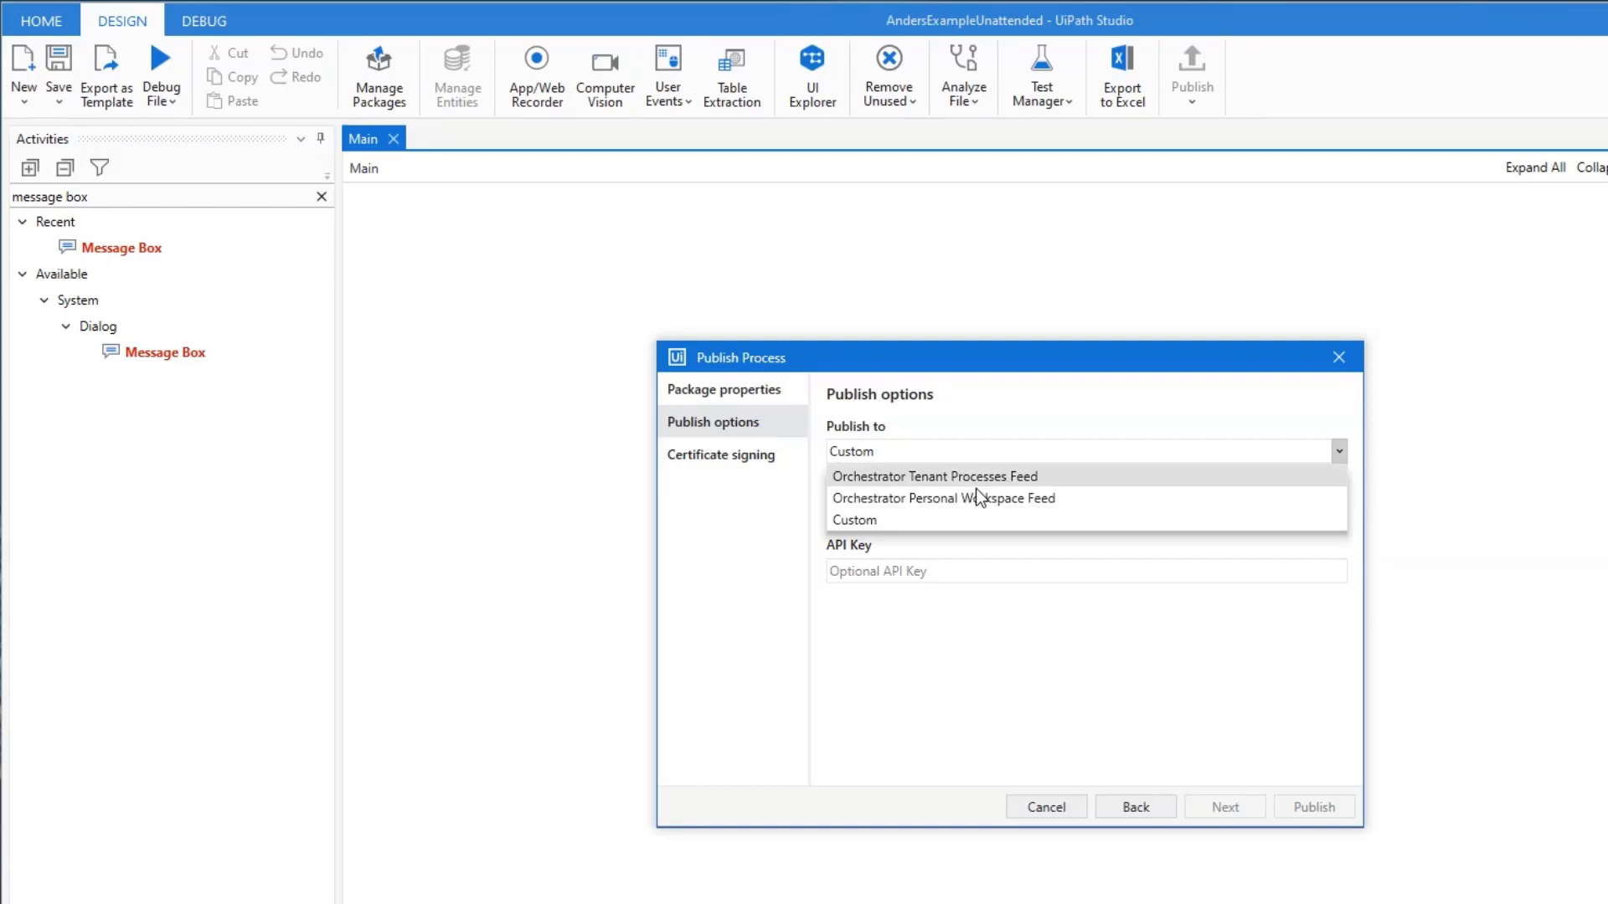
{"action": "left_click", "coordinate": [853, 519]}
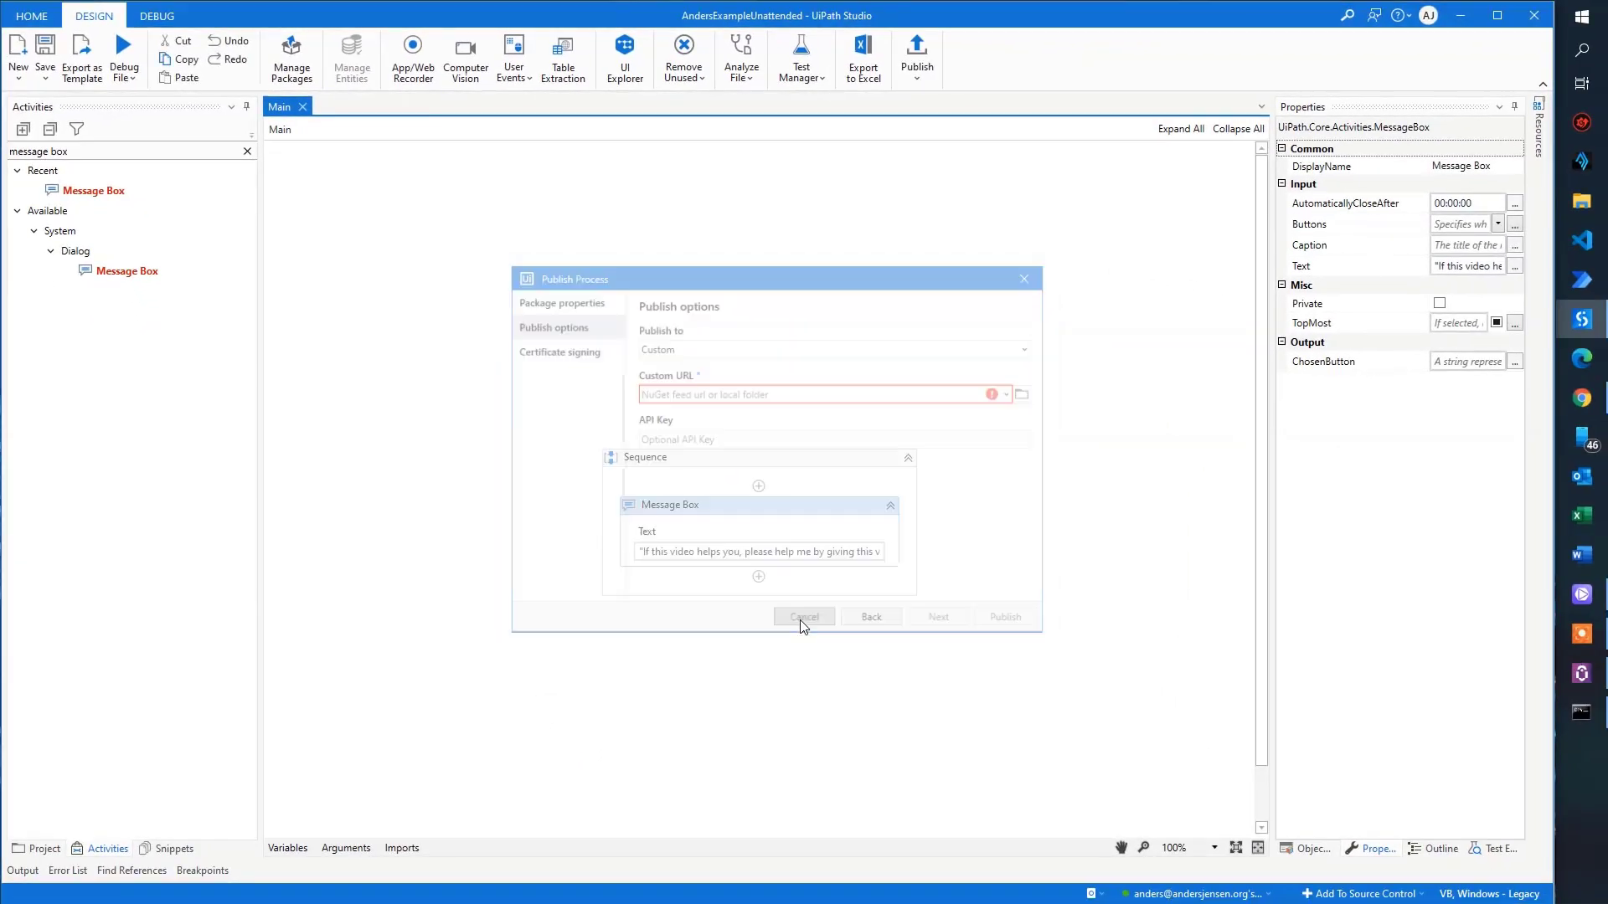
Step: Cancel the publish attempt and connect Studio to the personal workspace Orchestrator folder
{"action": "left_click", "coordinate": [803, 617]}
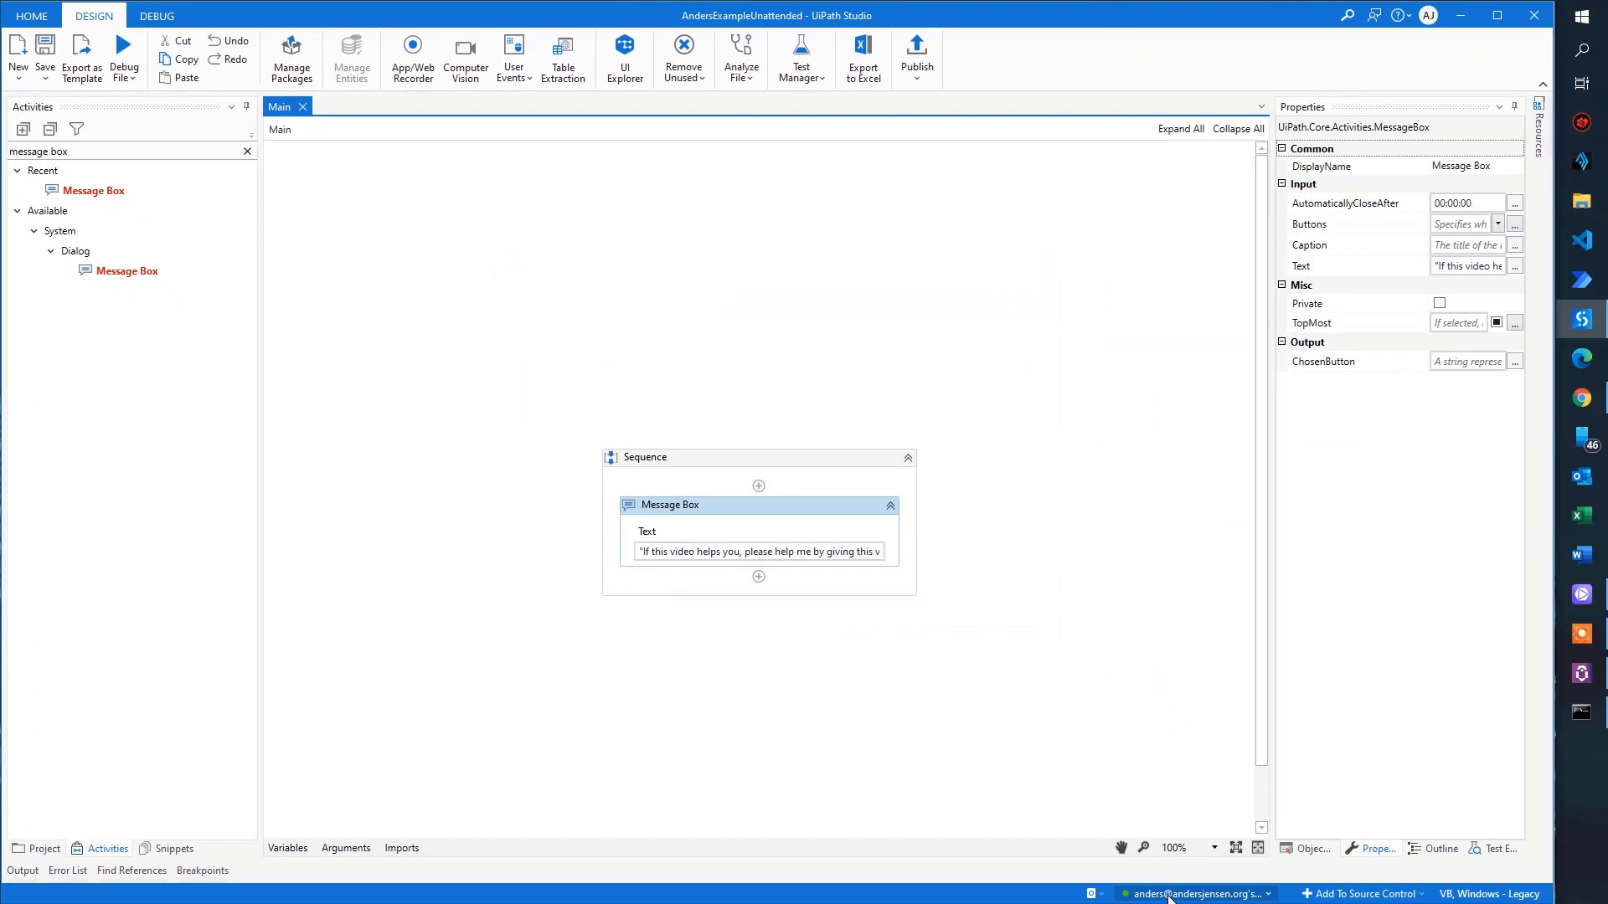
{"action": "left_click", "coordinate": [1194, 893]}
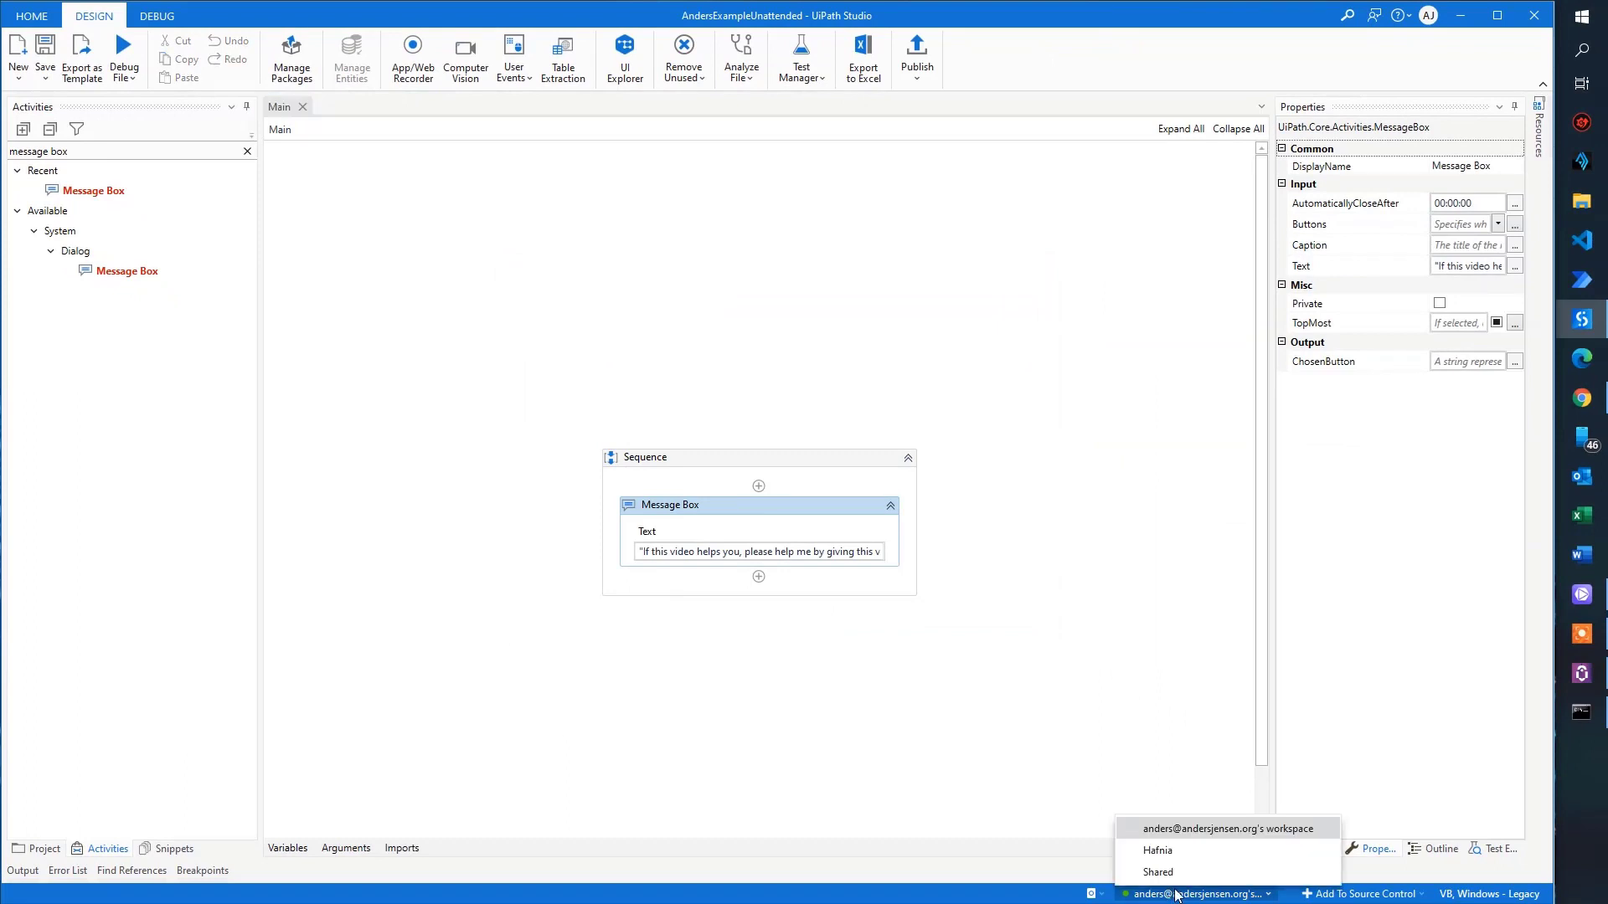
{"action": "mouse_move", "coordinate": [1157, 871]}
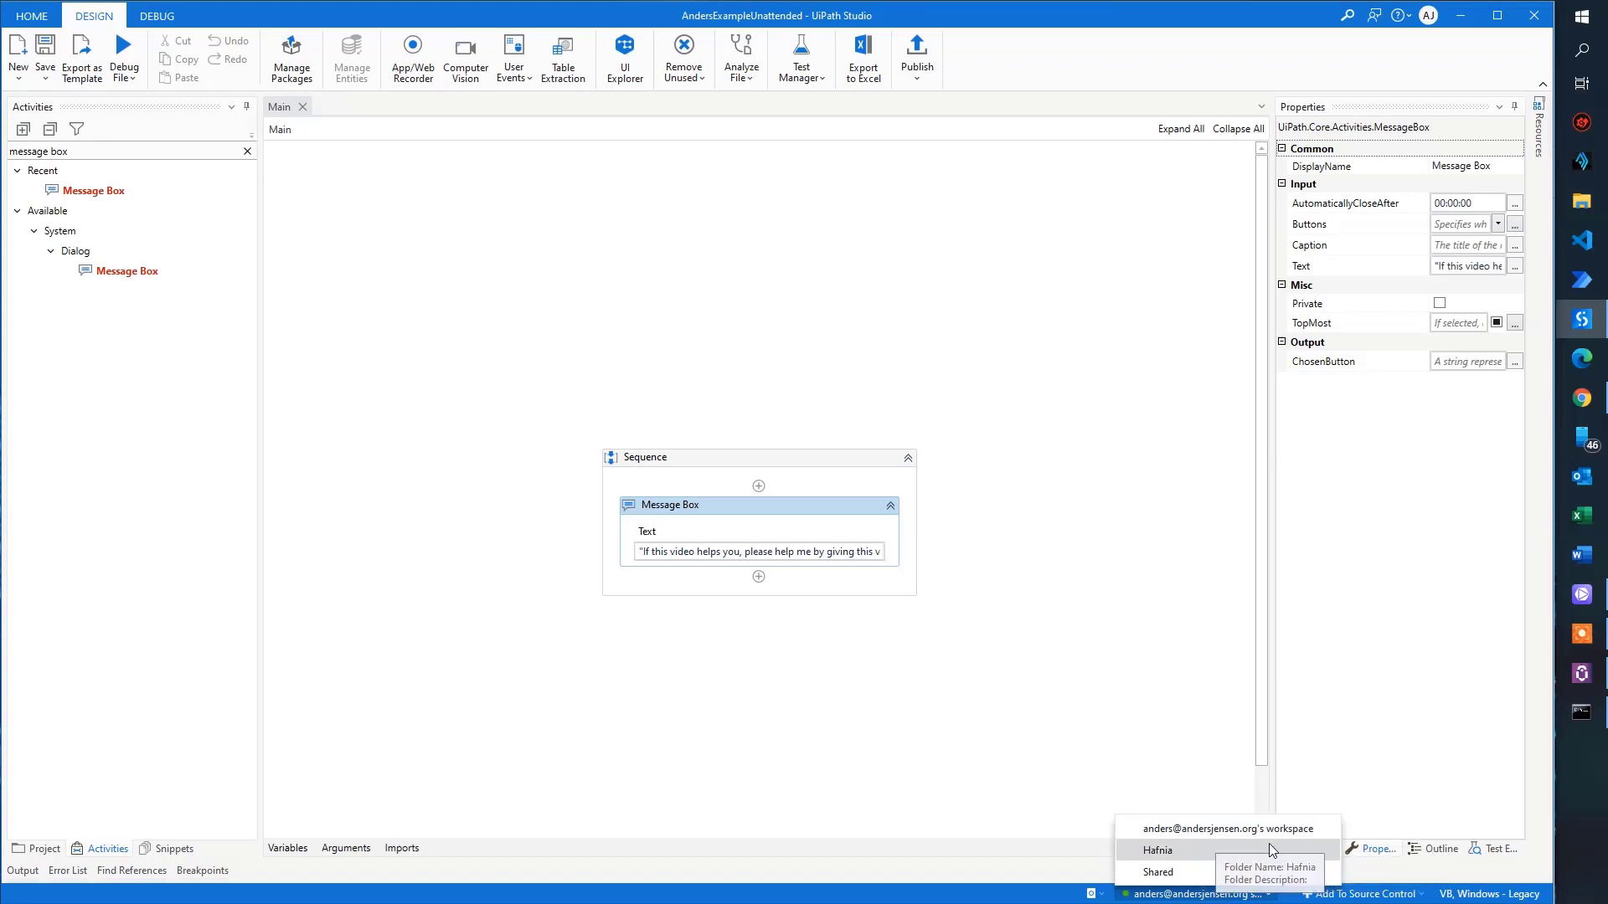
{"action": "mouse_move", "coordinate": [1228, 829]}
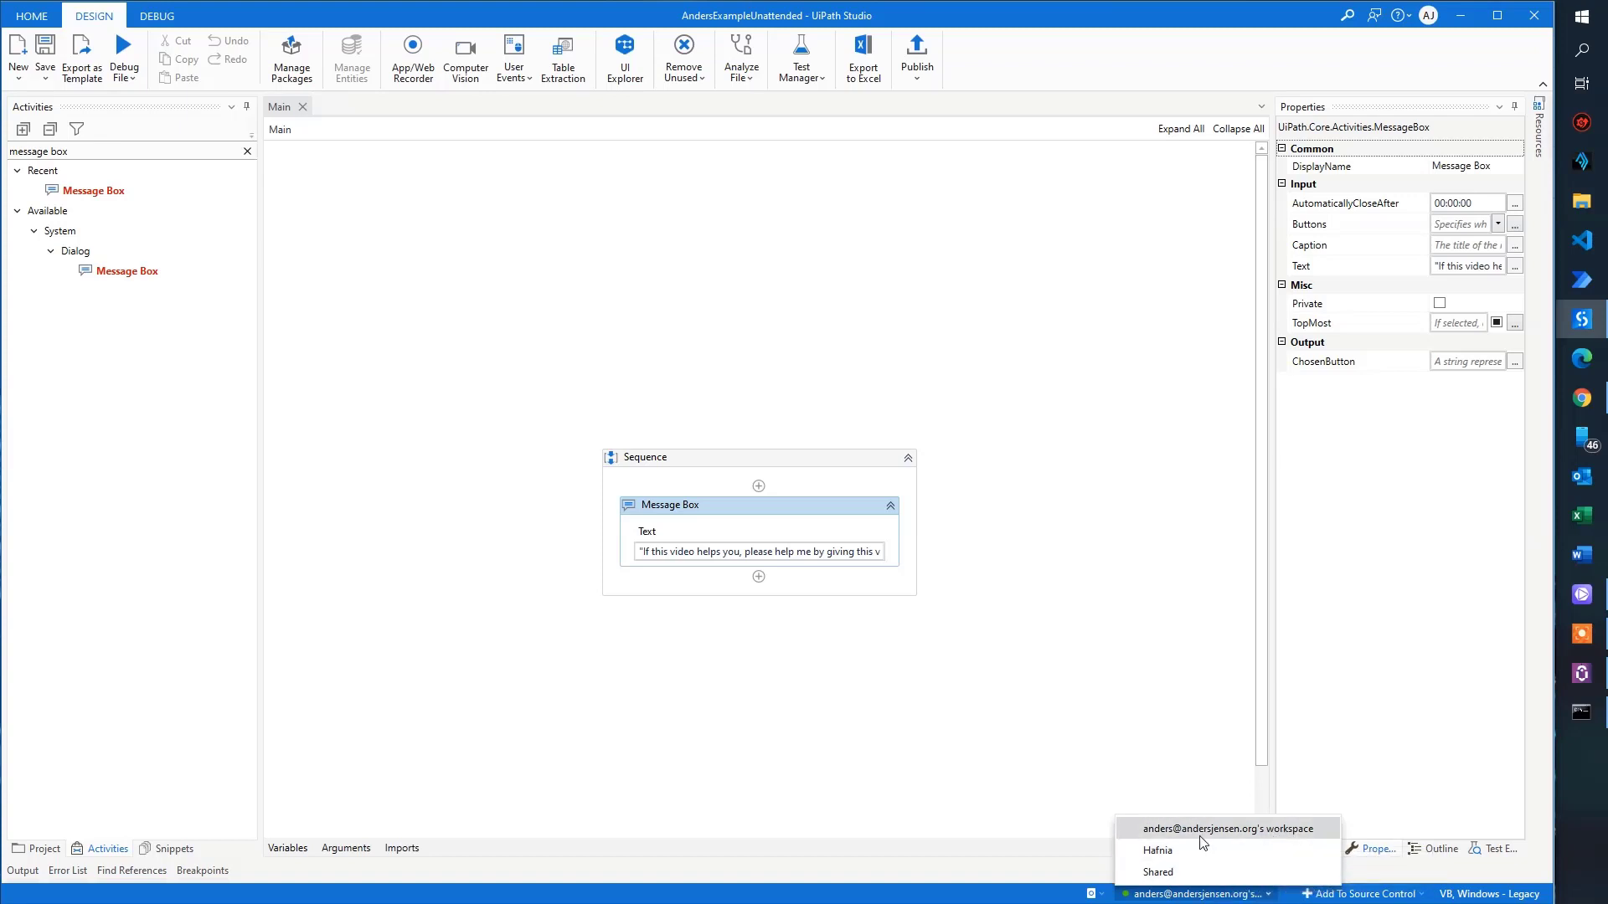
{"action": "left_click", "coordinate": [1226, 827]}
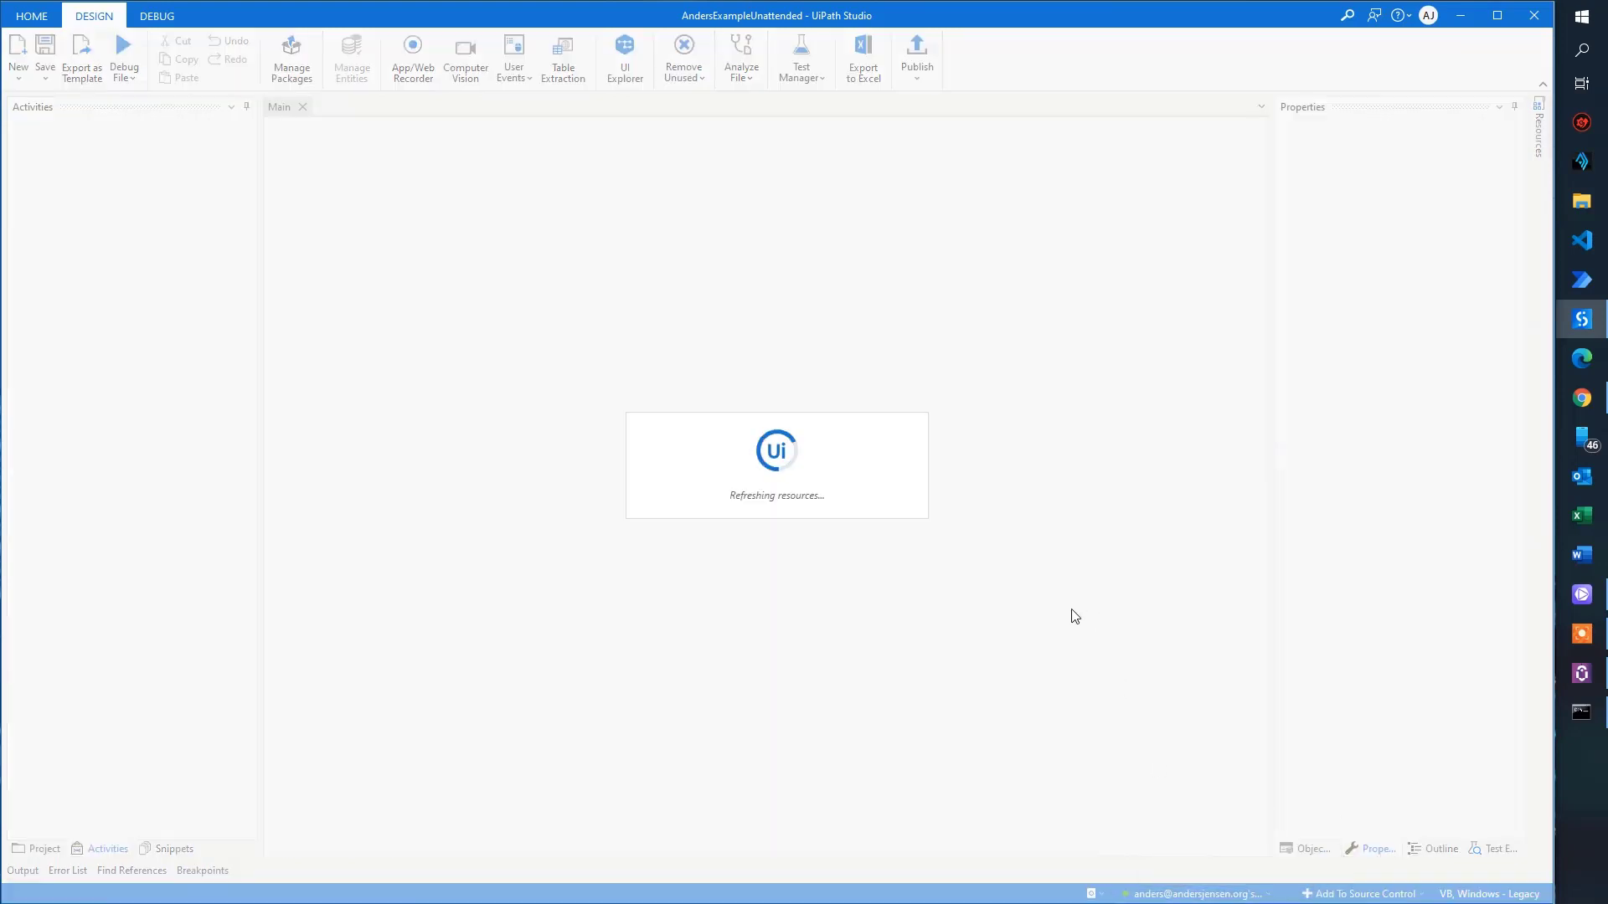
Step: Publish the project as version 1.0.1 to the Orchestrator Tenant Processes Feed
{"action": "left_click", "coordinate": [915, 57]}
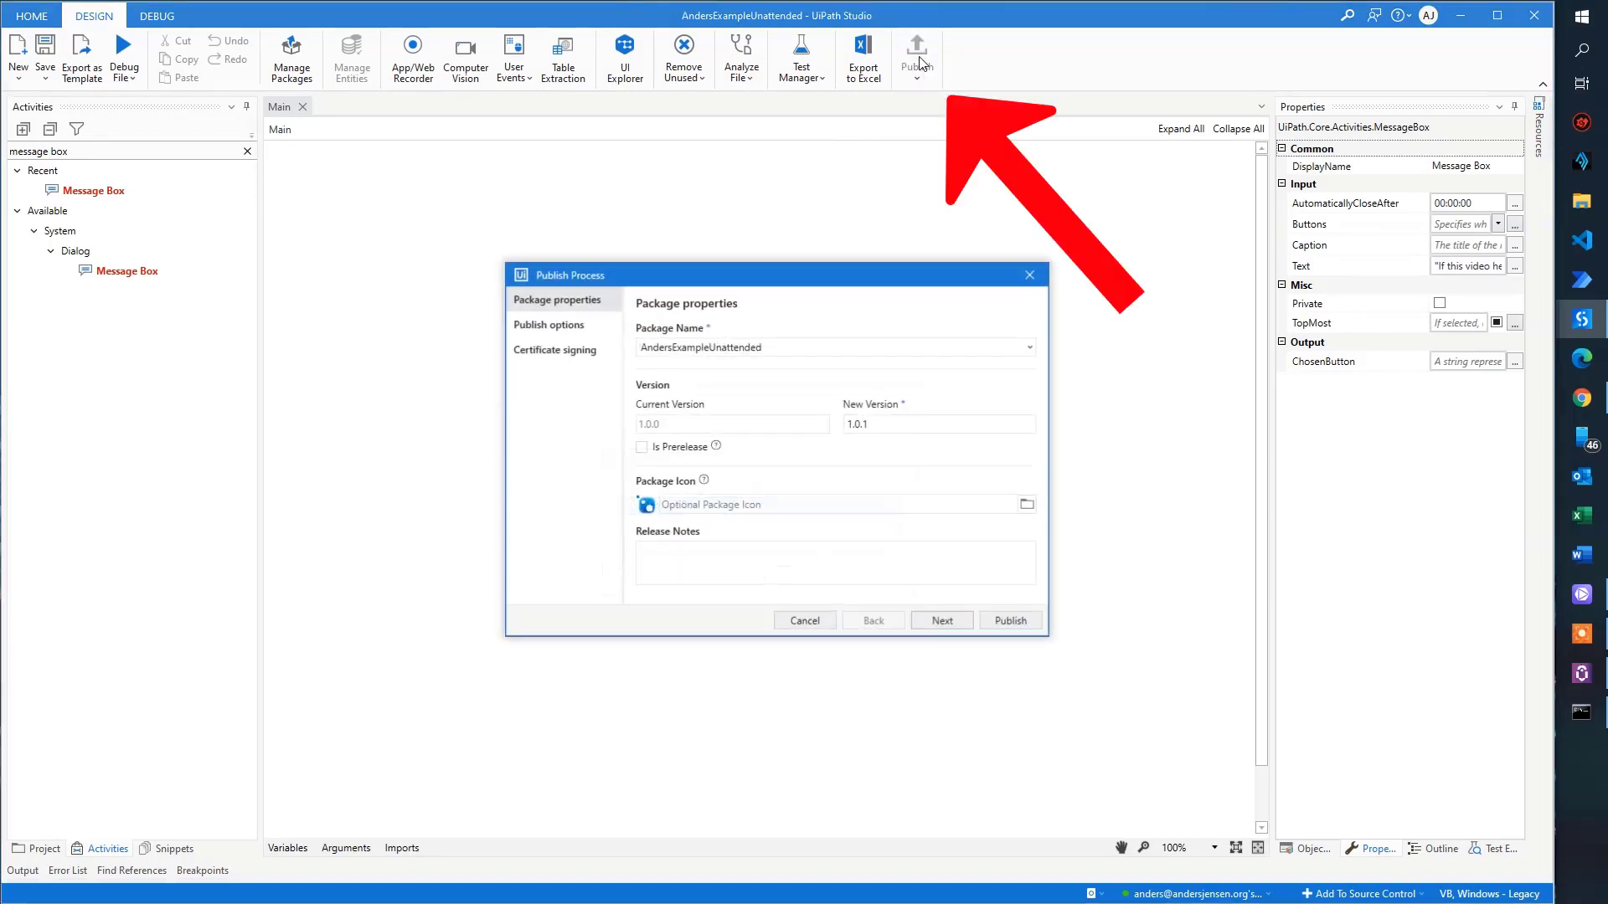
{"action": "left_click", "coordinate": [940, 620]}
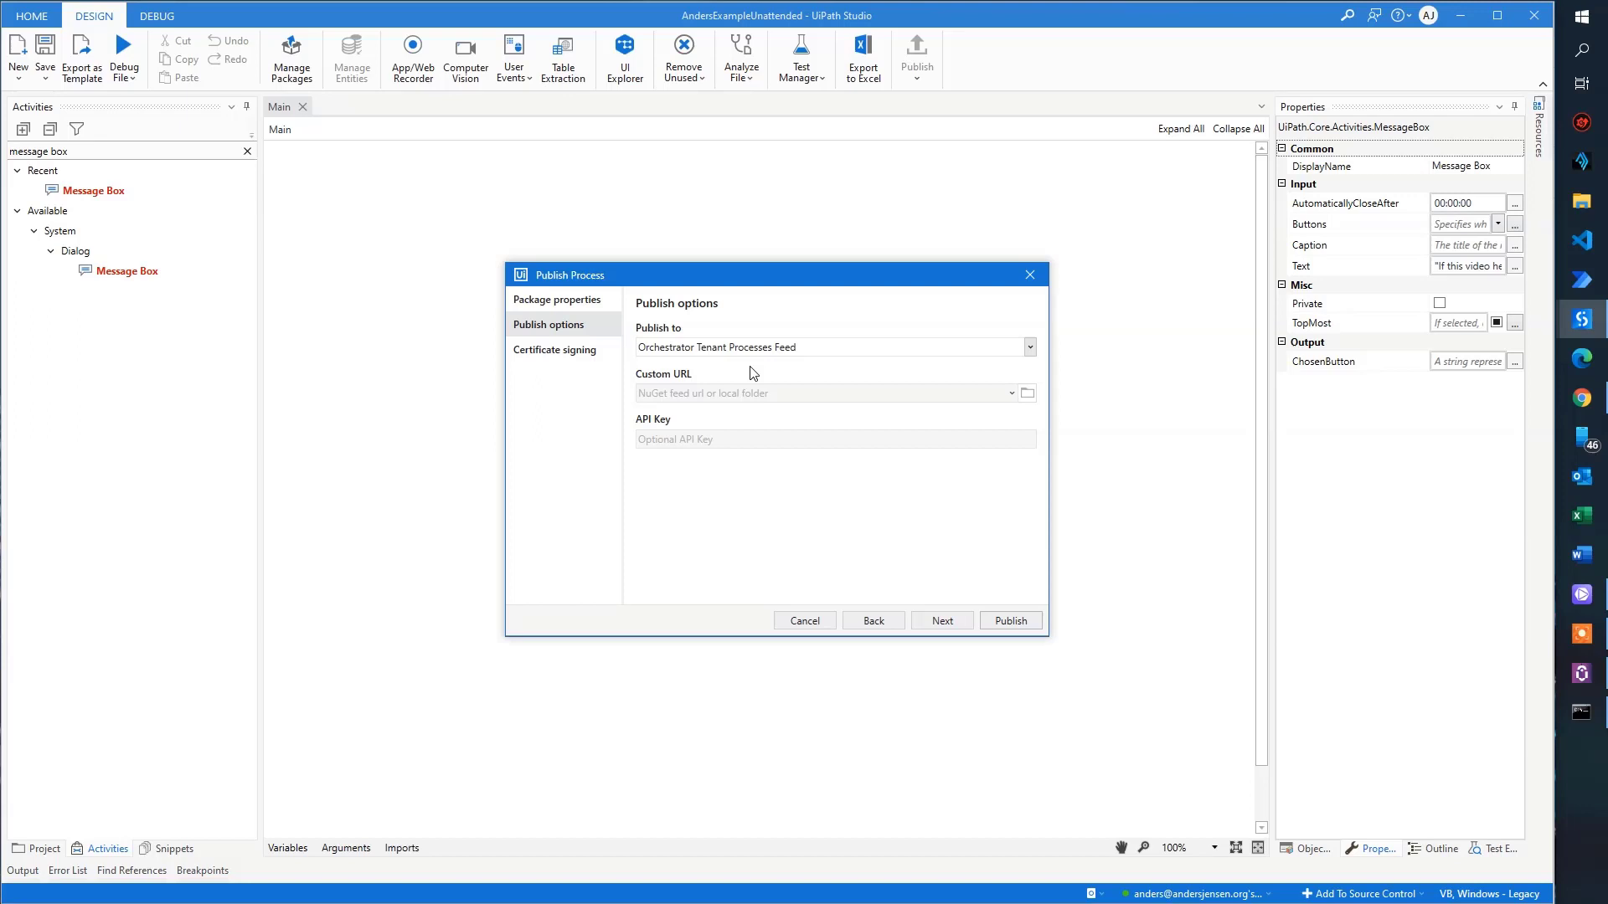
{"action": "mouse_move", "coordinate": [1057, 655]}
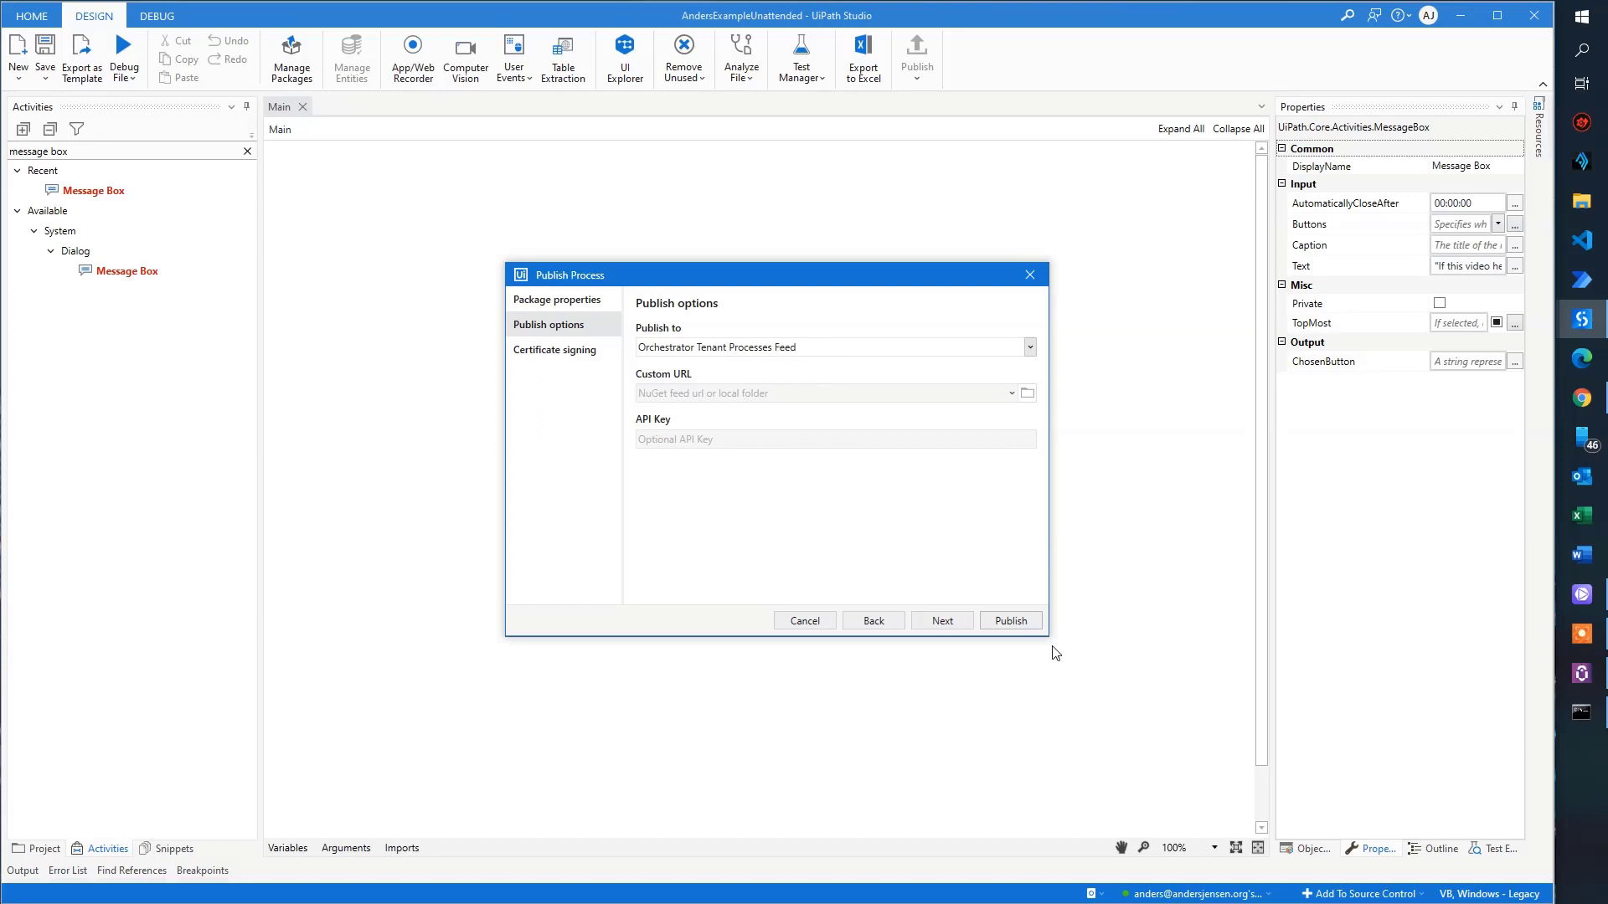
{"action": "left_click", "coordinate": [1008, 620]}
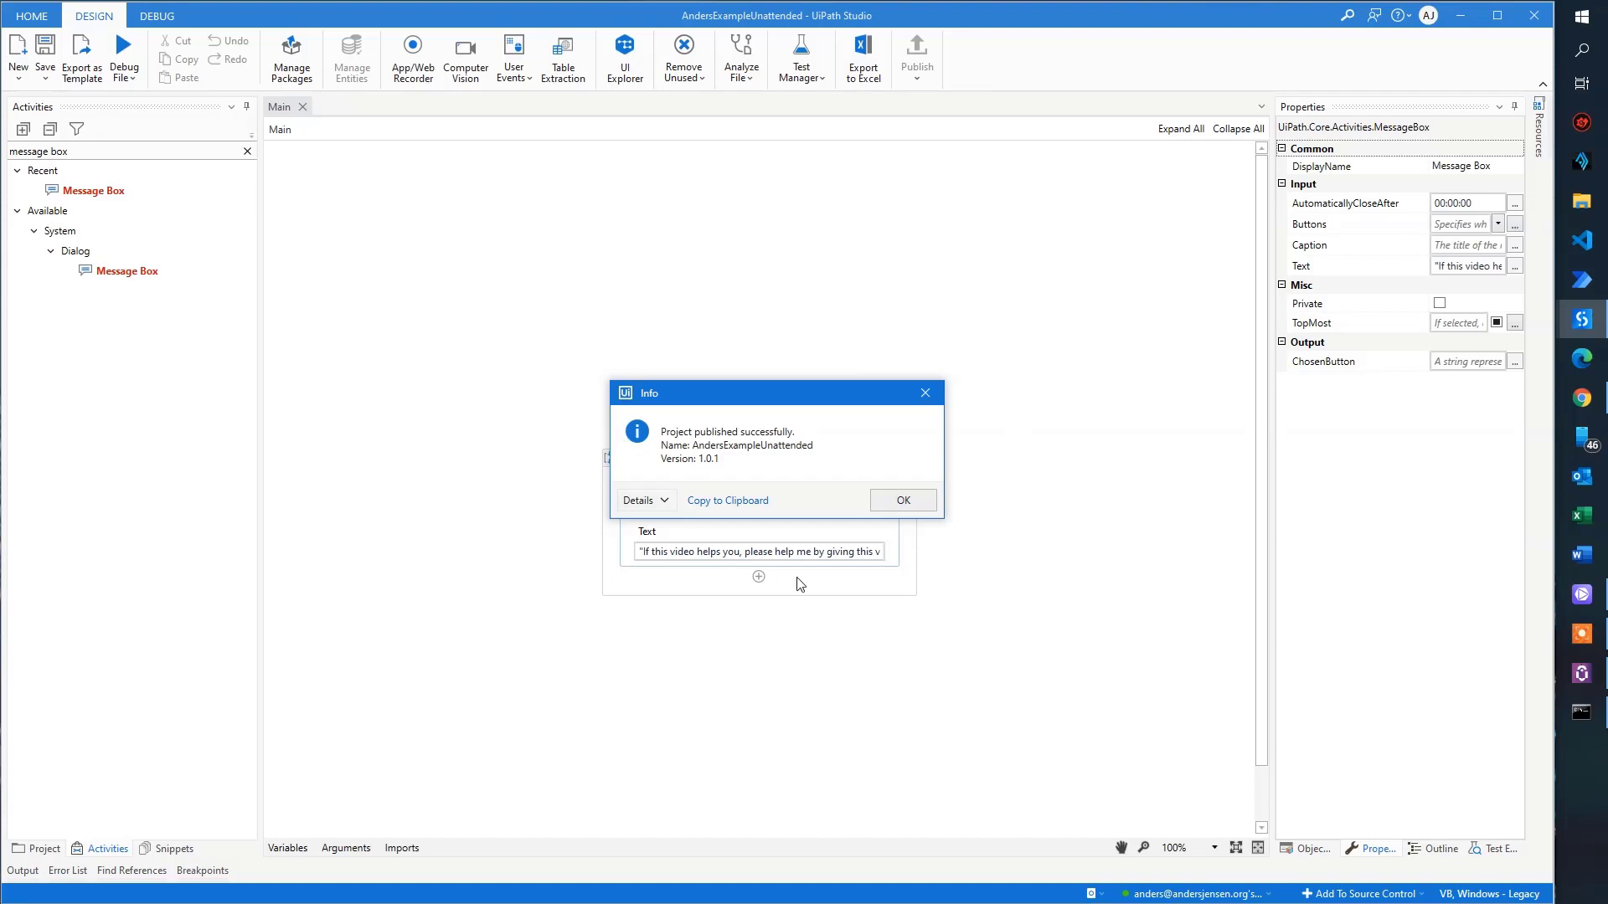
{"action": "mouse_move", "coordinate": [1082, 499]}
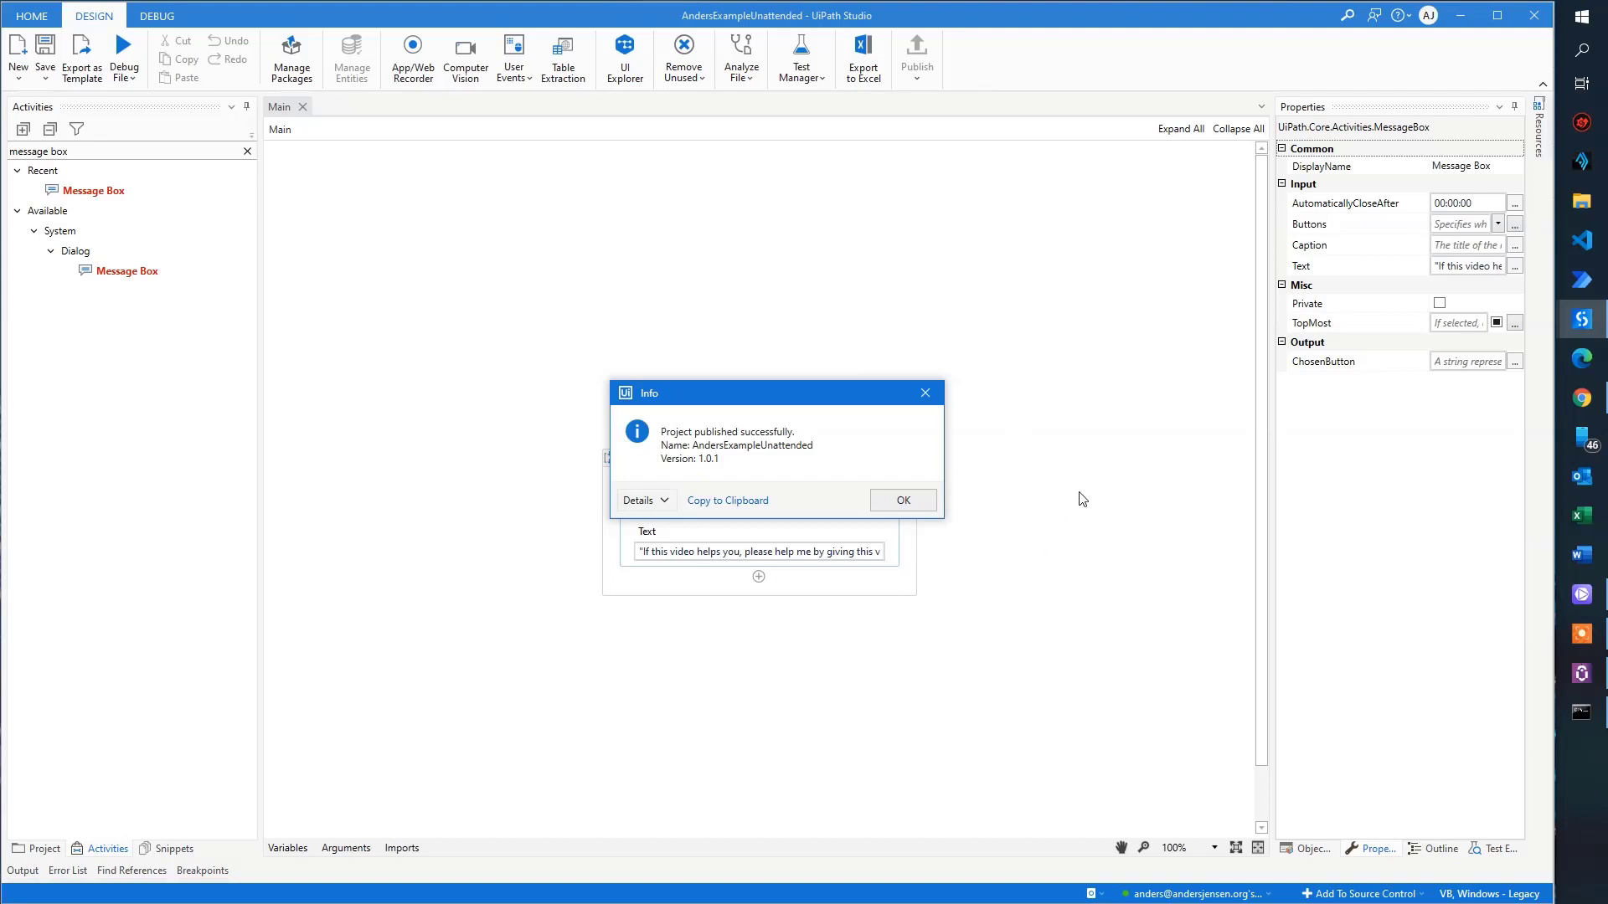
{"action": "left_click", "coordinate": [901, 500]}
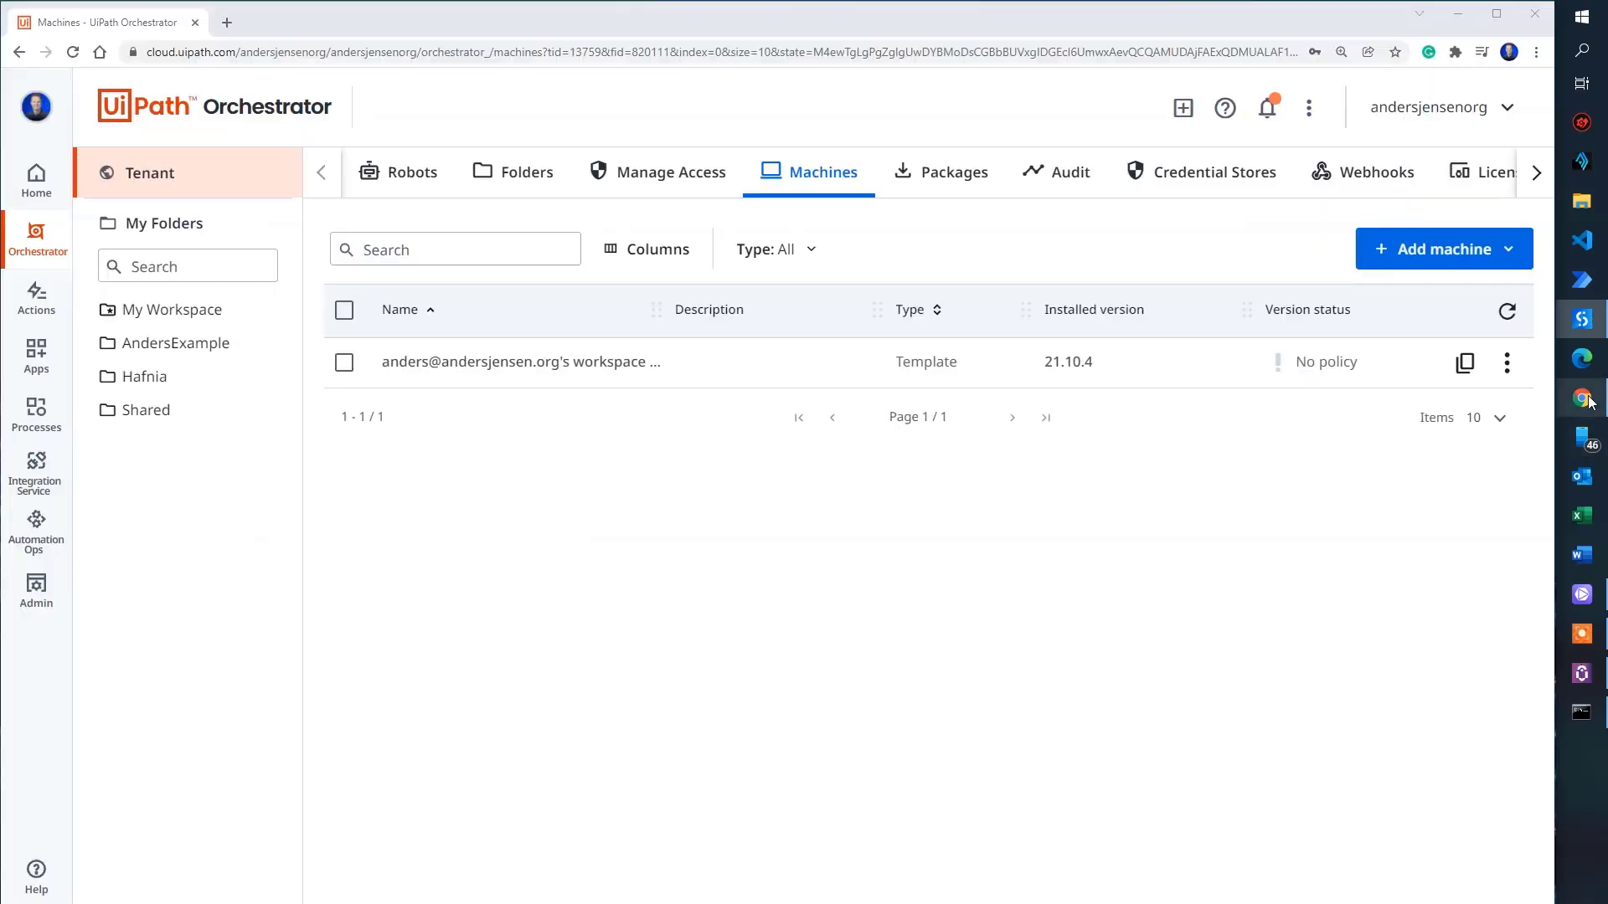
Step: Show the machines assigned to the AndersExample folder via its settings
{"action": "left_click", "coordinate": [454, 250]}
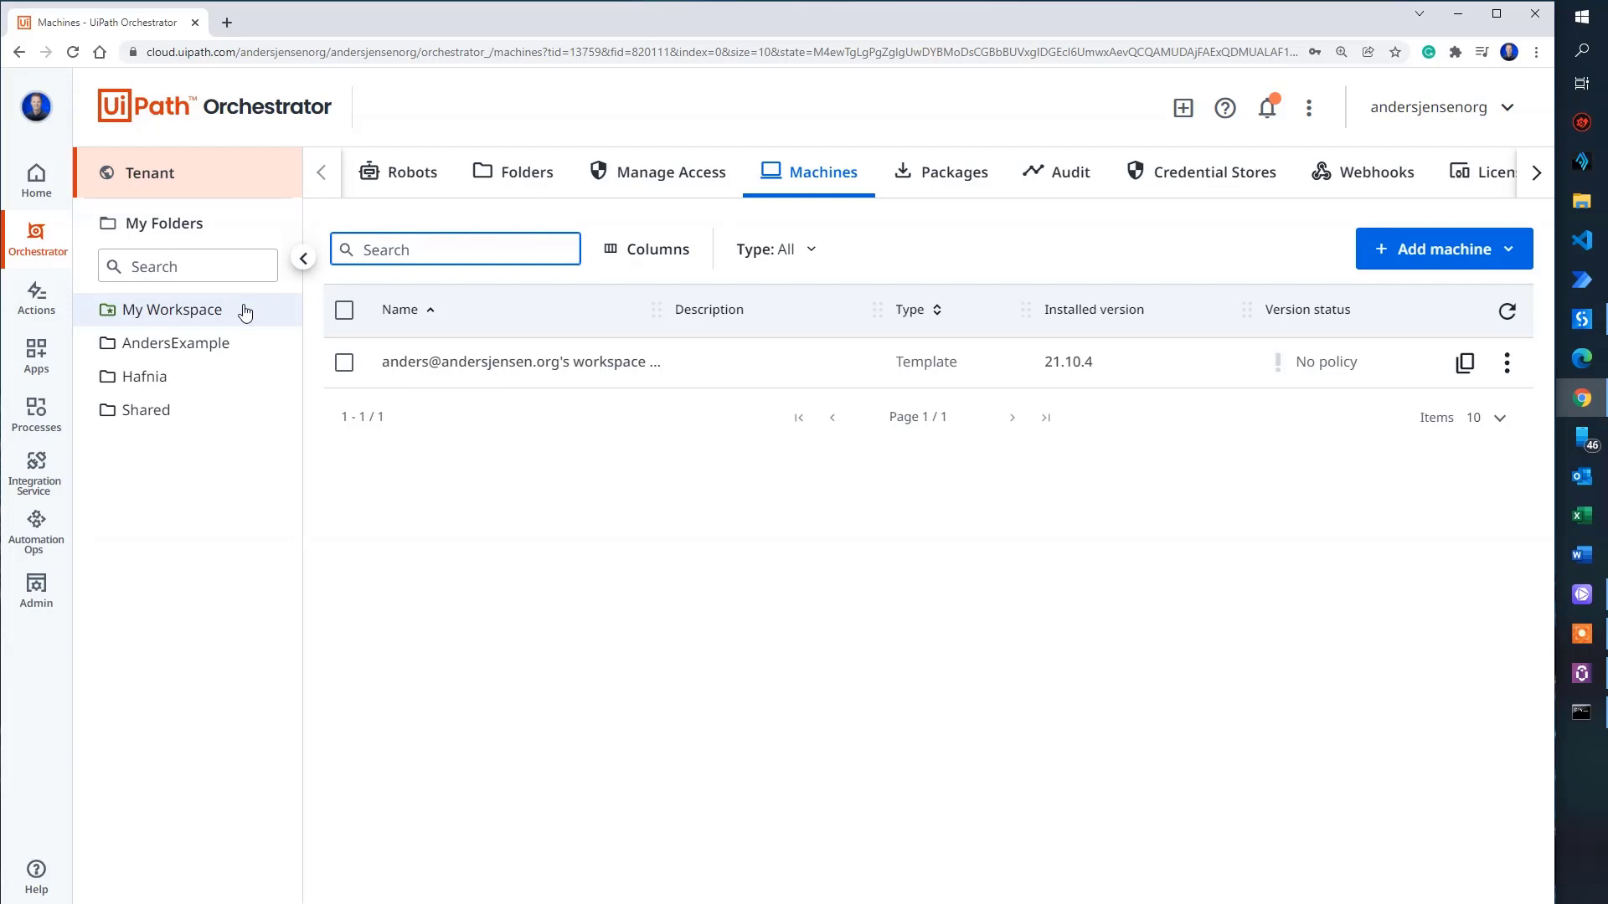
{"action": "mouse_move", "coordinate": [176, 341]}
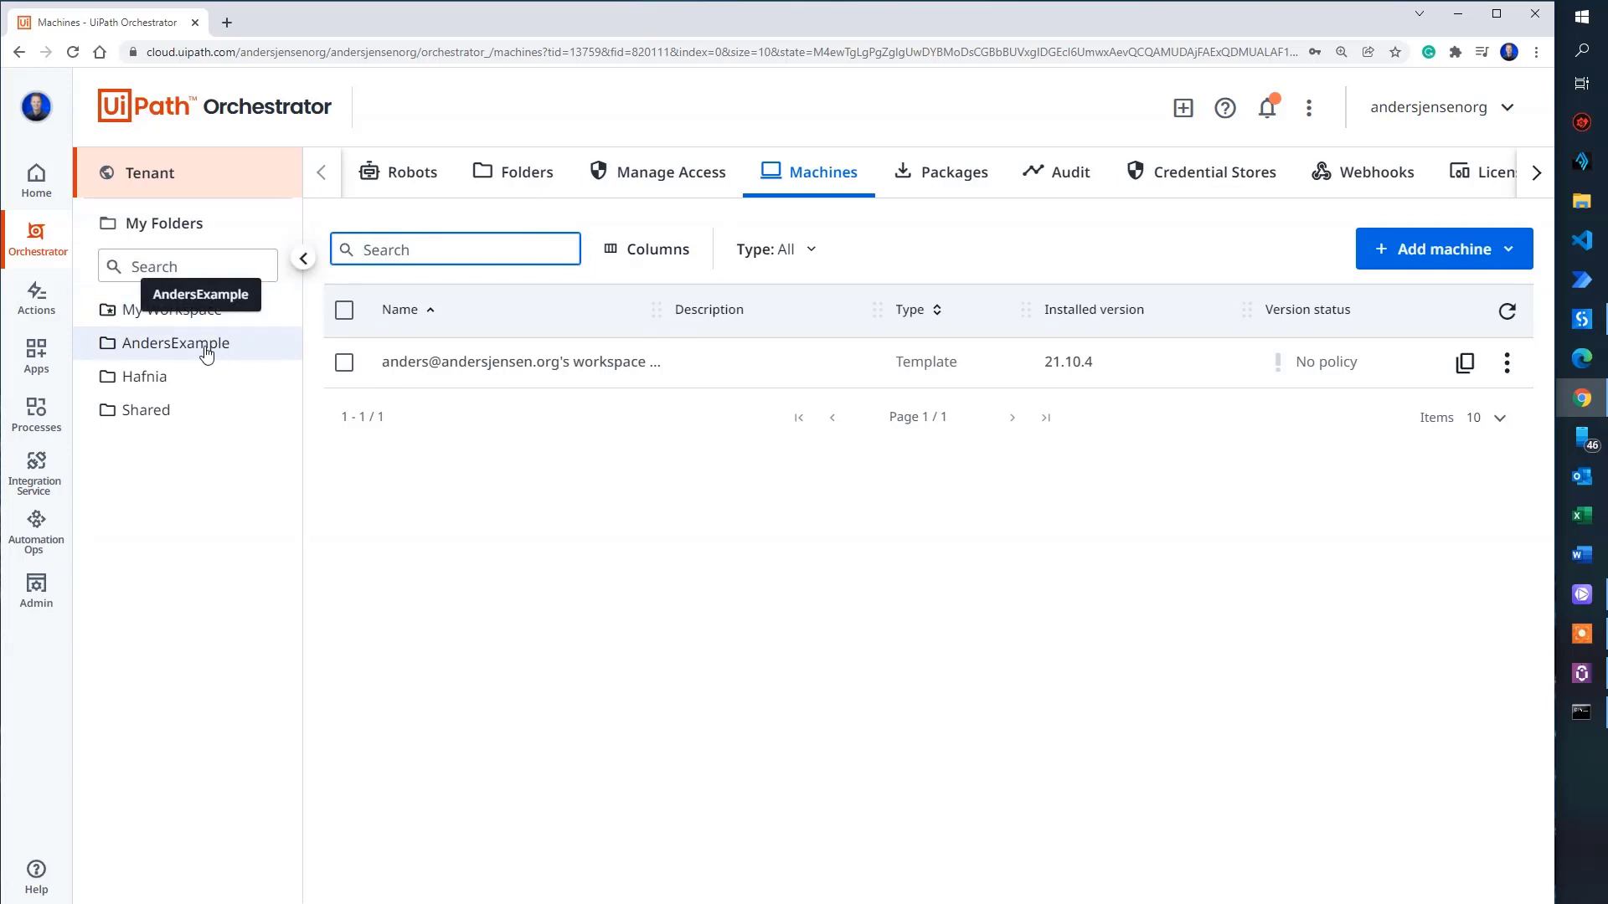
{"action": "left_click", "coordinate": [176, 342]}
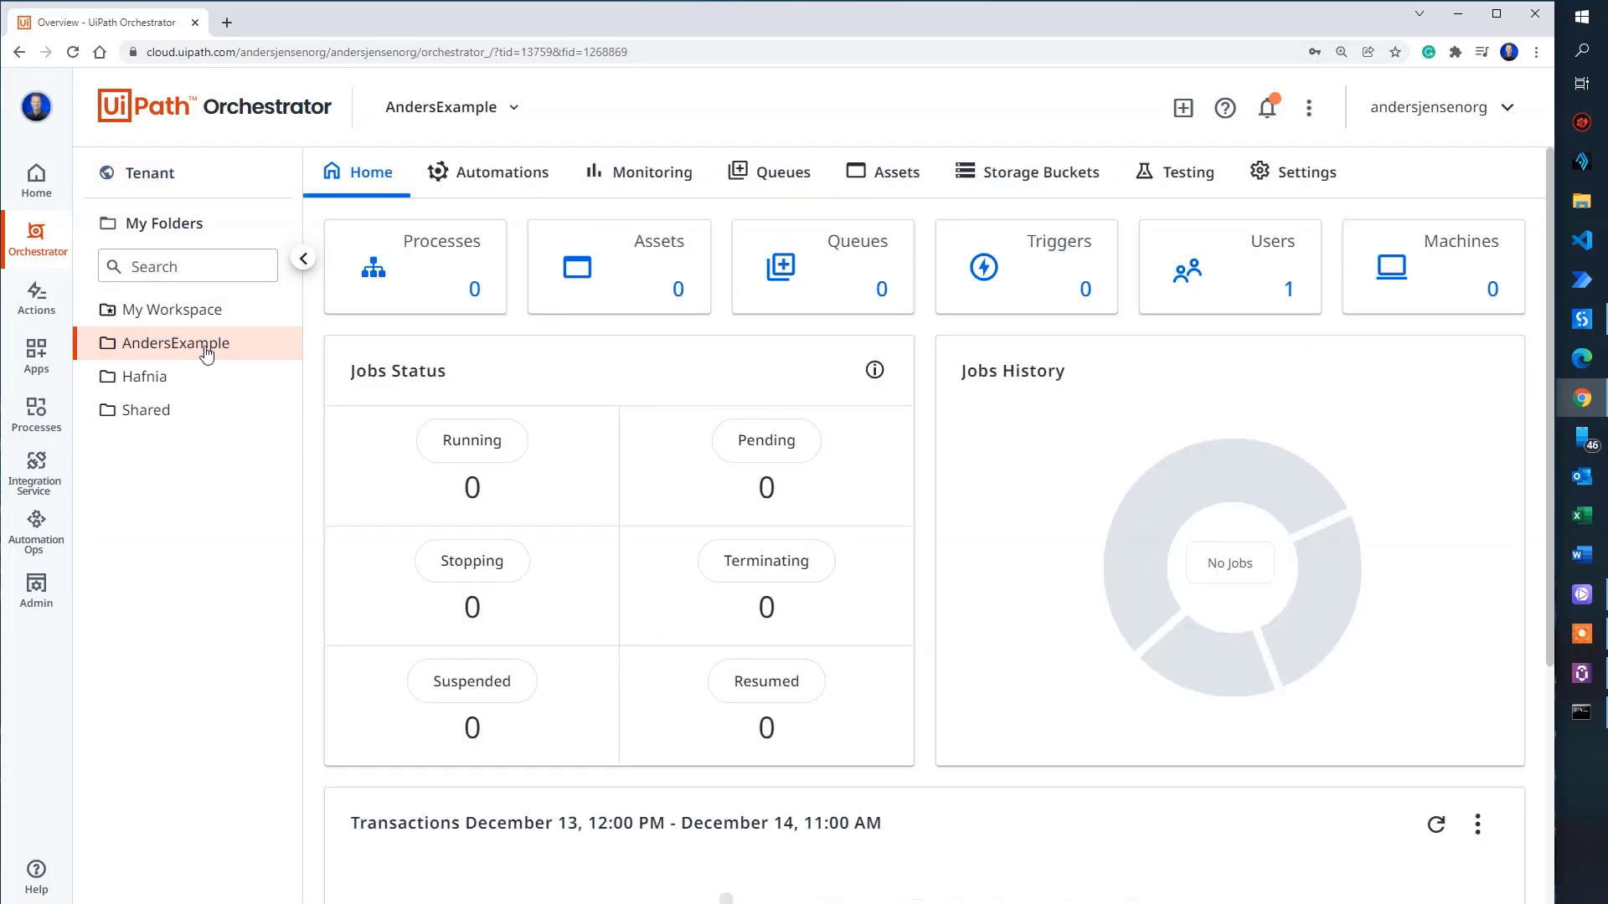
{"action": "left_click", "coordinate": [1305, 171]}
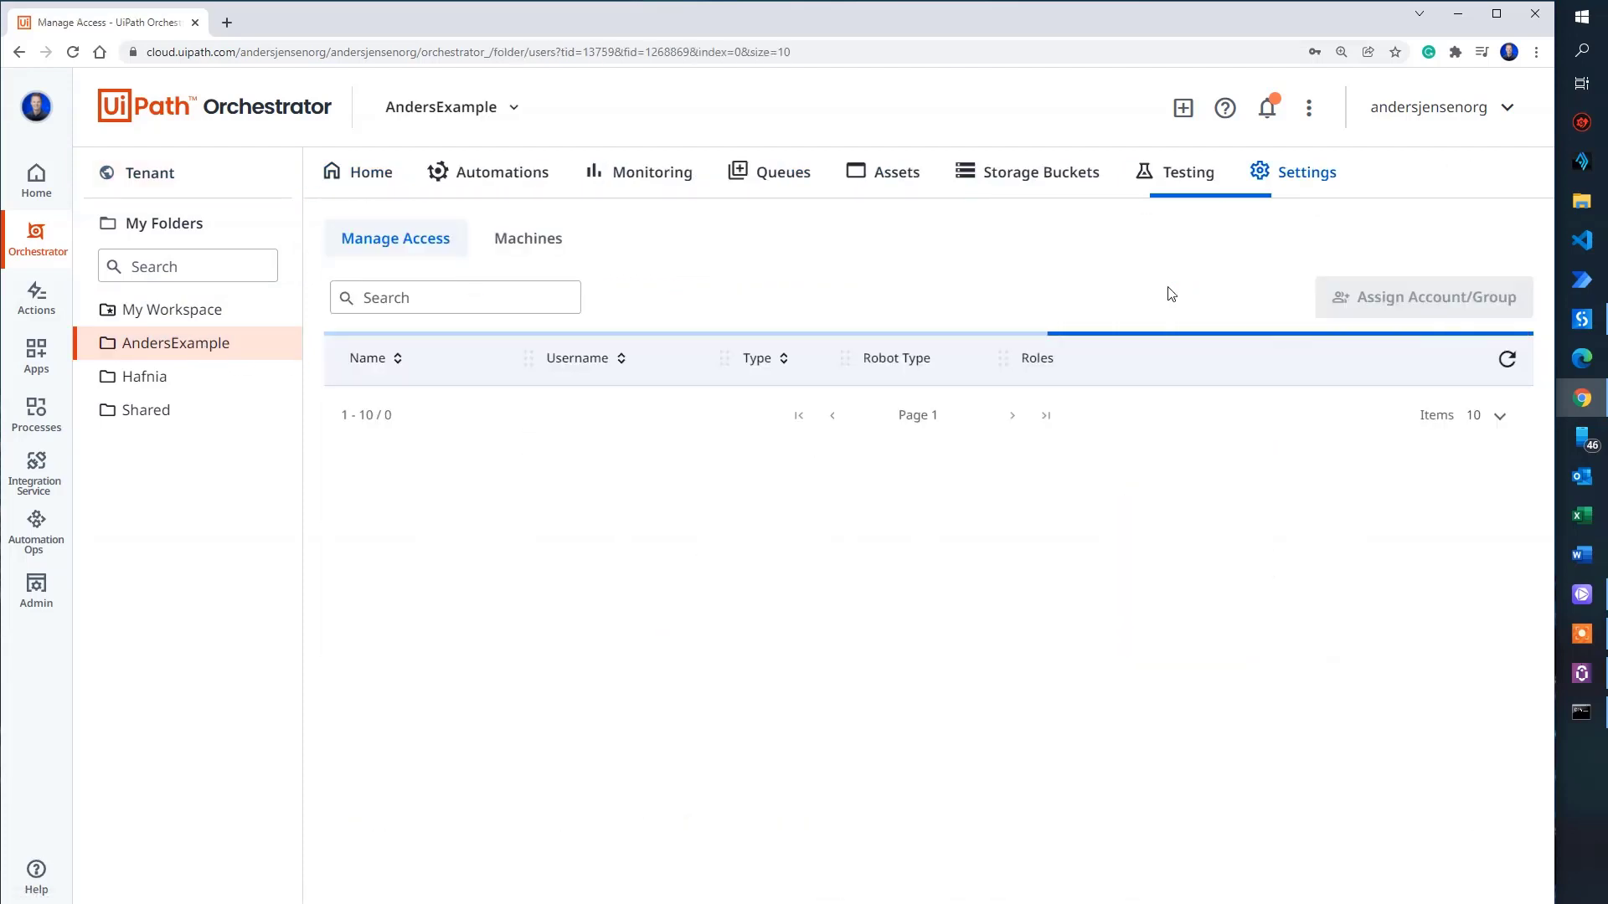
{"action": "left_click", "coordinate": [528, 238]}
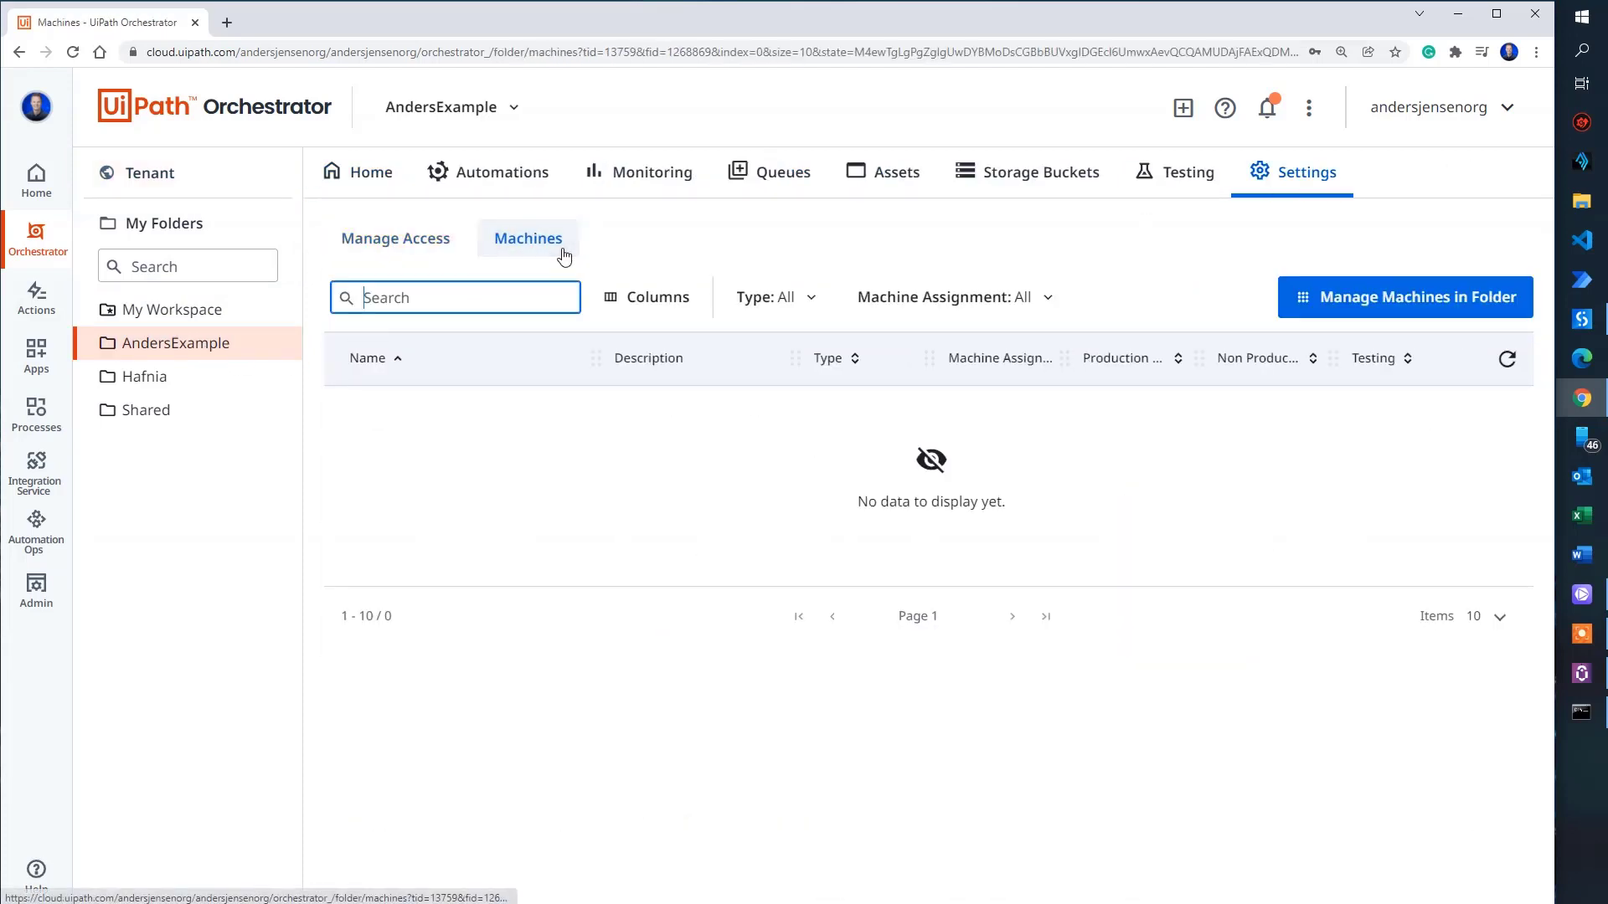
{"action": "mouse_move", "coordinate": [1104, 517]}
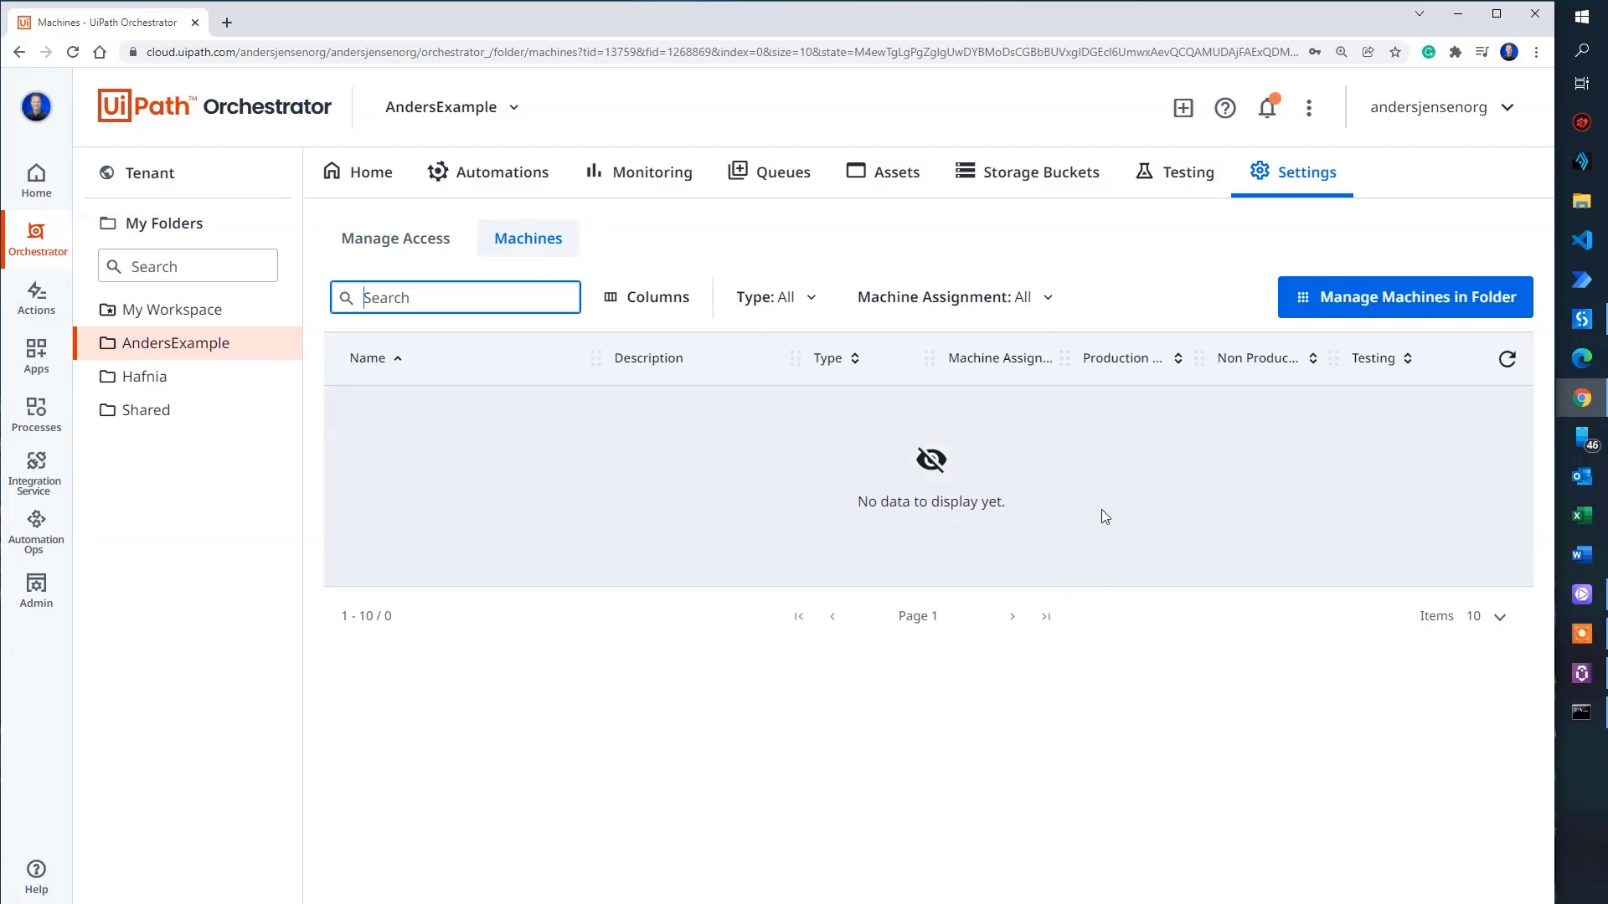
{"action": "mouse_move", "coordinate": [918, 439]}
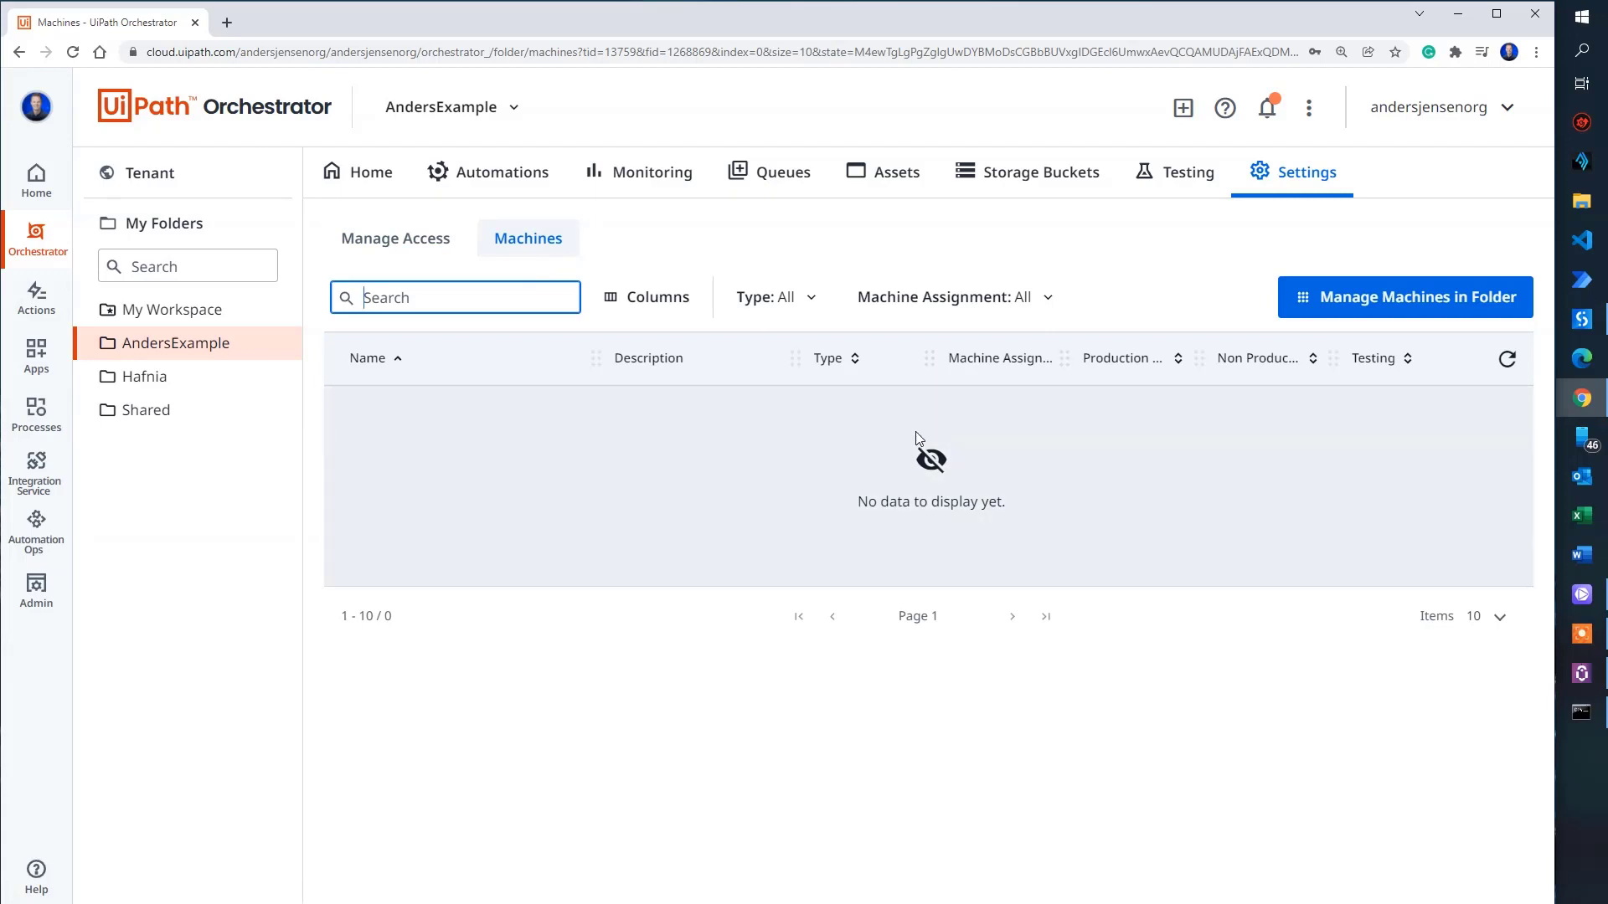
Step: Assign the workspace template machine to the AndersExample folder
{"action": "left_click", "coordinate": [1403, 296]}
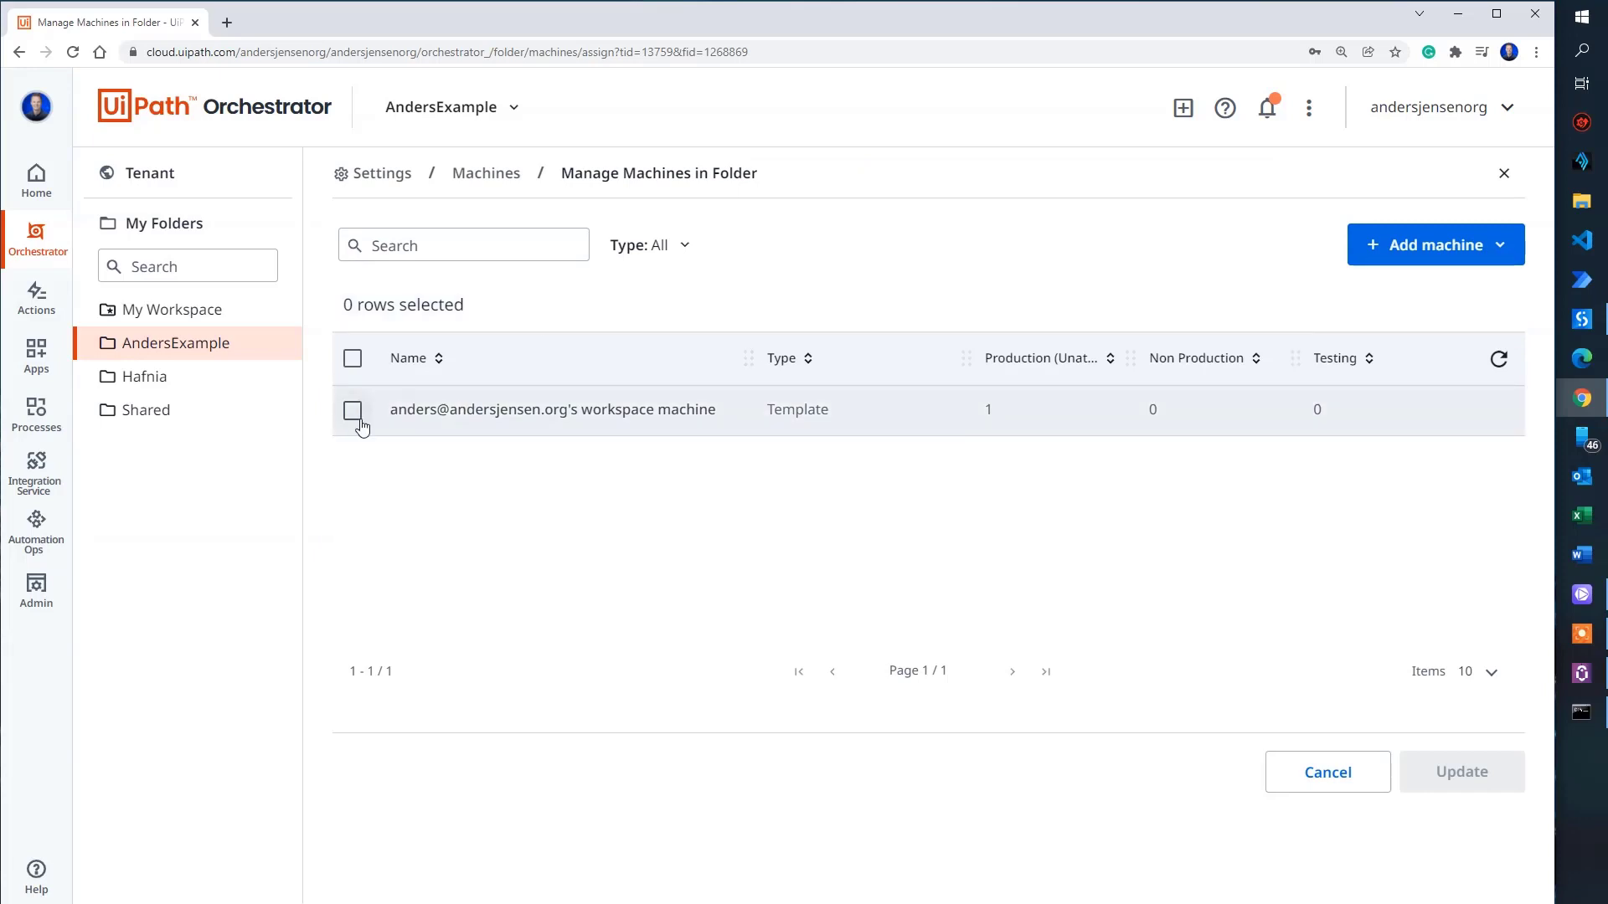
{"action": "left_click", "coordinate": [353, 409]}
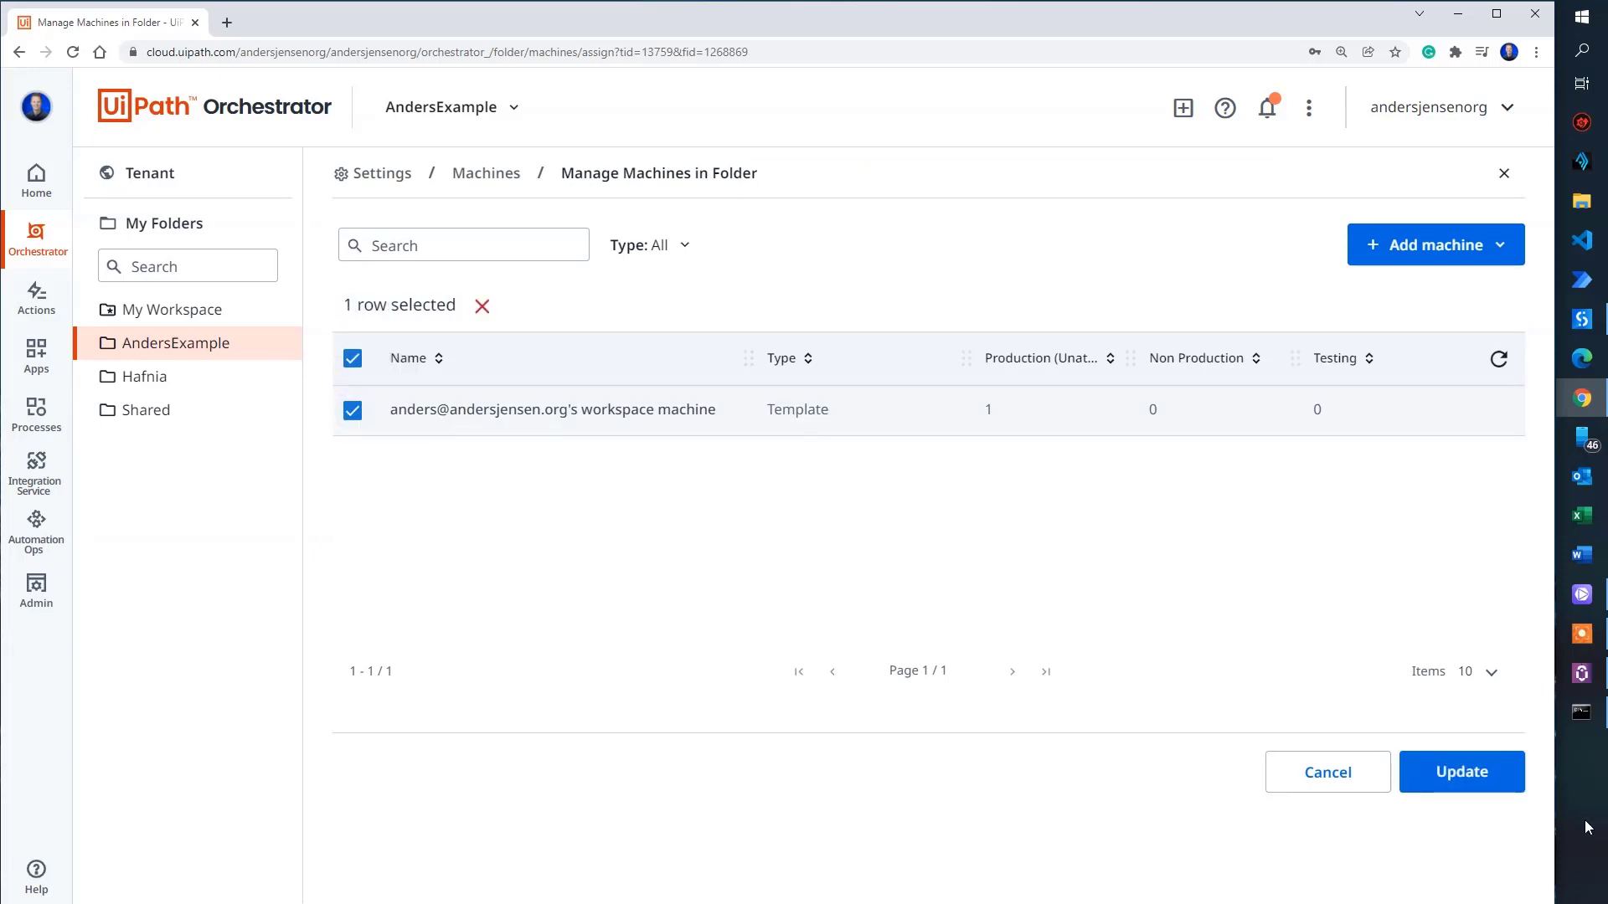
{"action": "left_click", "coordinate": [1461, 770]}
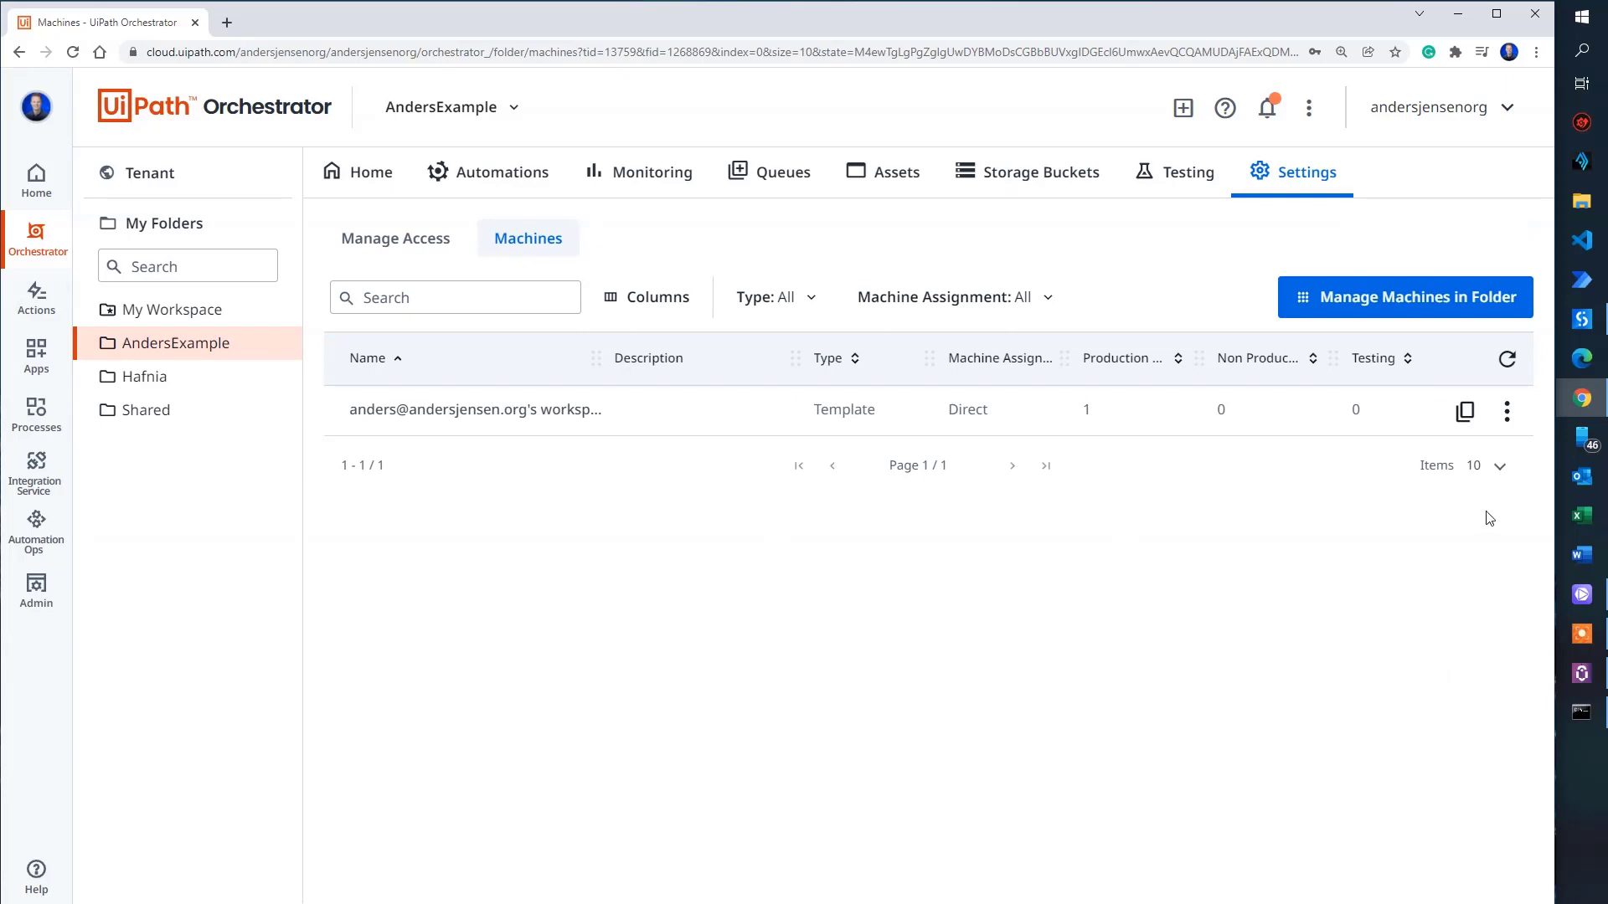
{"action": "mouse_move", "coordinate": [789, 457]}
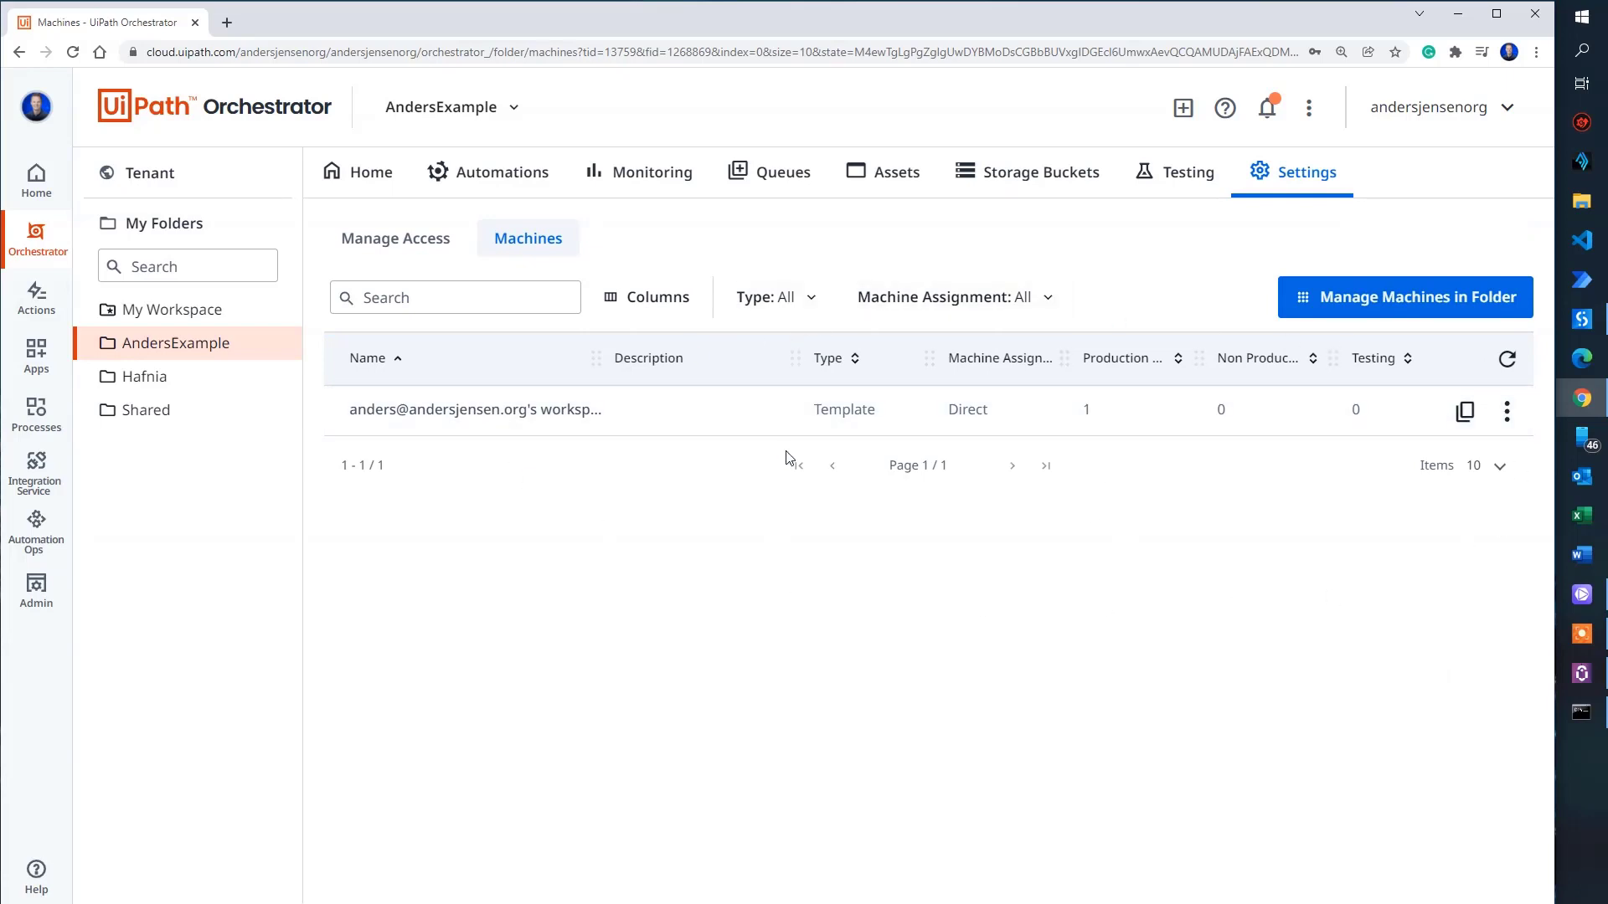
{"action": "mouse_move", "coordinate": [1123, 378]}
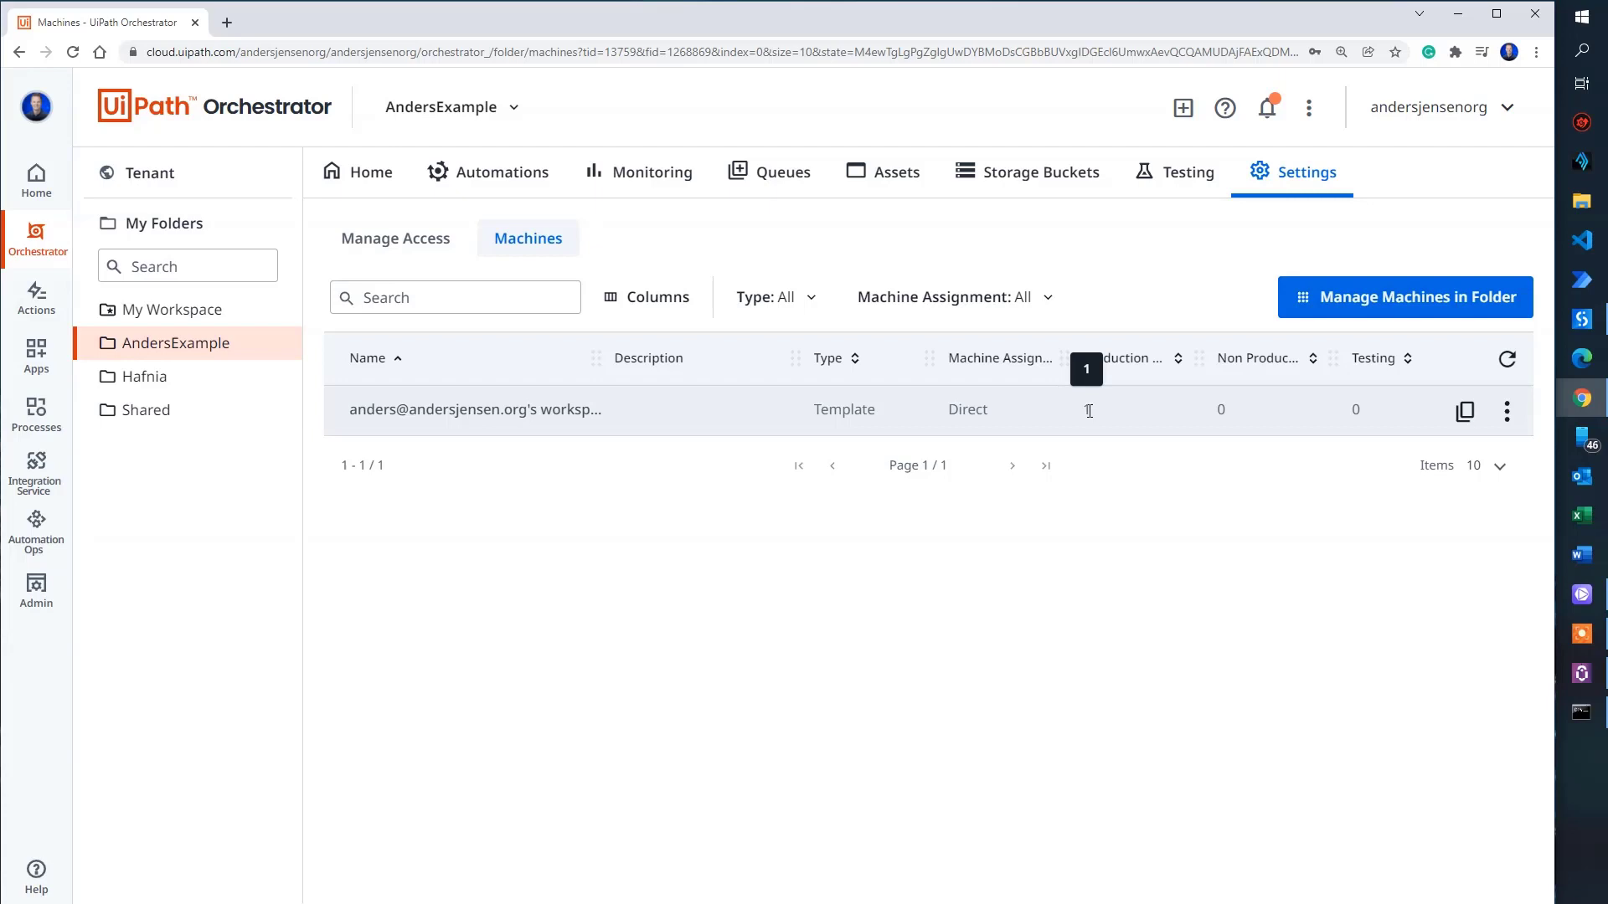
{"action": "mouse_move", "coordinate": [638, 171]}
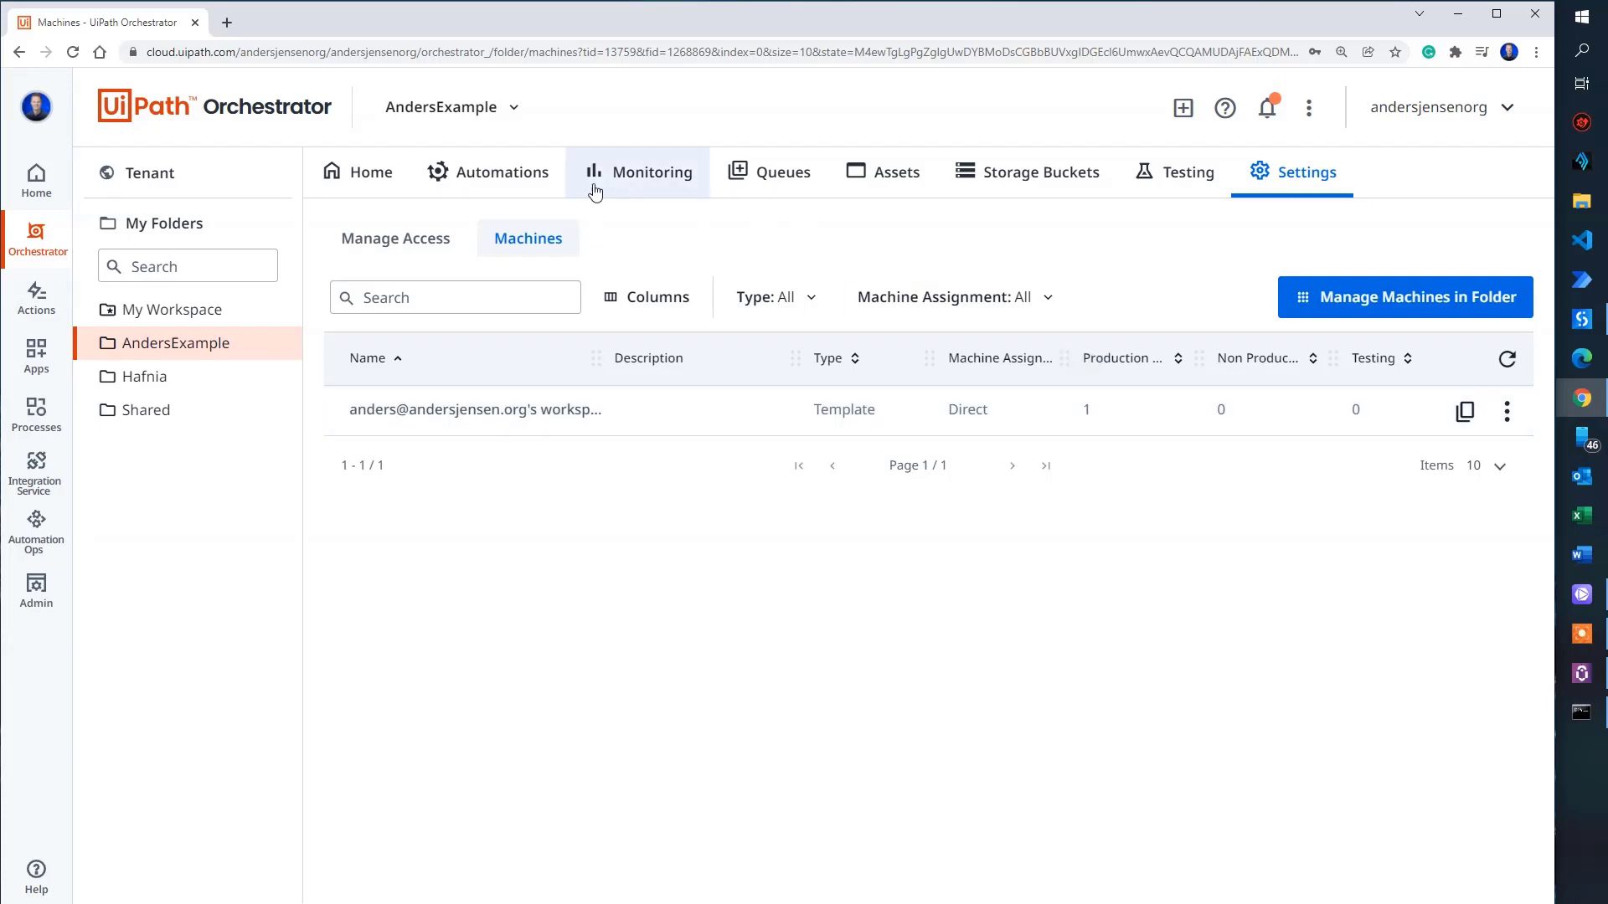
Step: Start a new process in the folder using the AndersExampleUnattended package
{"action": "left_click", "coordinate": [501, 170]}
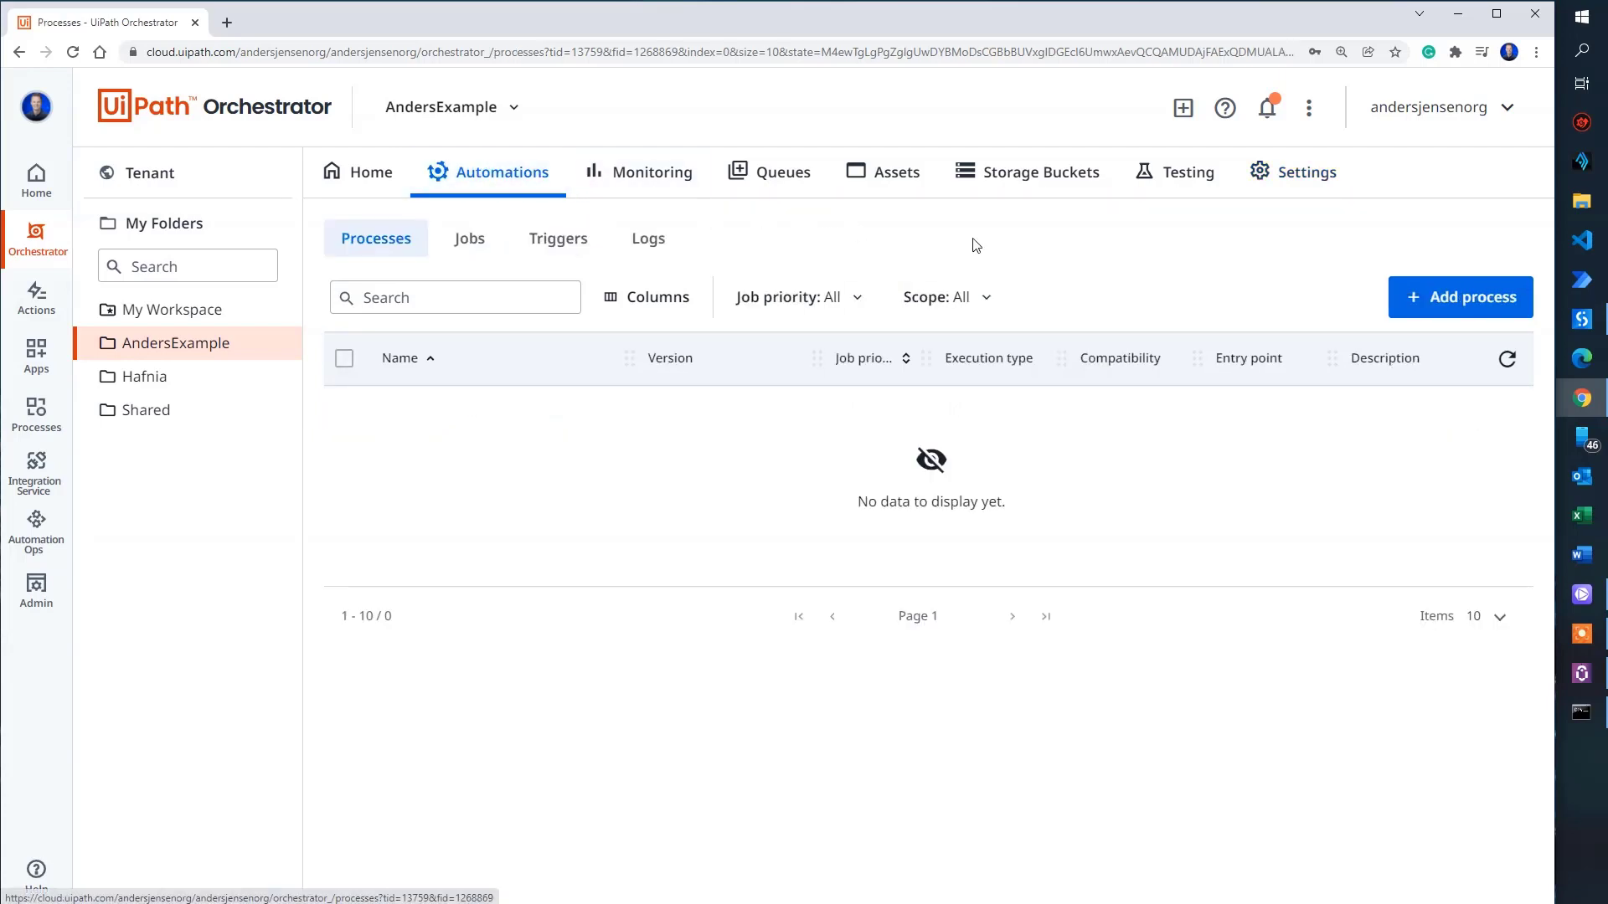
{"action": "left_click", "coordinate": [1461, 298]}
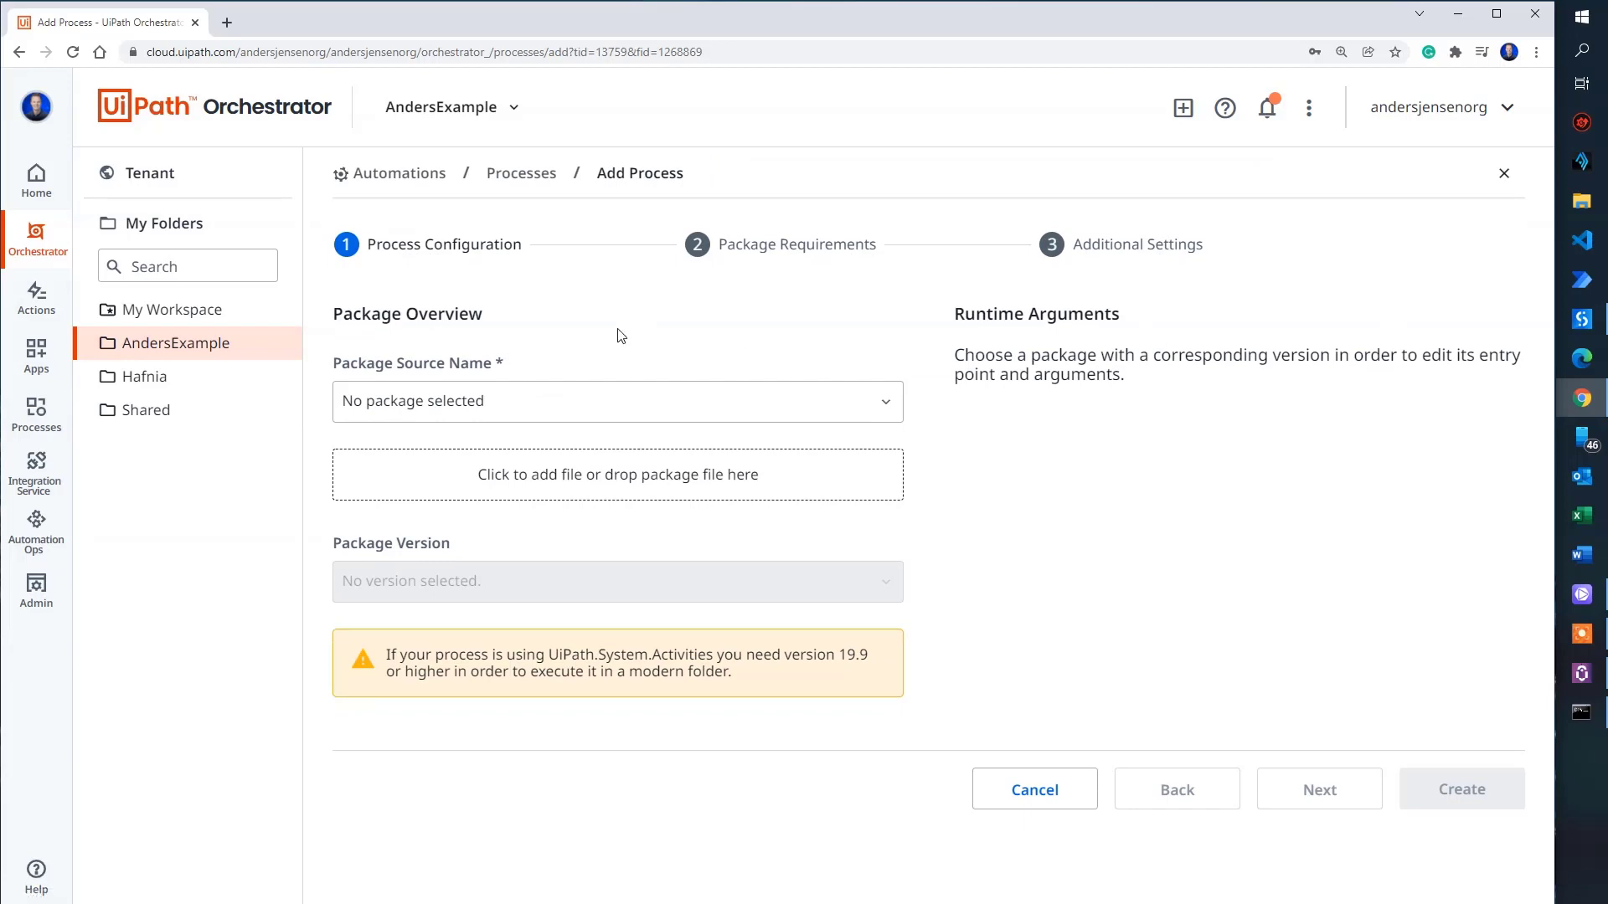
{"action": "left_click", "coordinate": [618, 400]}
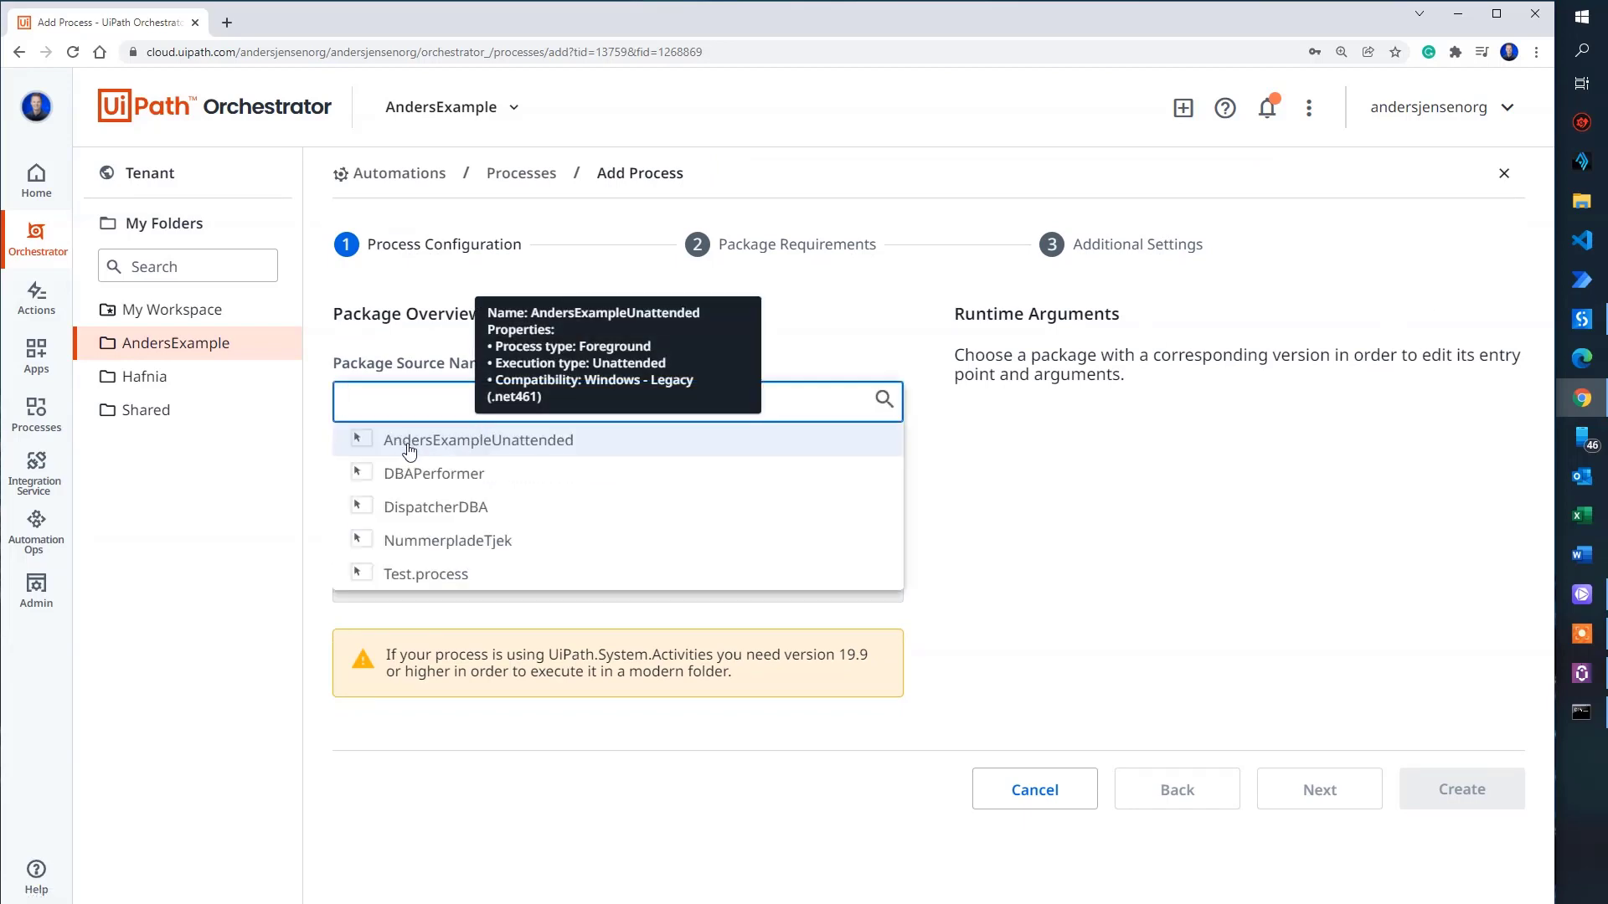
{"action": "mouse_move", "coordinate": [427, 497]}
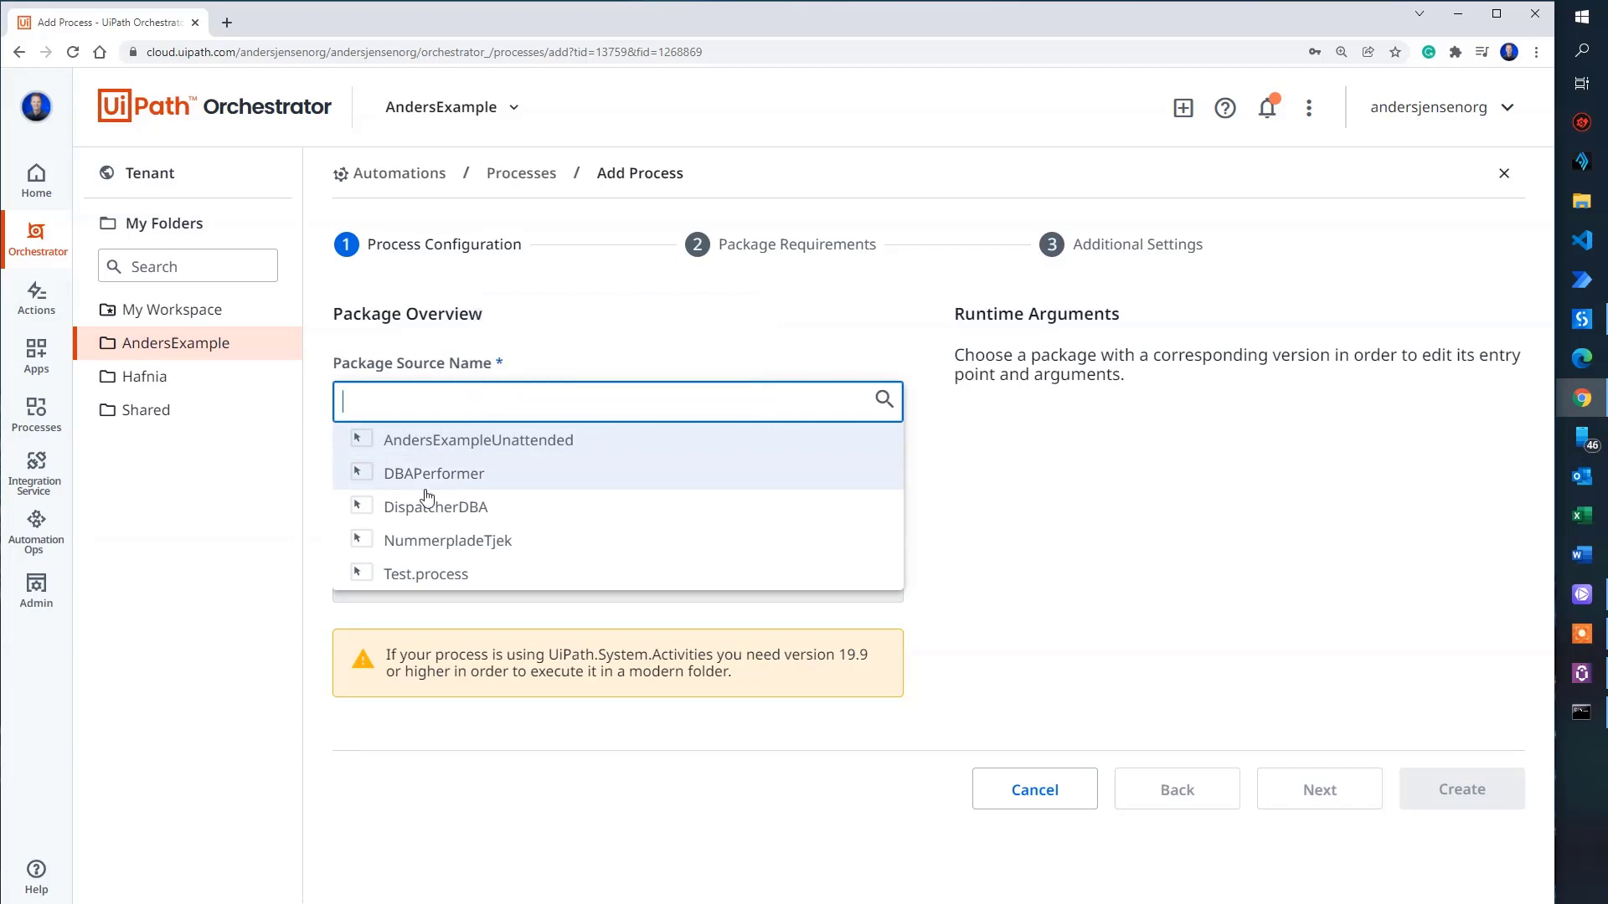
{"action": "mouse_move", "coordinate": [454, 541]}
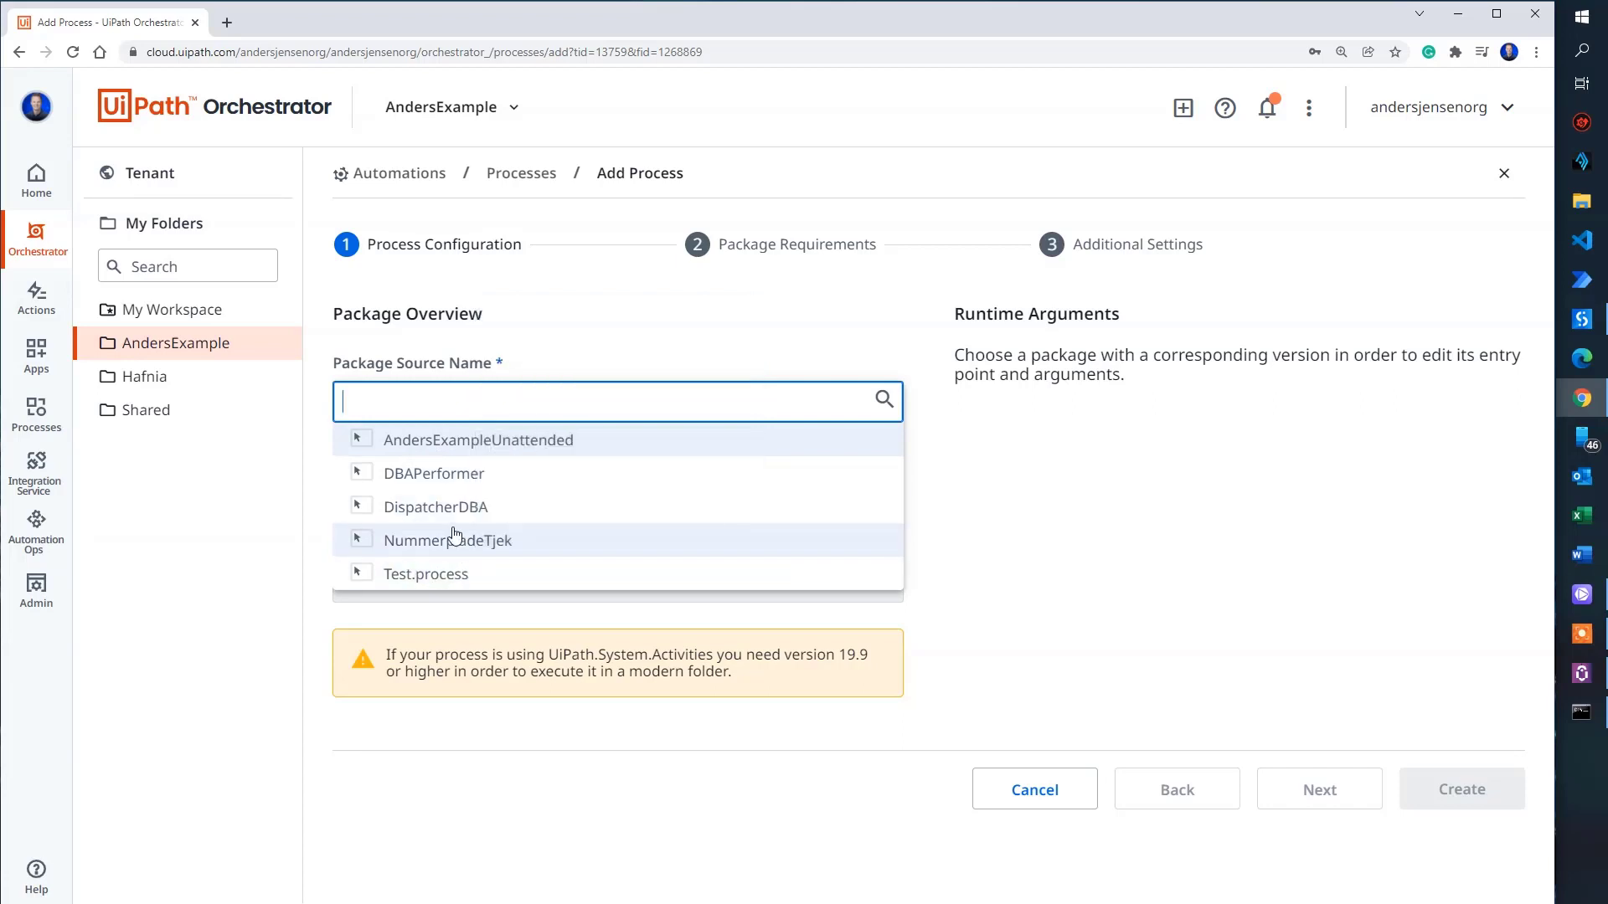
{"action": "mouse_move", "coordinate": [454, 521]}
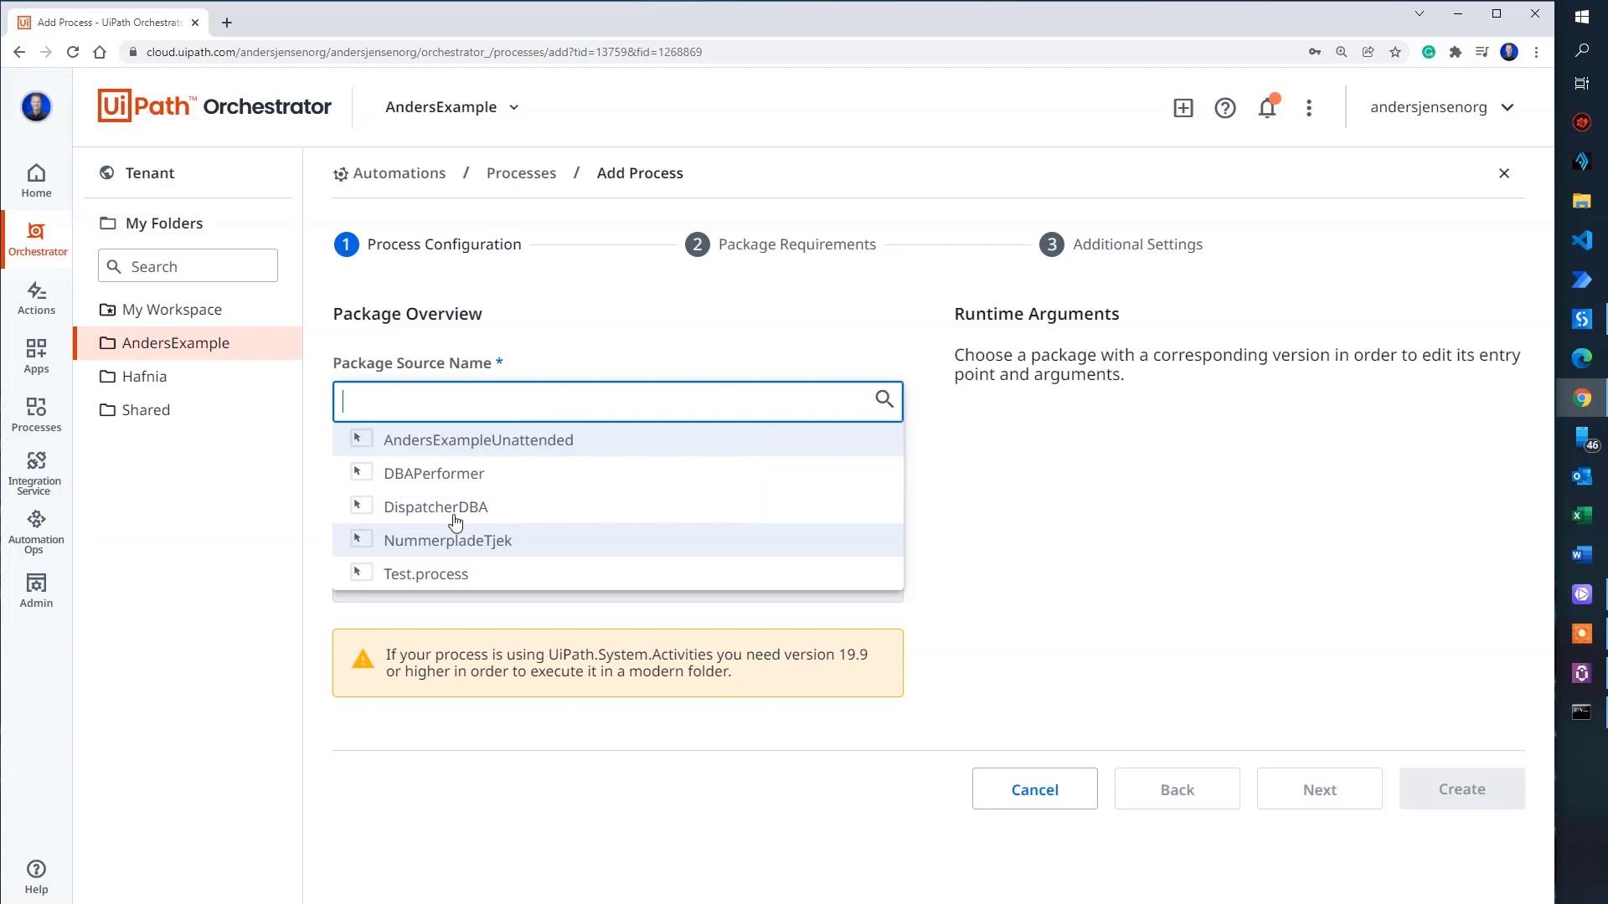
{"action": "left_click", "coordinate": [477, 439]}
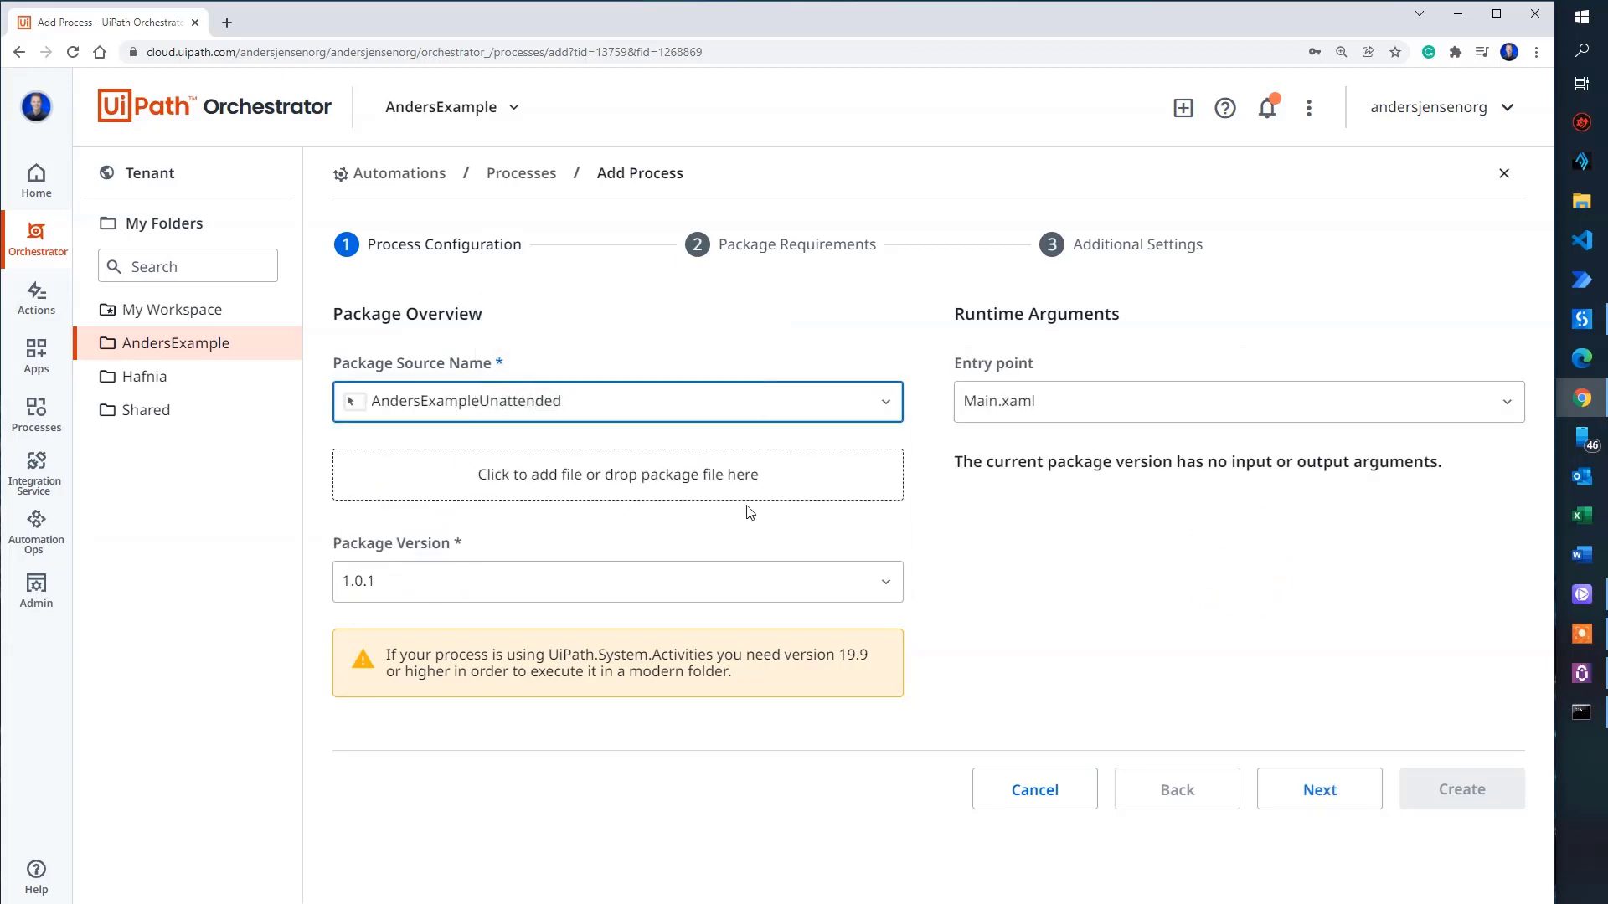
Step: Create the AndersExampleUnattended process at version 1.0.1 with default settings
{"action": "left_click", "coordinate": [1319, 789]}
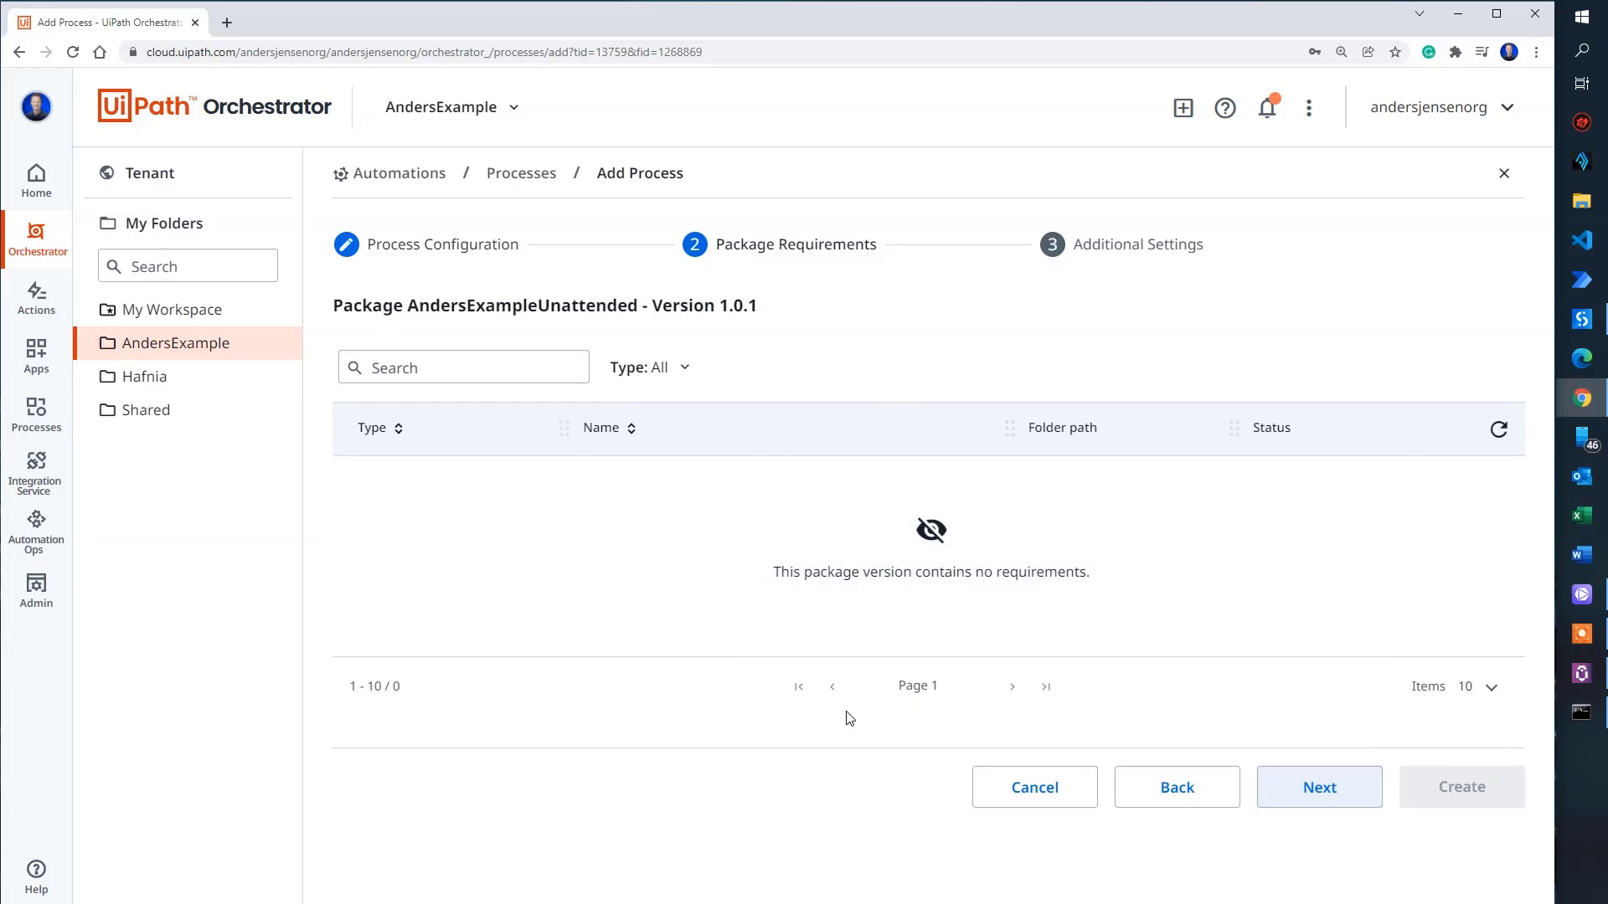
{"action": "left_click", "coordinate": [1318, 787]}
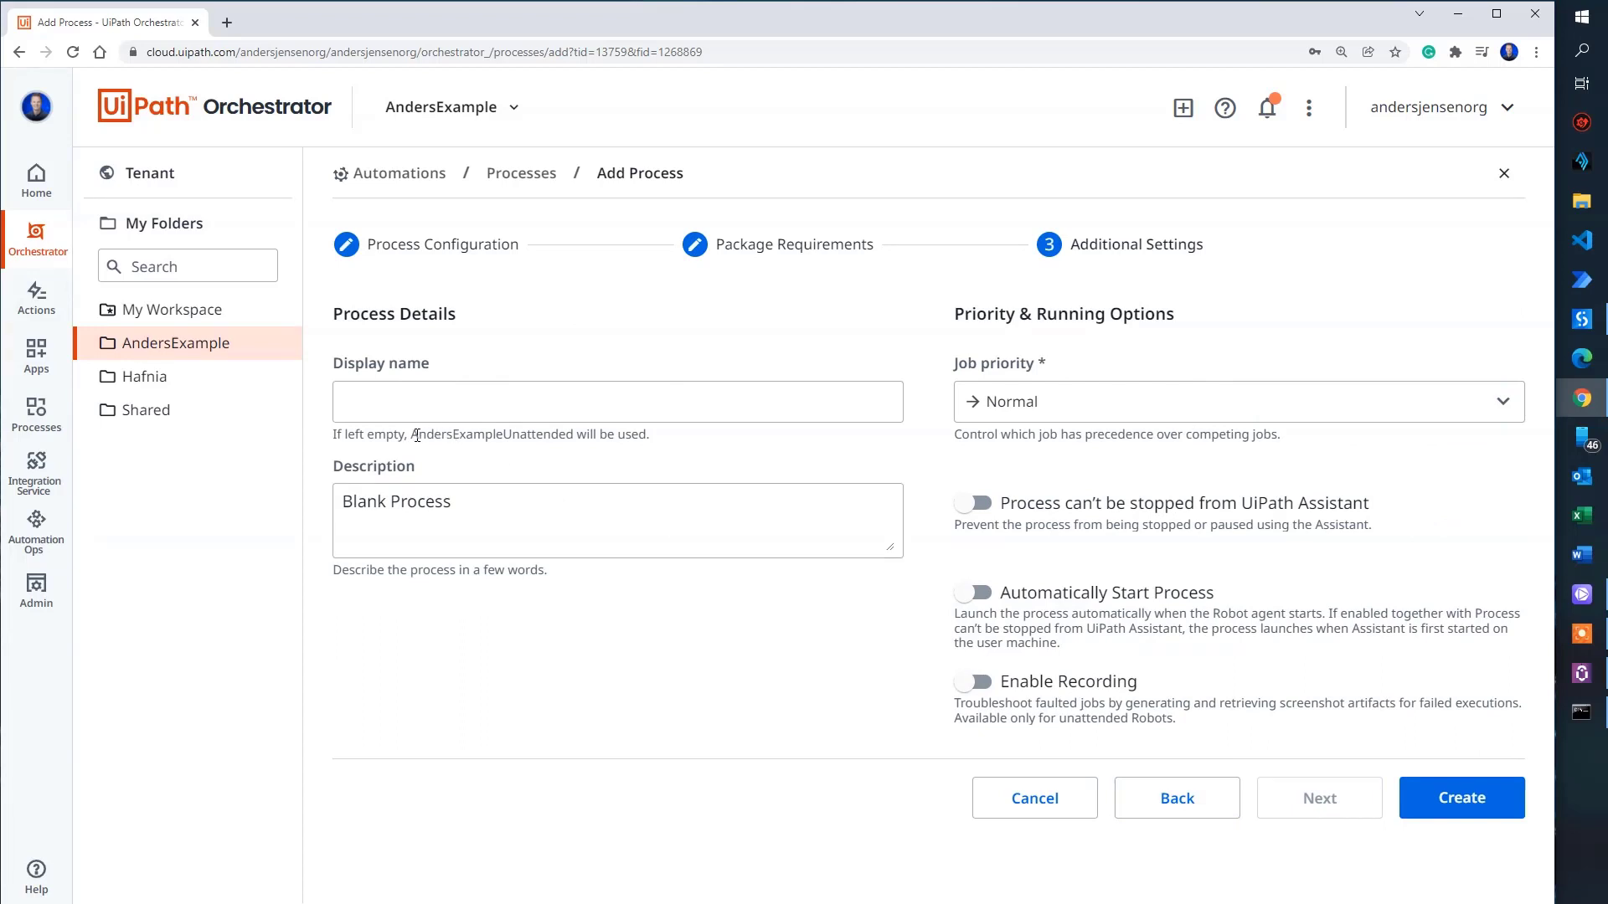
{"action": "mouse_move", "coordinate": [440, 455]}
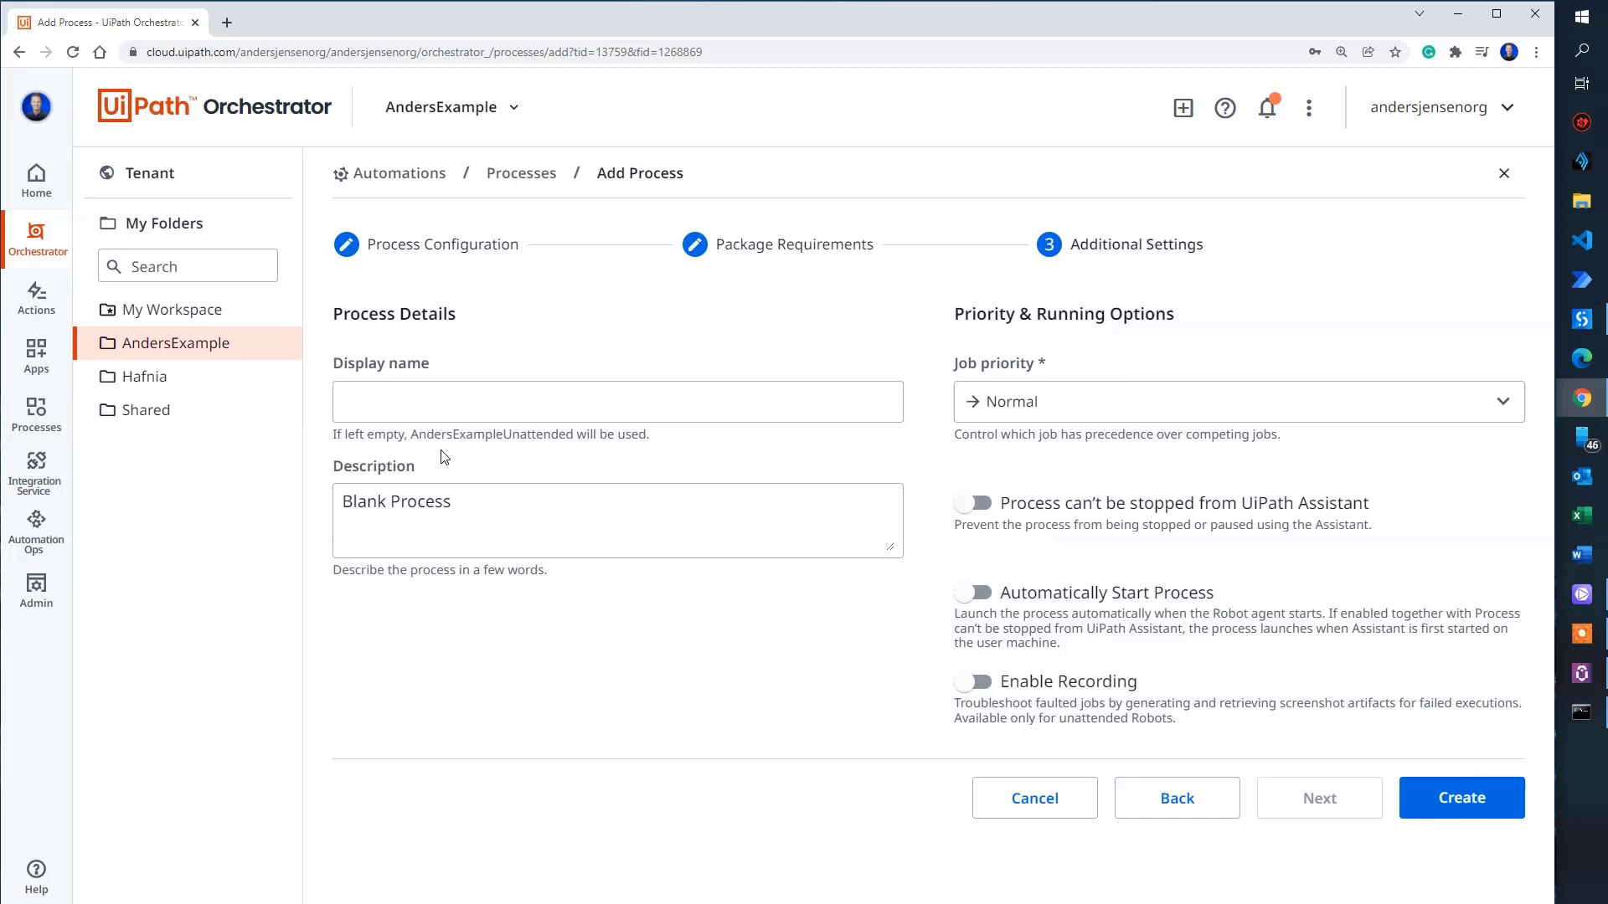
{"action": "mouse_move", "coordinate": [549, 466]}
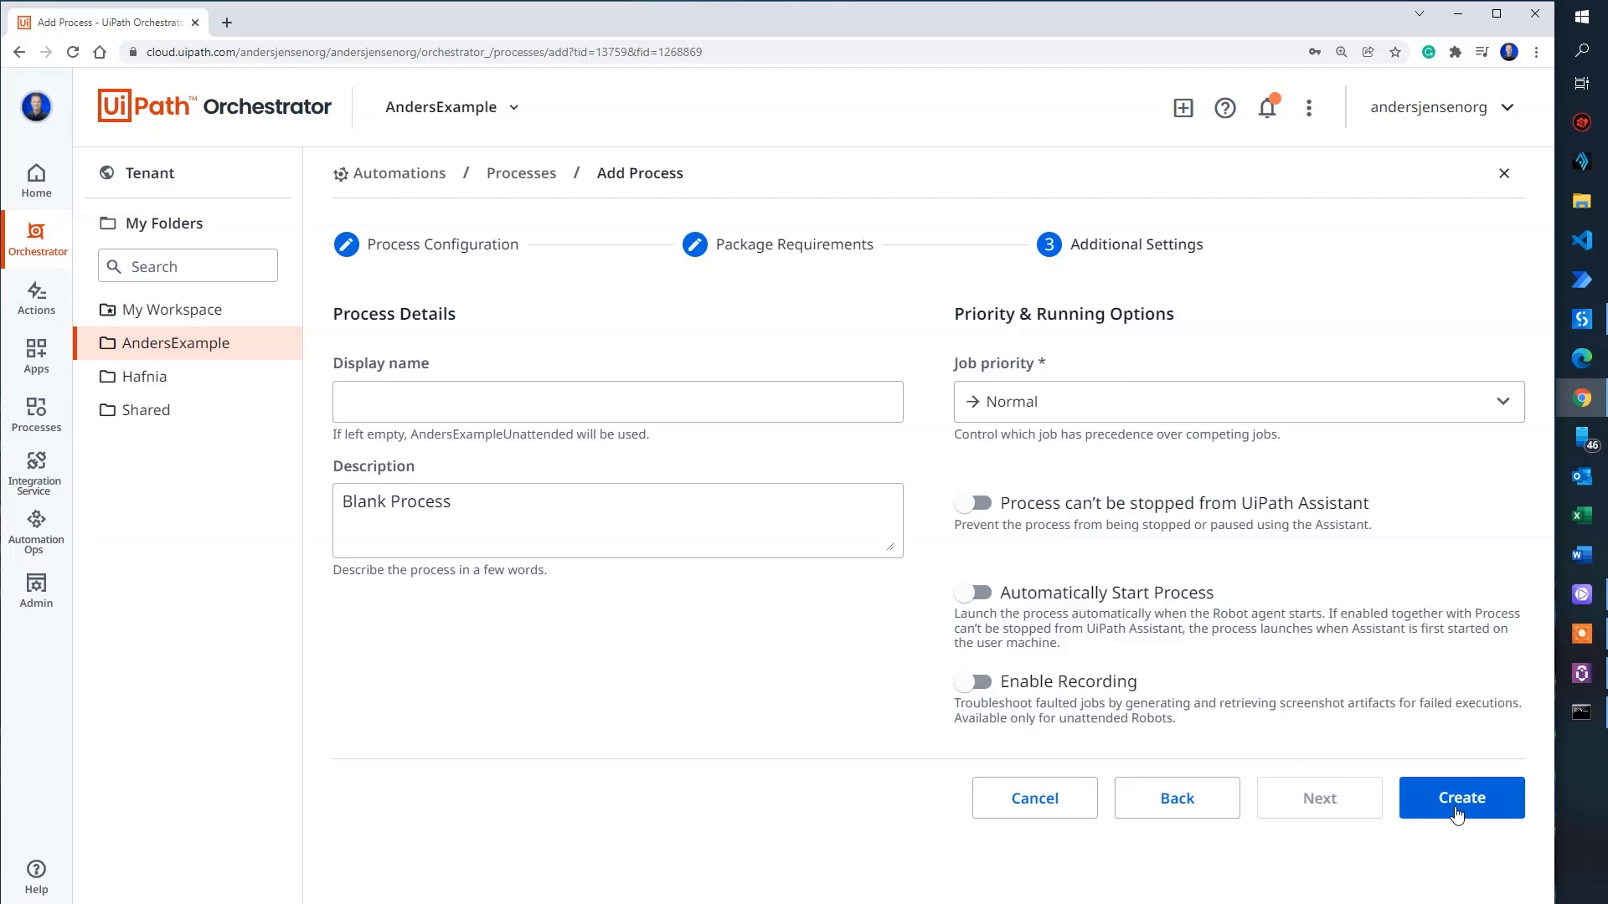
{"action": "left_click", "coordinate": [1461, 798]}
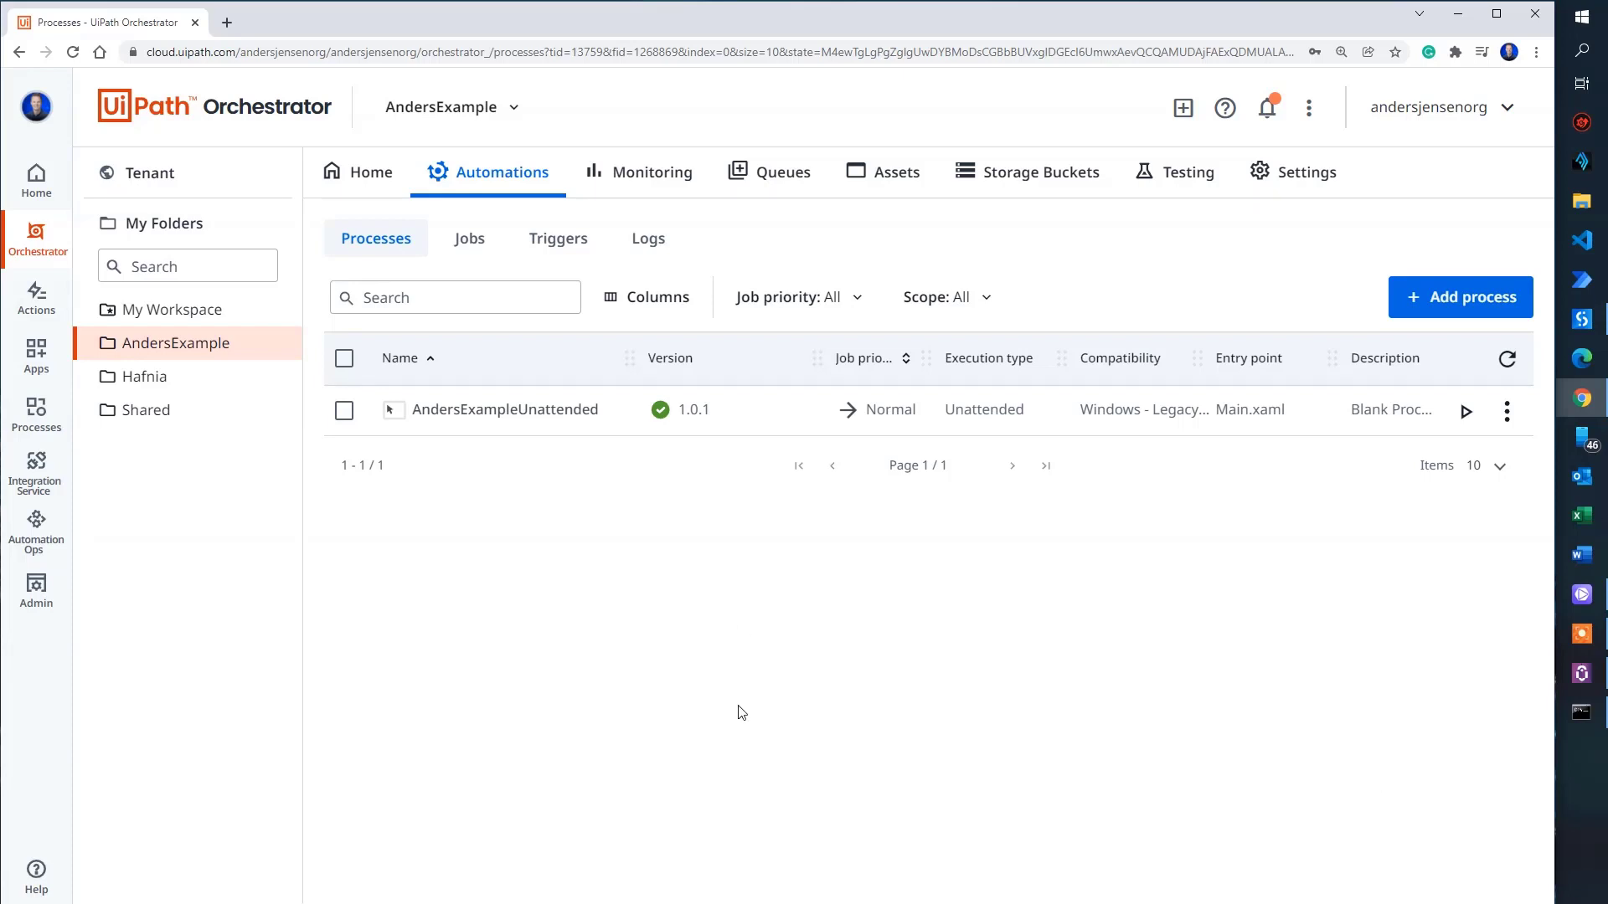
{"action": "mouse_move", "coordinate": [974, 734]}
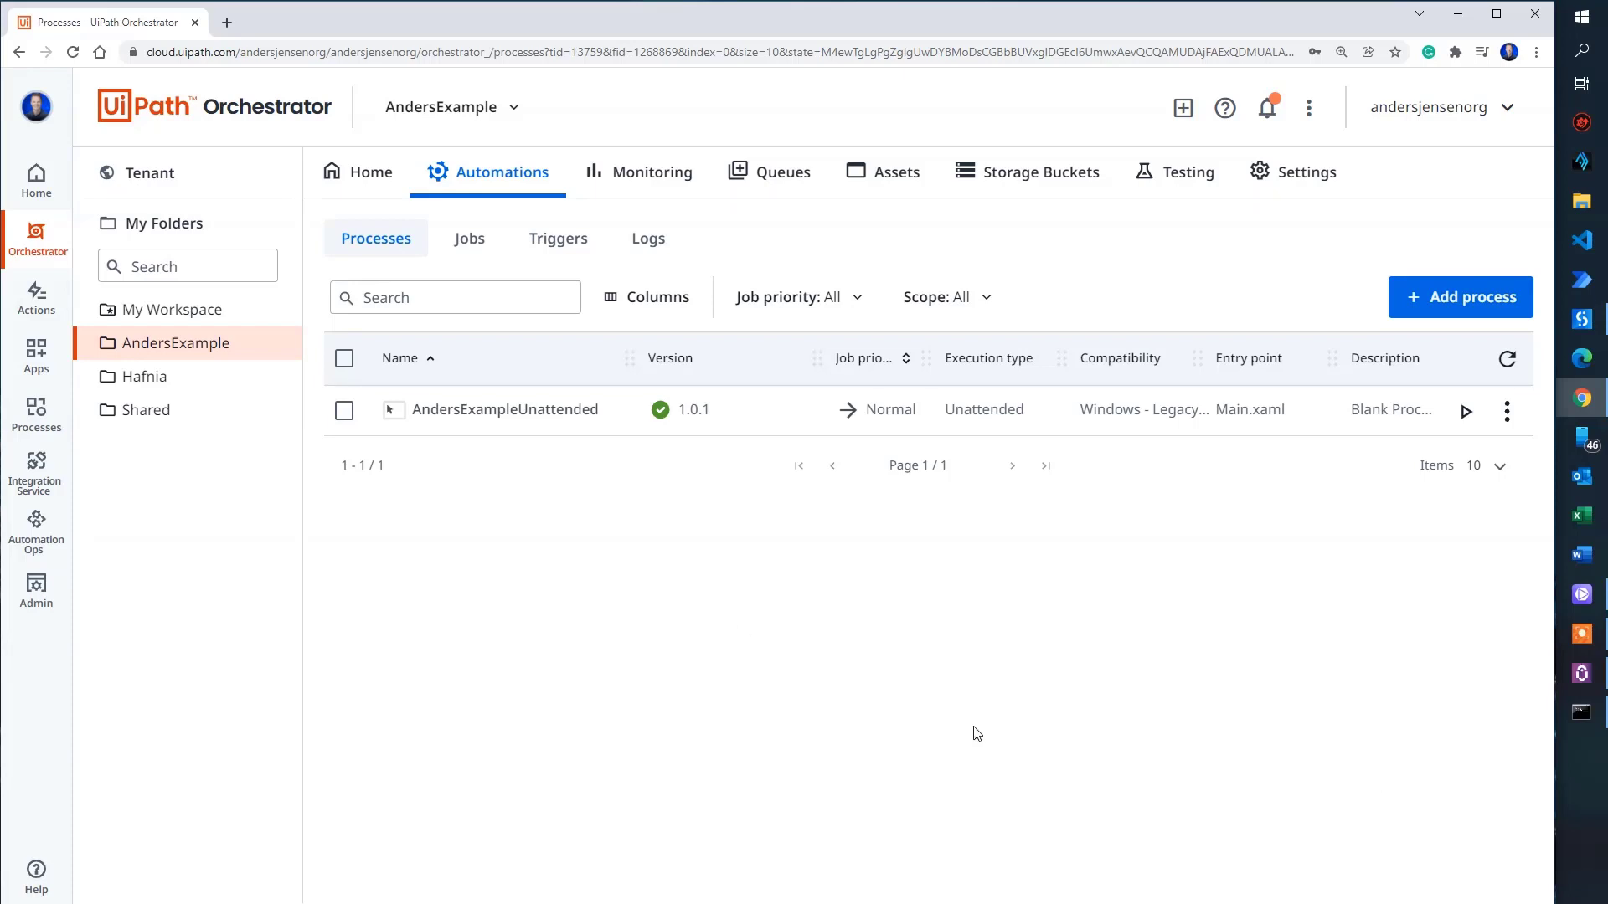
Step: Start an unattended job for AndersExampleUnattended and acknowledge its thumbs-up message box
{"action": "left_click", "coordinate": [1467, 412]}
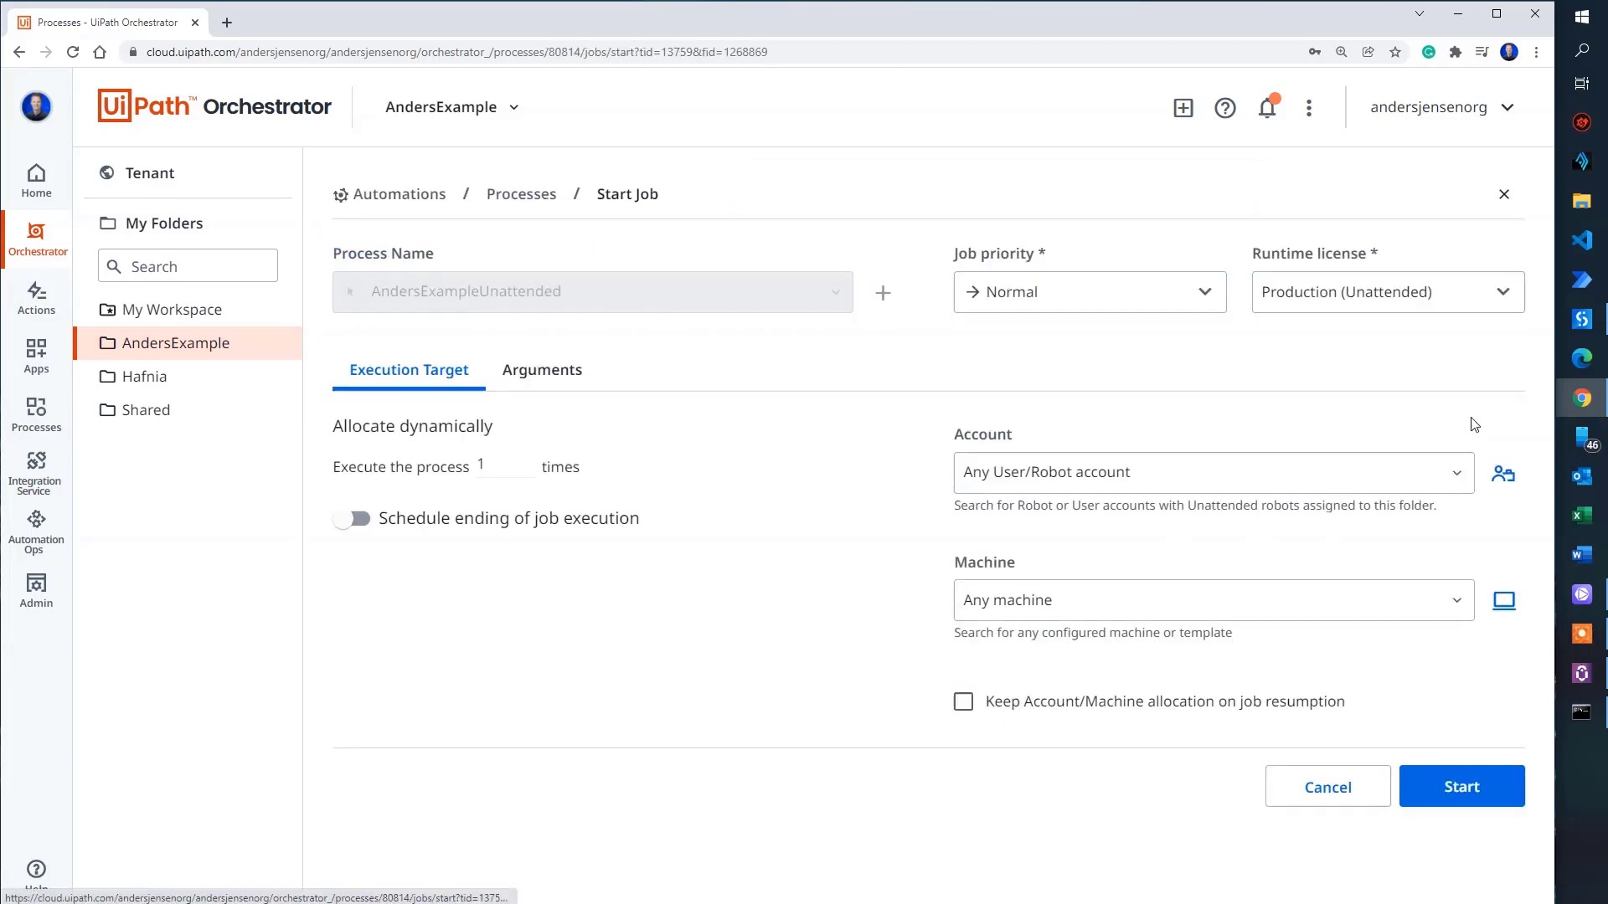
{"action": "left_click", "coordinate": [1461, 787]}
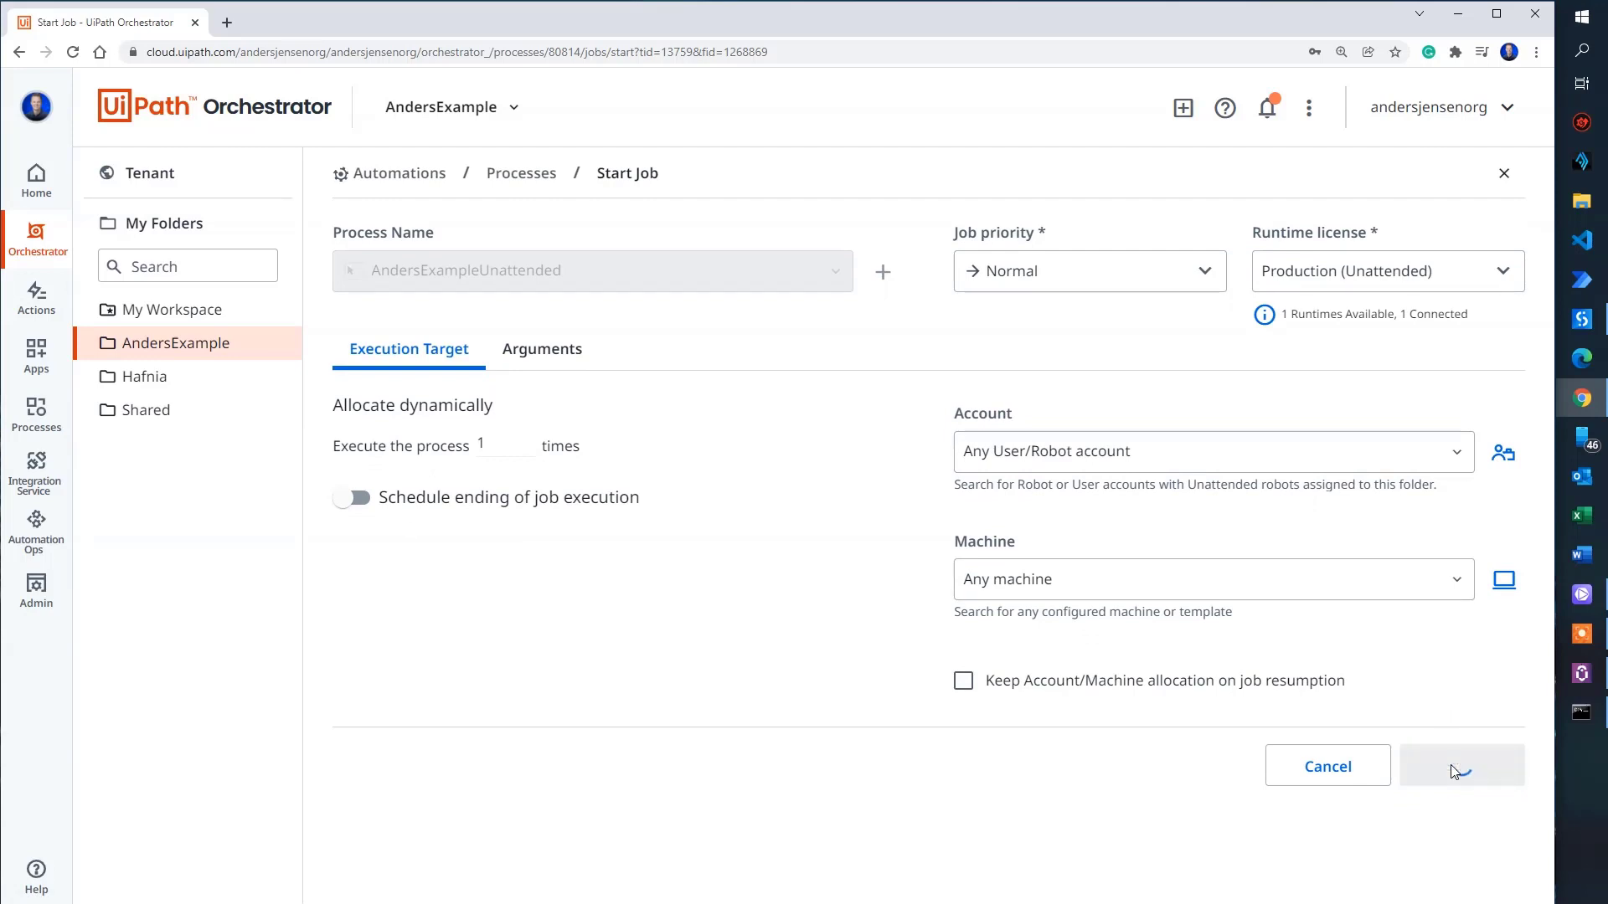
{"action": "left_click", "coordinate": [1460, 765]}
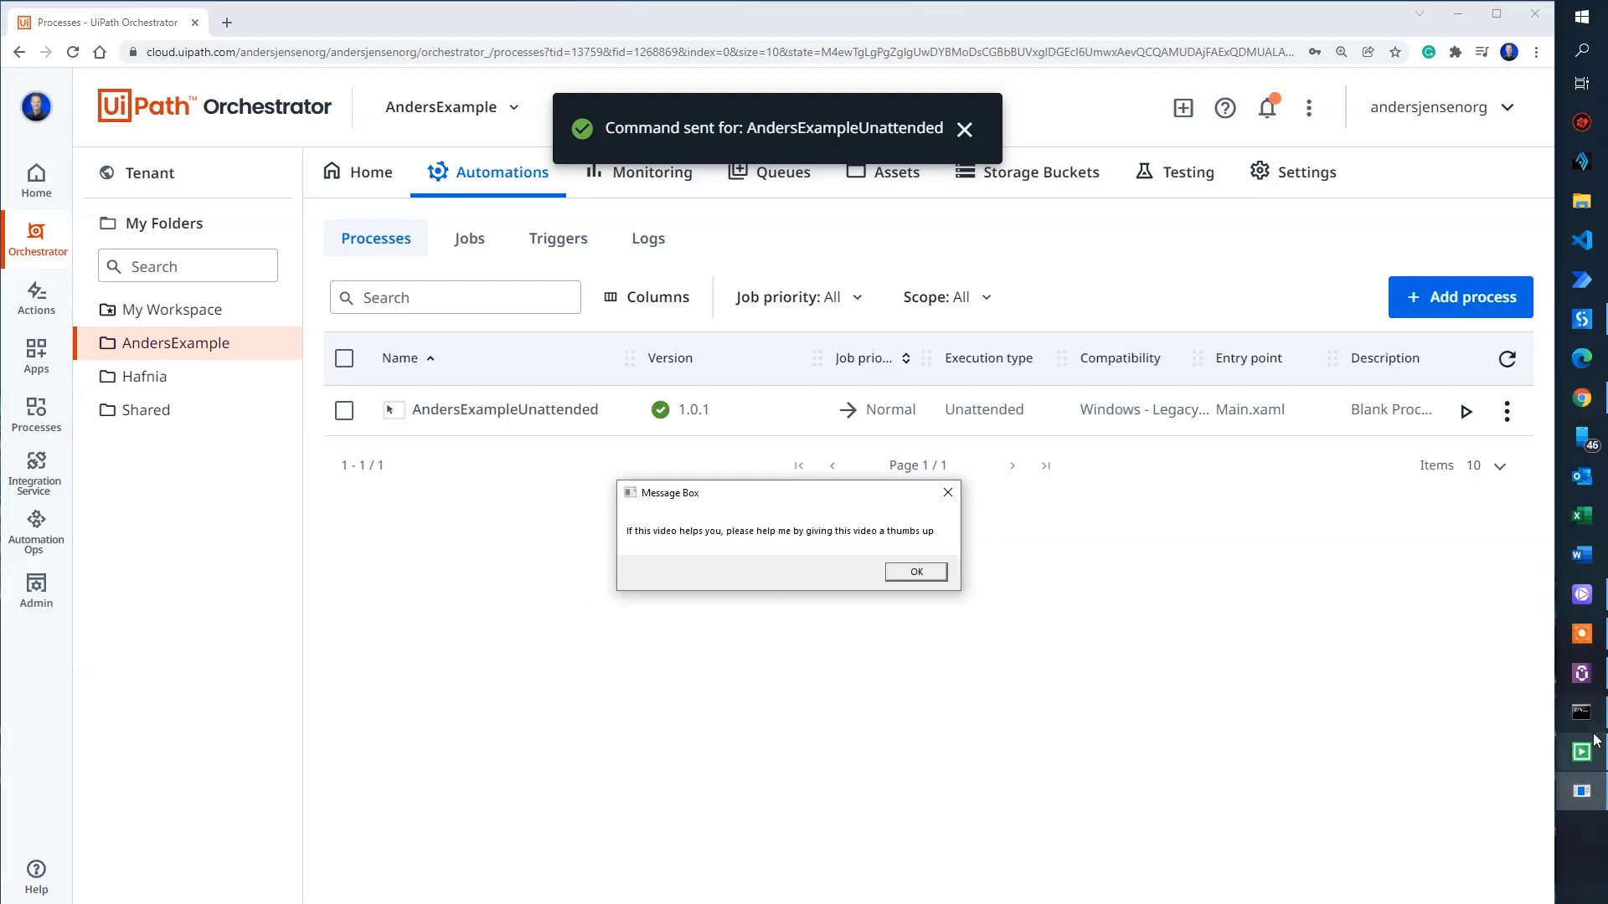
{"action": "mouse_move", "coordinate": [703, 543]}
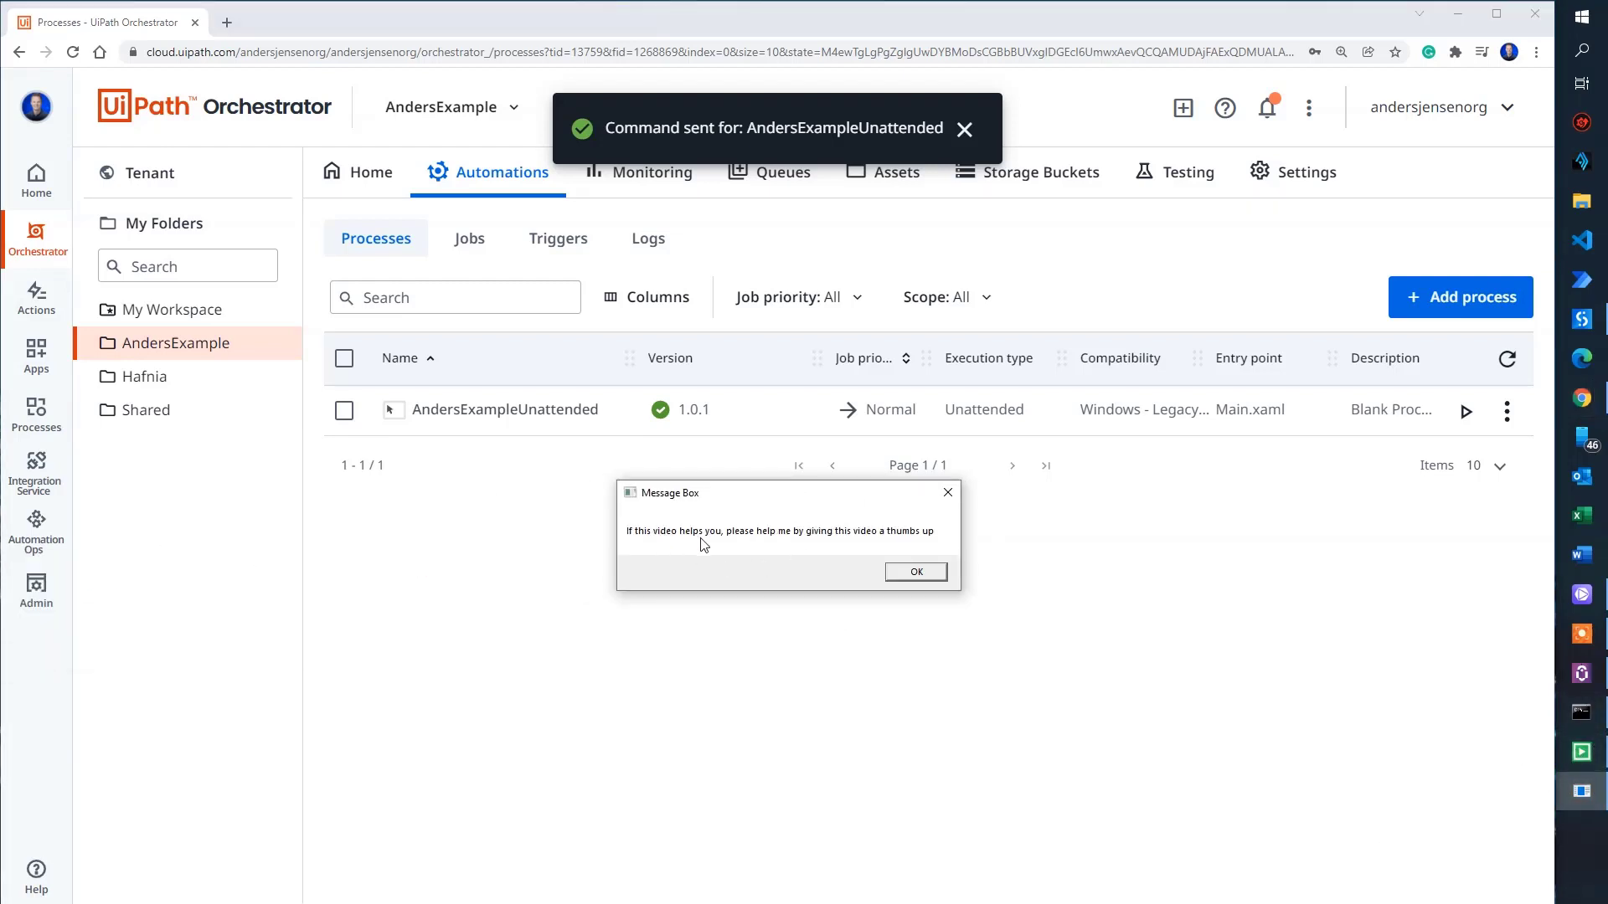
{"action": "mouse_move", "coordinate": [879, 541]}
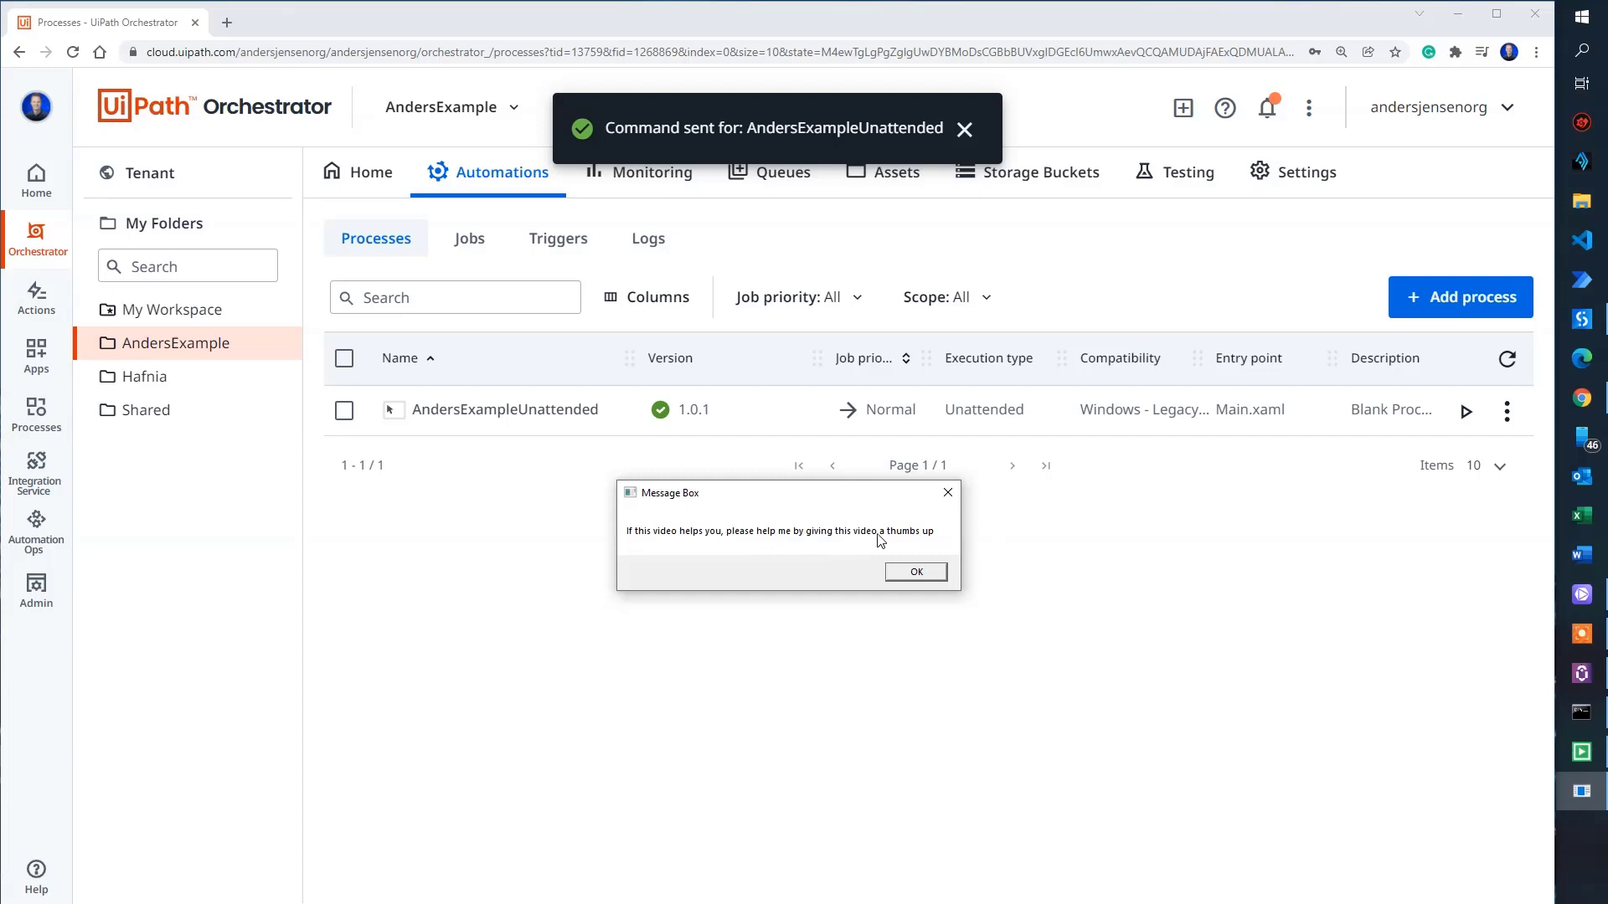
{"action": "left_click", "coordinate": [961, 129]}
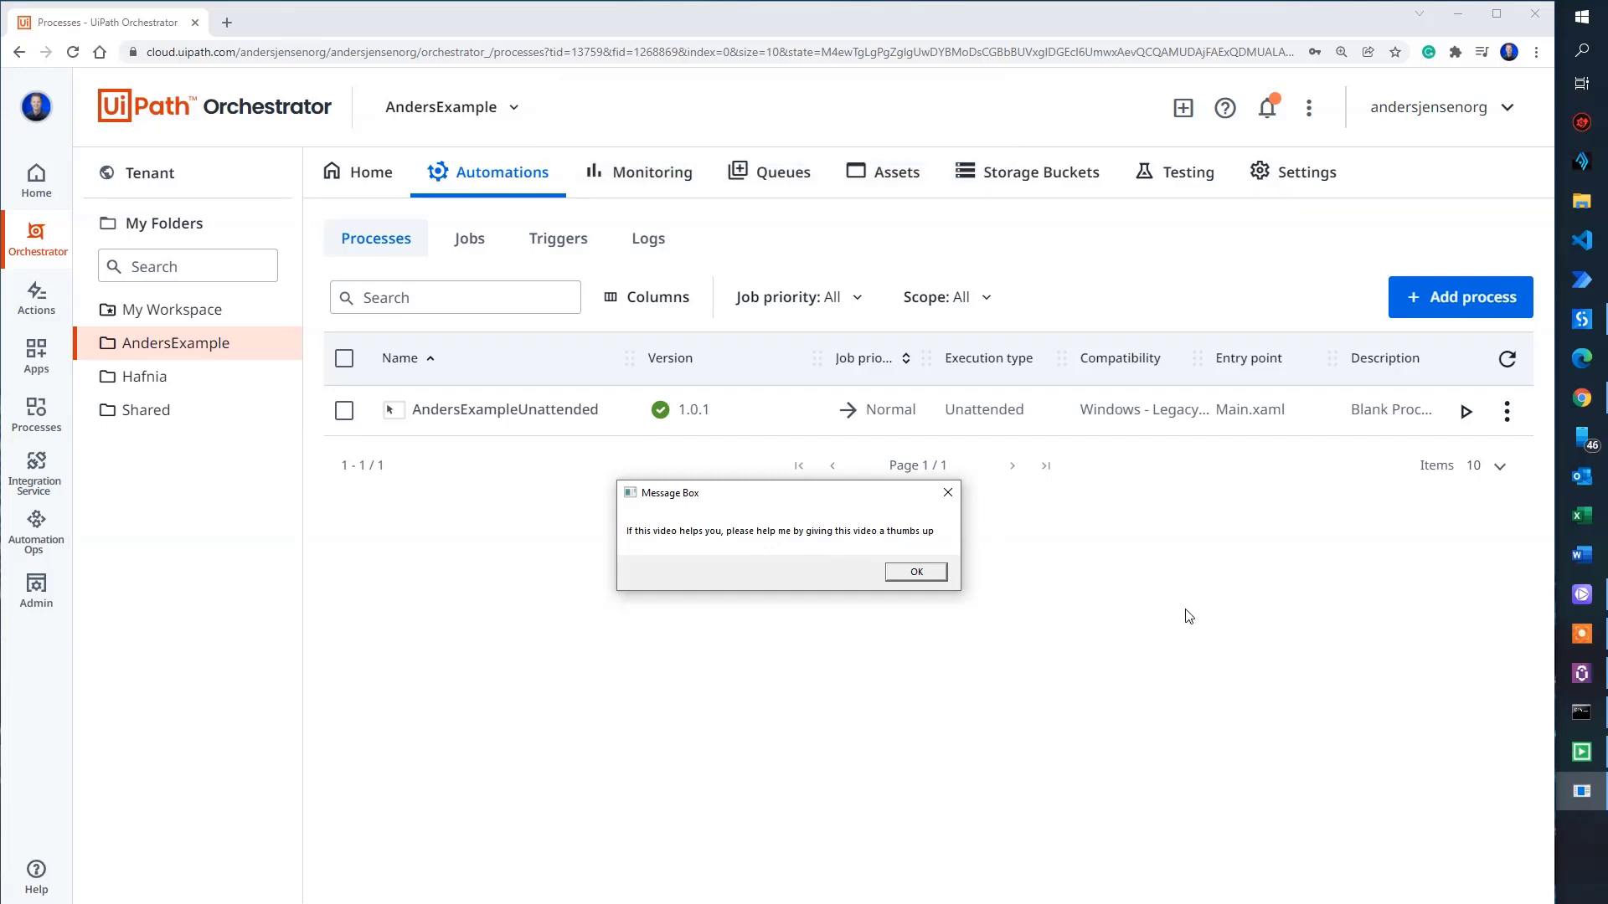
{"action": "mouse_move", "coordinate": [1099, 536]}
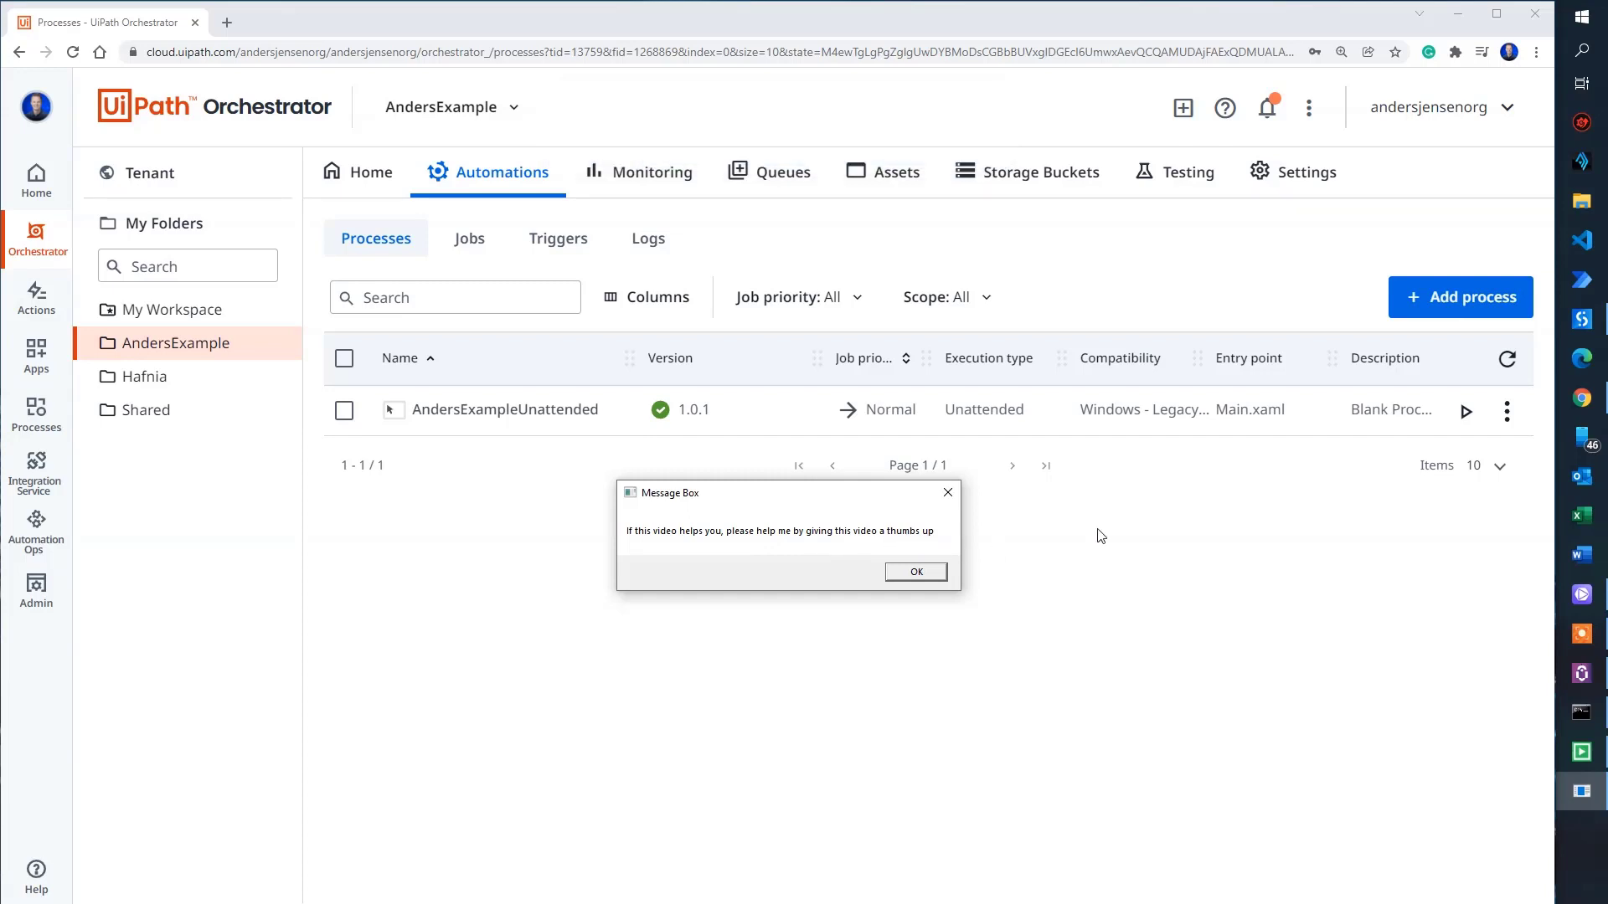
{"action": "left_click", "coordinate": [915, 571]}
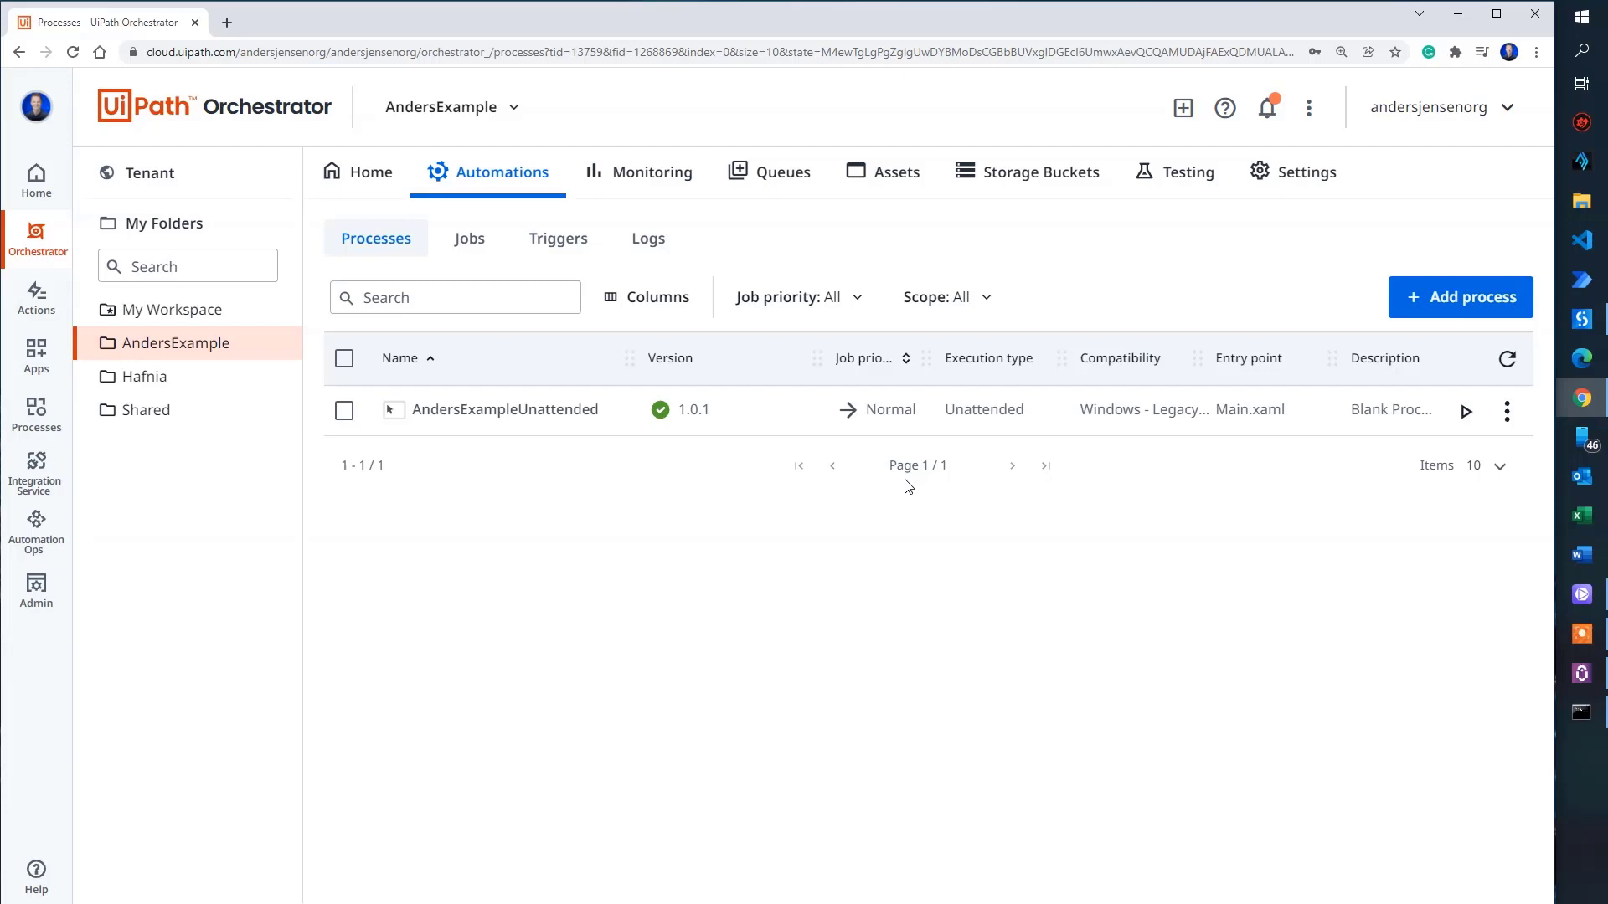
{"action": "mouse_move", "coordinate": [1447, 410]}
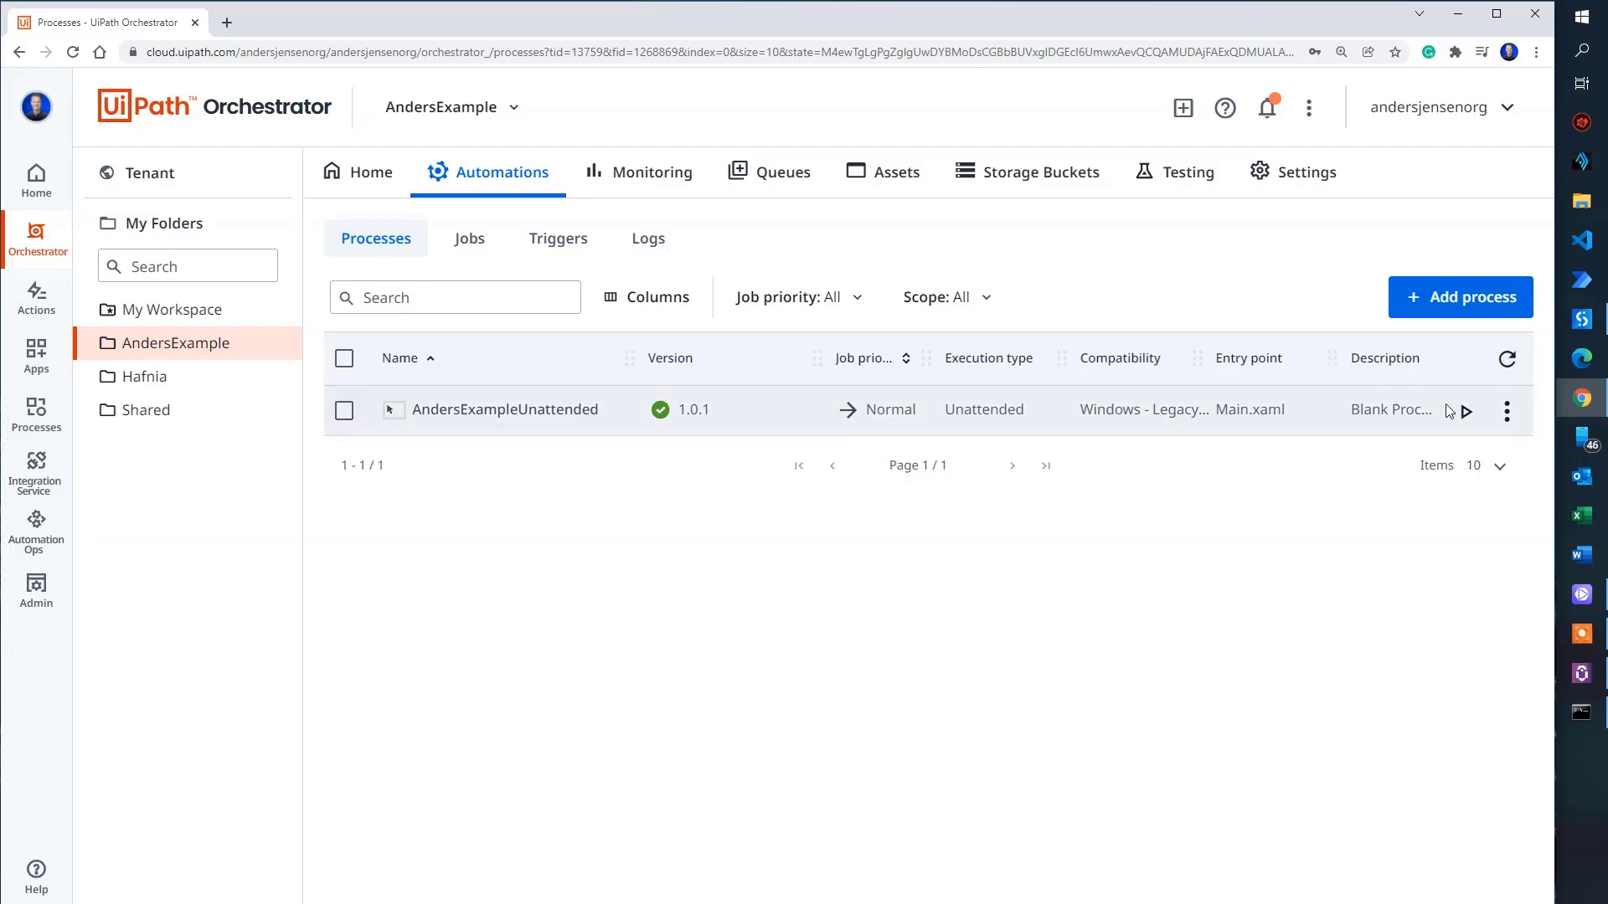
Step: Add a new trigger for the AndersExampleUnattended process from its row actions
{"action": "left_click", "coordinate": [1505, 412]}
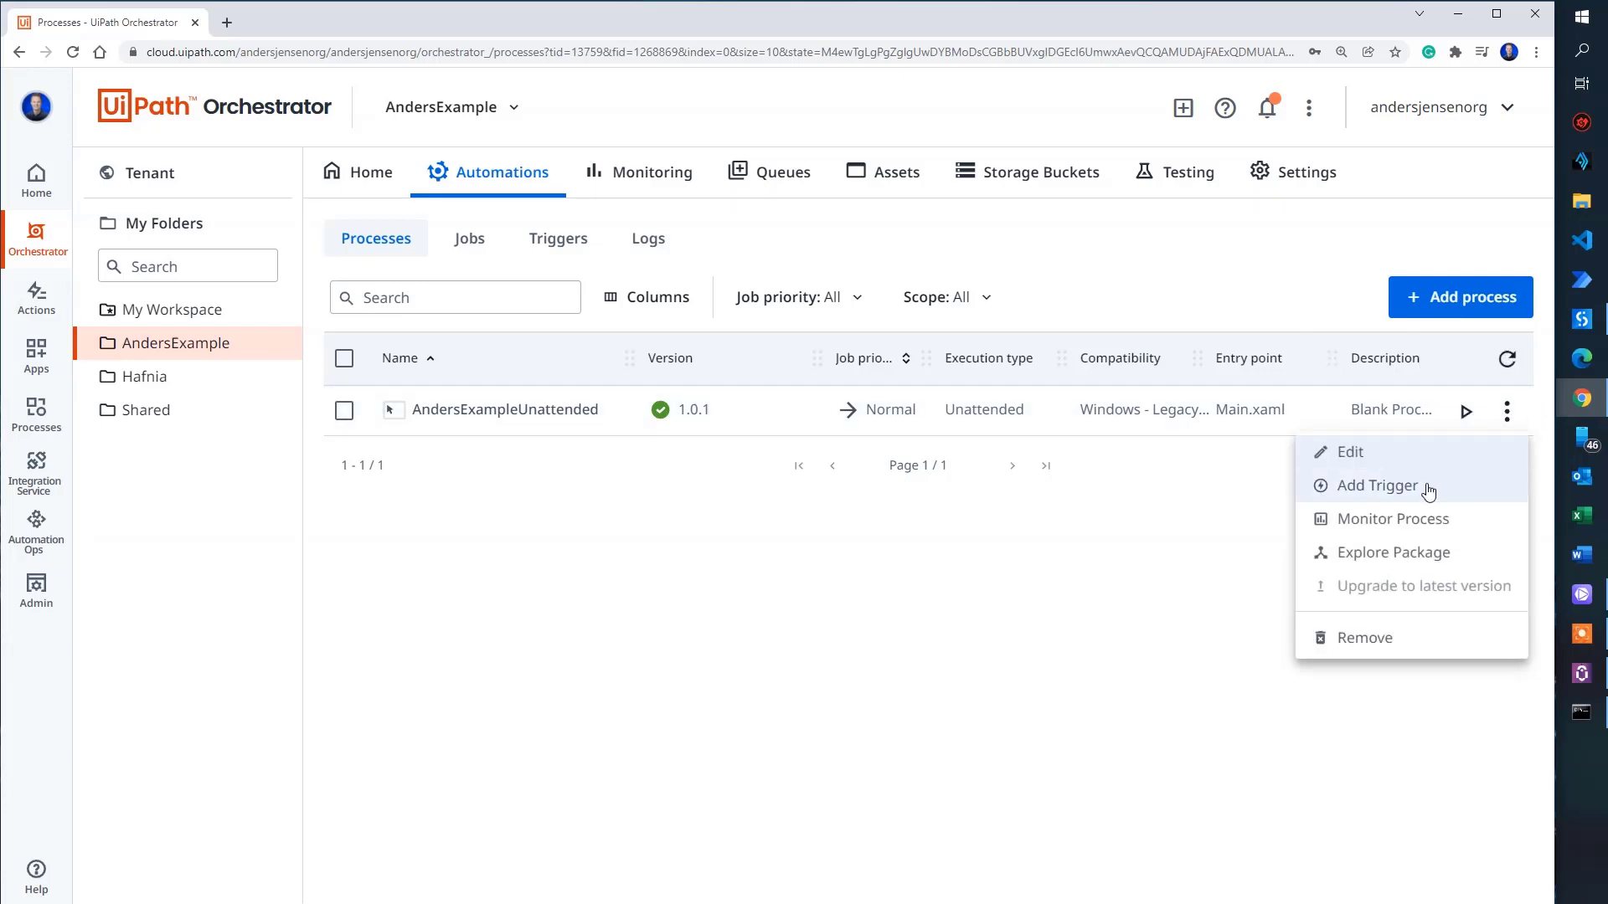
{"action": "left_click", "coordinate": [1377, 486]}
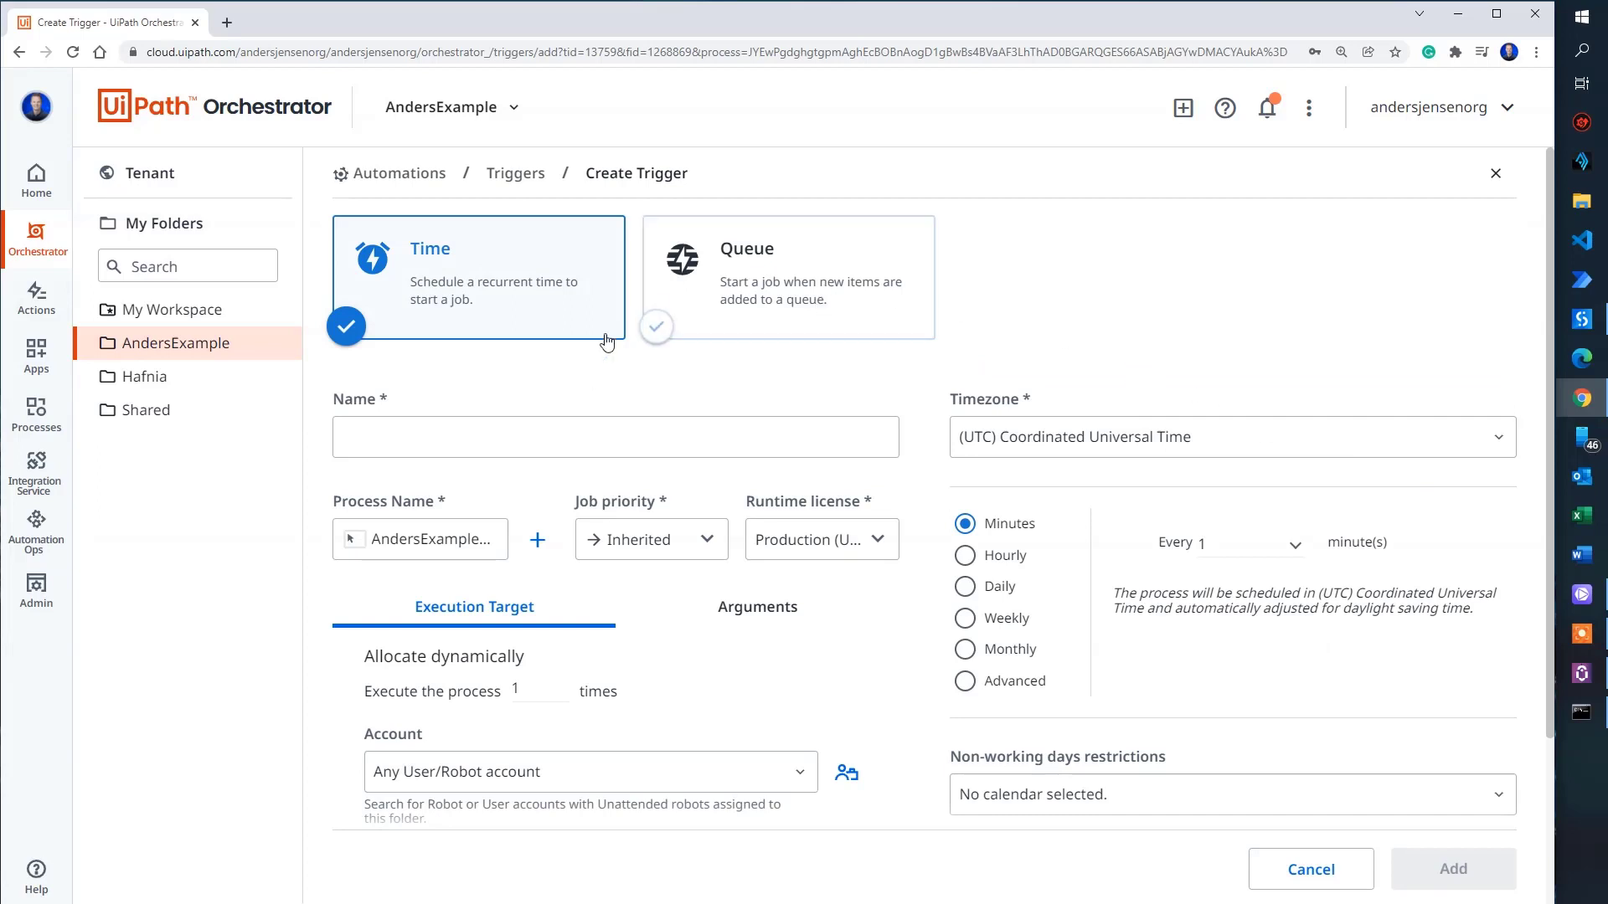
{"action": "mouse_move", "coordinate": [1286, 424]}
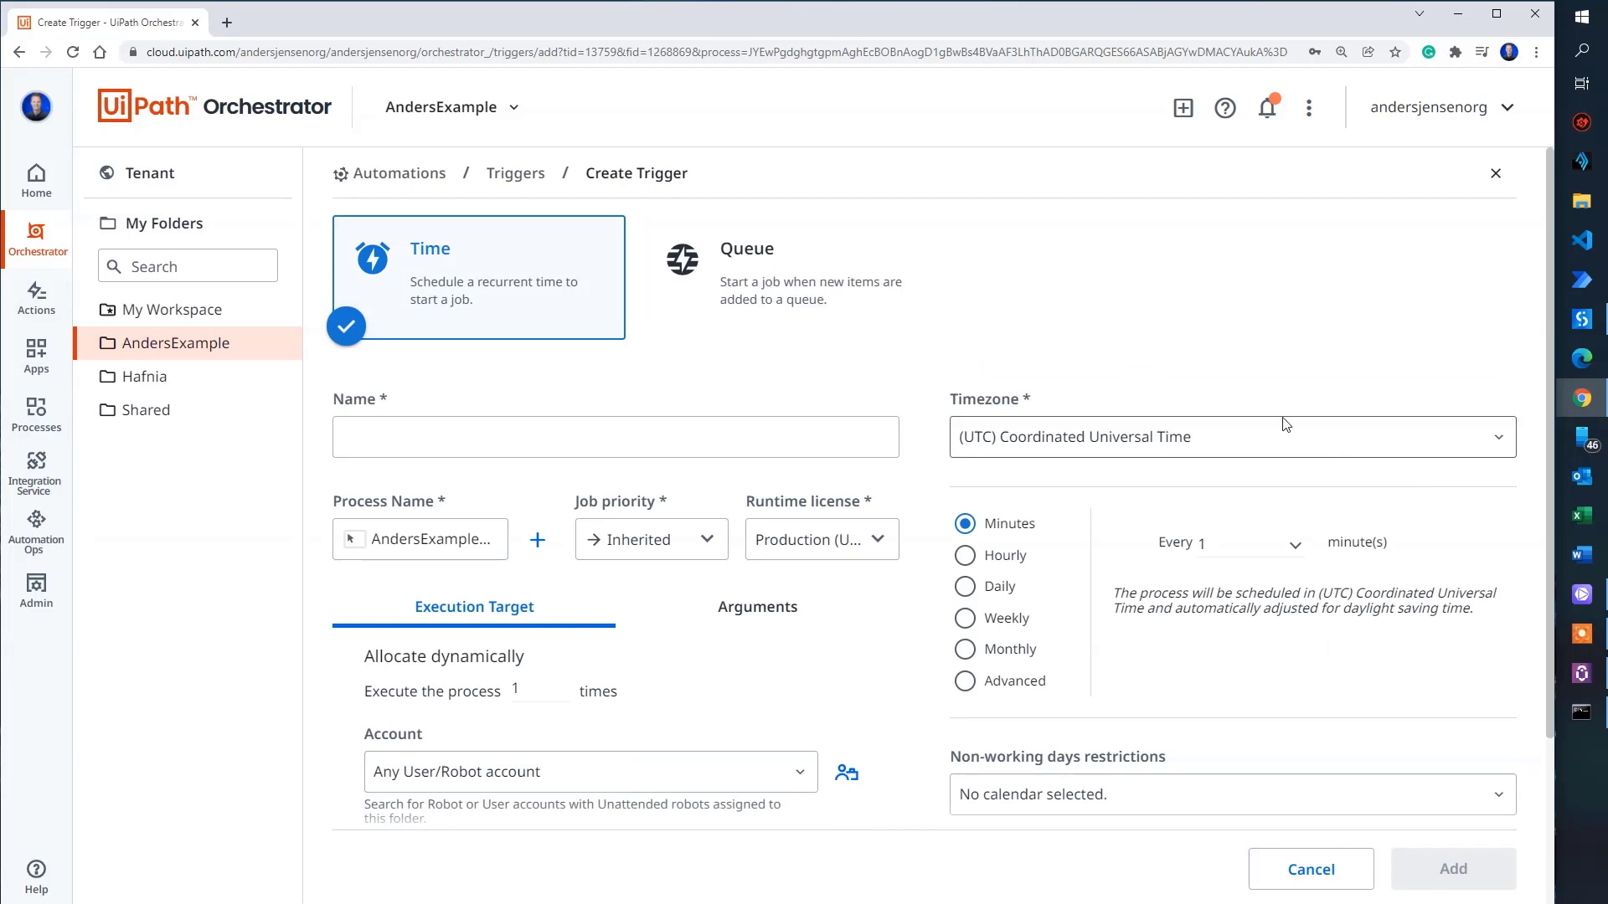